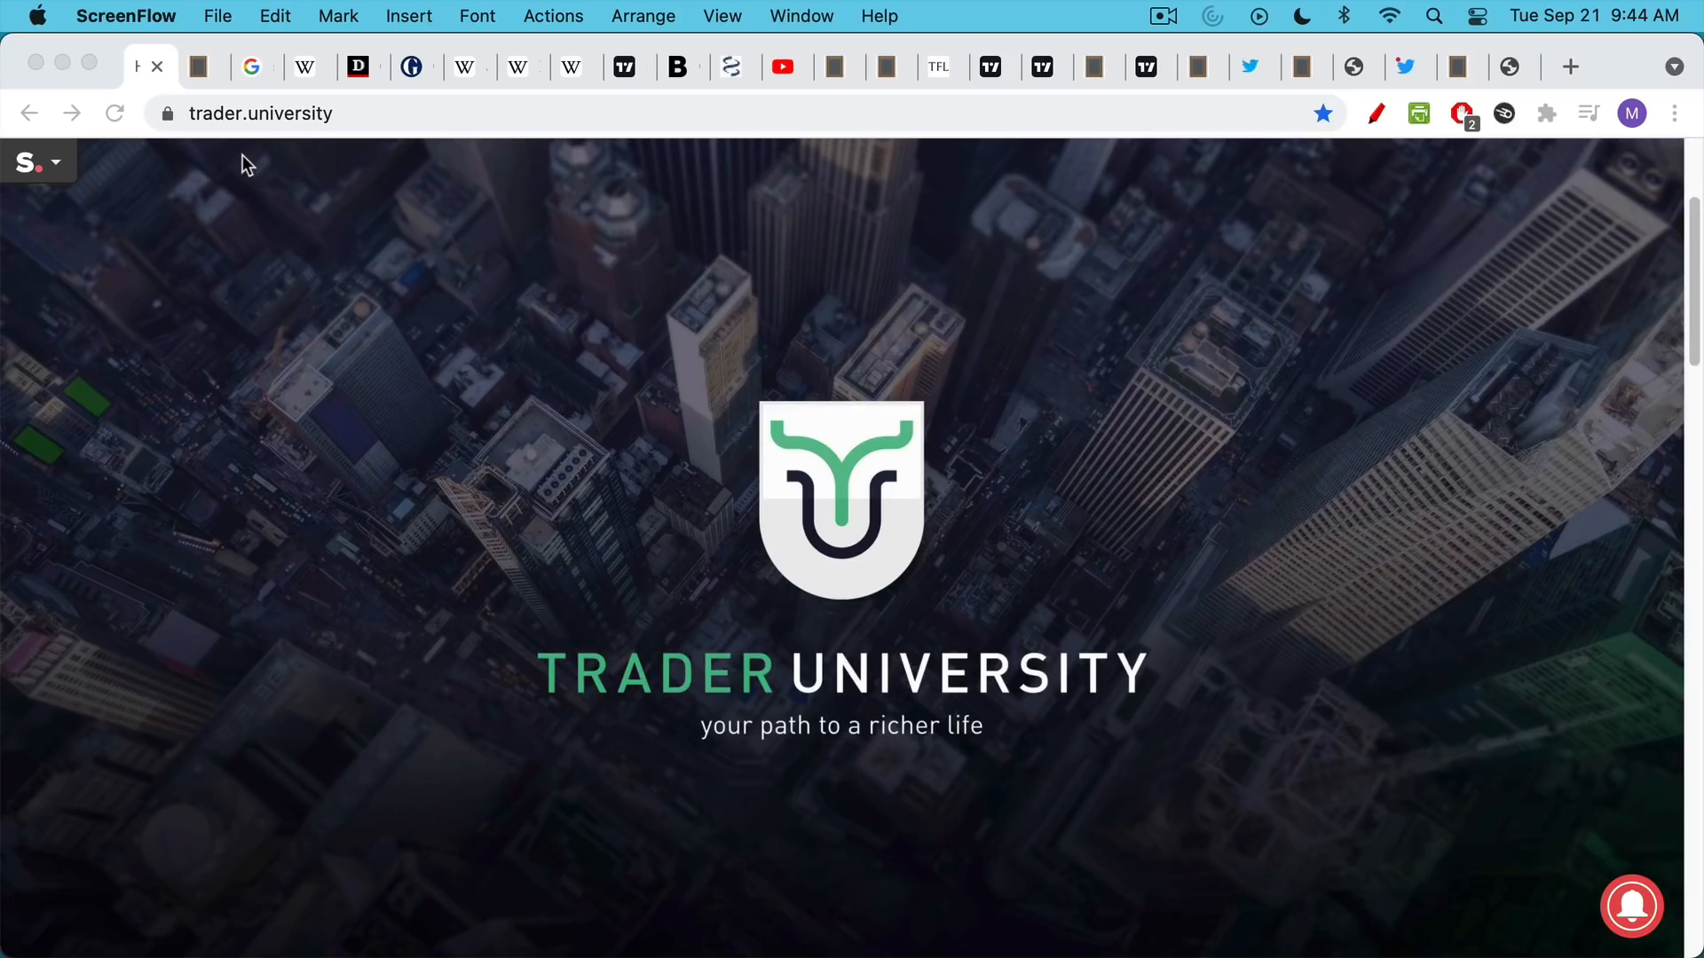
Show the Blank Slate note 'Will Evergrande Bring Down The Global Financial System?'
left_click(195, 65)
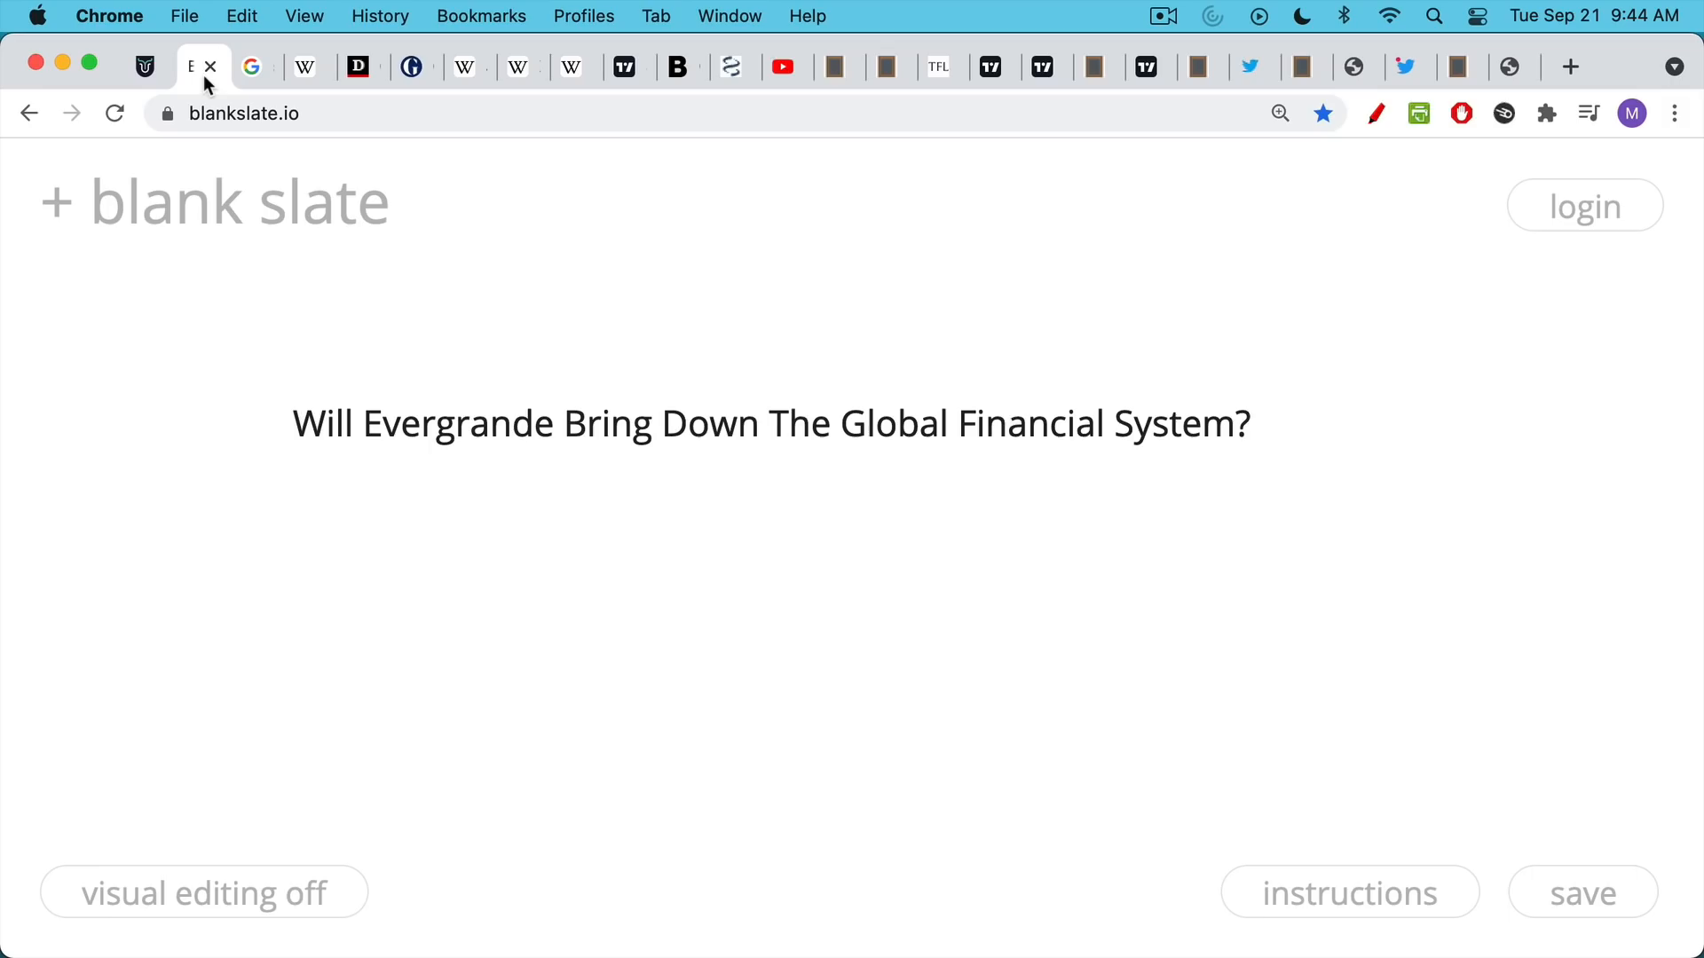
mouse_move(202, 65)
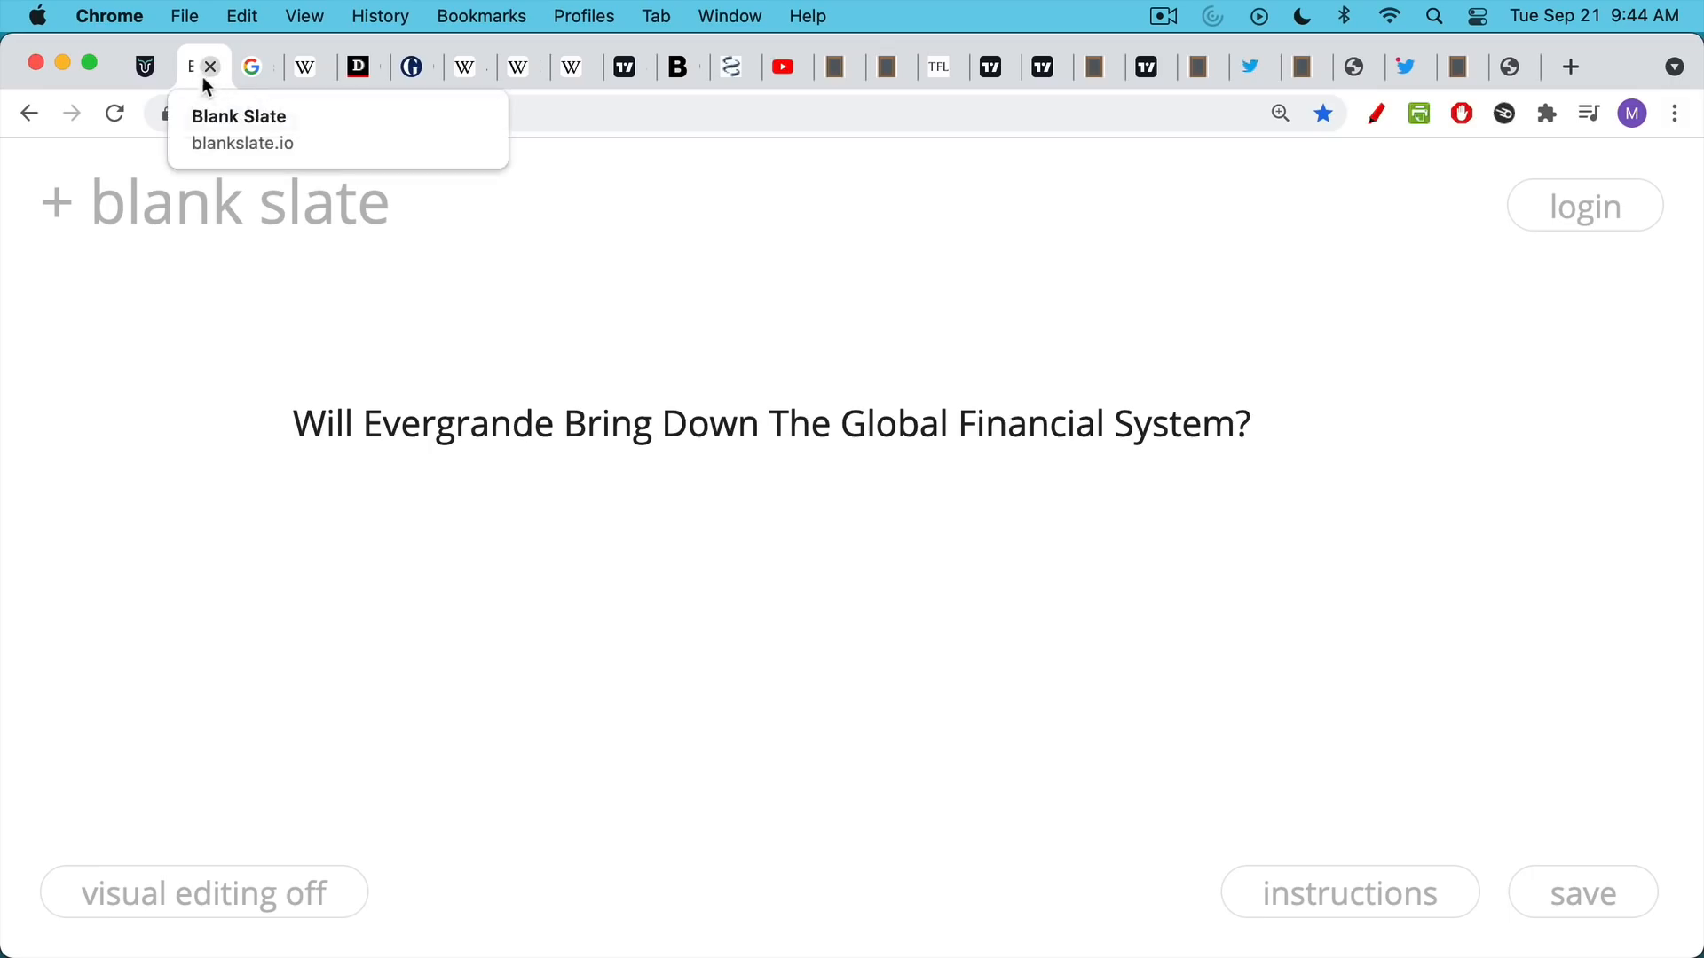
mouse_move(257, 65)
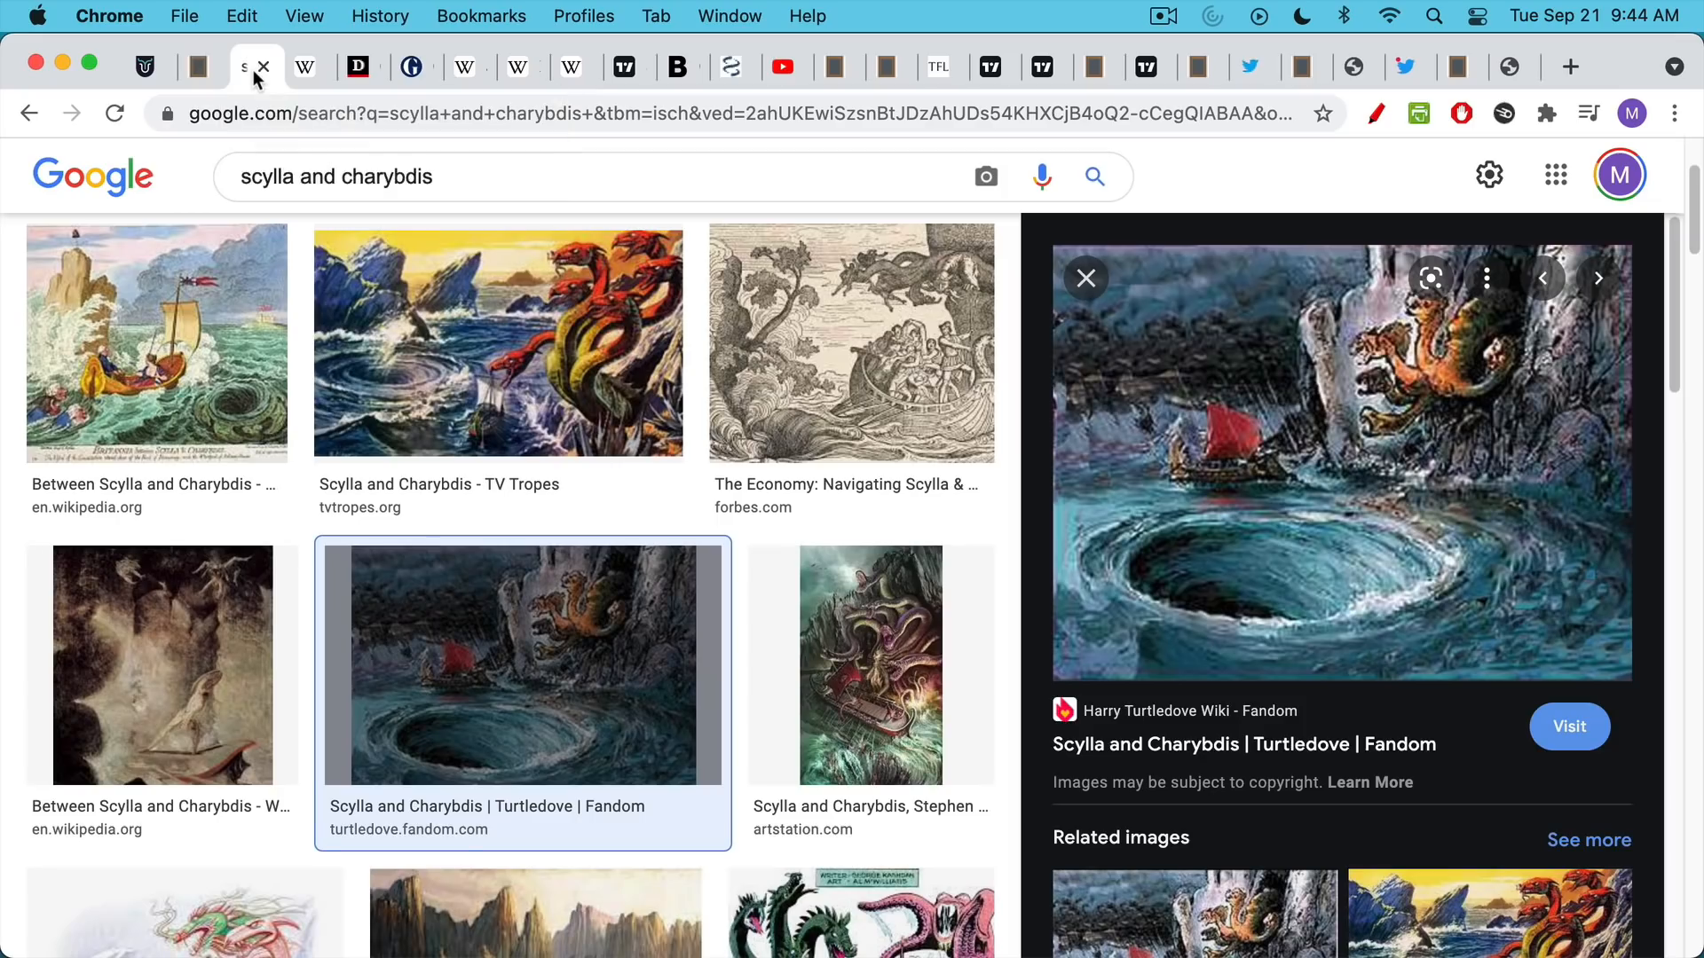
mouse_move(276, 87)
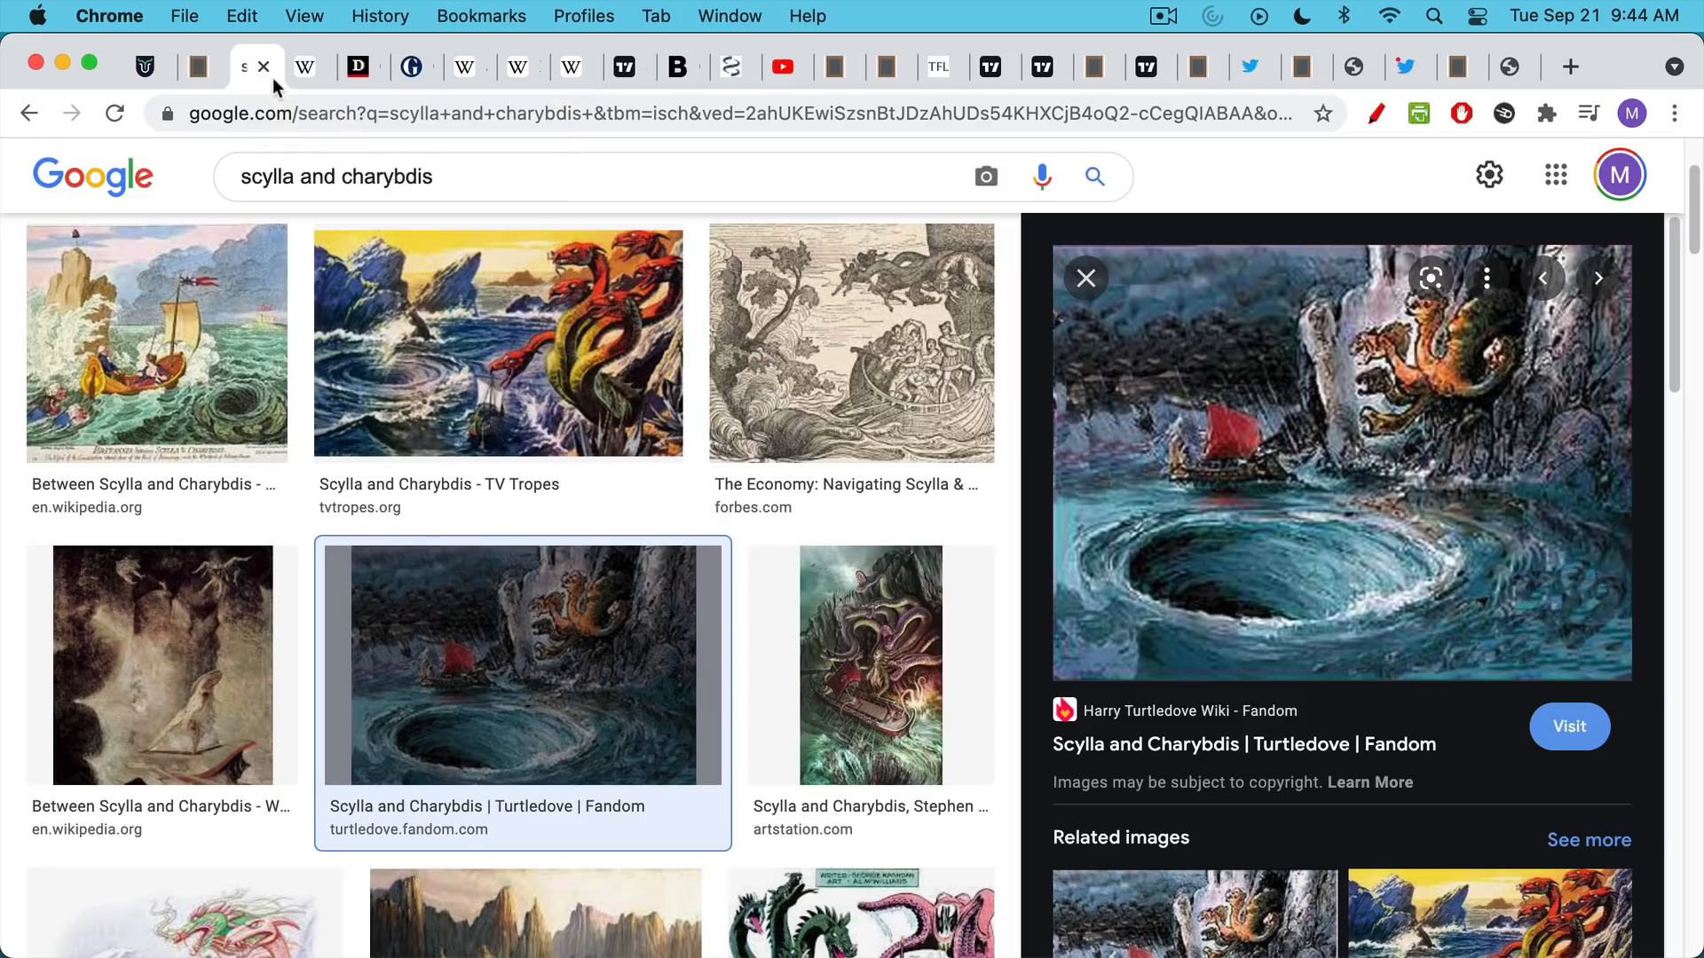
mouse_move(596, 354)
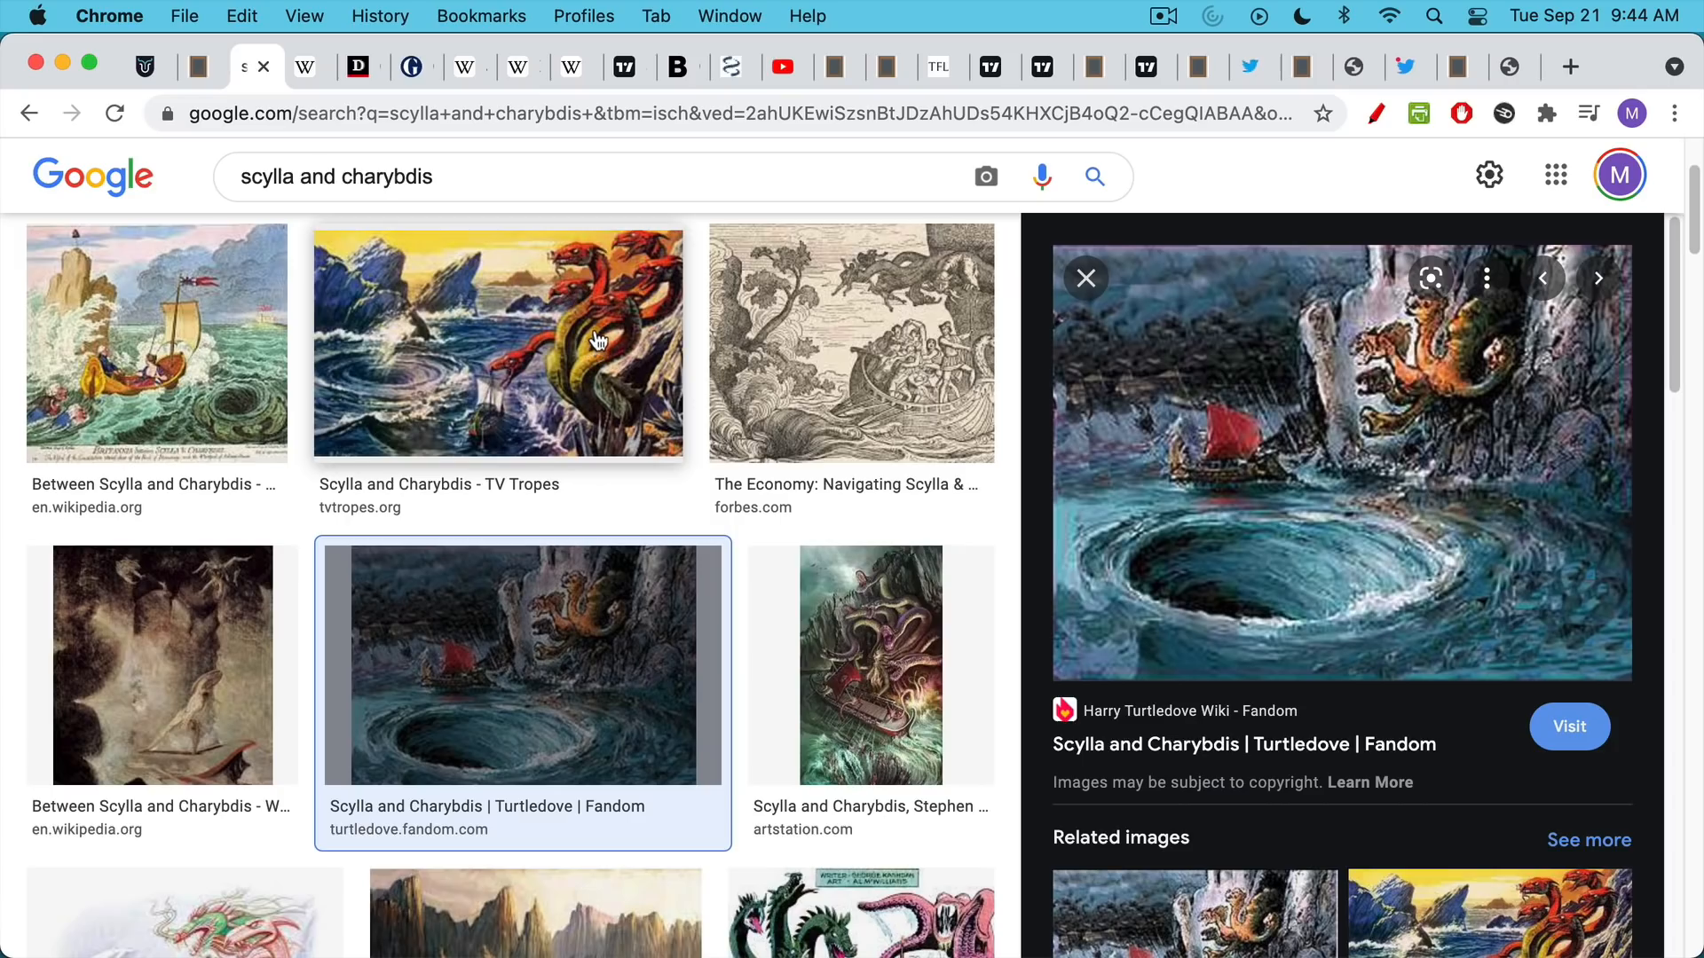
mouse_move(1266, 500)
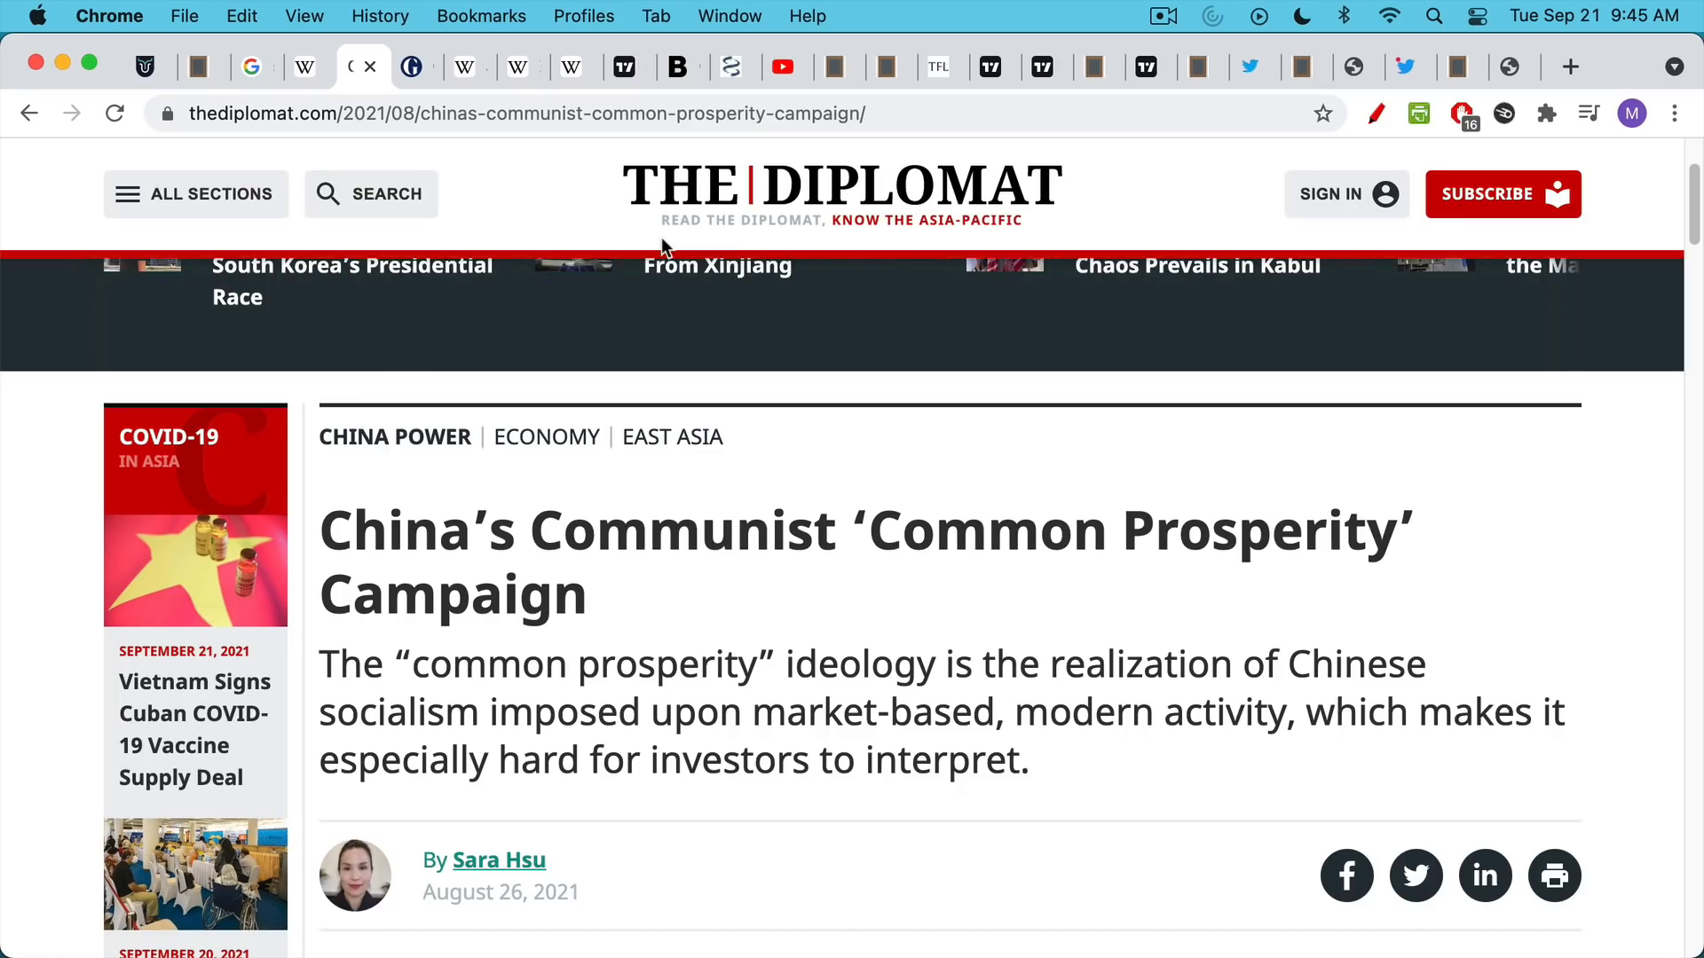
Read through the Guardian article on China's super-rich, scrolling down and back up
left_click(357, 65)
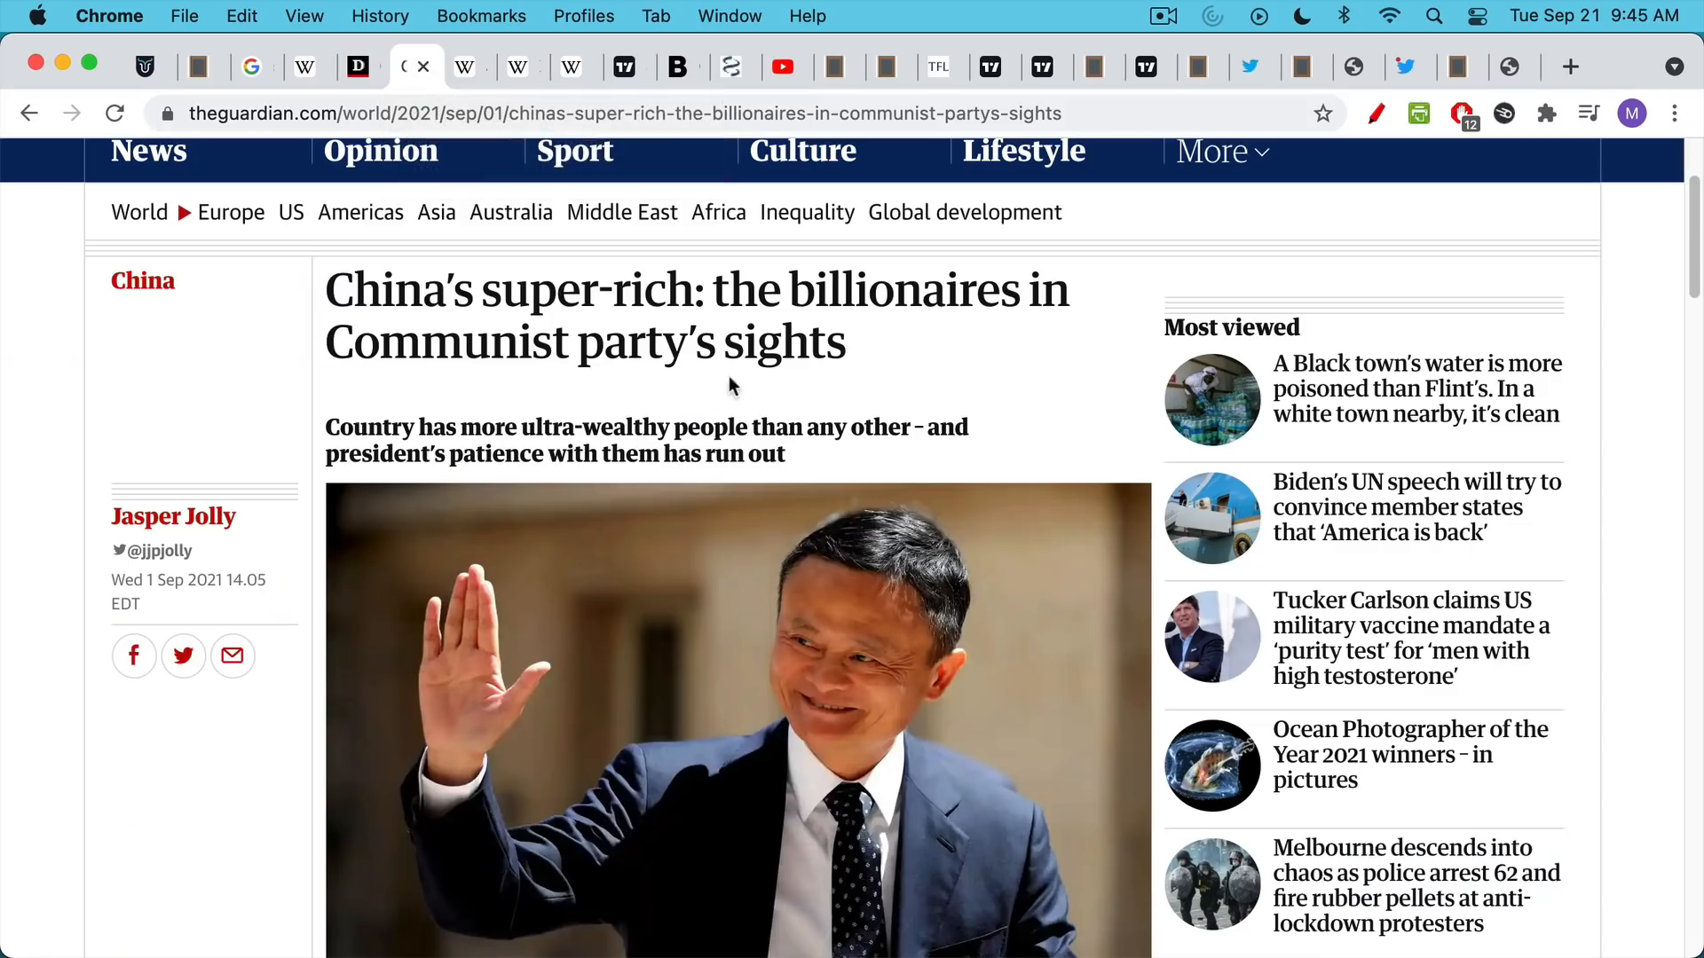
mouse_move(811, 376)
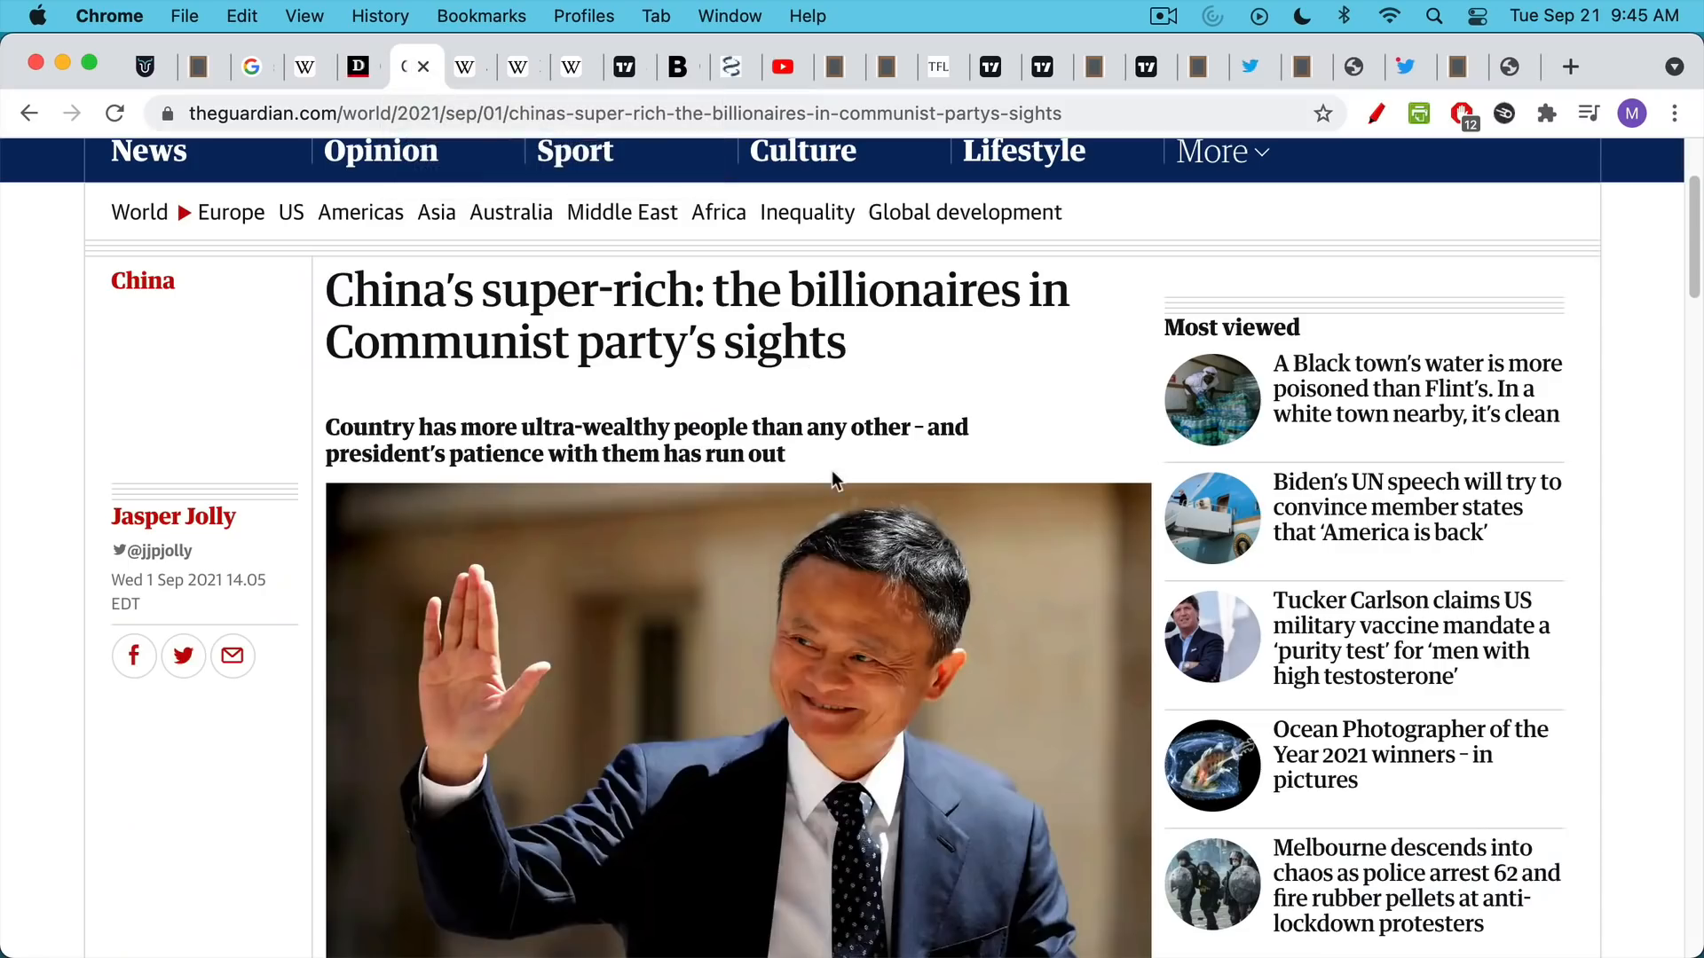
mouse_move(836, 463)
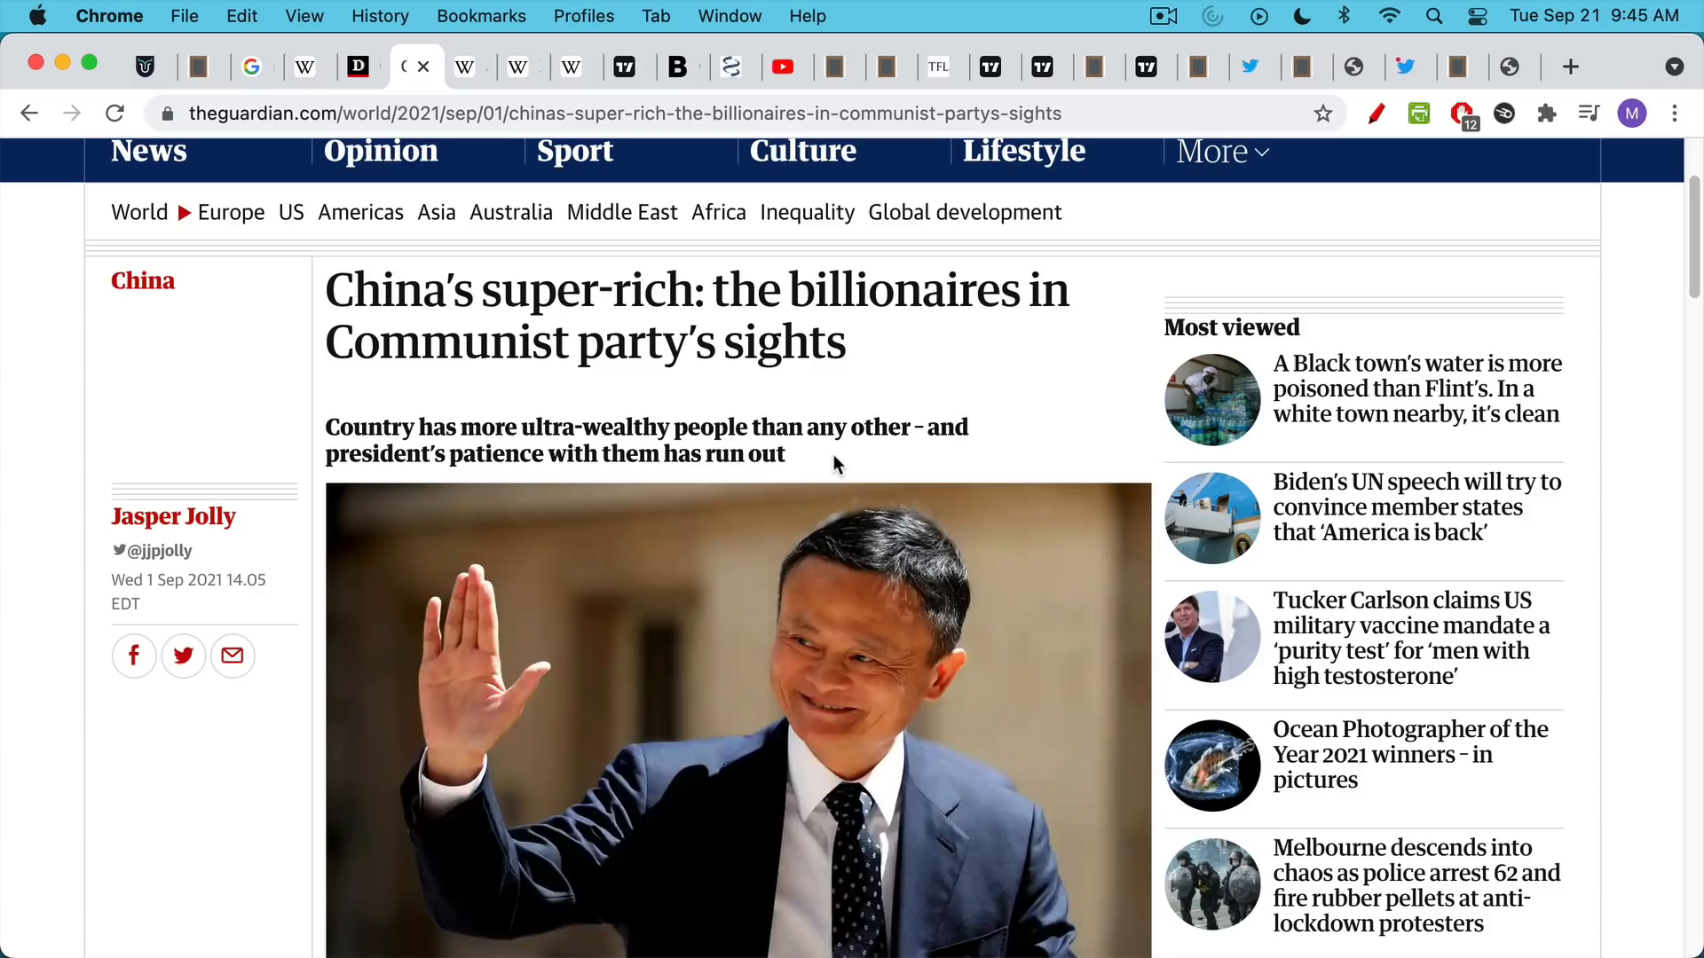
scroll("down", 3)
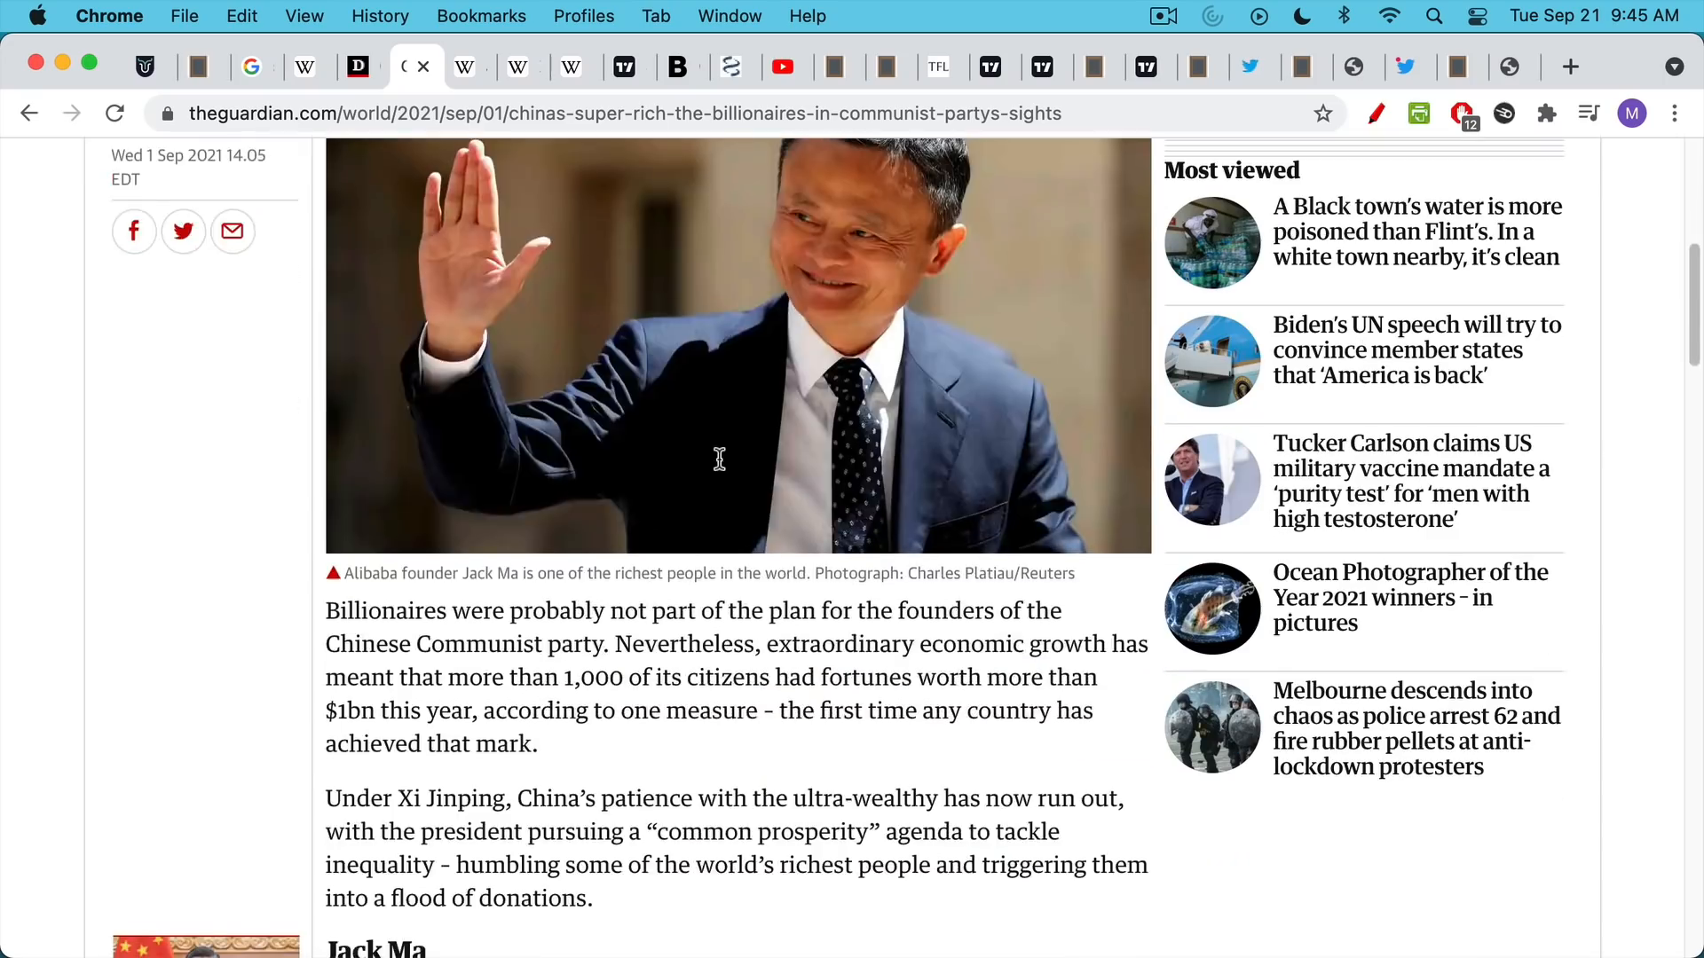
scroll("down", 3)
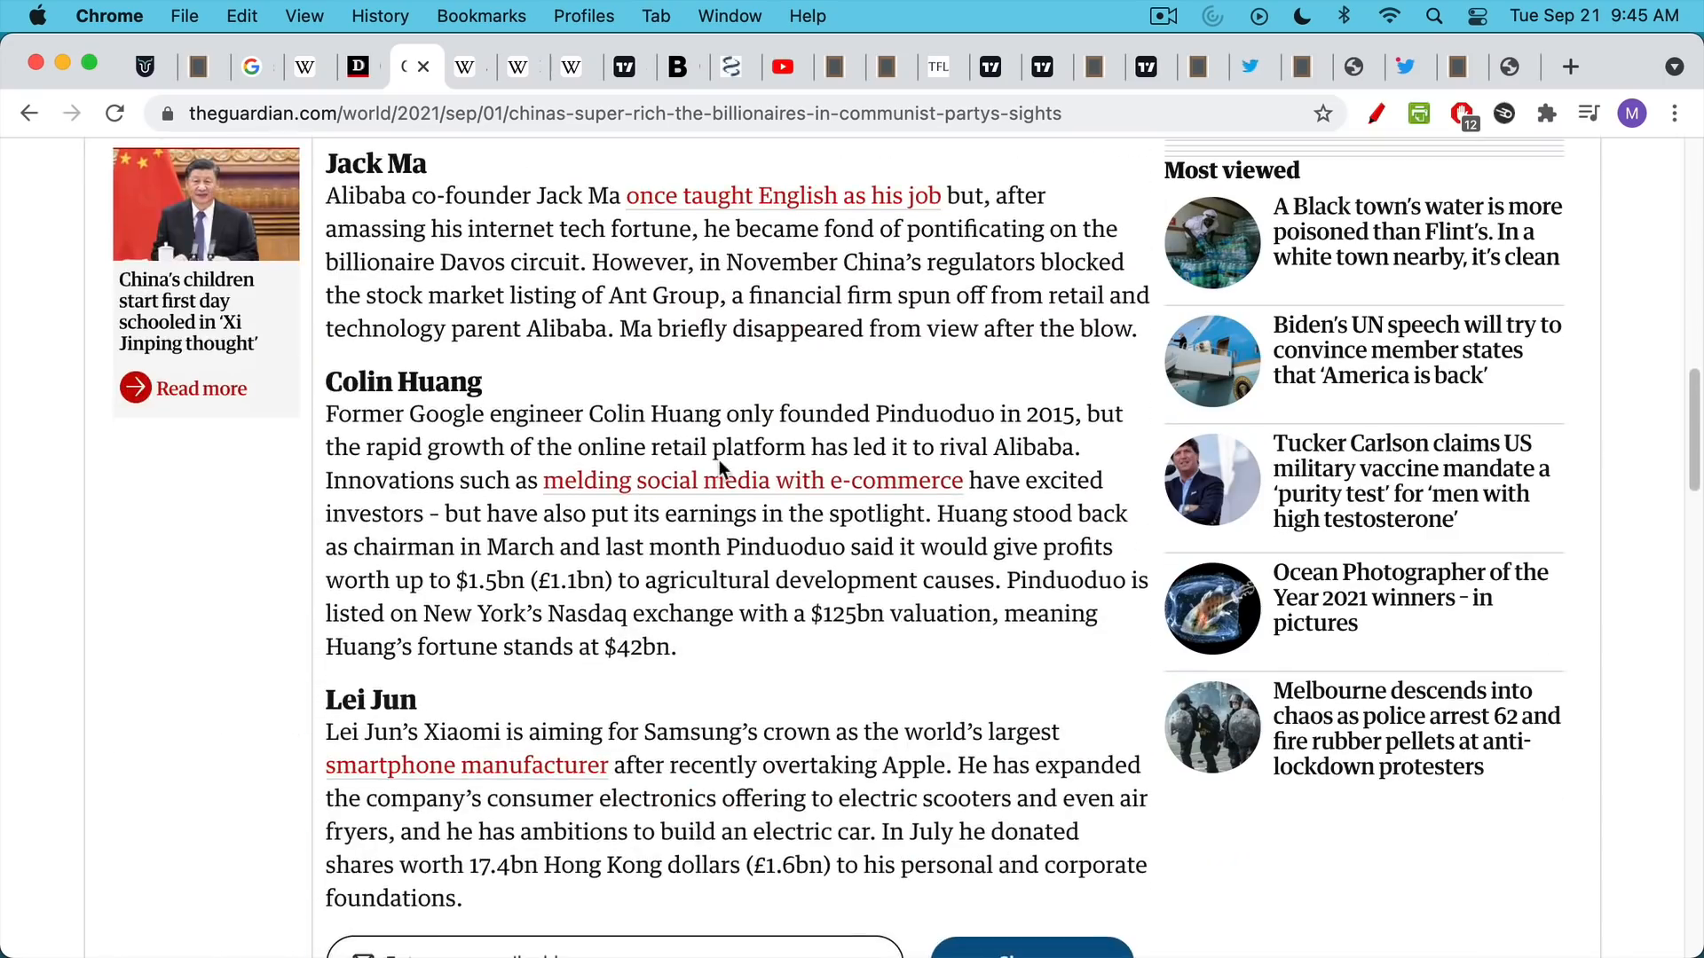
scroll("up", 3)
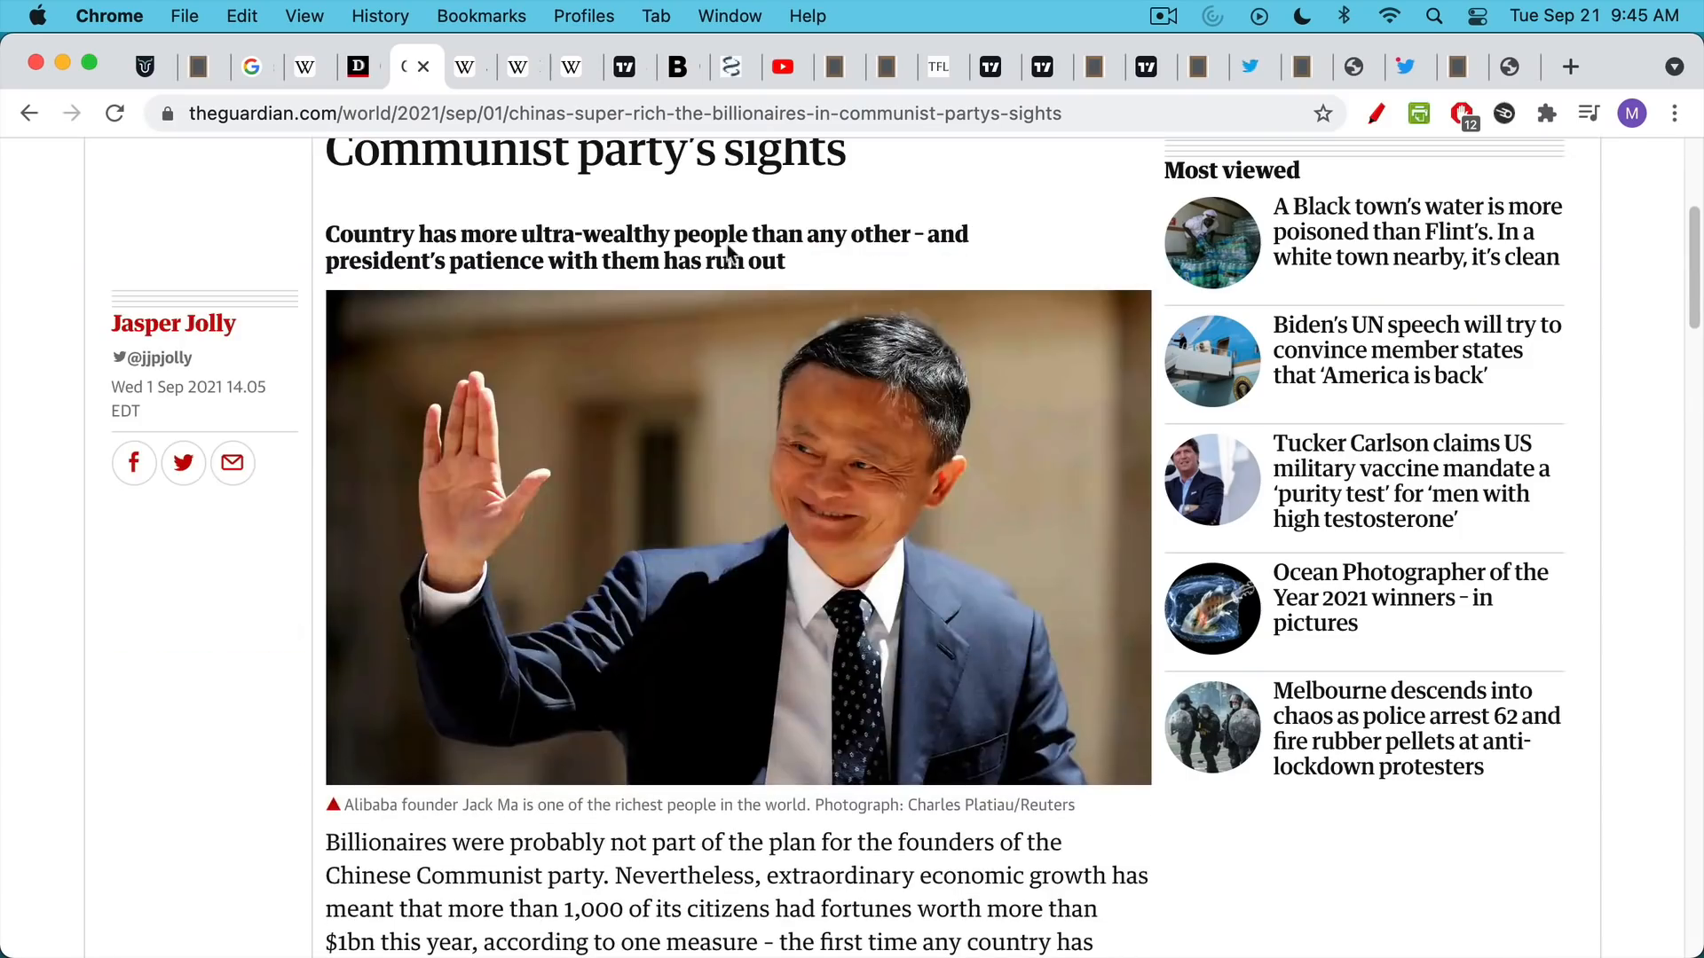
scroll("up", 3)
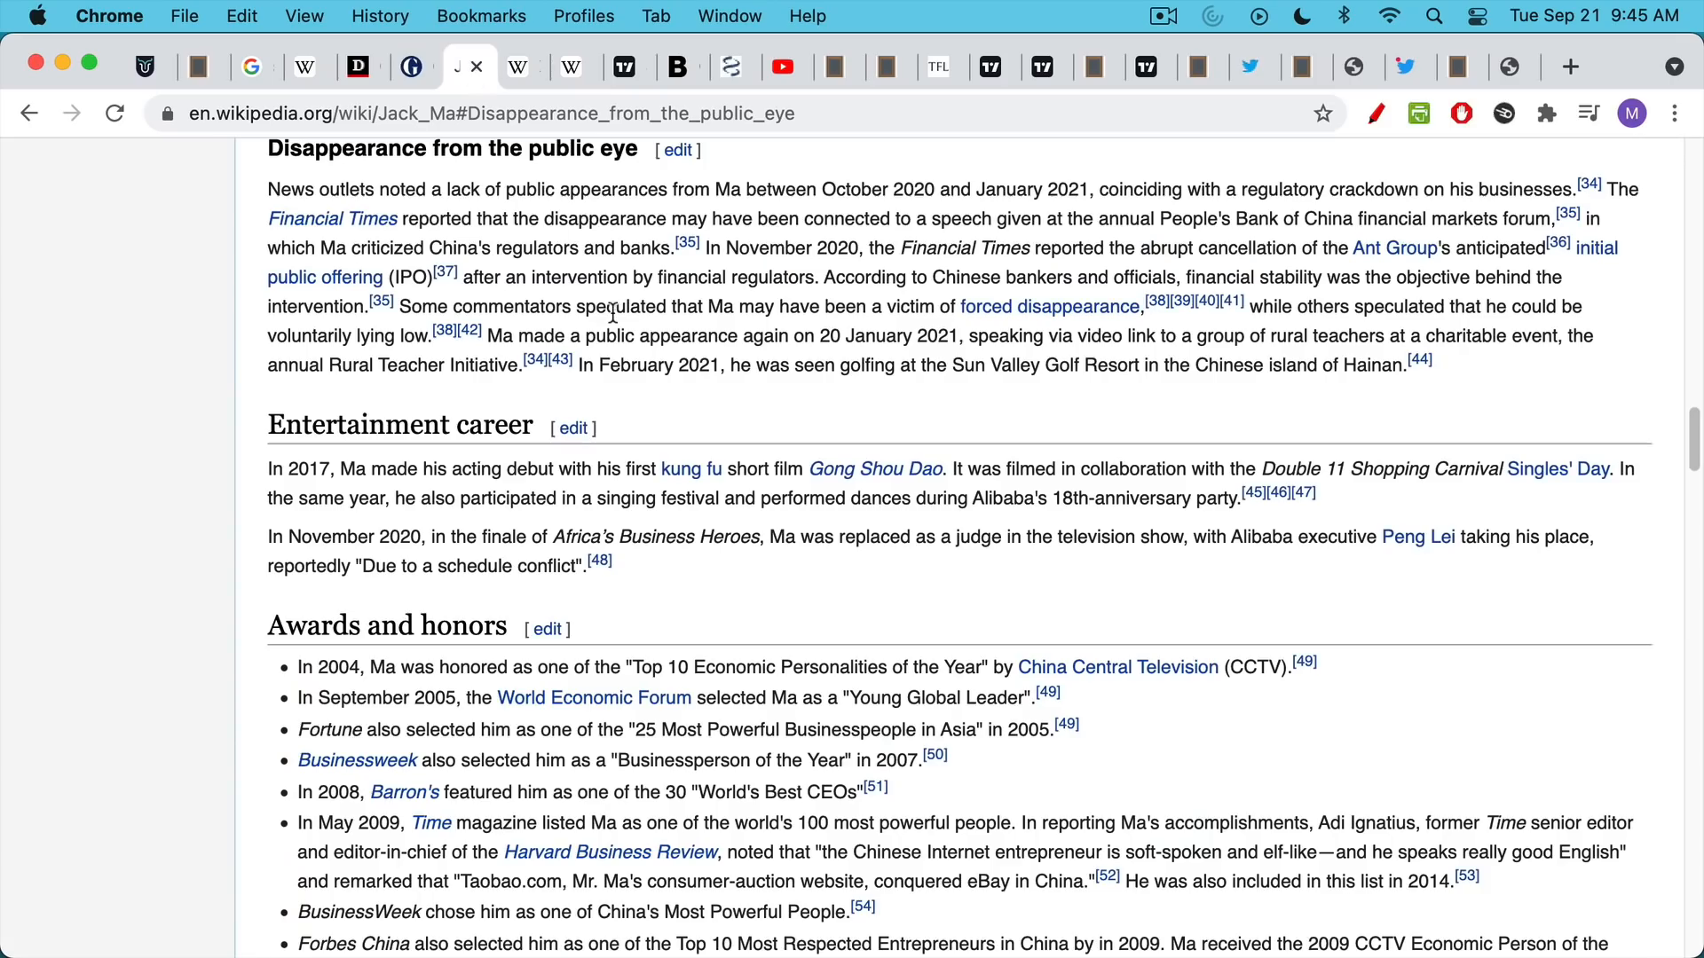
View the Xu Jiayin Wikipedia article, then Evergrande's HKEX daily chart in TradingView
left_click(467, 65)
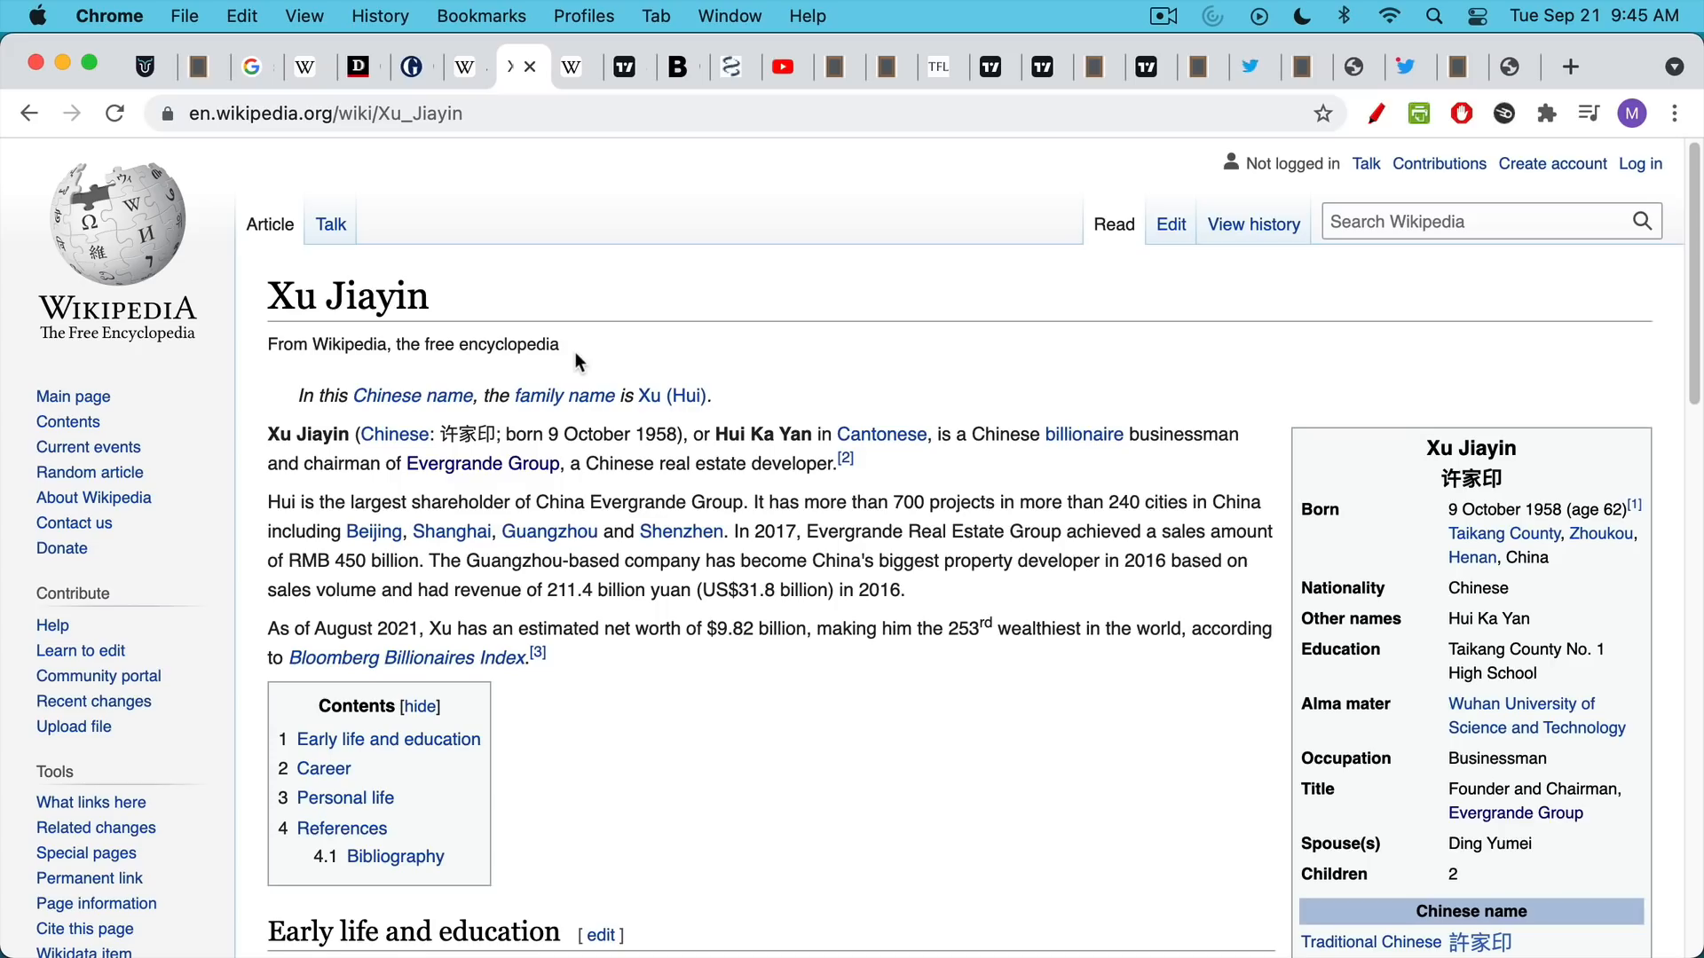
mouse_move(592, 334)
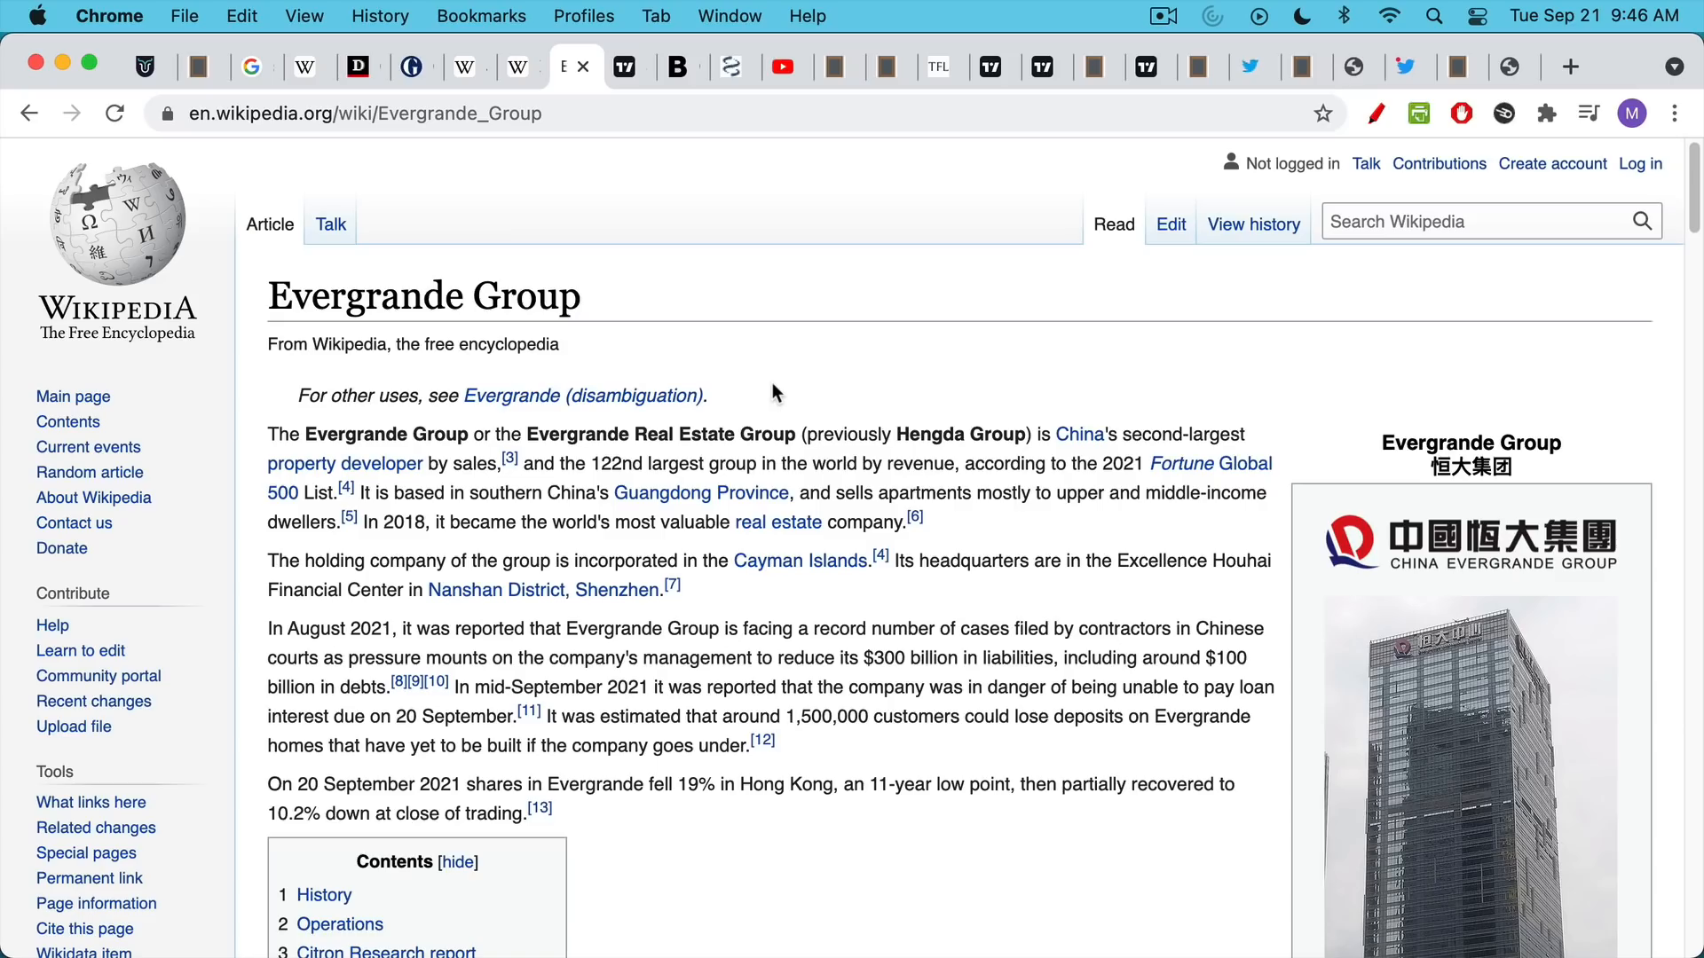
mouse_move(712, 231)
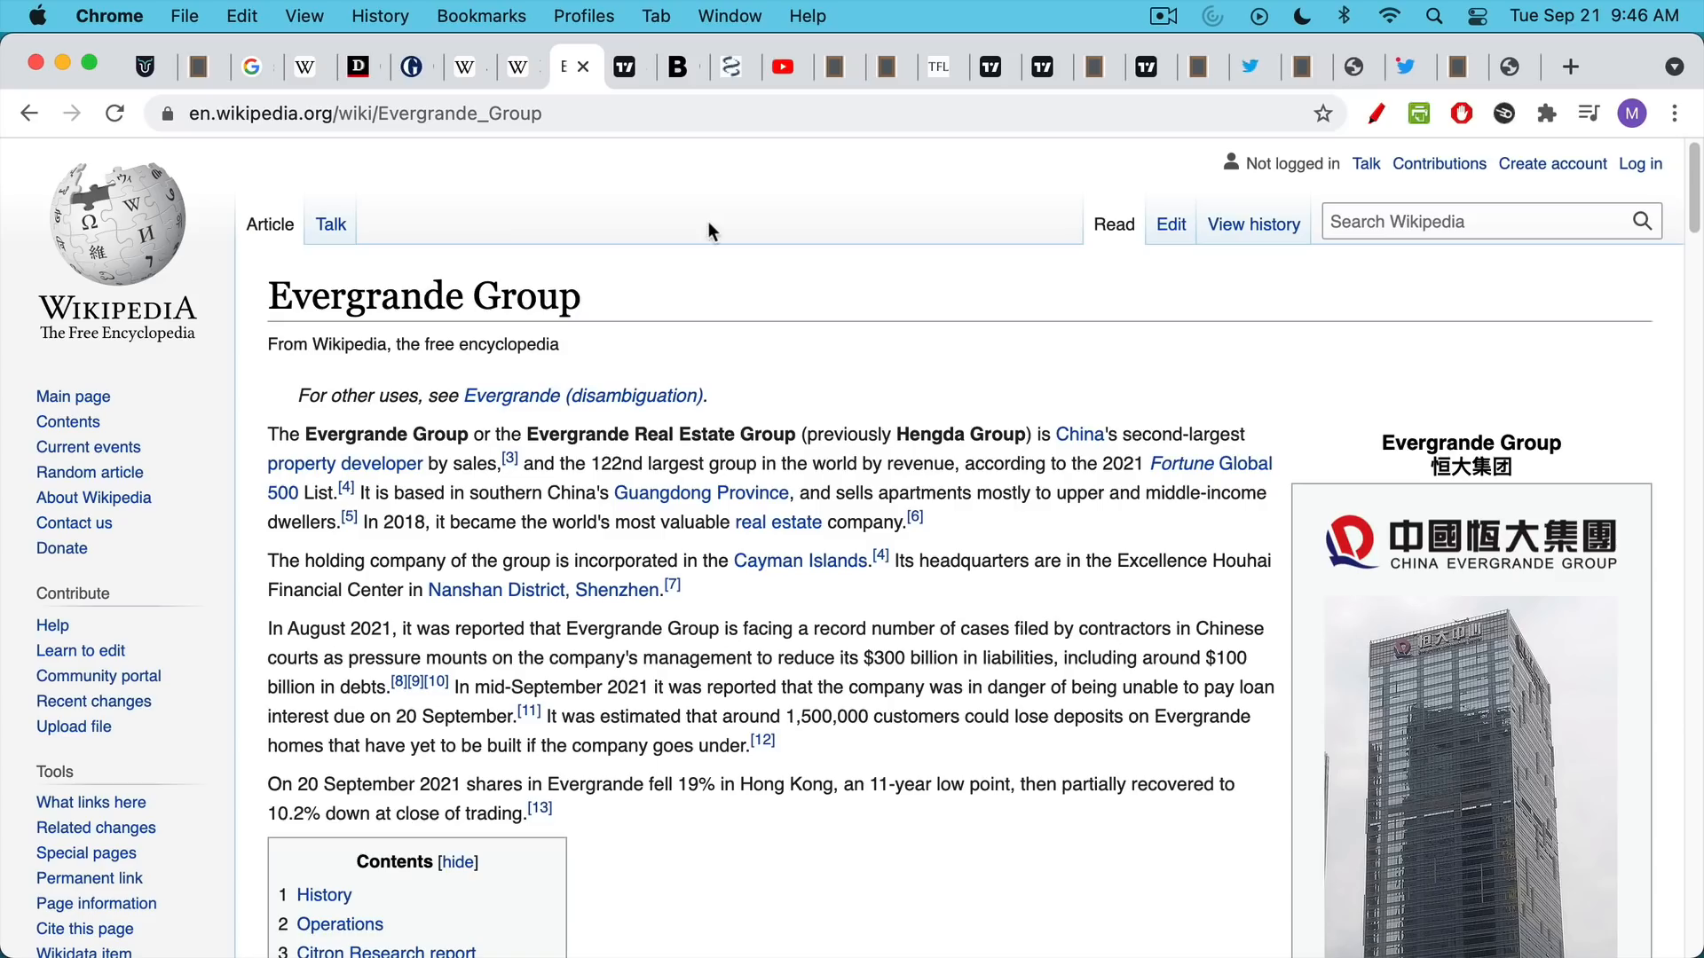
left_click(623, 65)
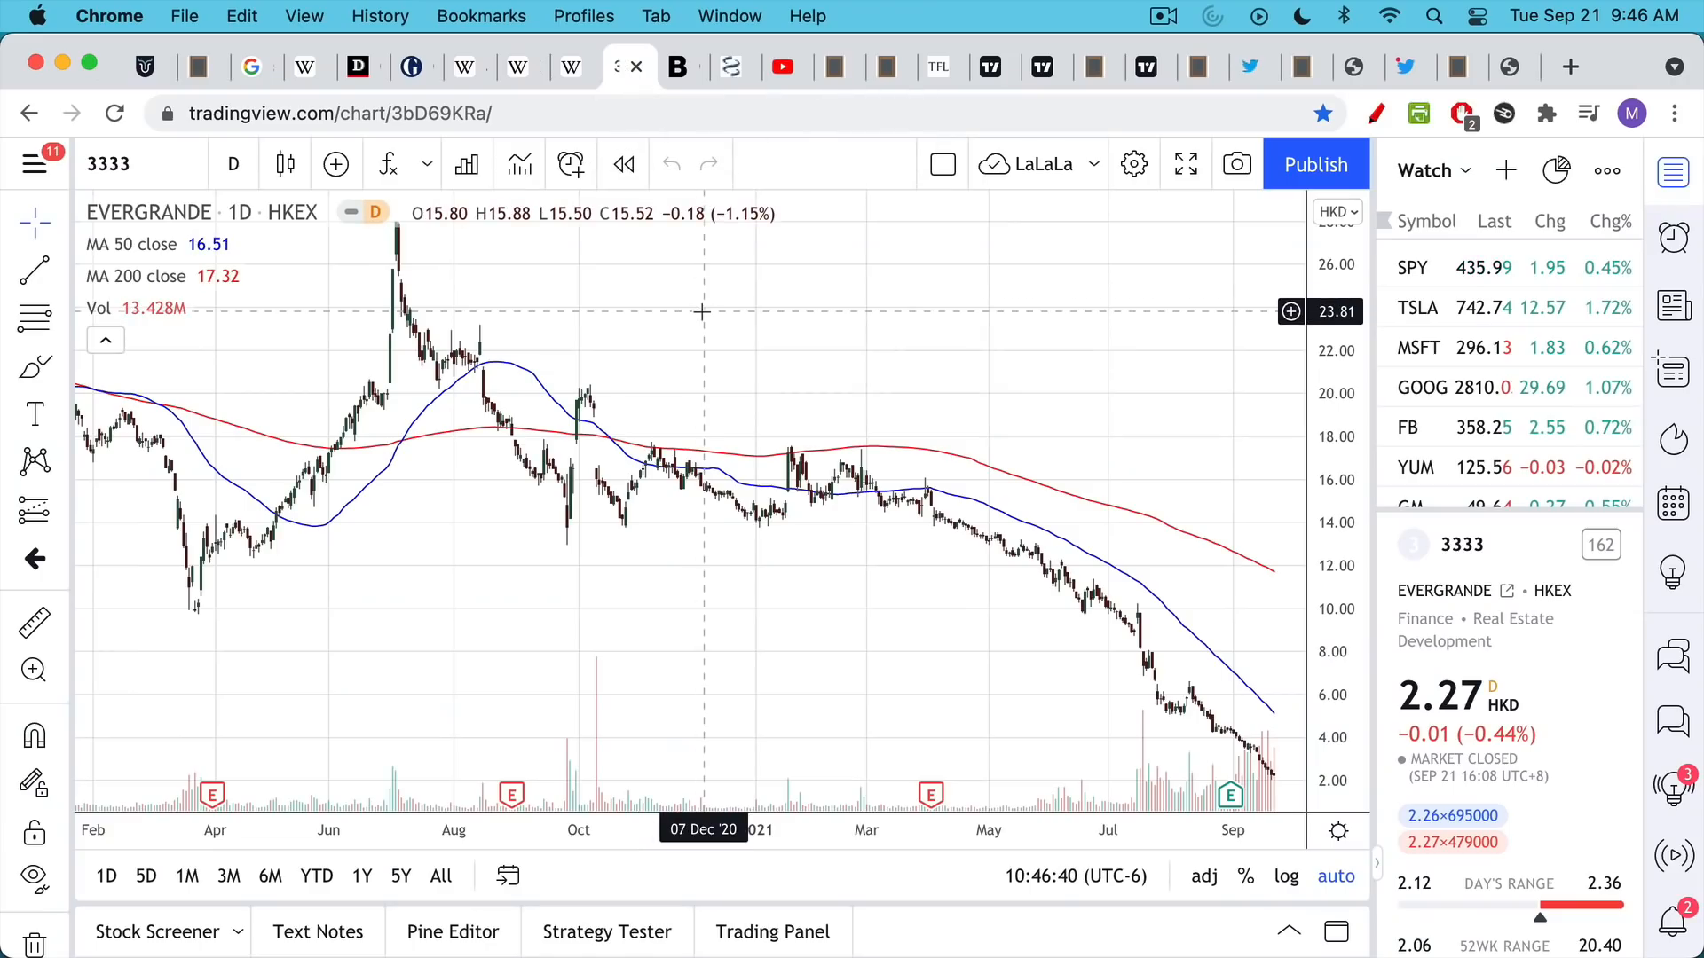
mouse_move(476, 230)
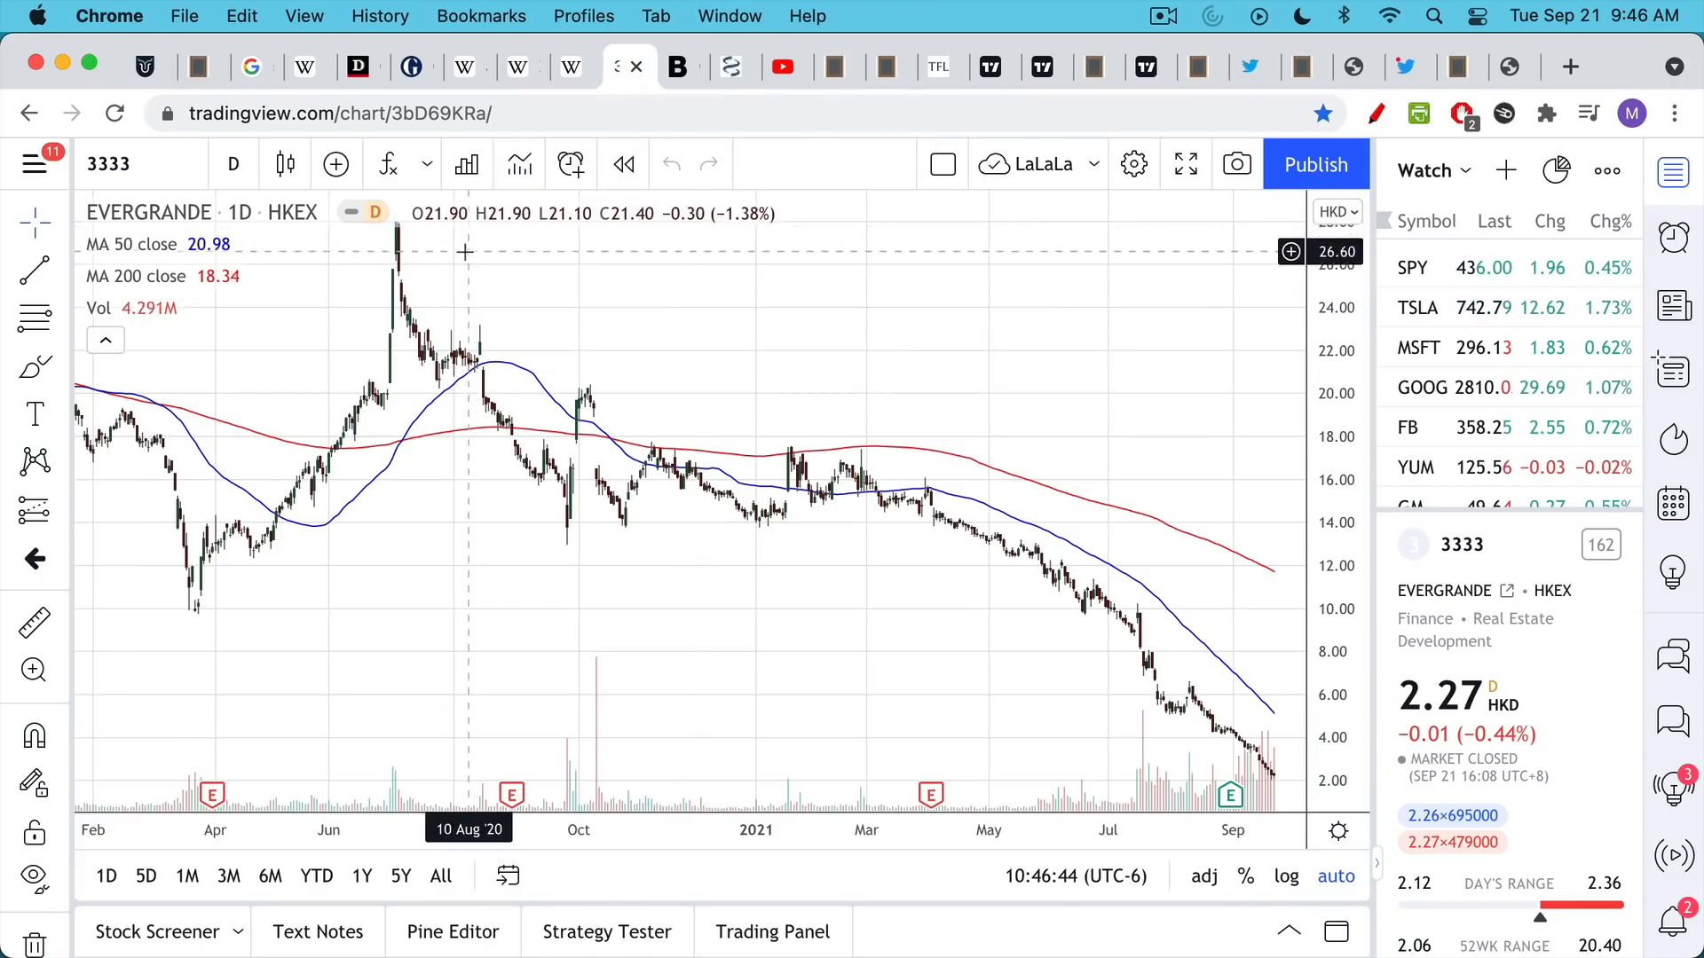
mouse_move(425, 259)
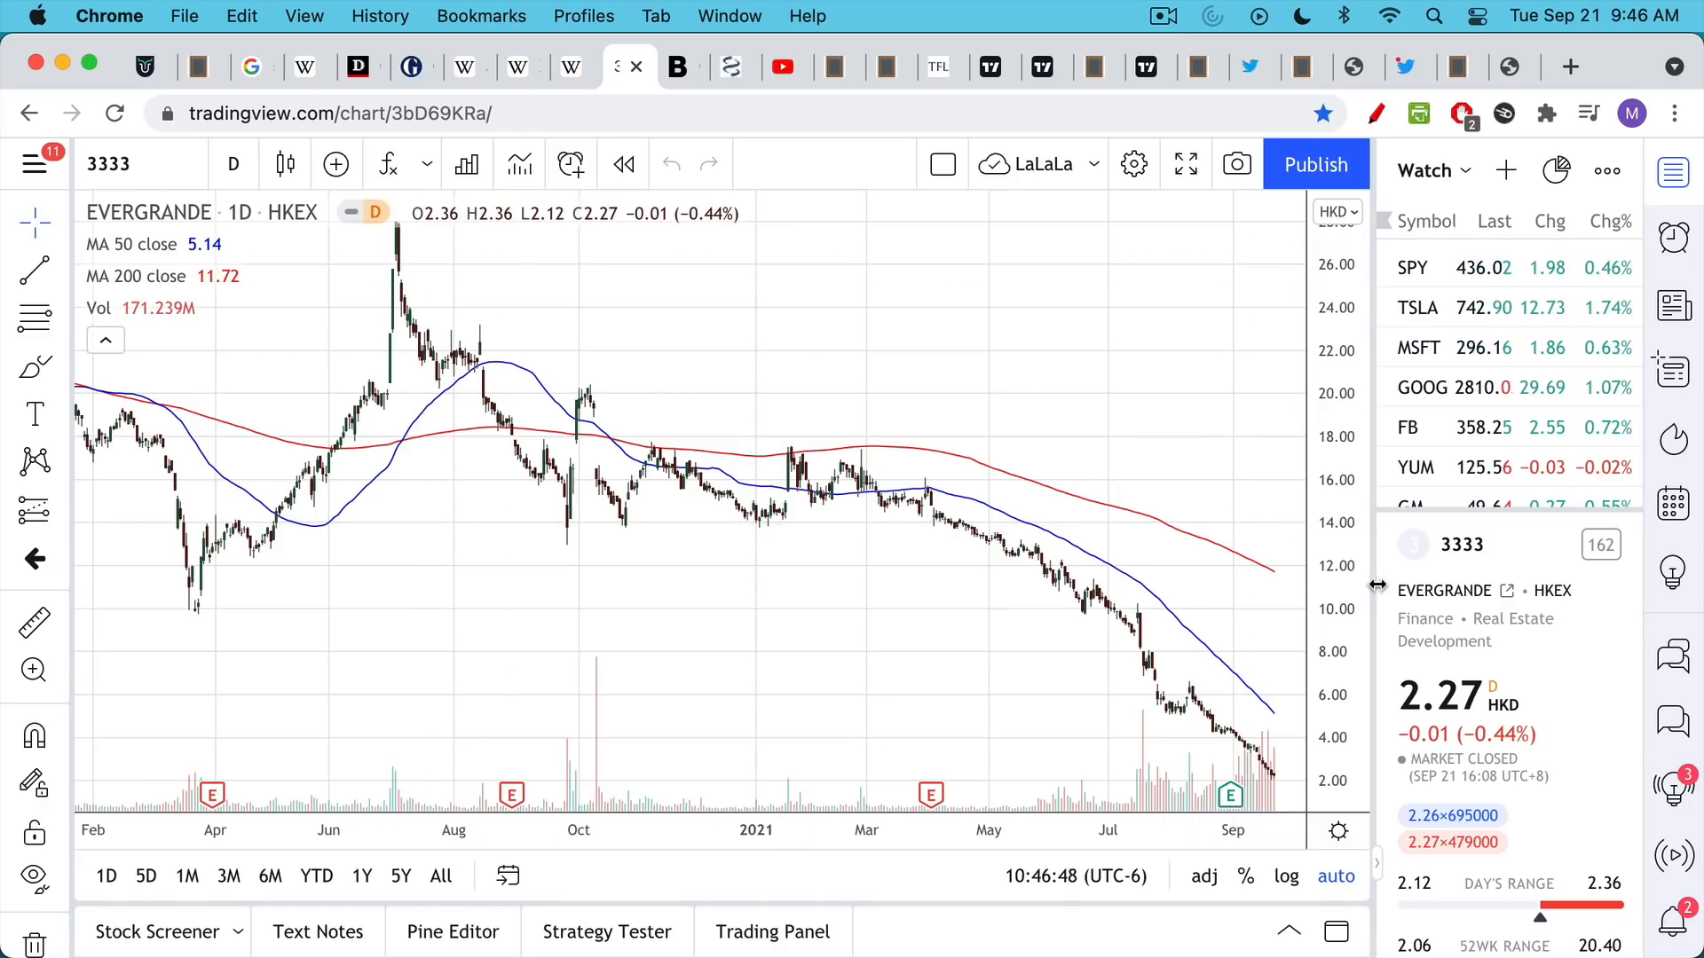
mouse_move(1083, 371)
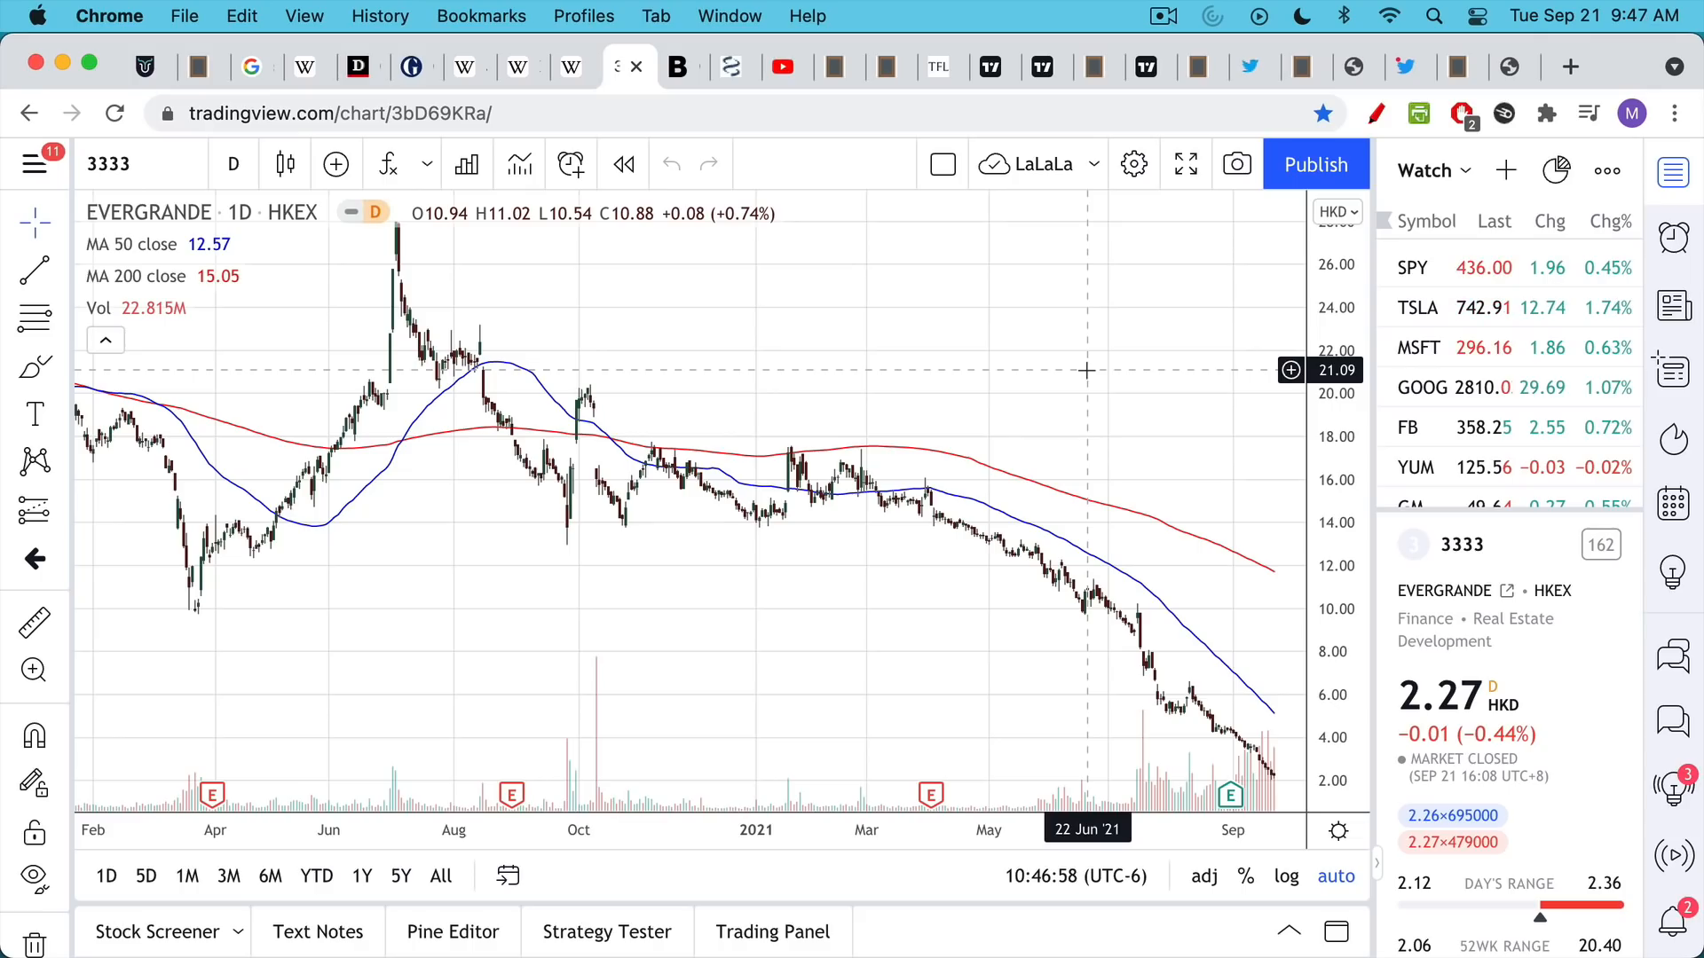
mouse_move(1077, 380)
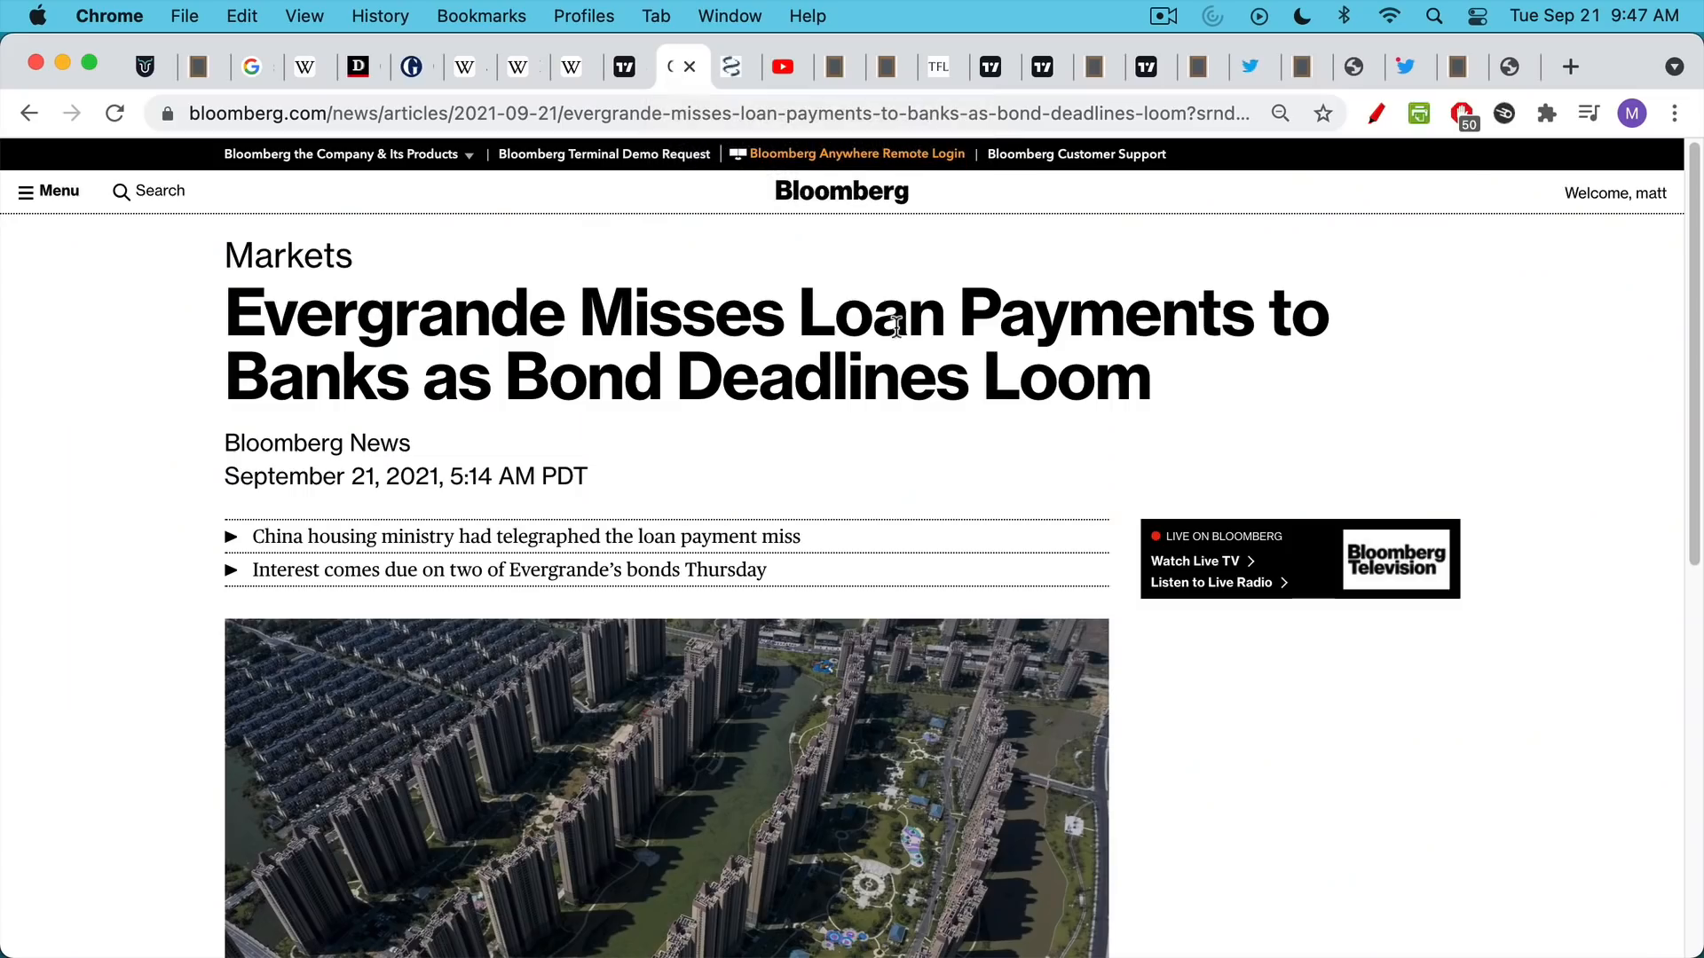
mouse_move(926, 380)
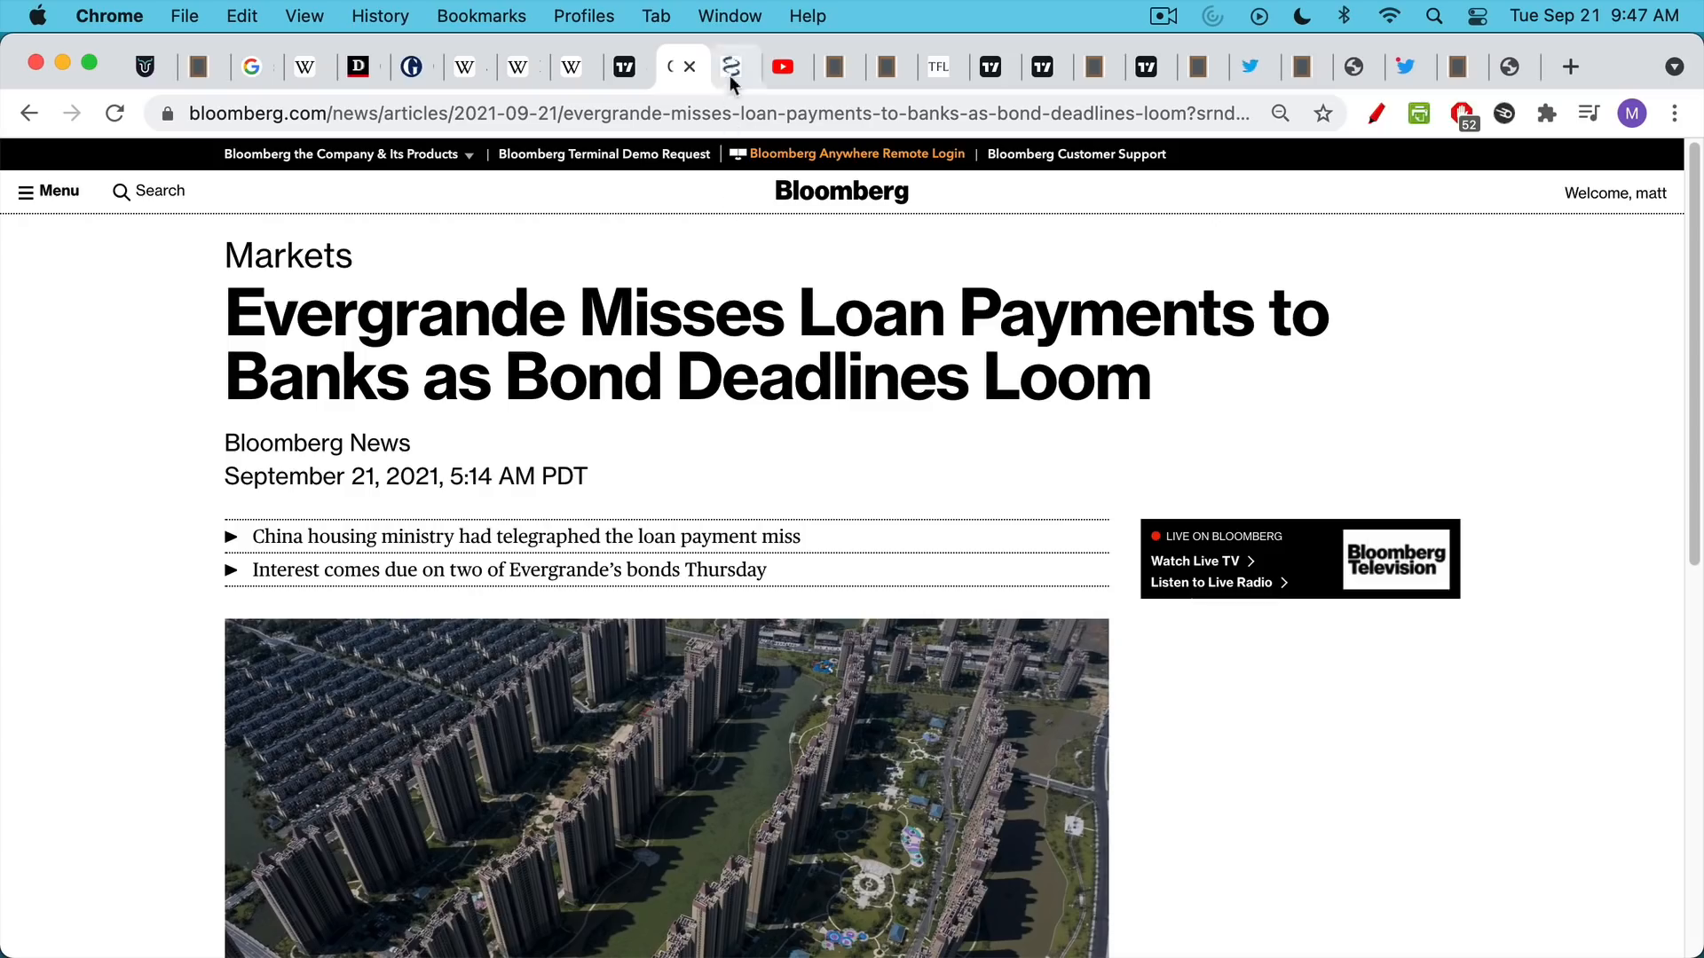
mouse_move(735, 68)
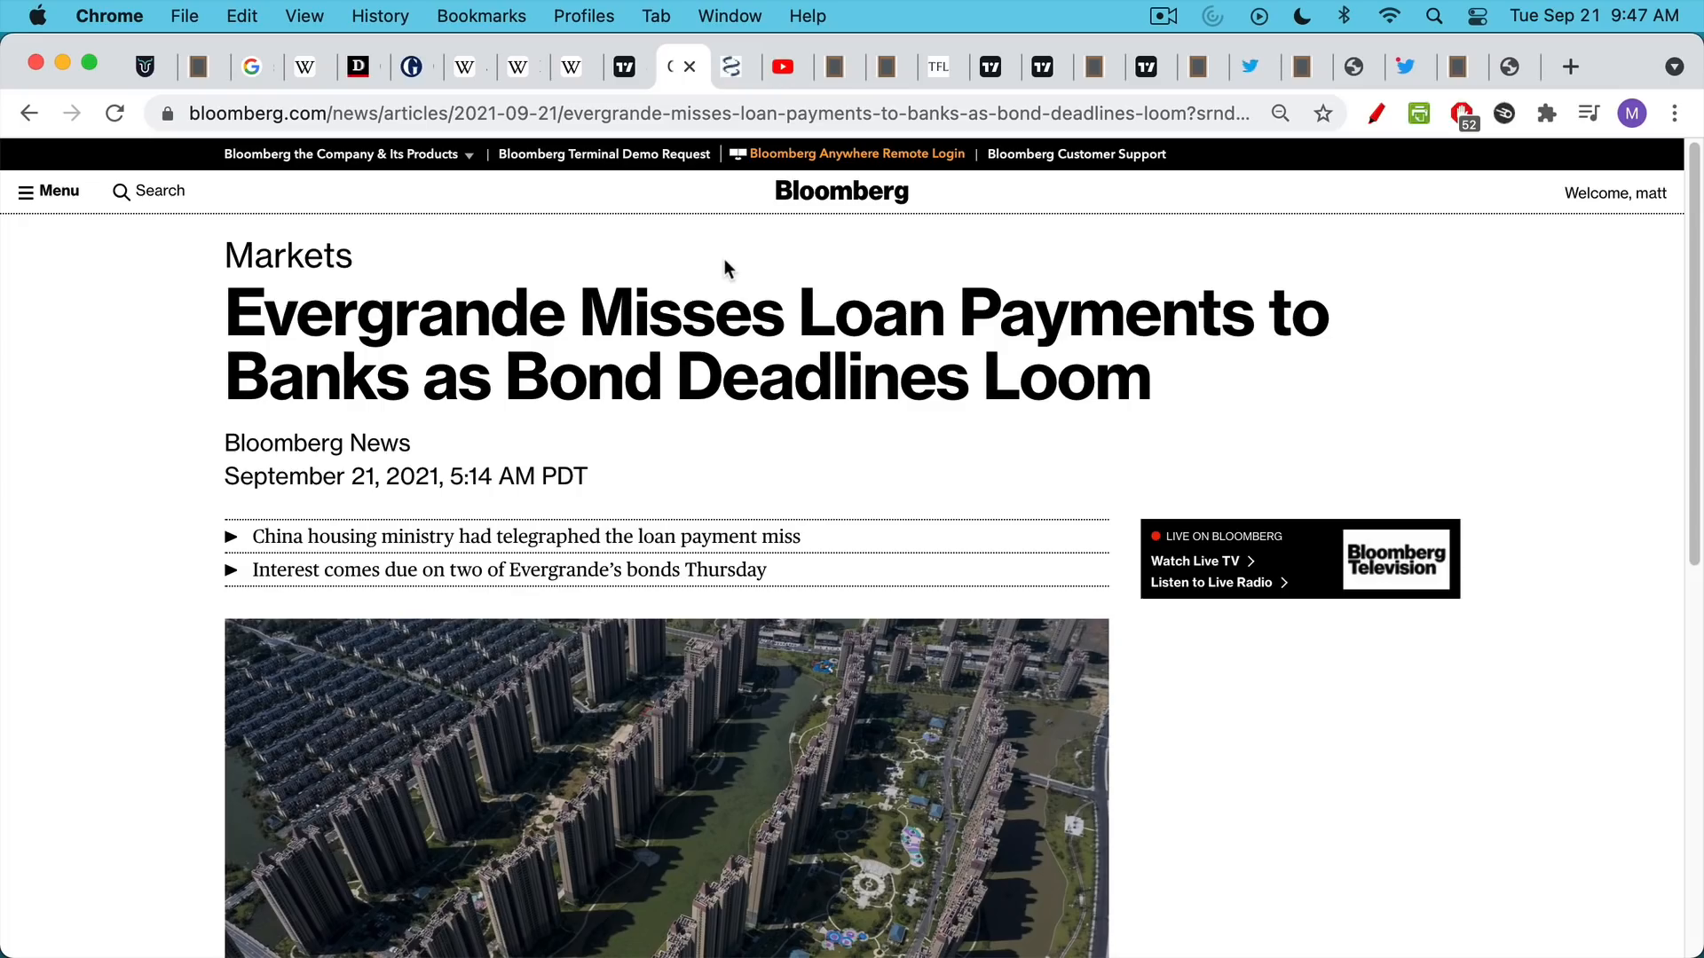
mouse_move(667, 97)
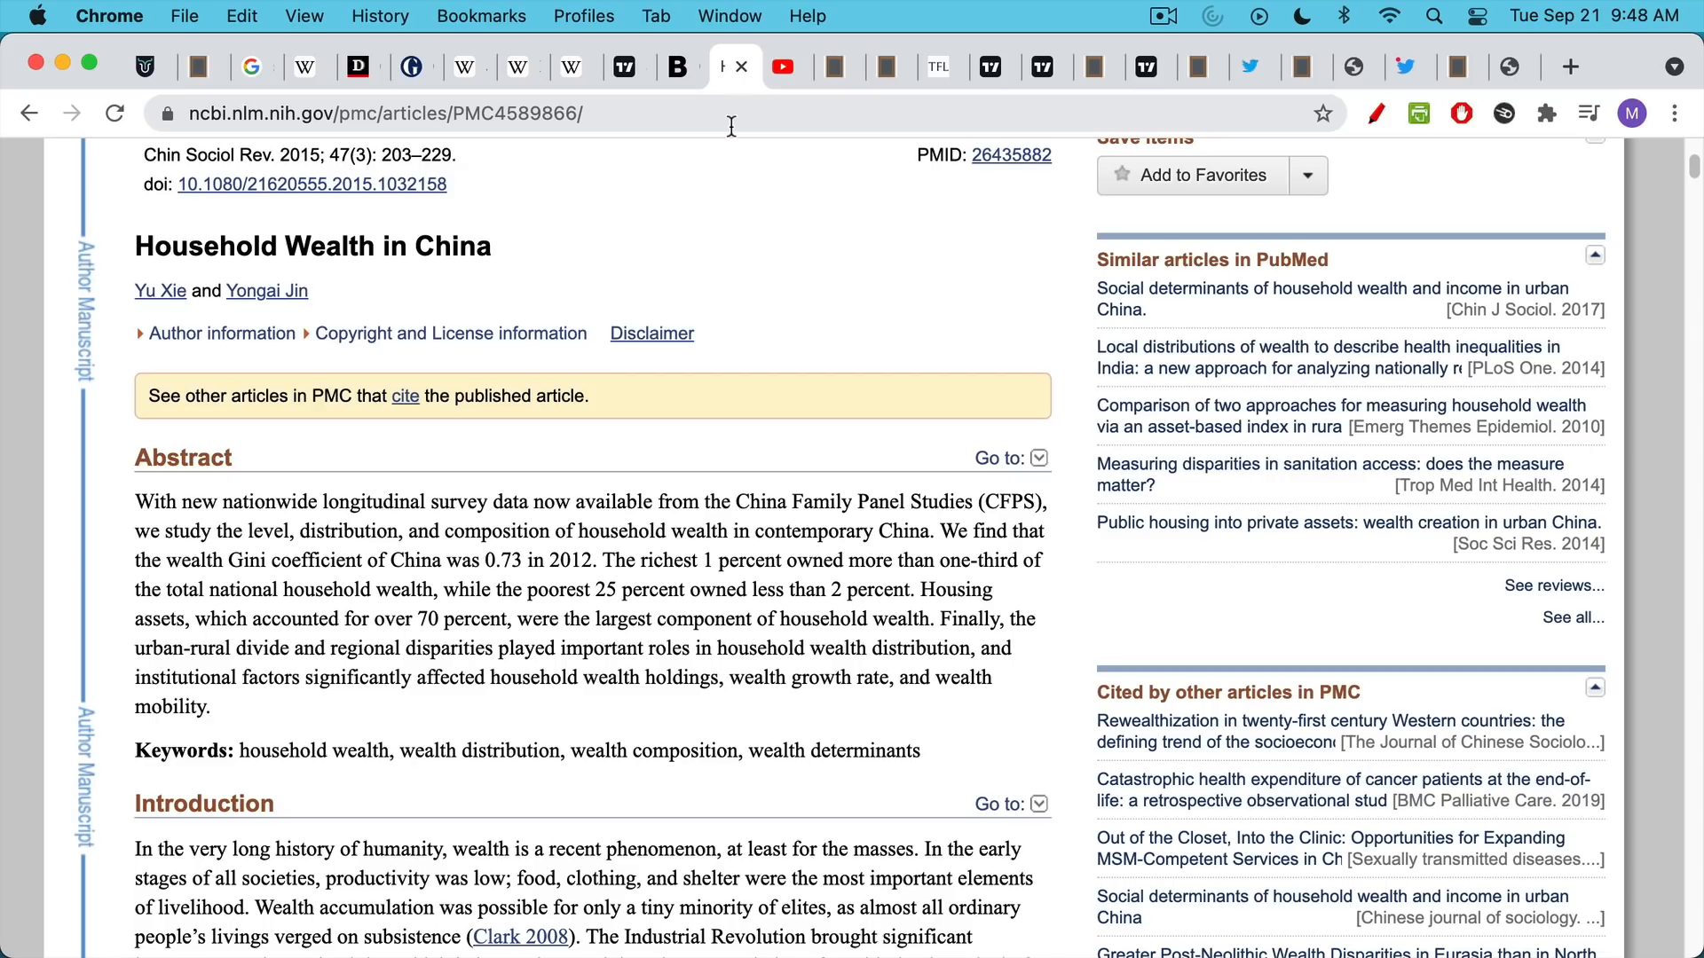
mouse_move(786, 328)
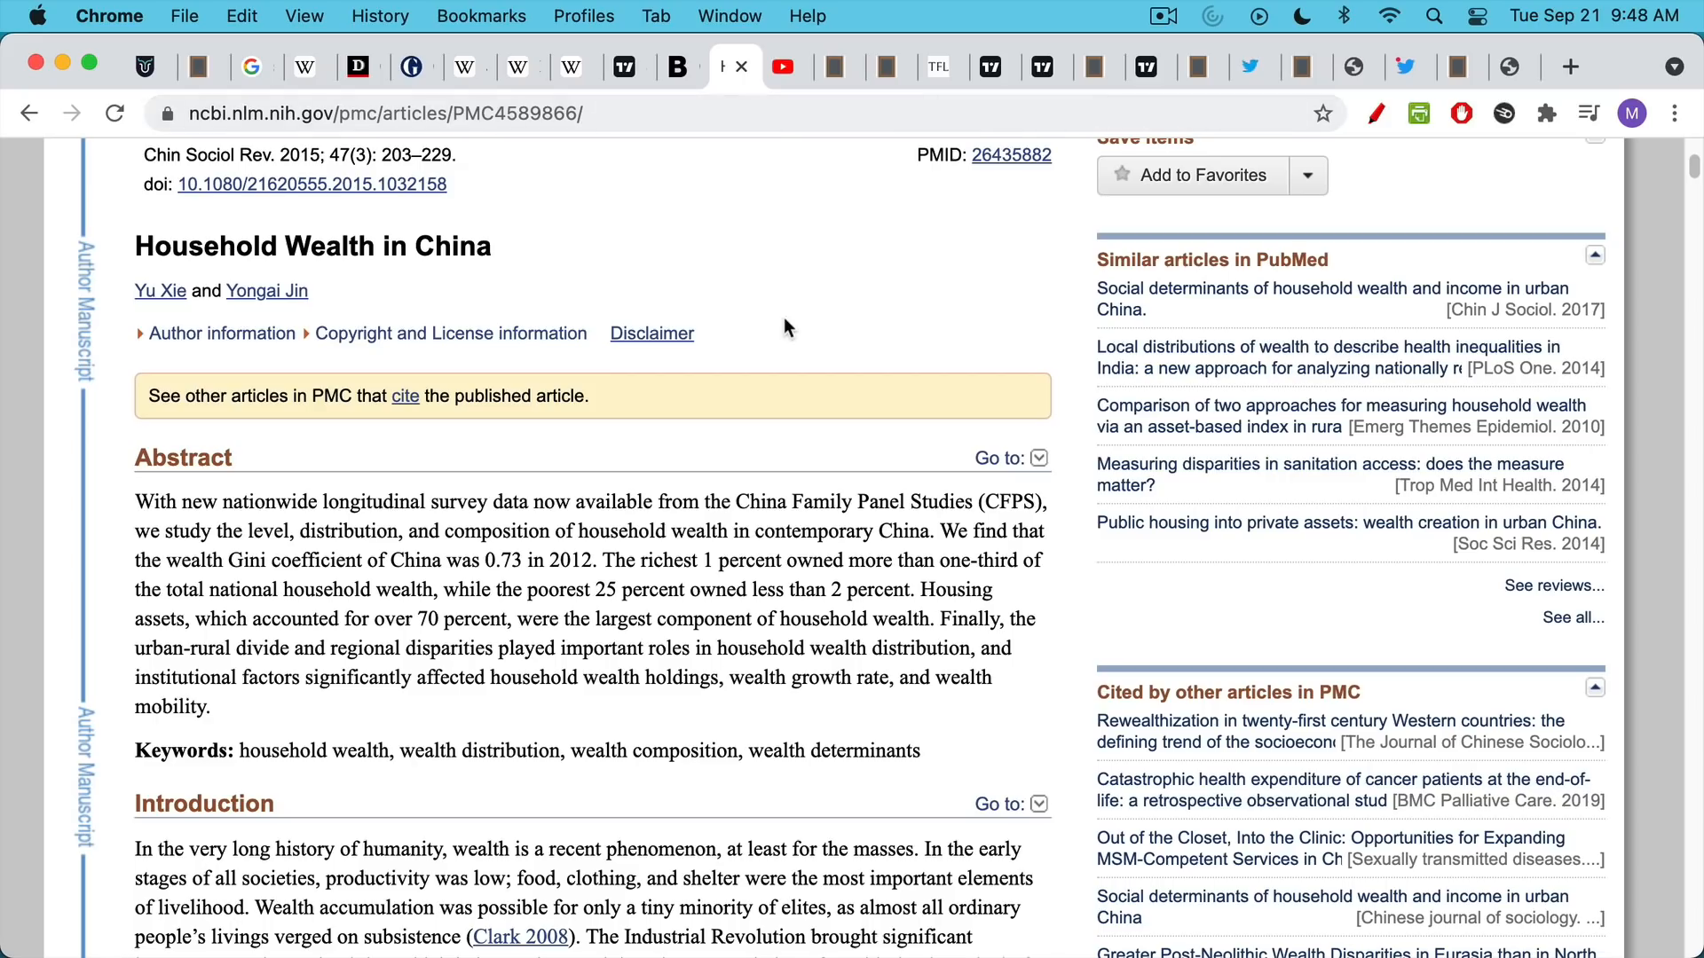
mouse_move(781, 289)
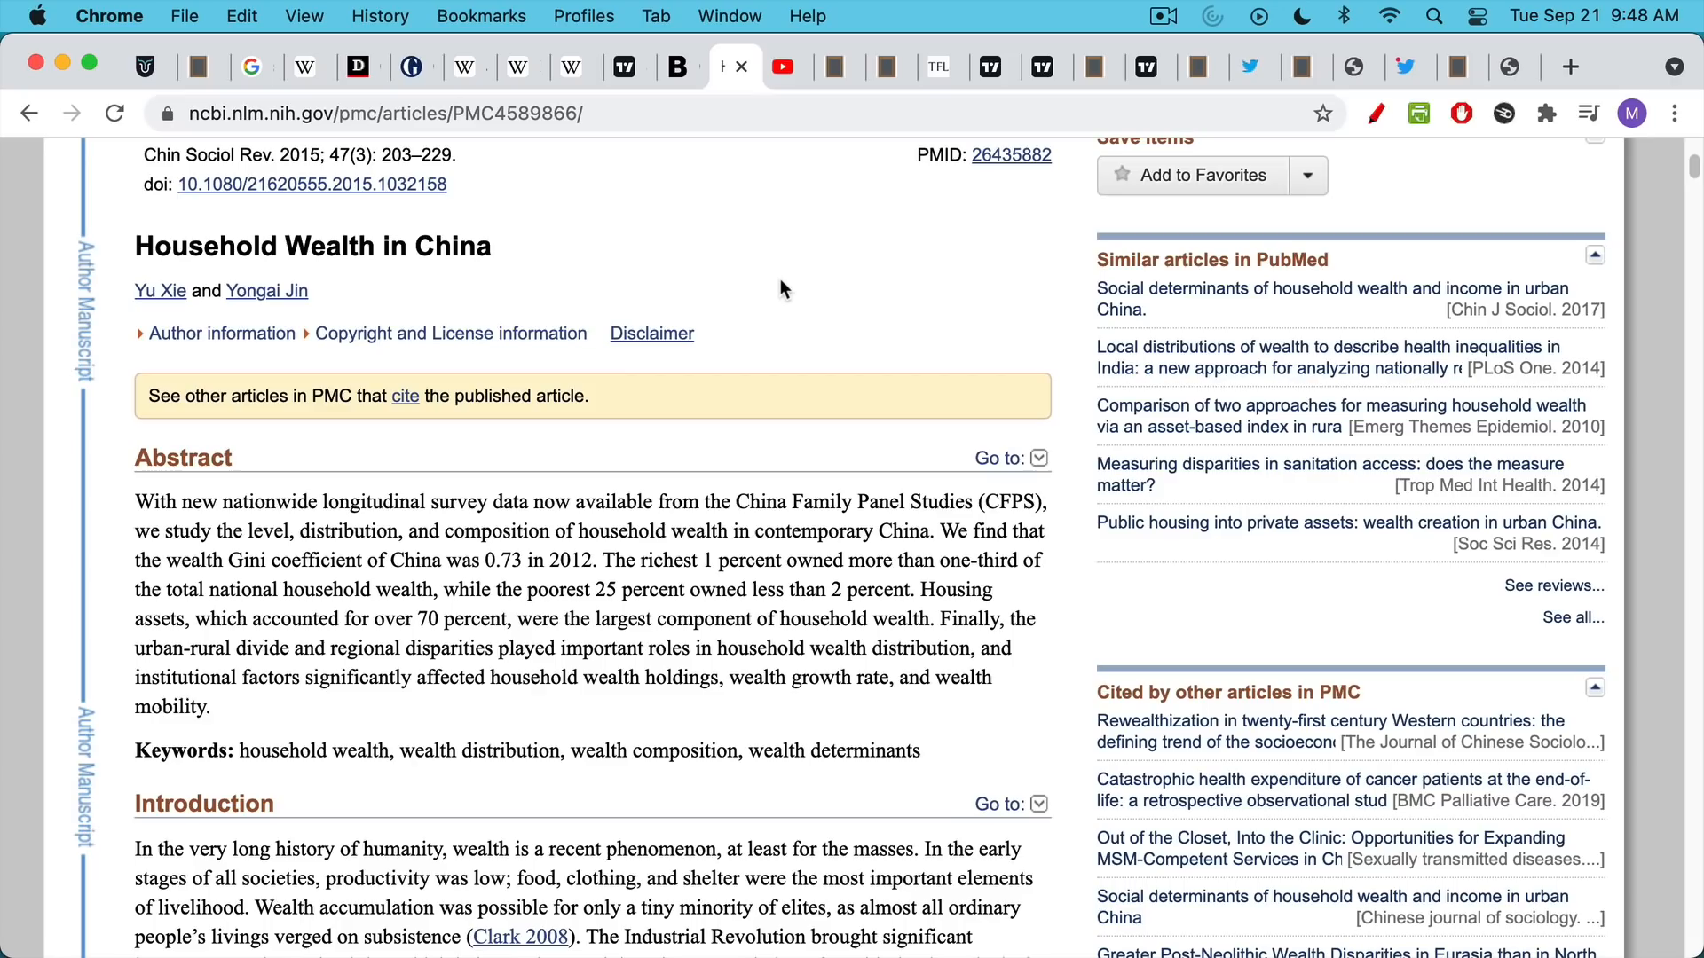
mouse_move(772, 261)
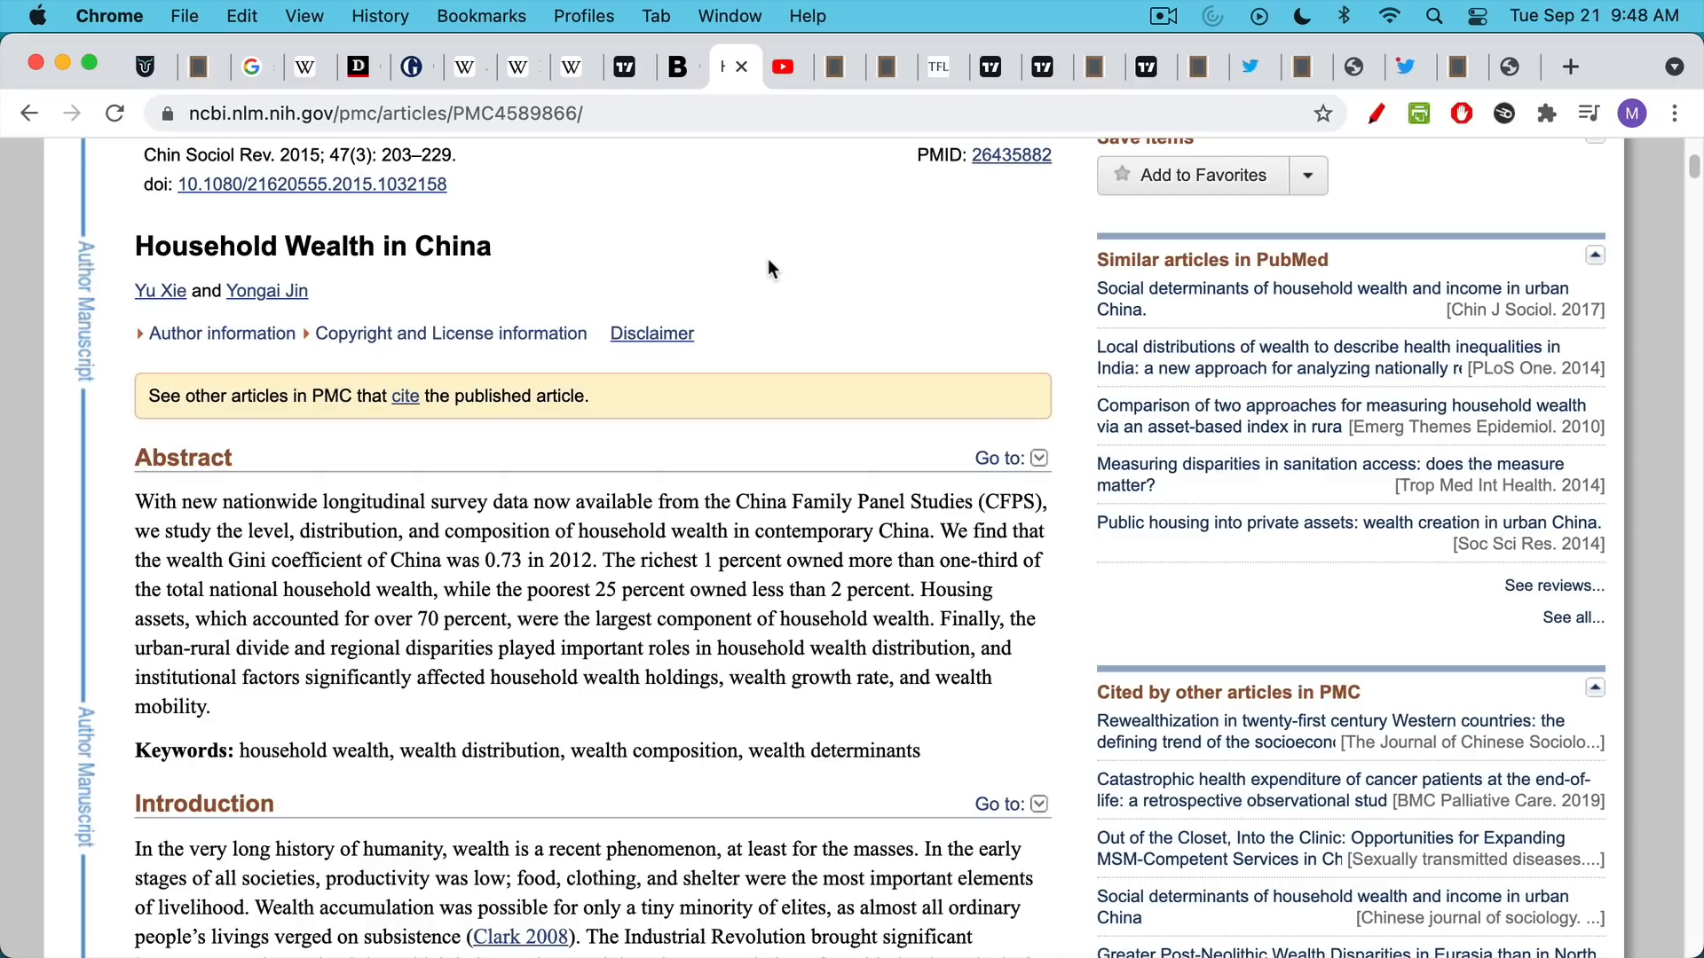
mouse_move(756, 424)
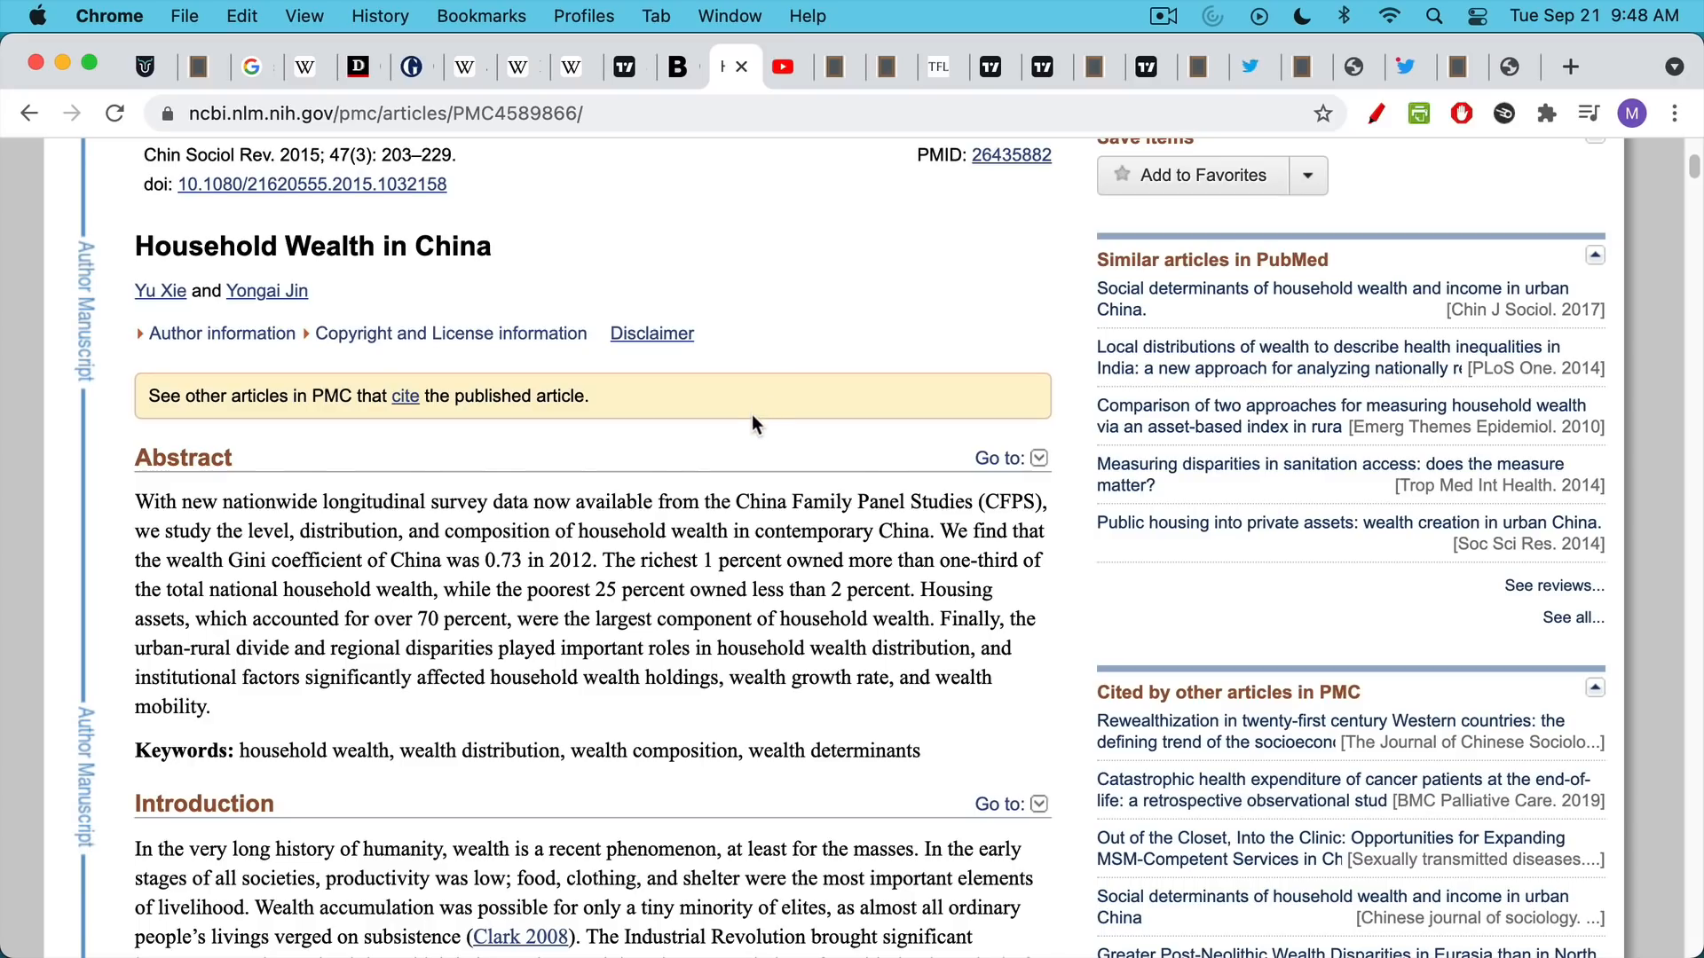
mouse_move(743, 301)
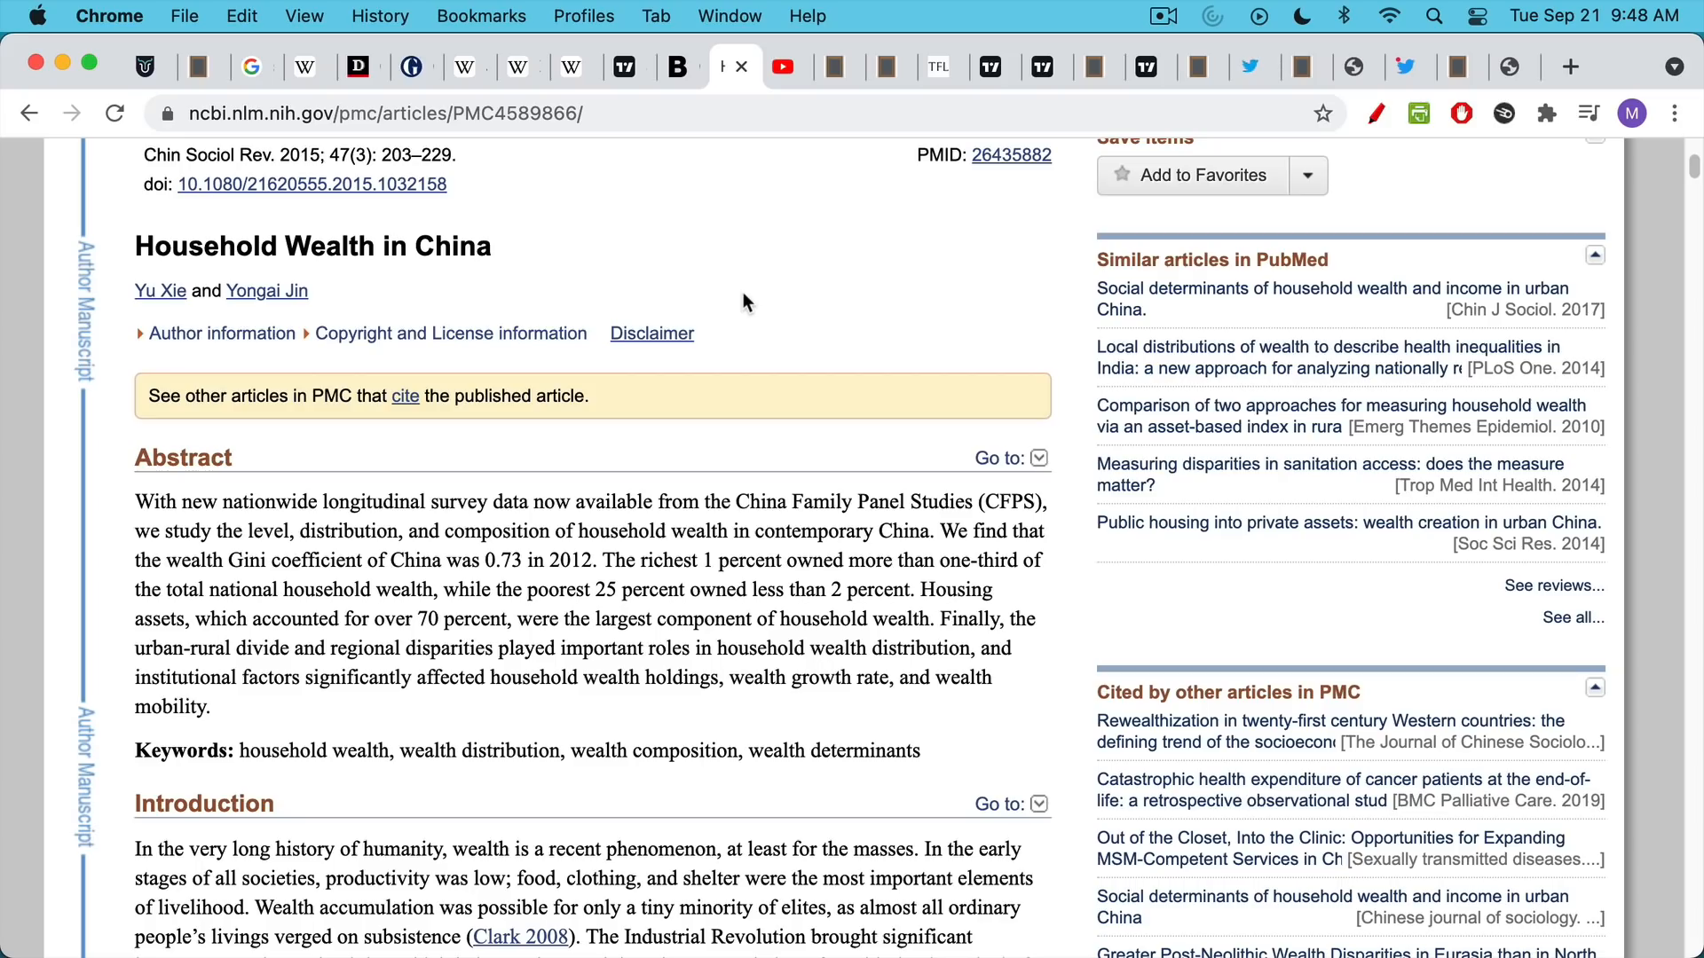
mouse_move(738, 297)
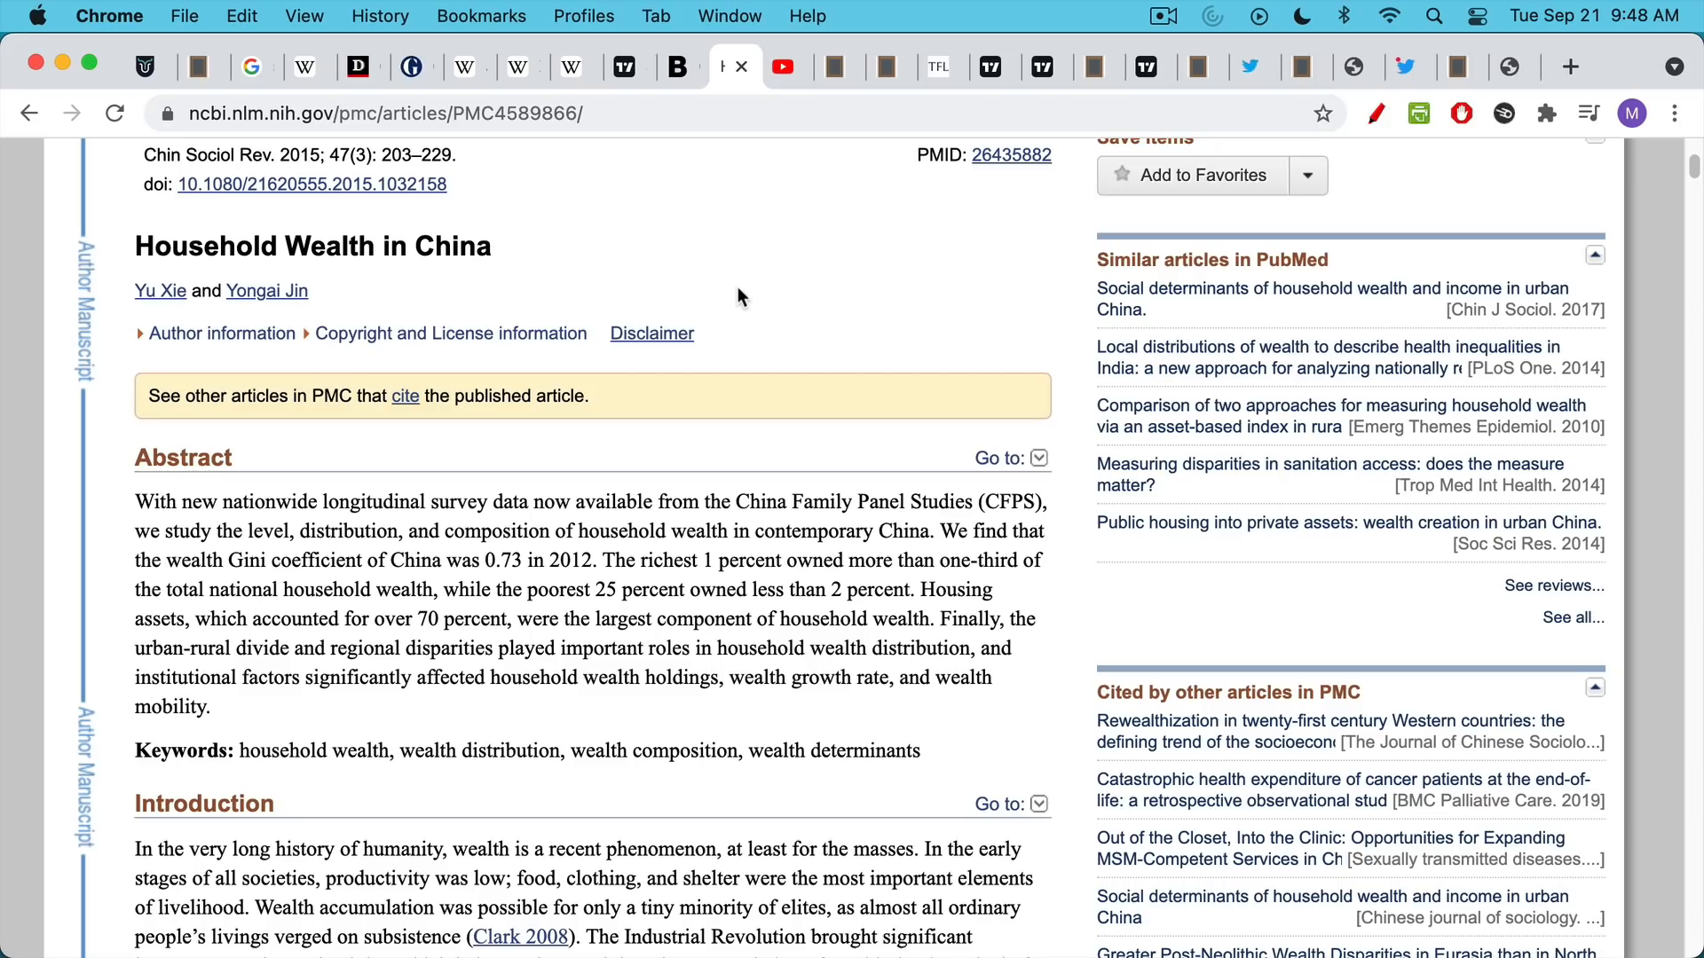
mouse_move(761, 282)
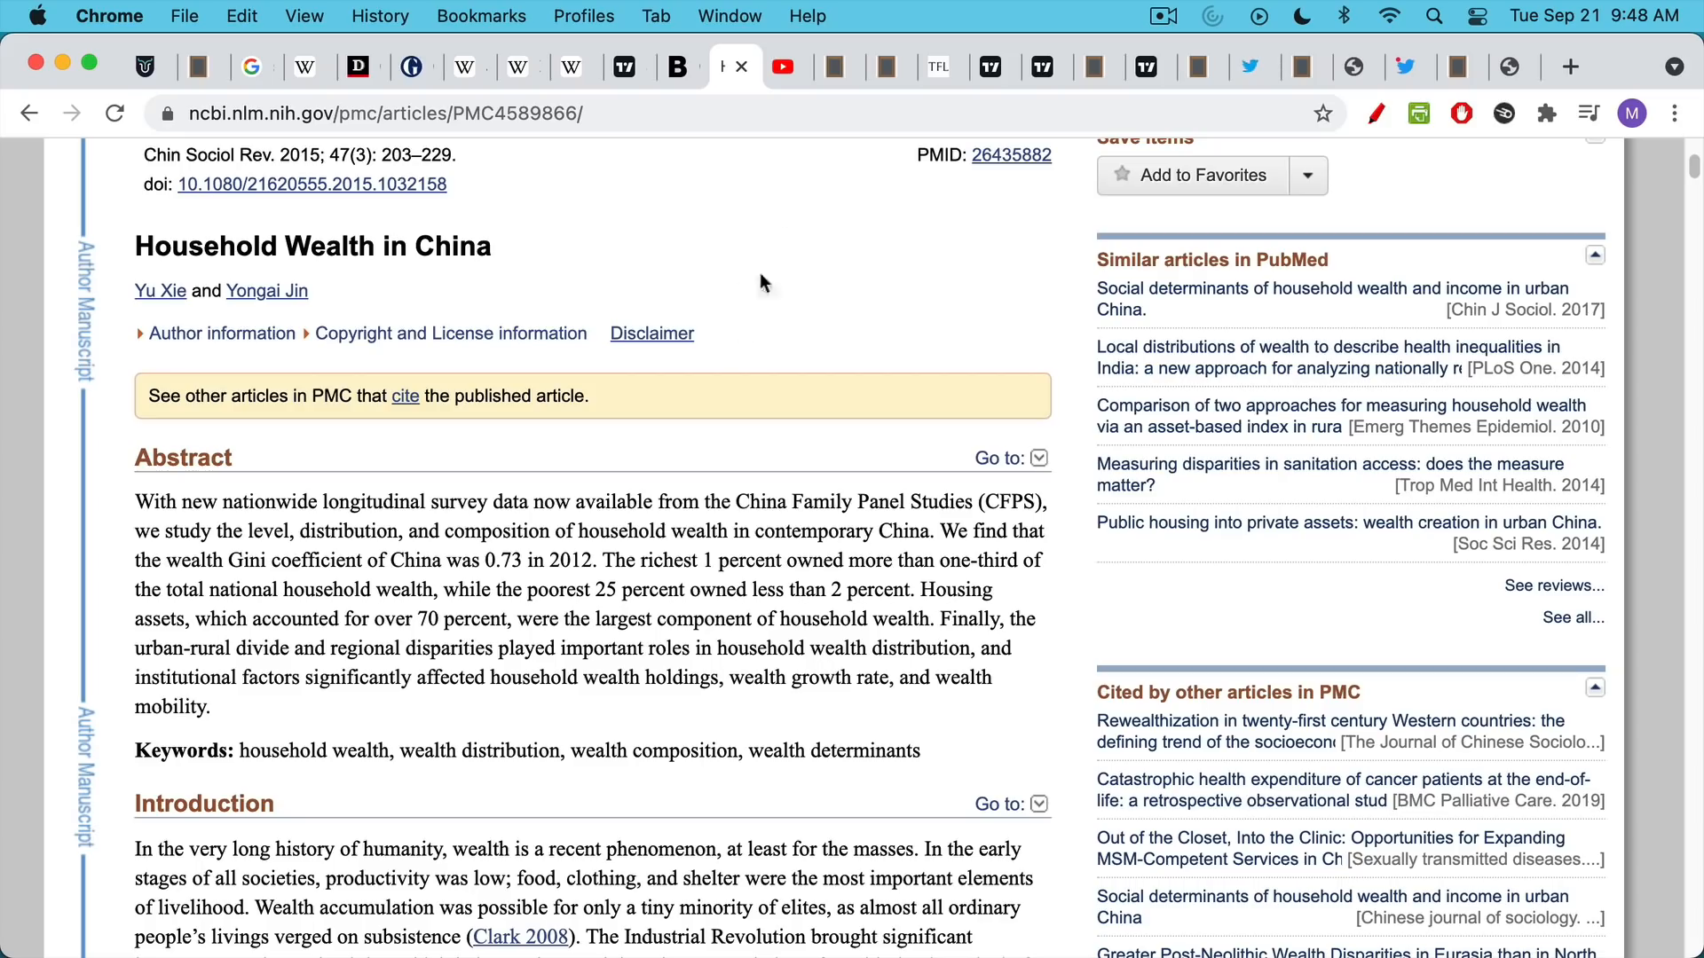
Show The Endgame Is Here YouTube video, then the Blank Slate notes on Evergrande's debts
left_click(781, 66)
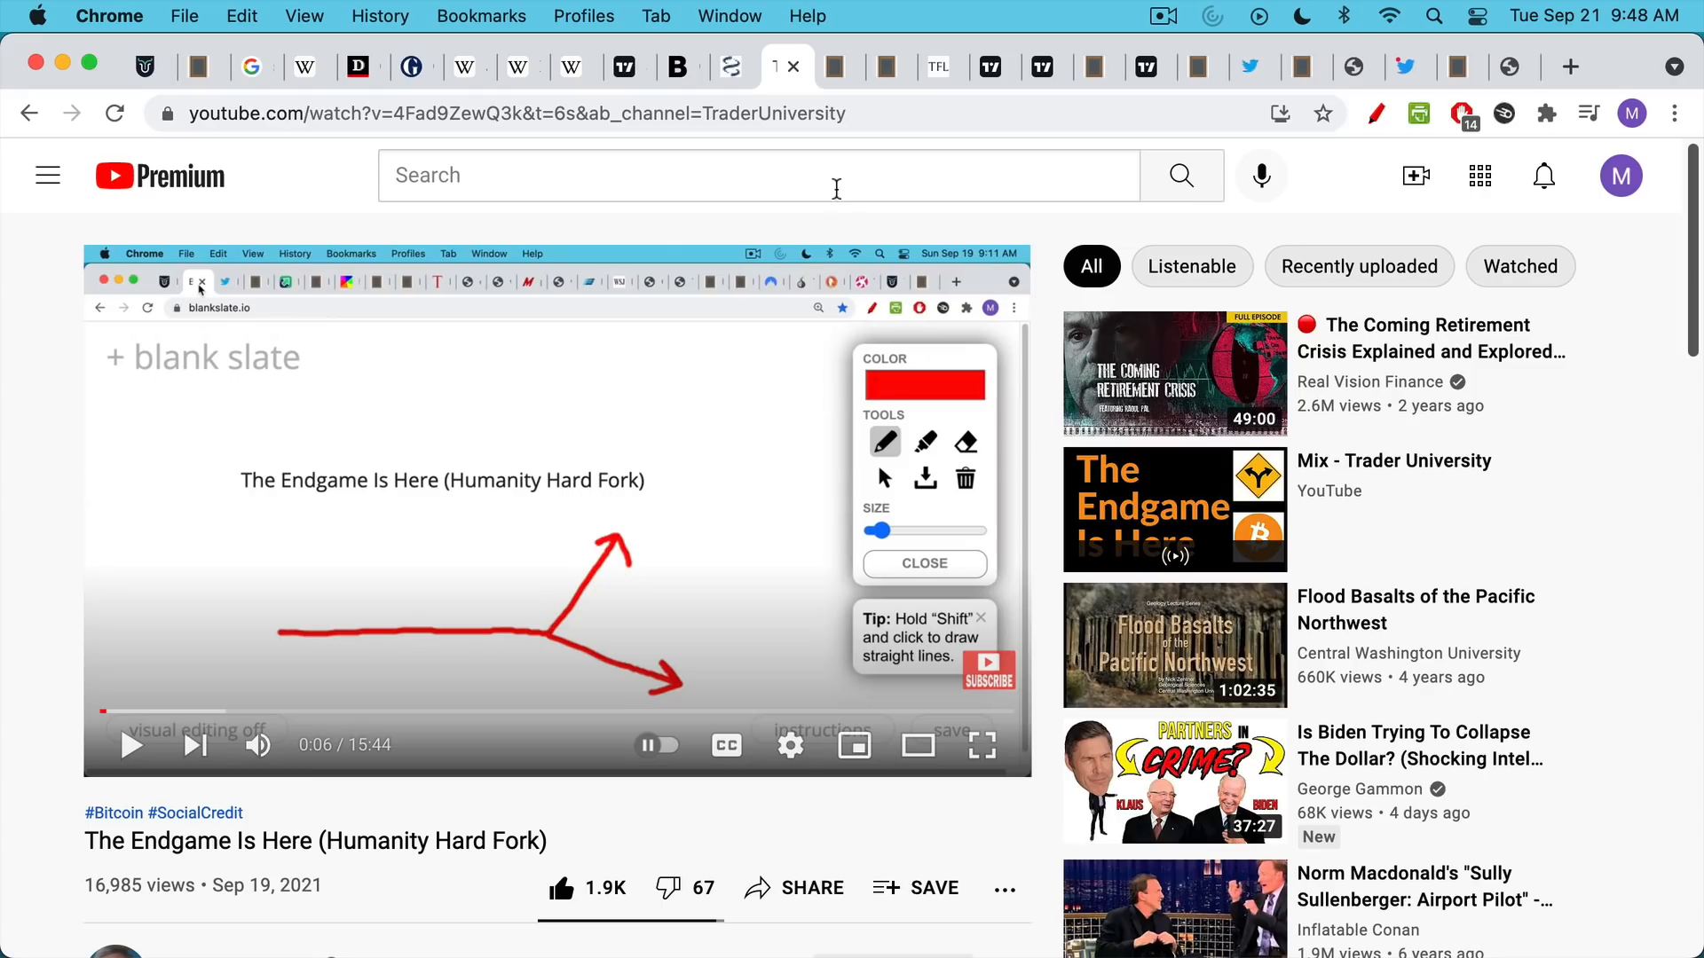
mouse_move(838, 65)
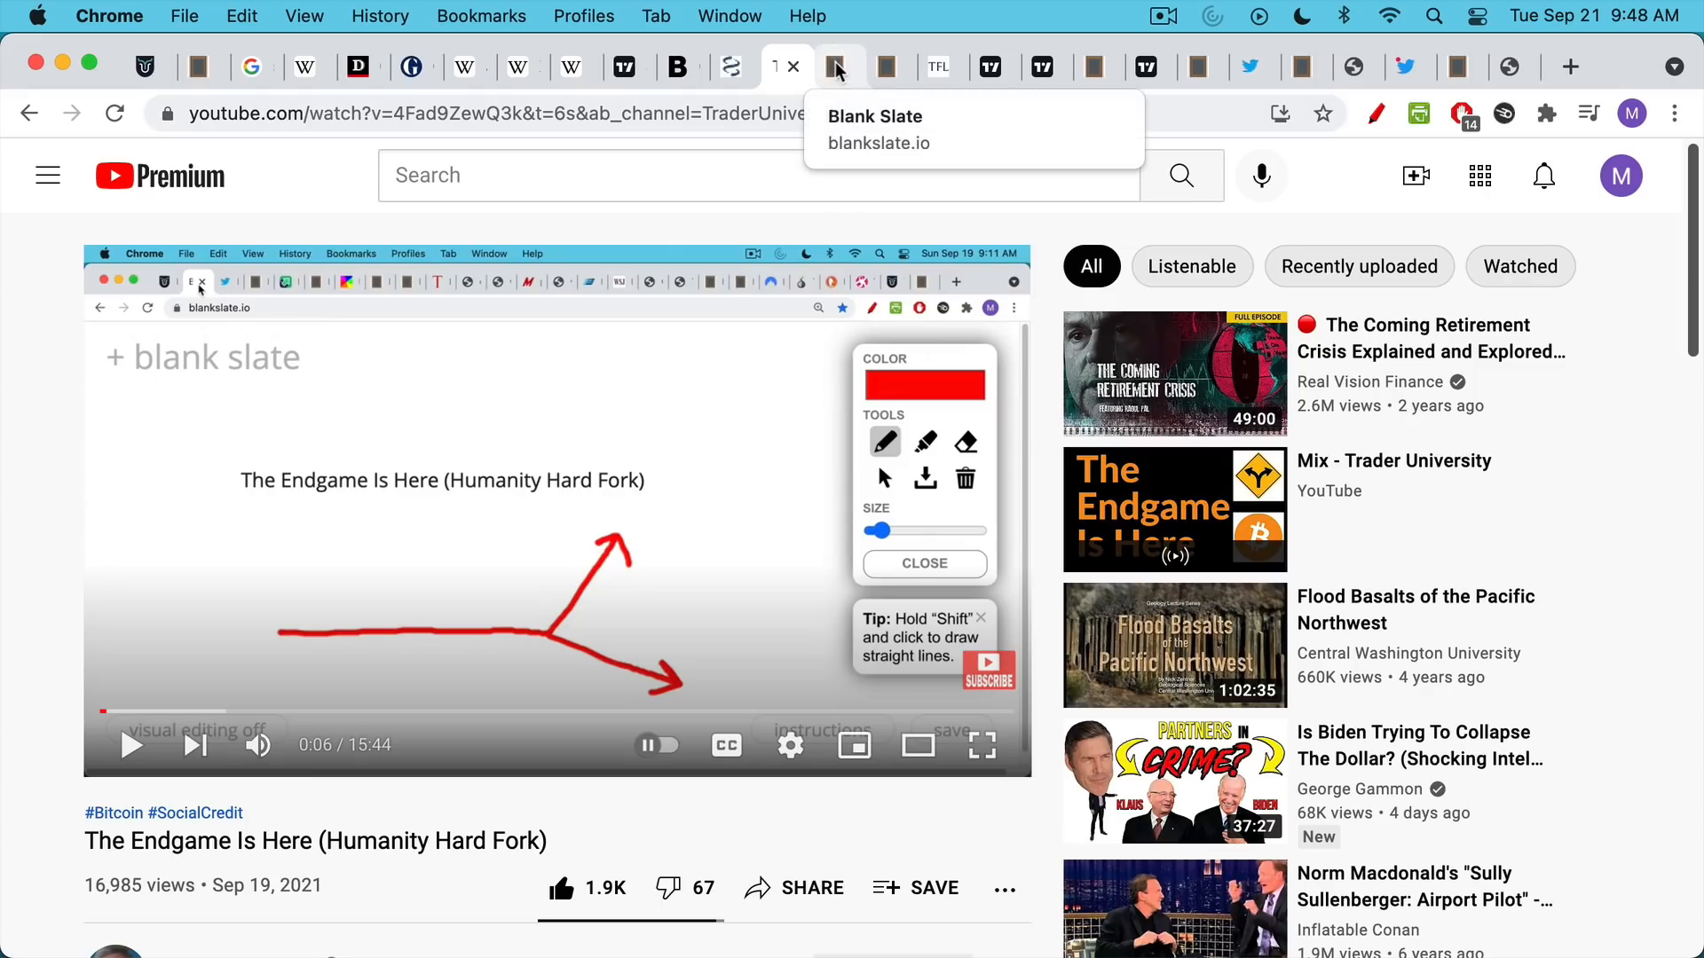
left_click(836, 66)
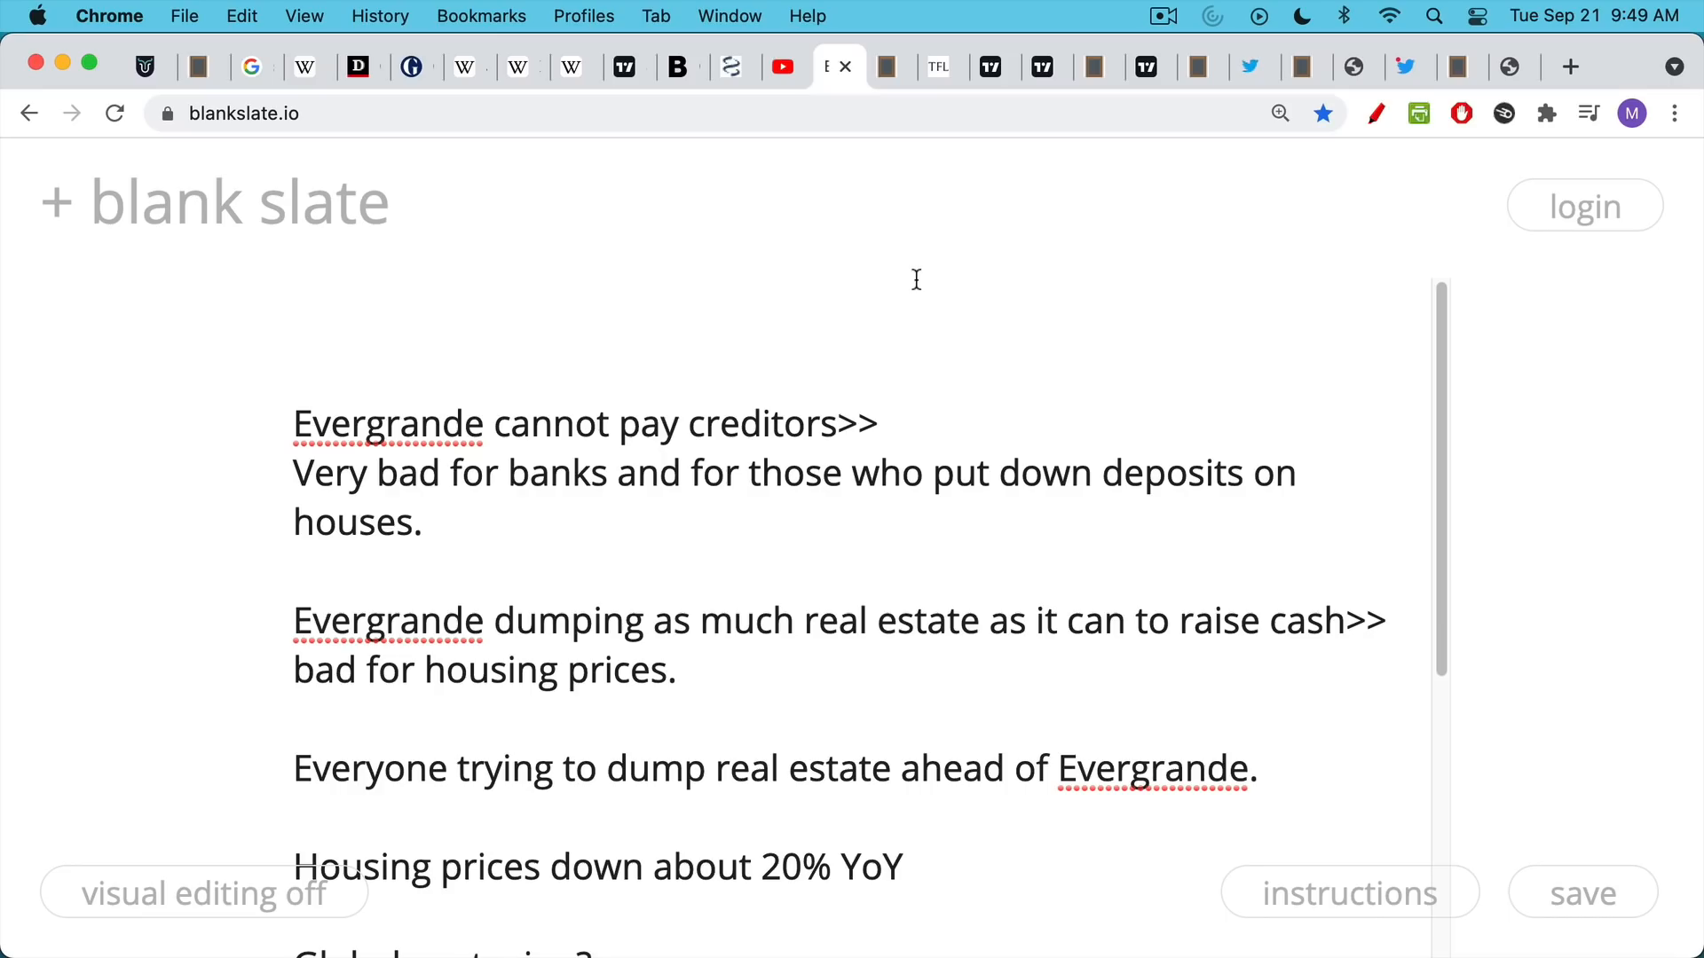
mouse_move(910, 268)
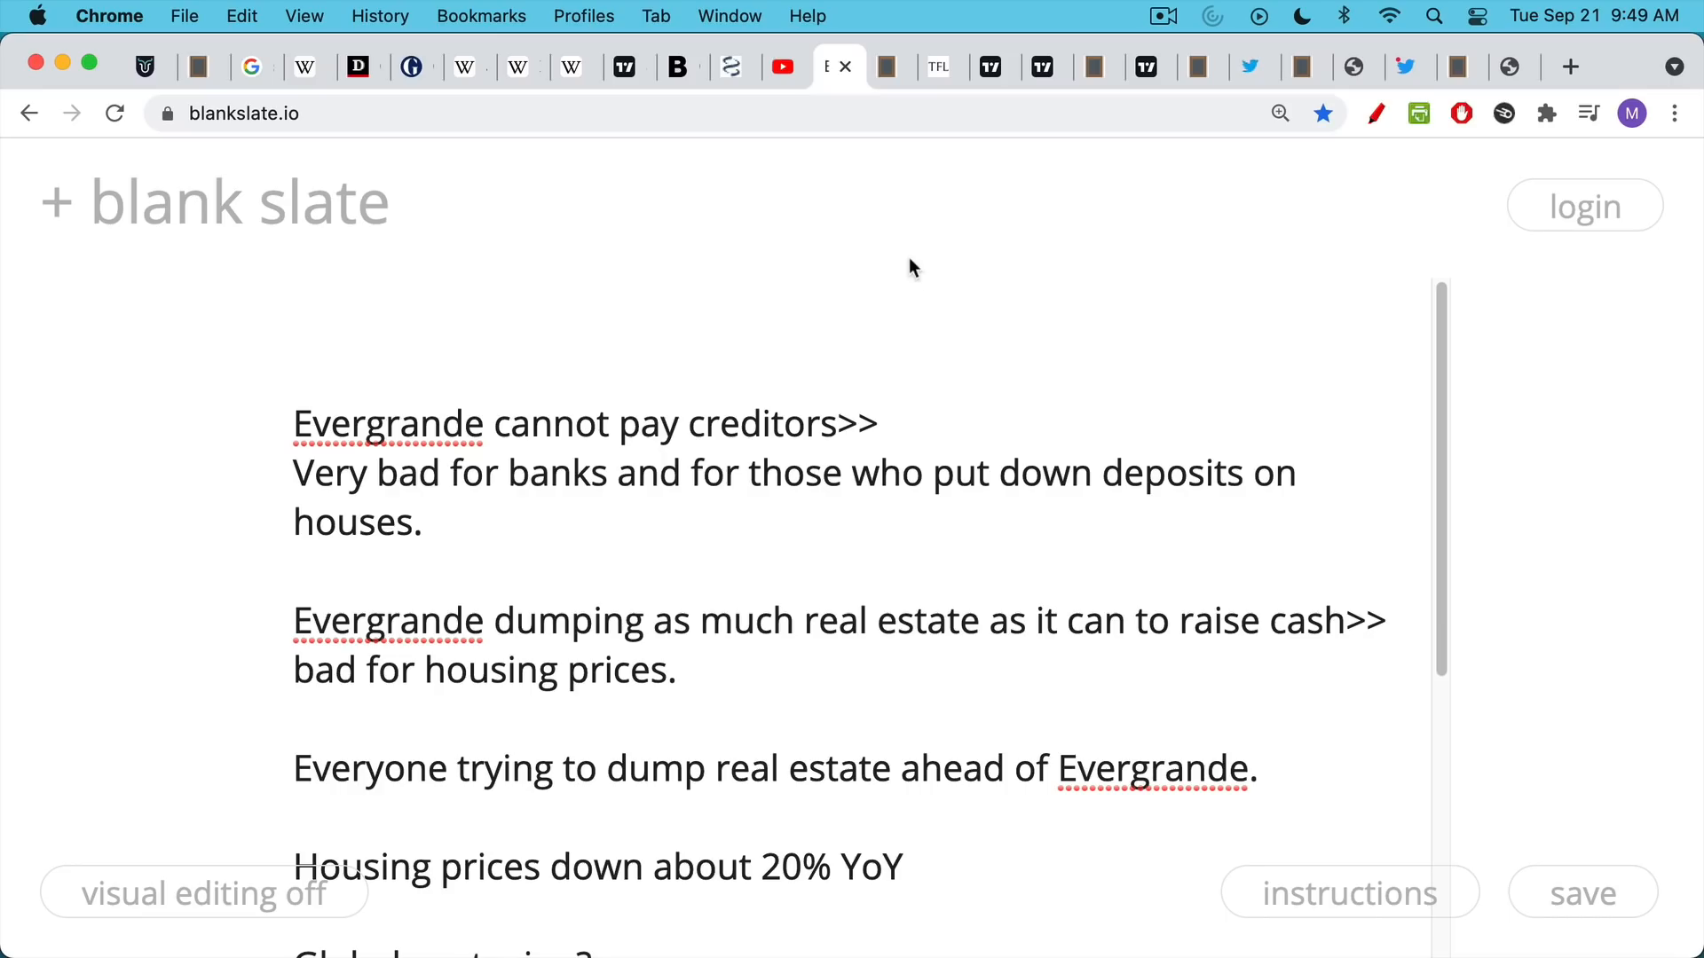
mouse_move(932, 360)
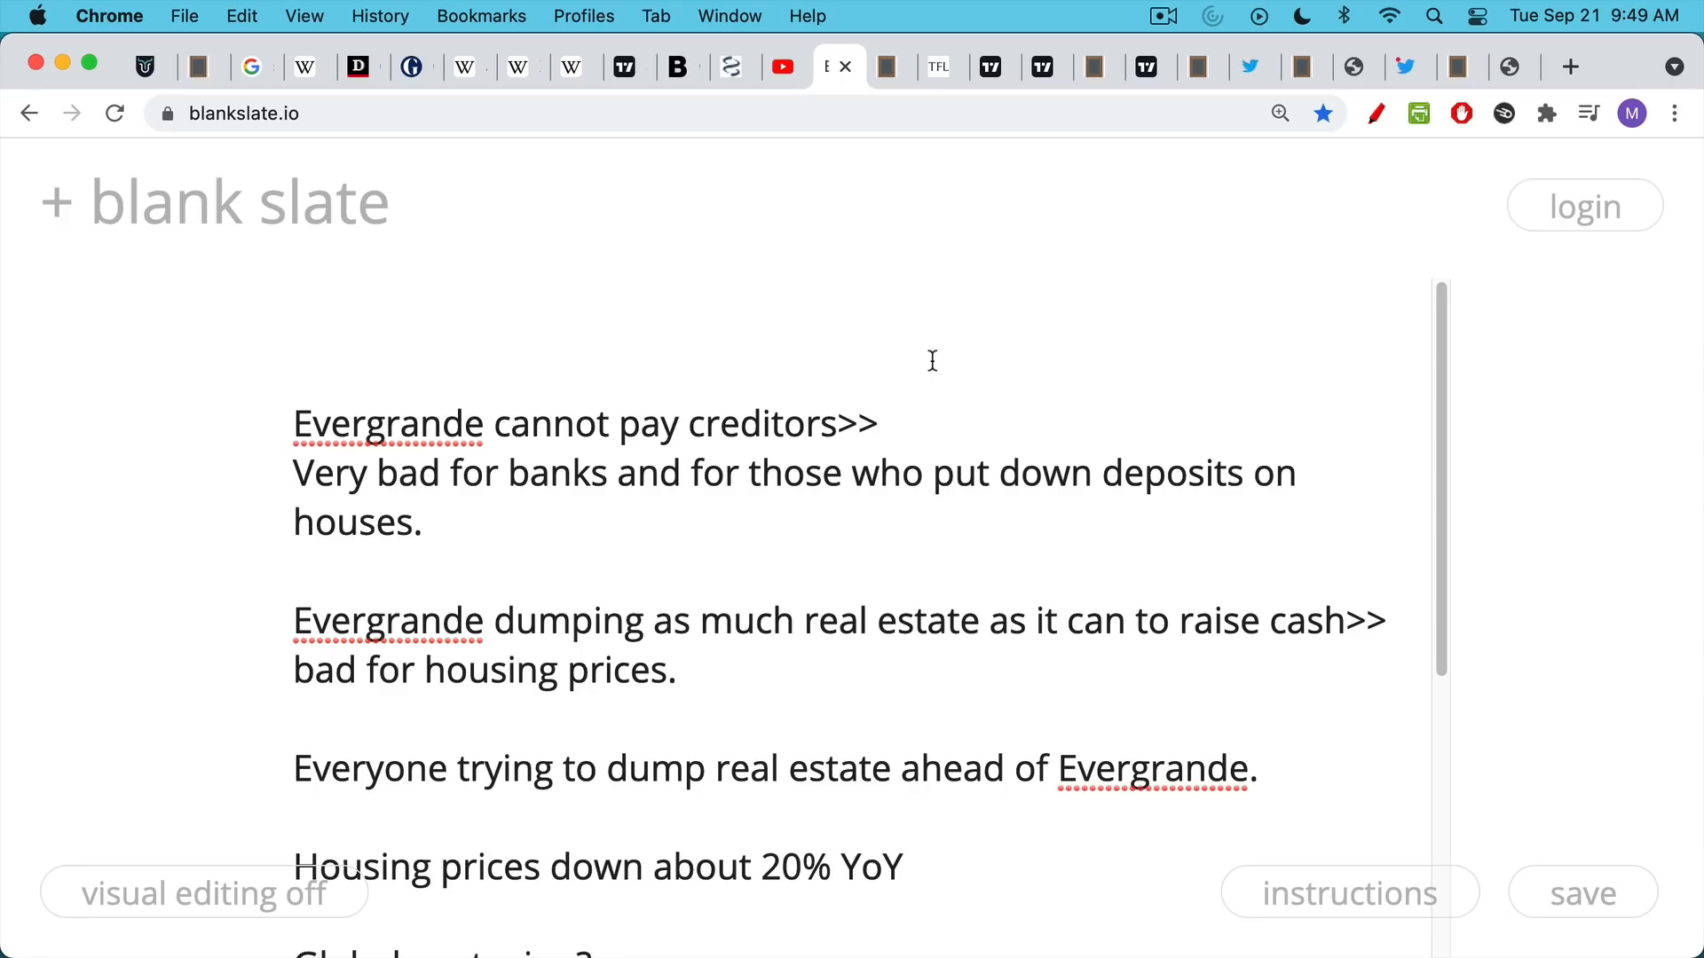
mouse_move(932, 396)
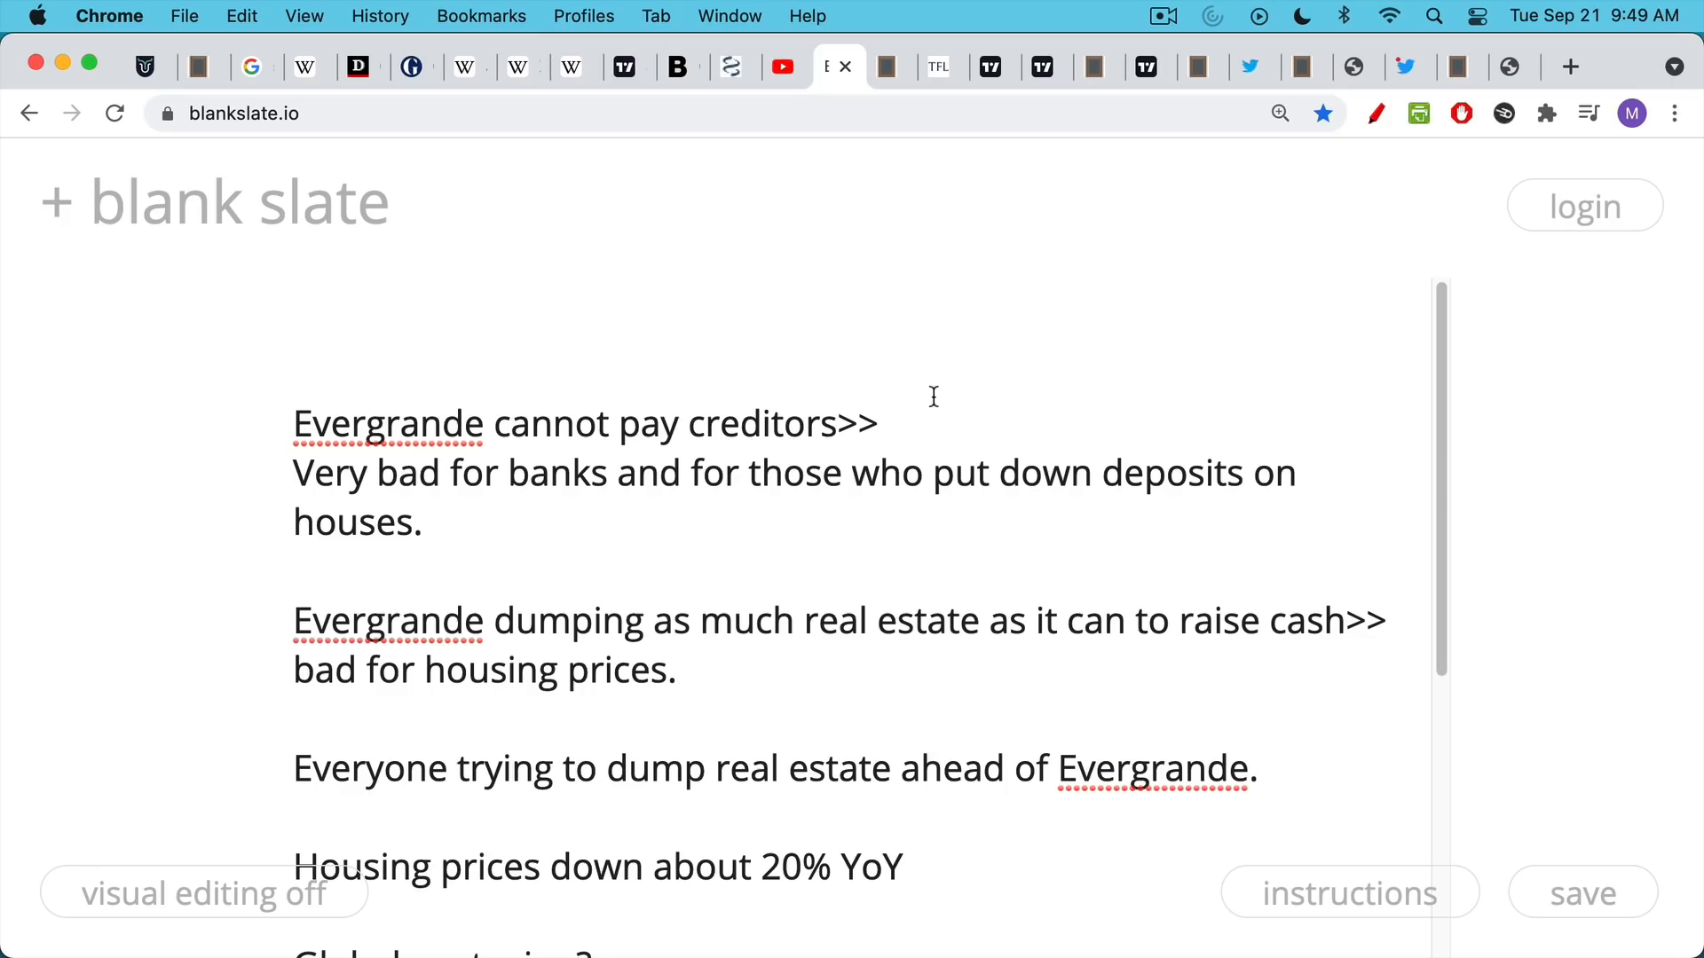
Scroll the Evergrande notes down to the closing 'Global contagion?' question
scroll("down", 3)
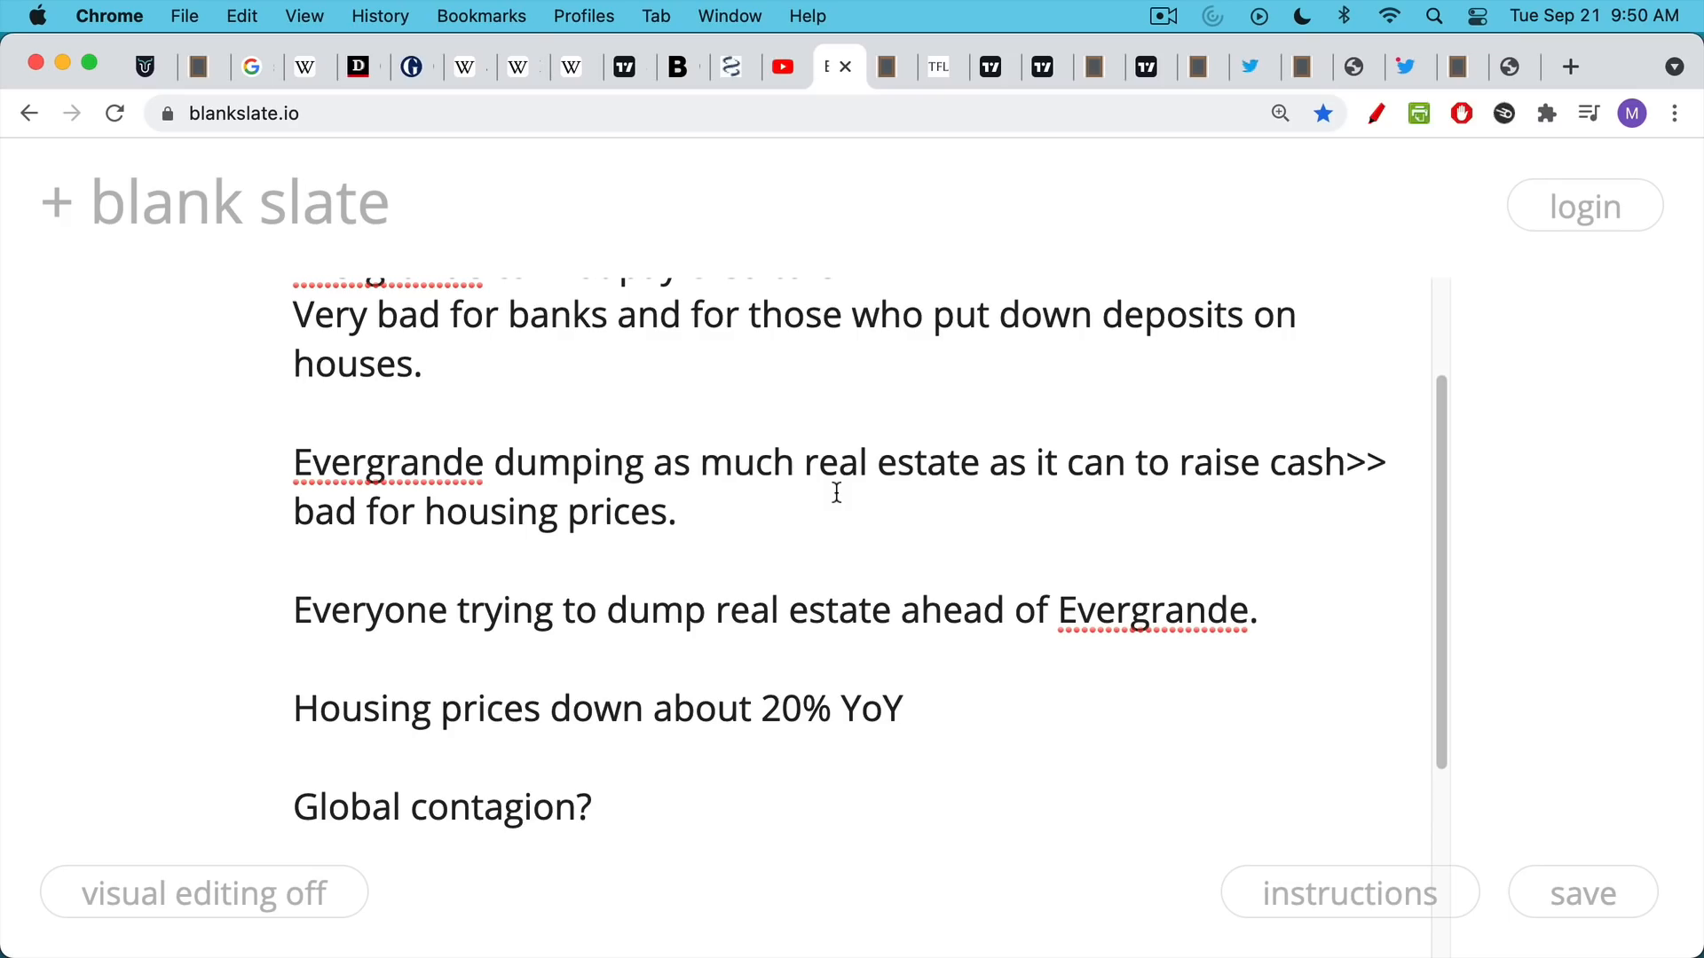
mouse_move(942, 312)
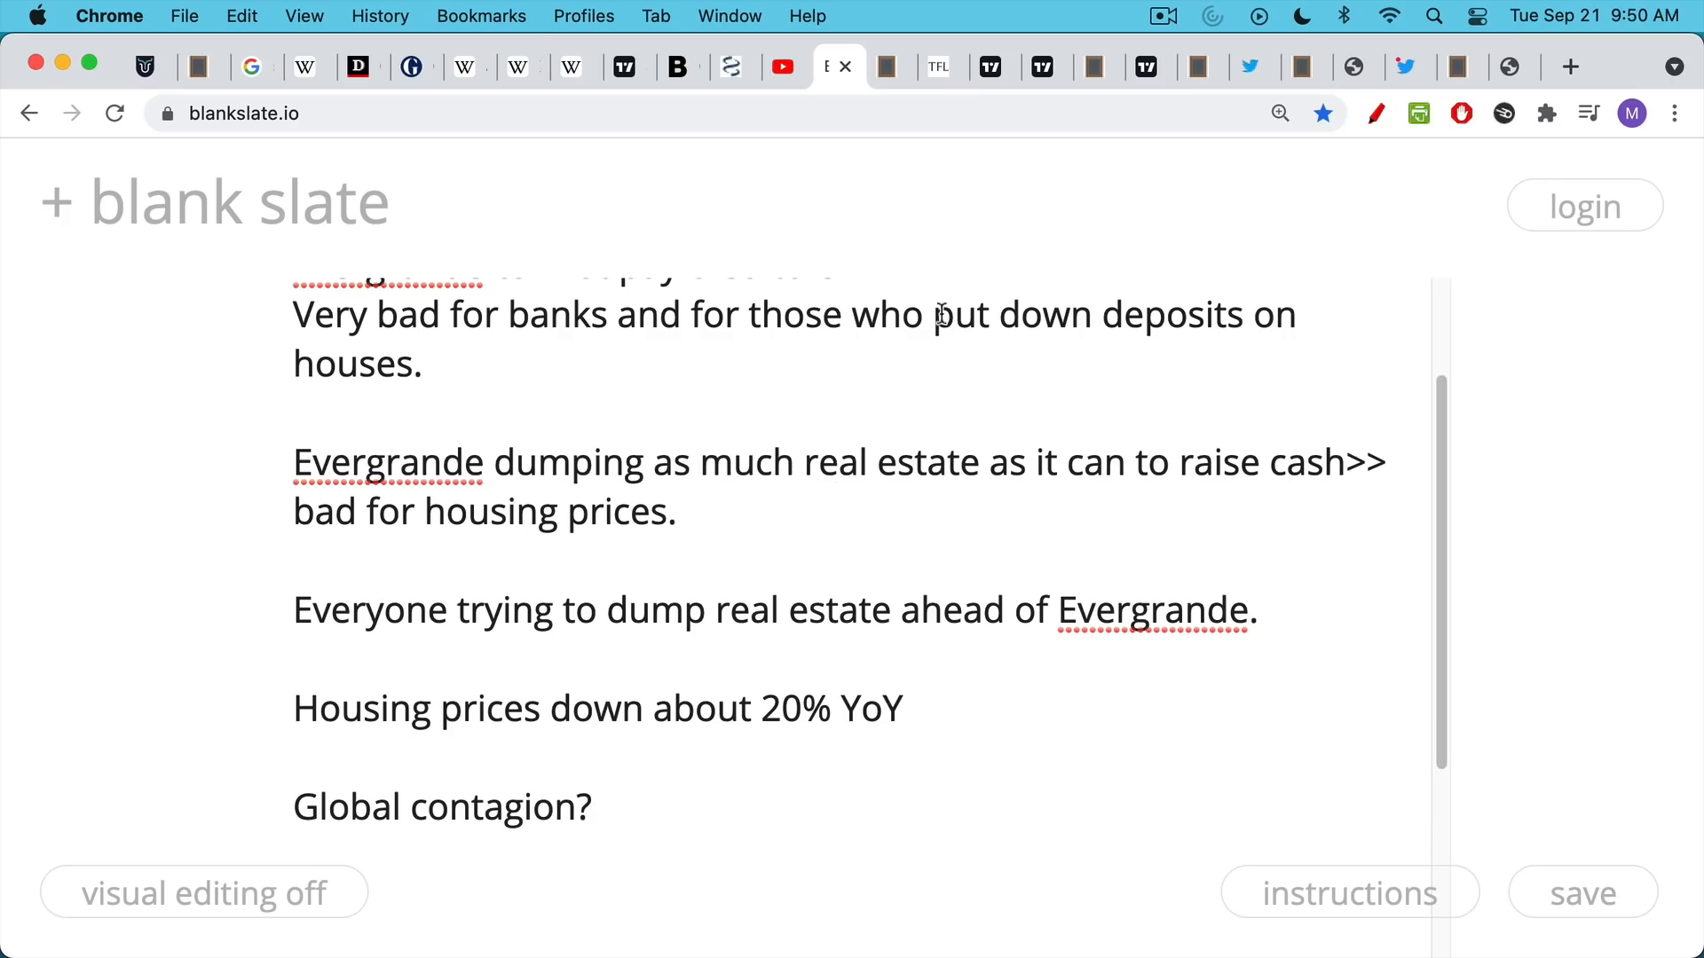
mouse_move(889, 66)
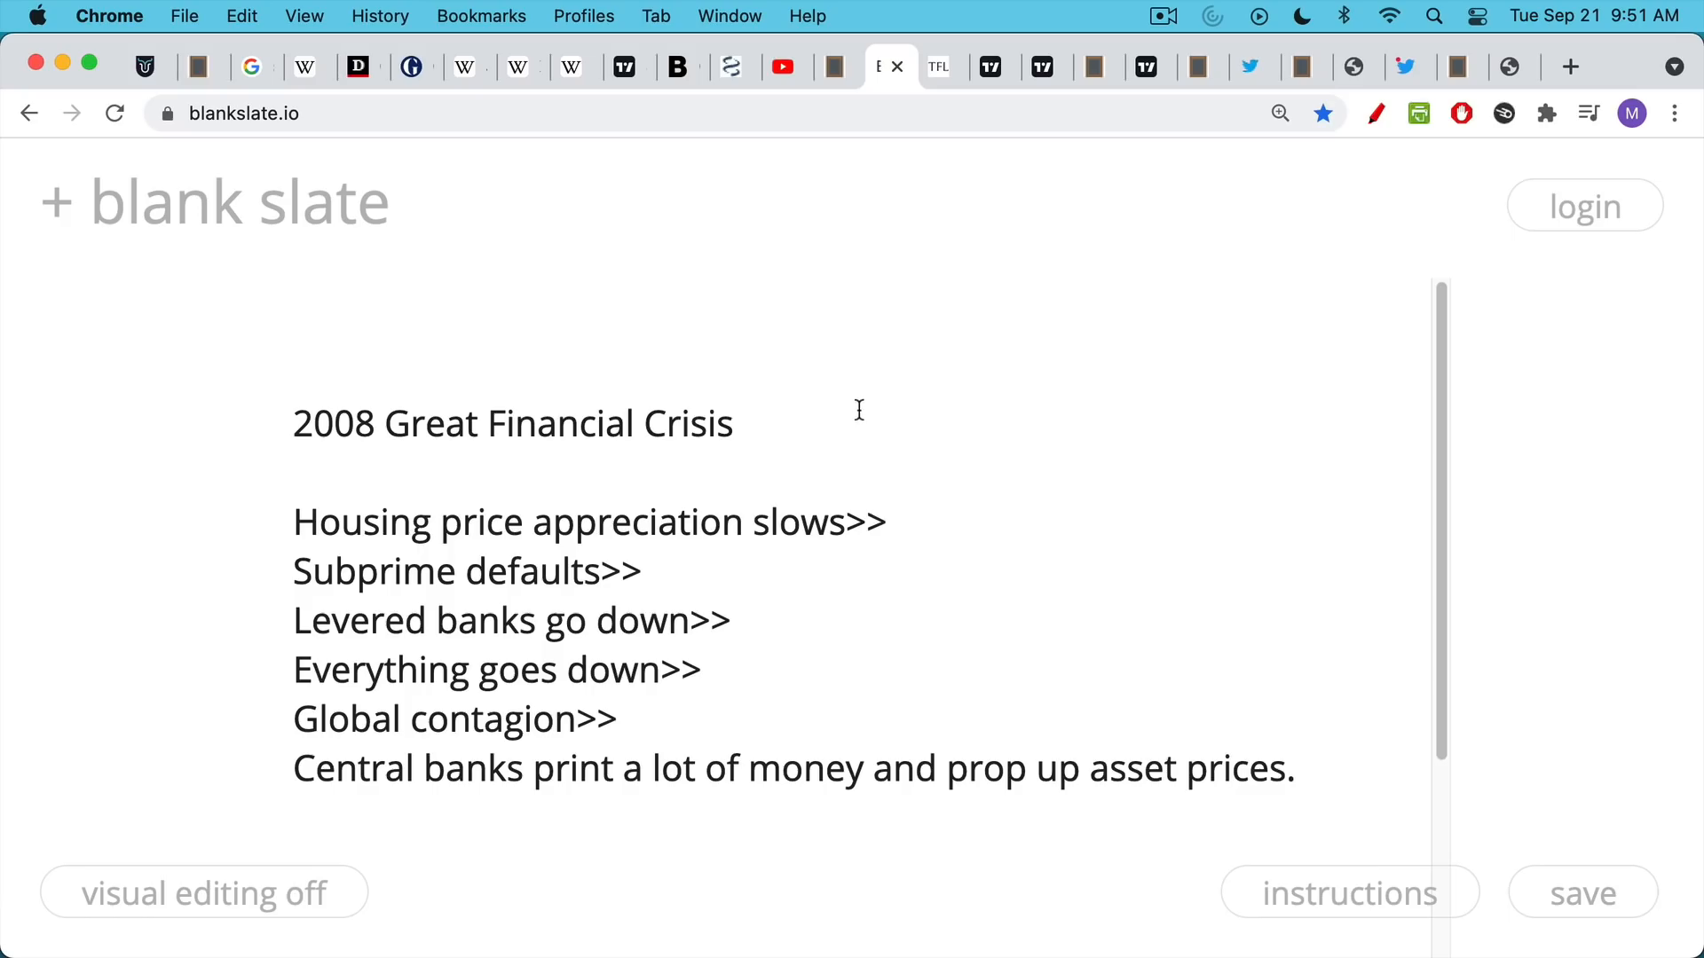
mouse_move(825, 442)
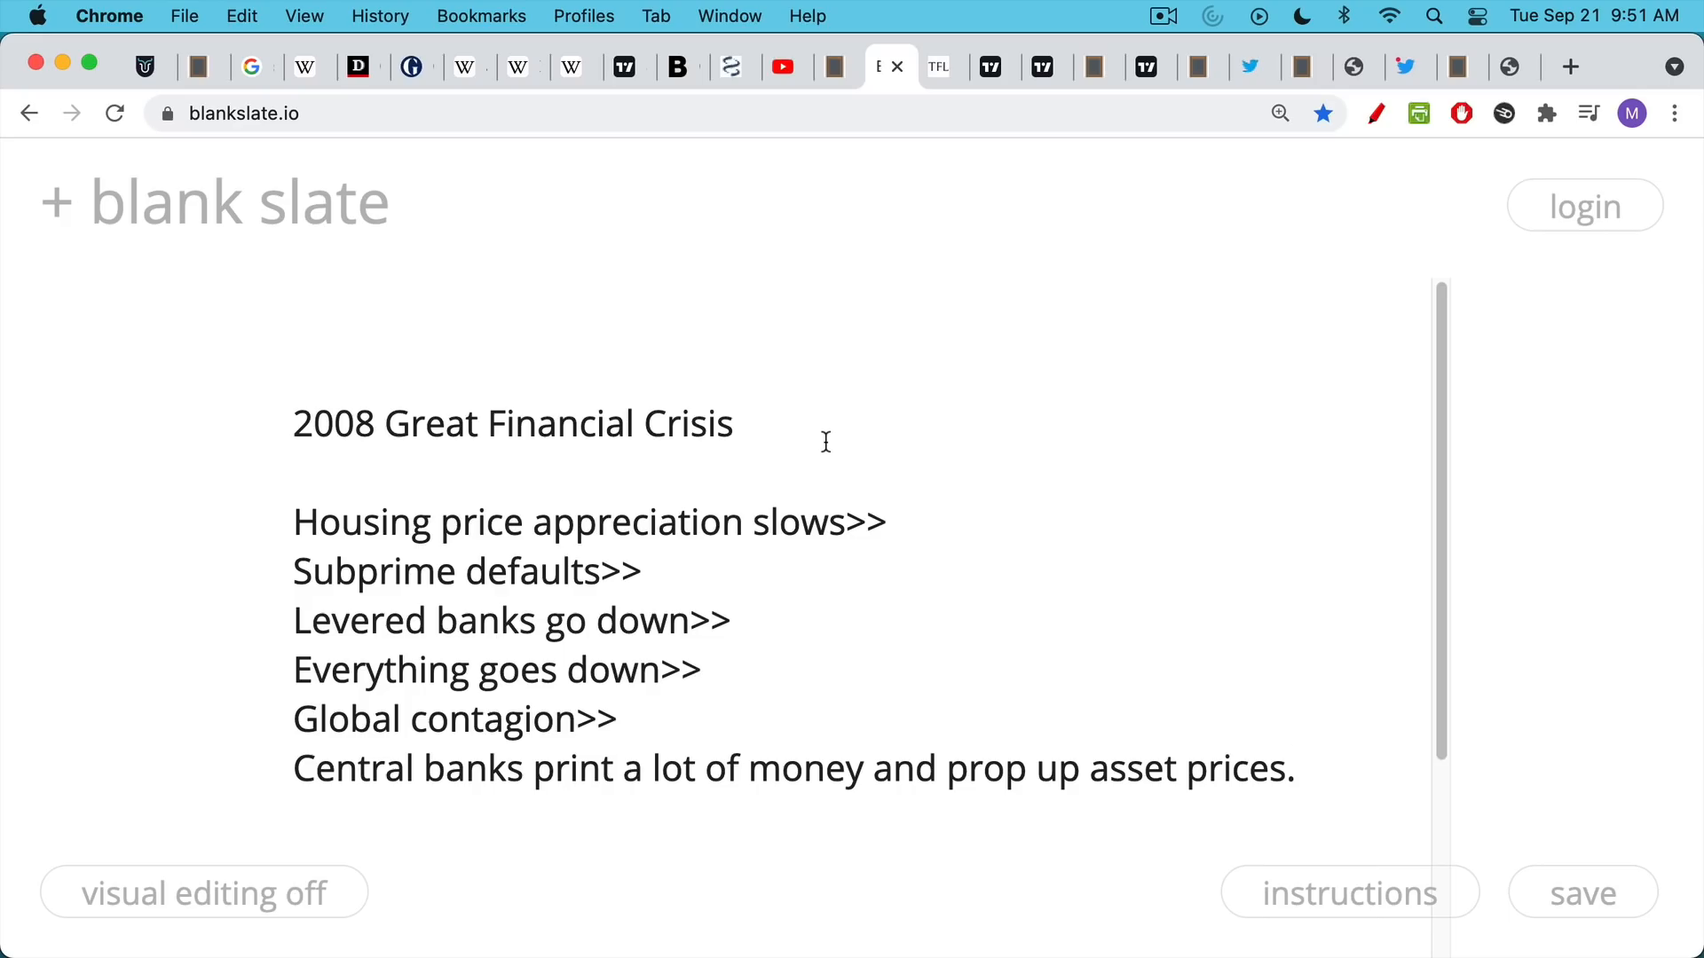
mouse_move(836, 593)
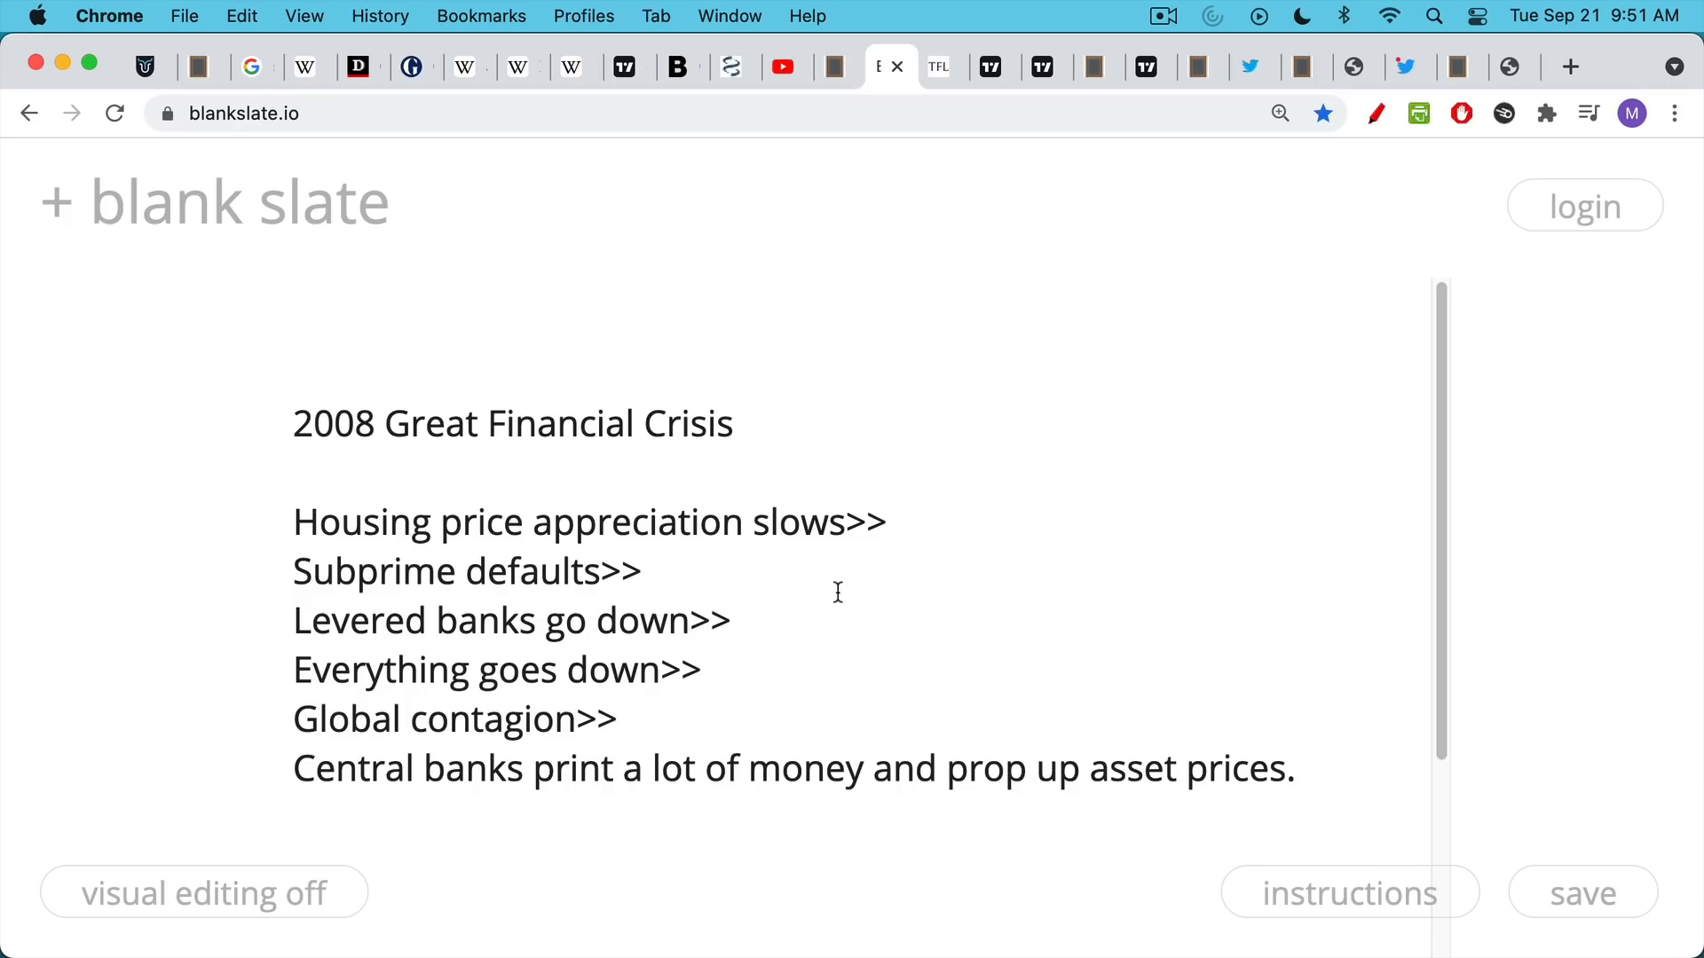
mouse_move(859, 587)
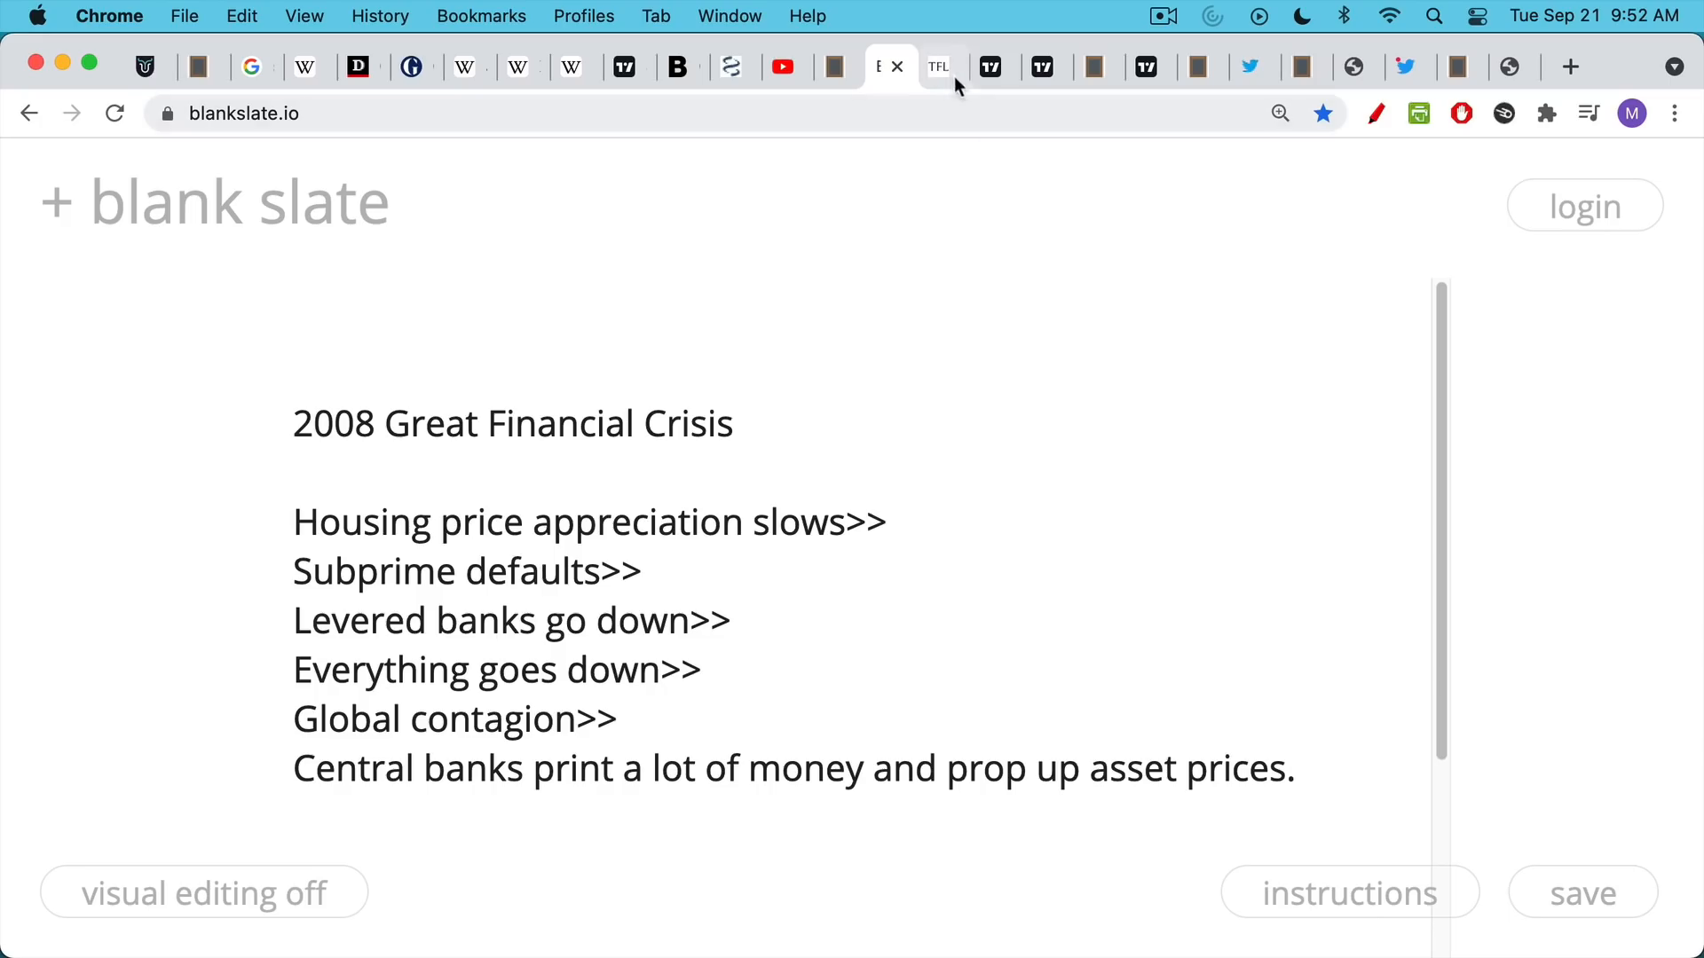
Show the LVMH brand-portfolio image from The Fashion Law
left_click(937, 66)
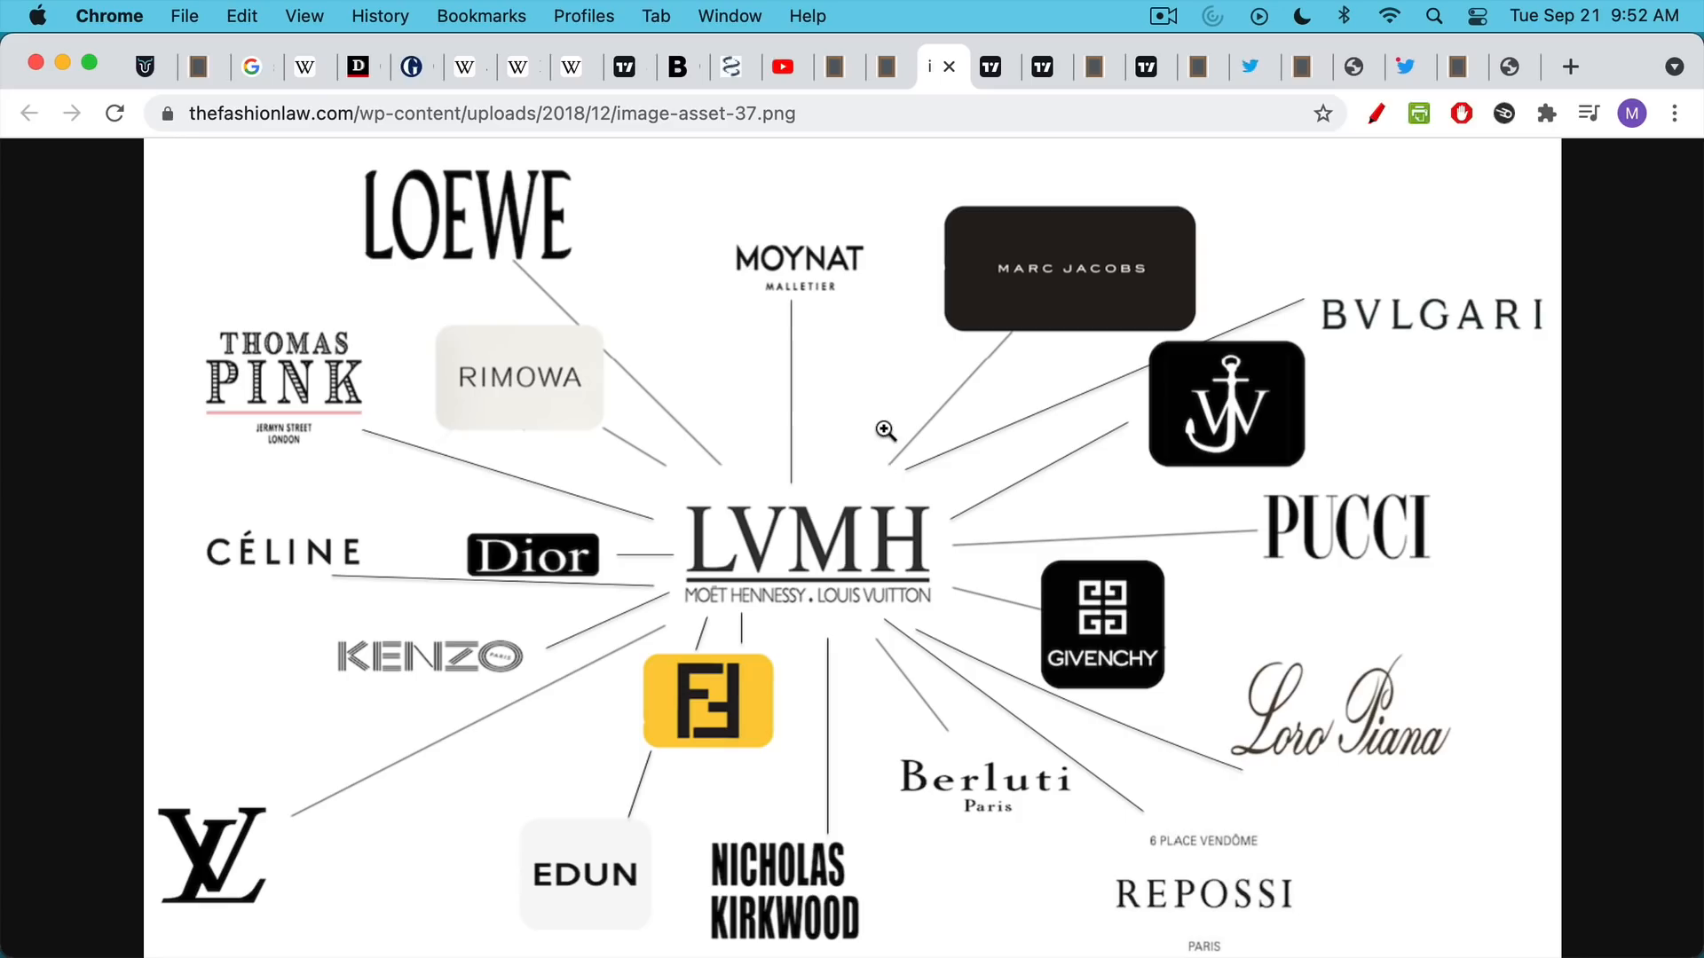
mouse_move(999, 117)
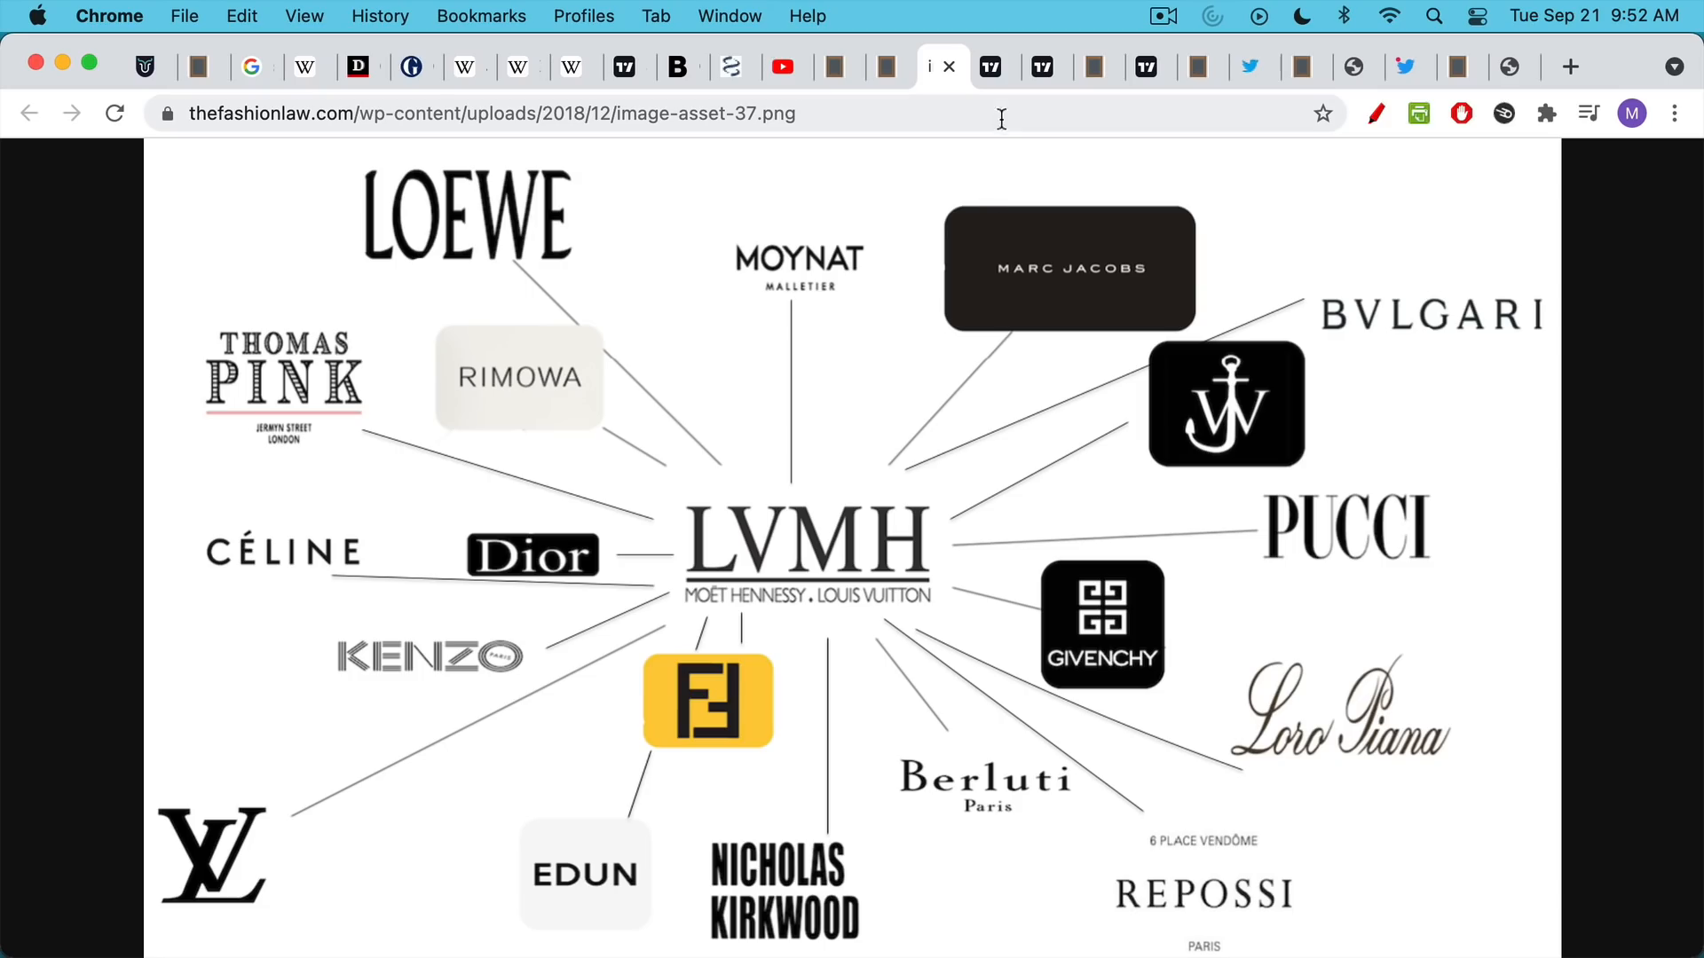
mouse_move(990, 65)
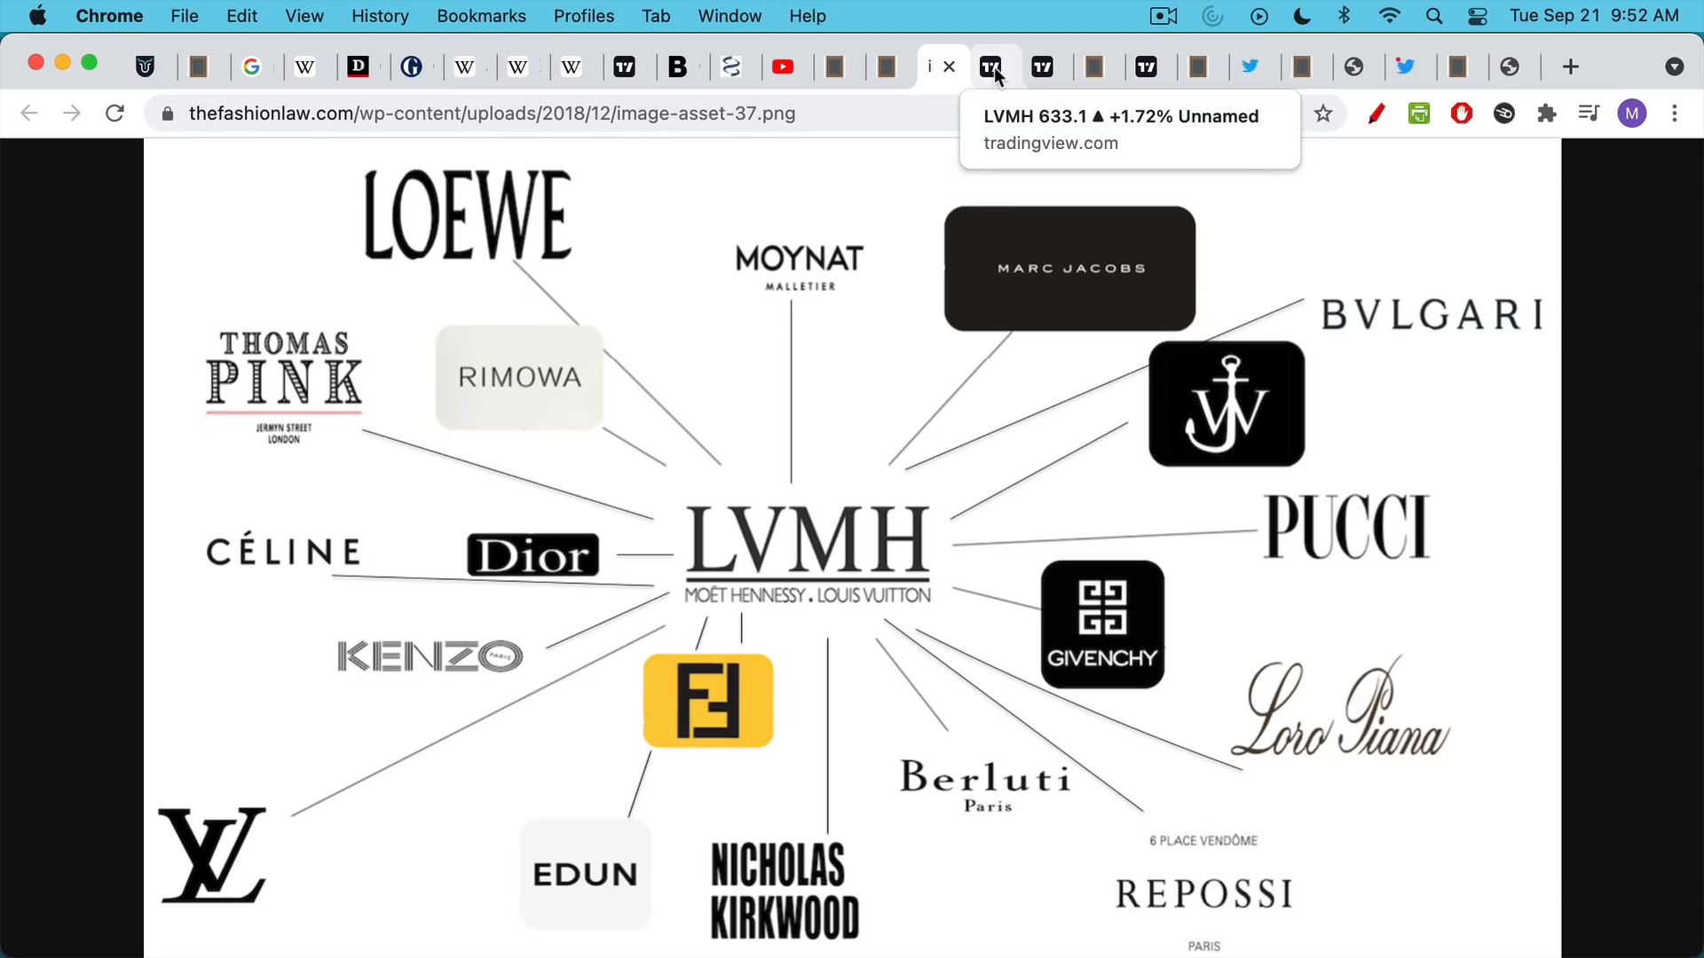
Show the weekly LVMH chart on the Milan exchange at 633.1 EUR, up 1.72%
left_click(990, 66)
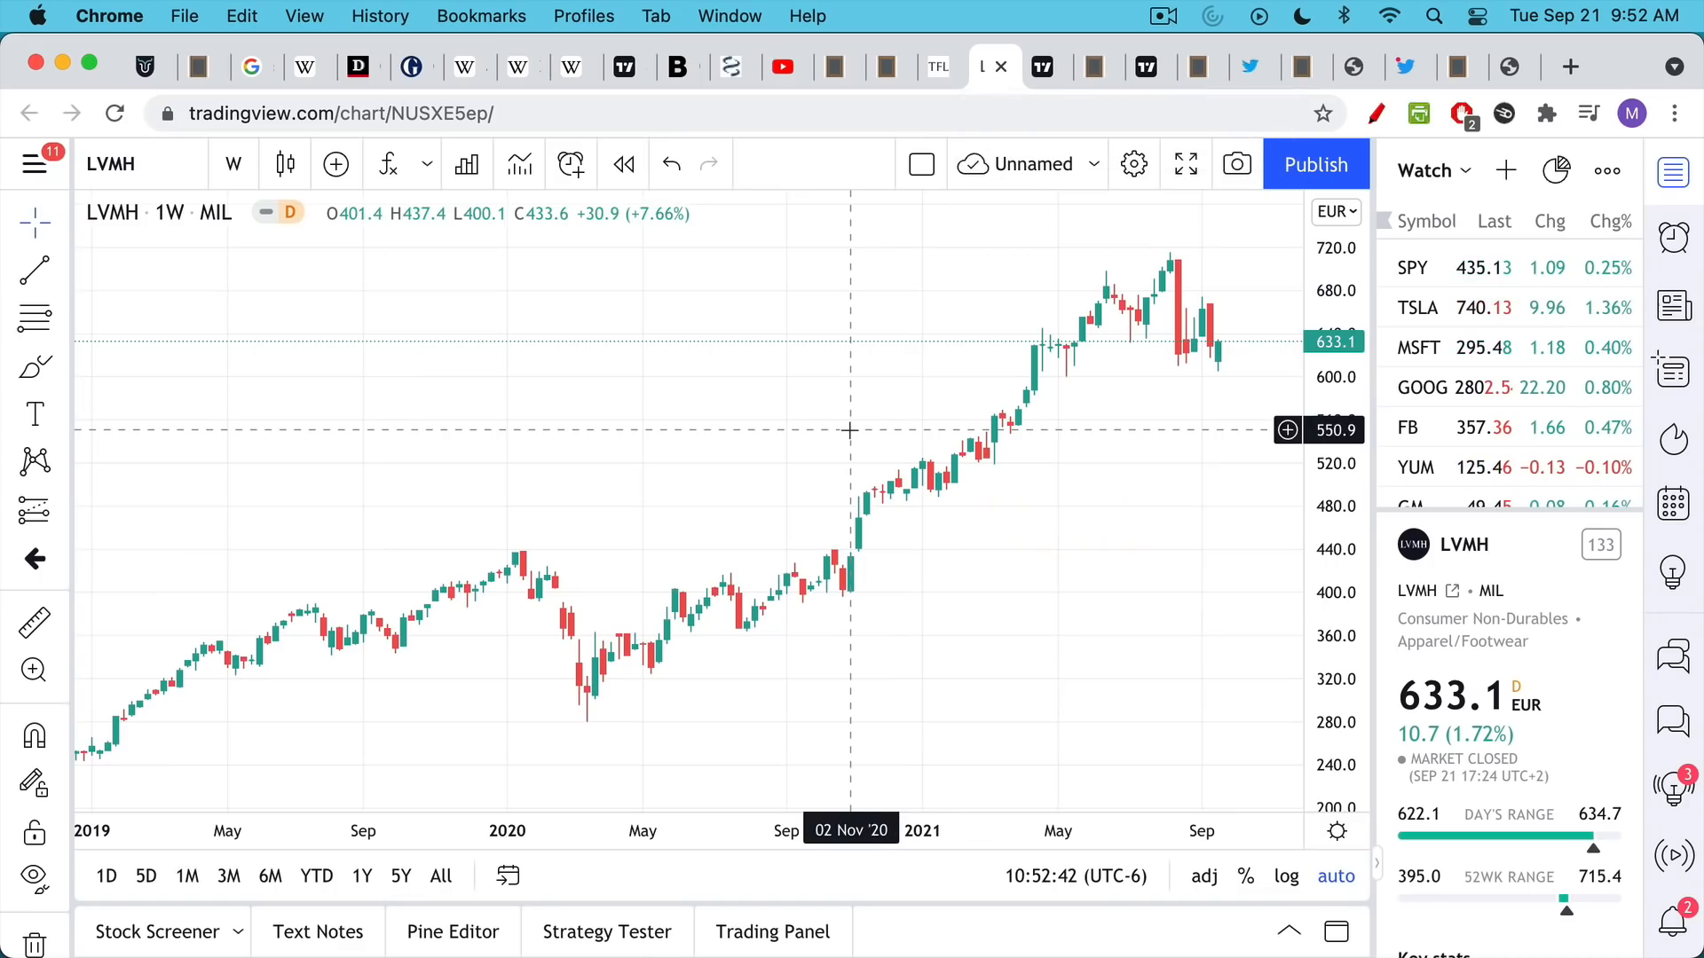
mouse_move(1077, 475)
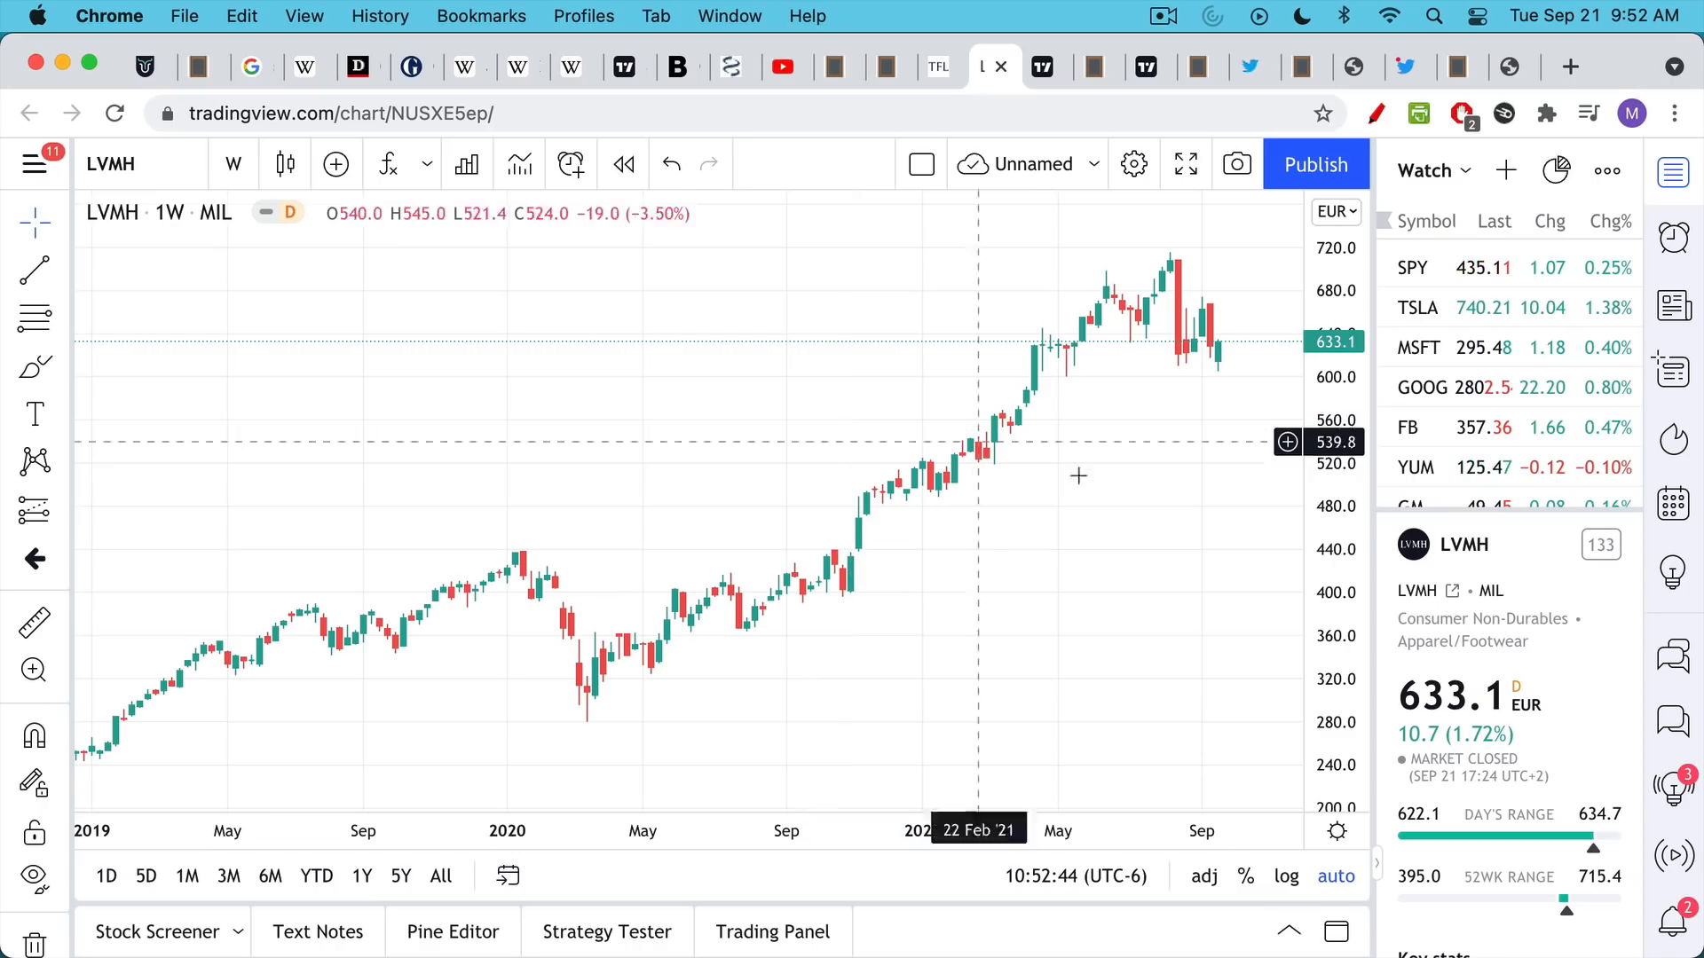
mouse_move(1187, 348)
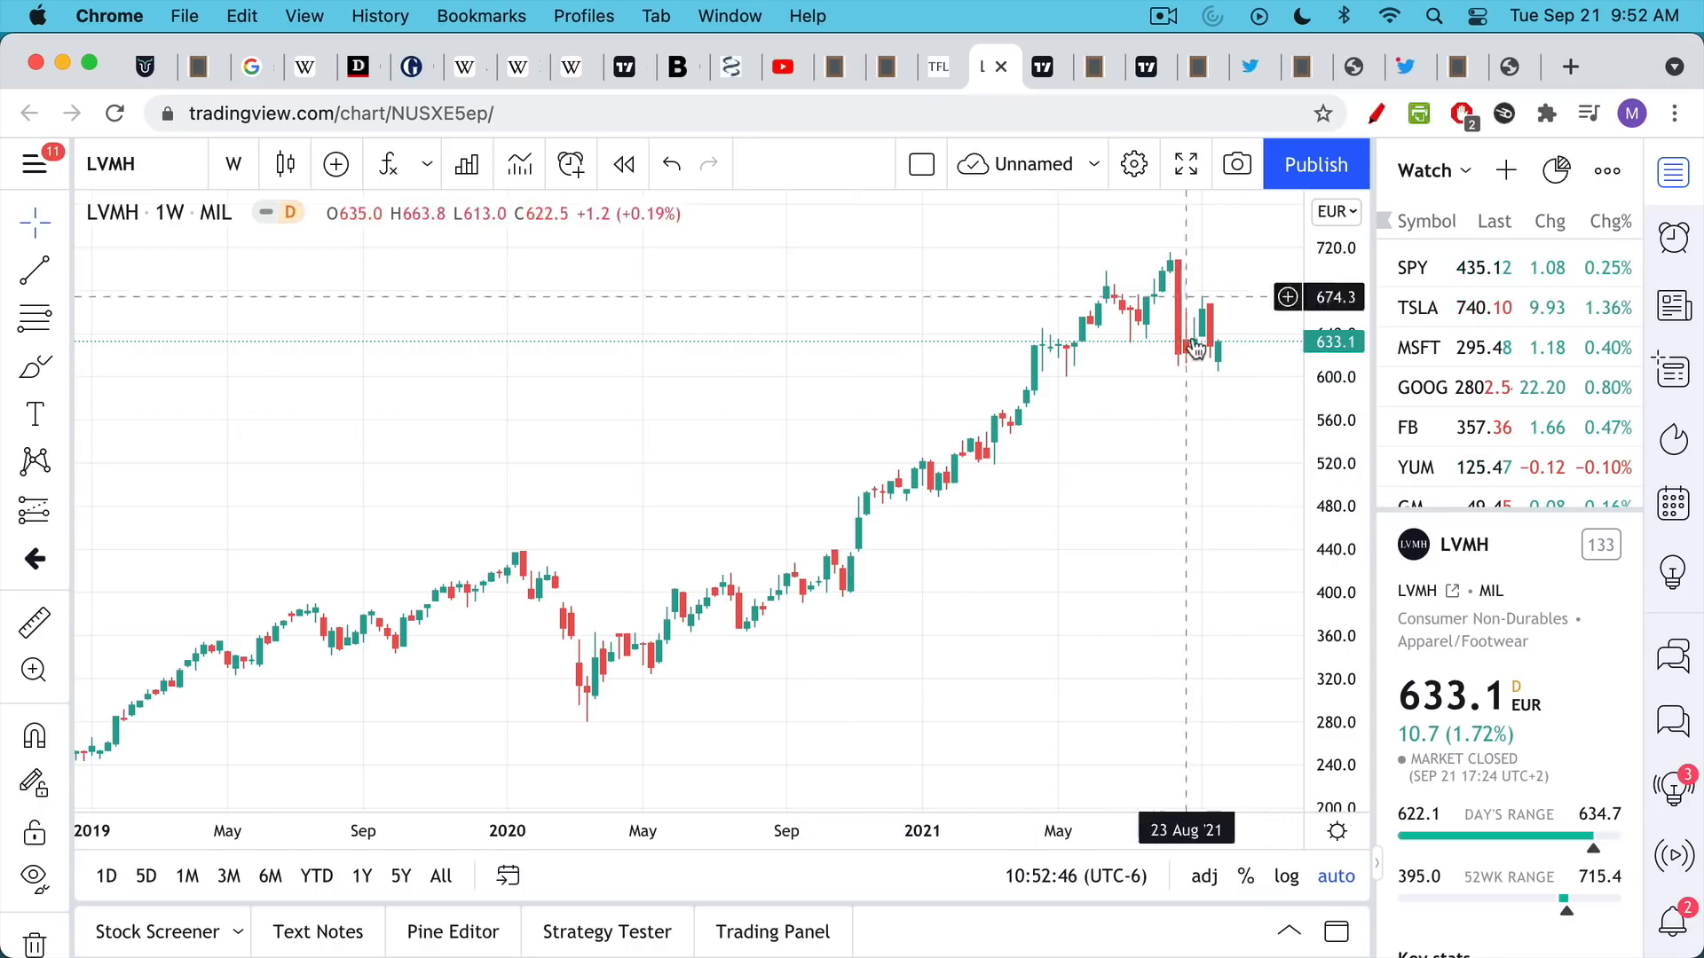
mouse_move(1288, 358)
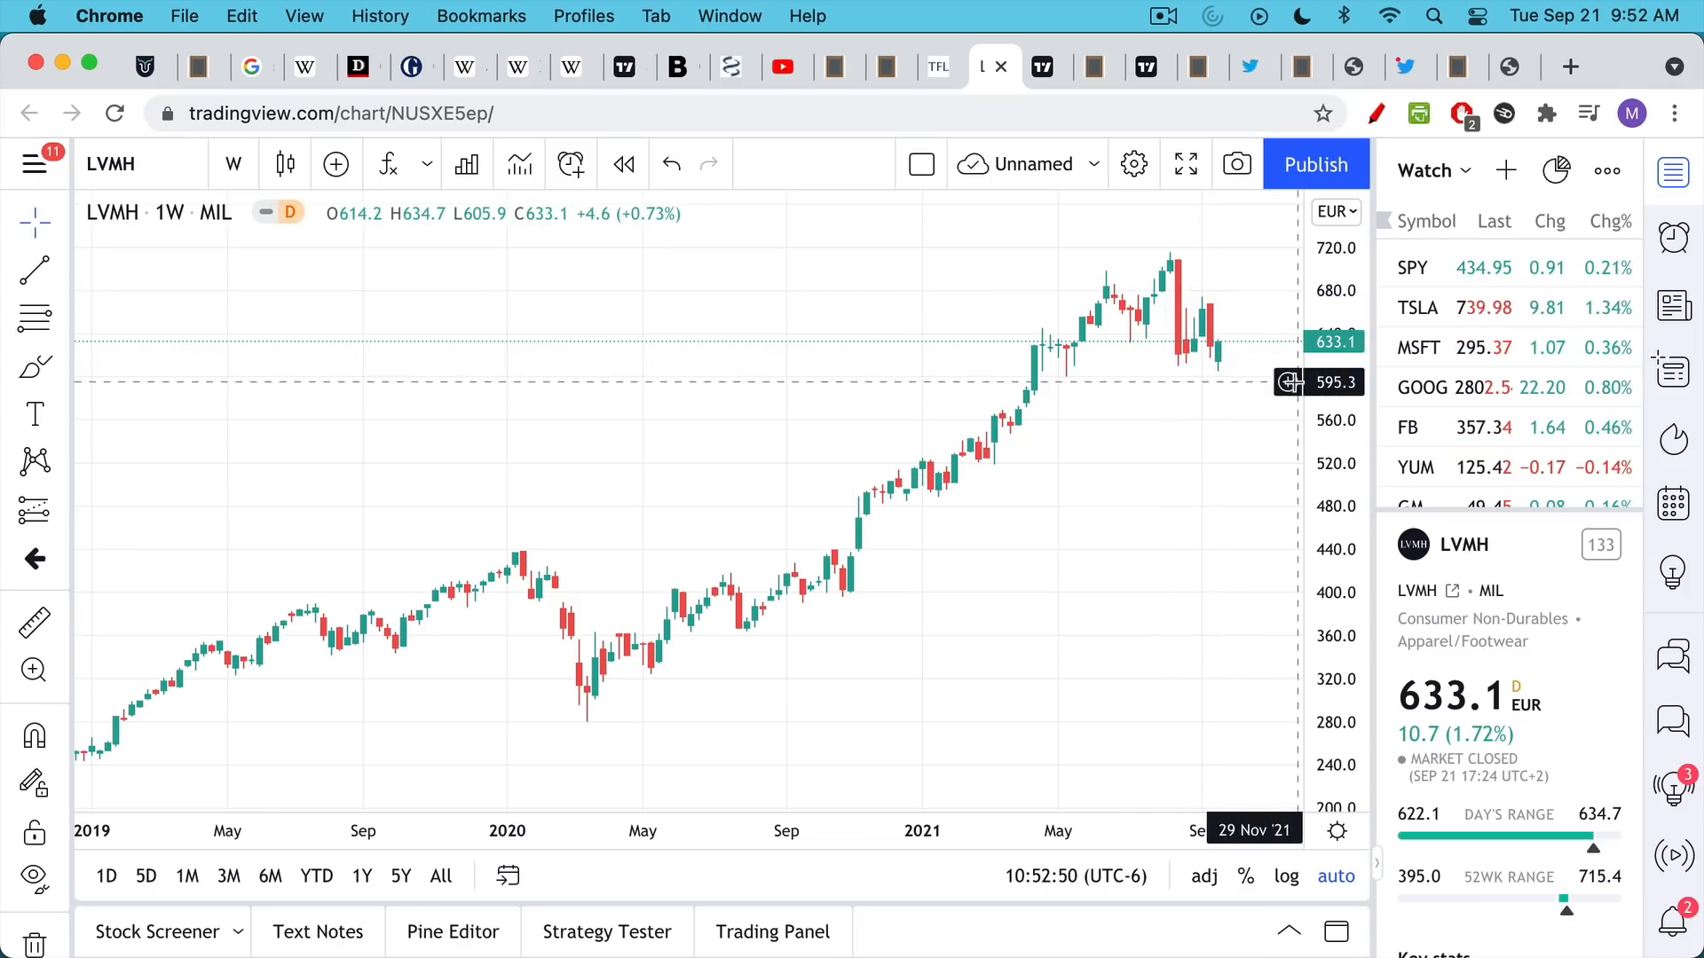
mouse_move(1287, 389)
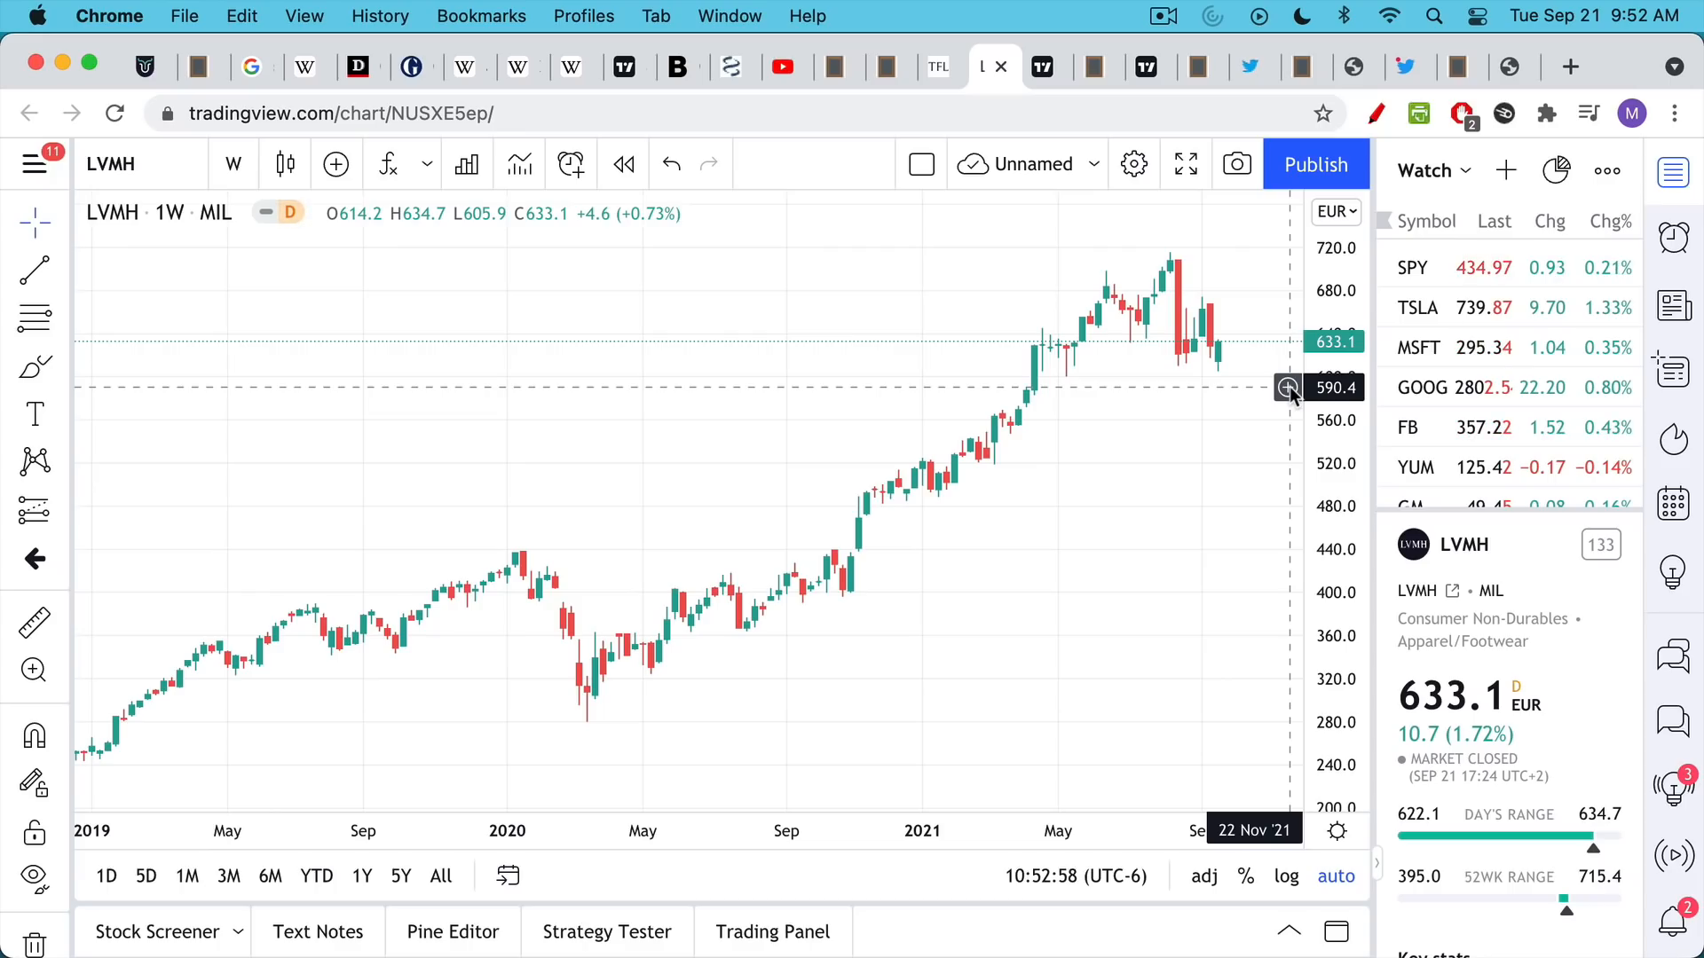
mouse_move(1059, 180)
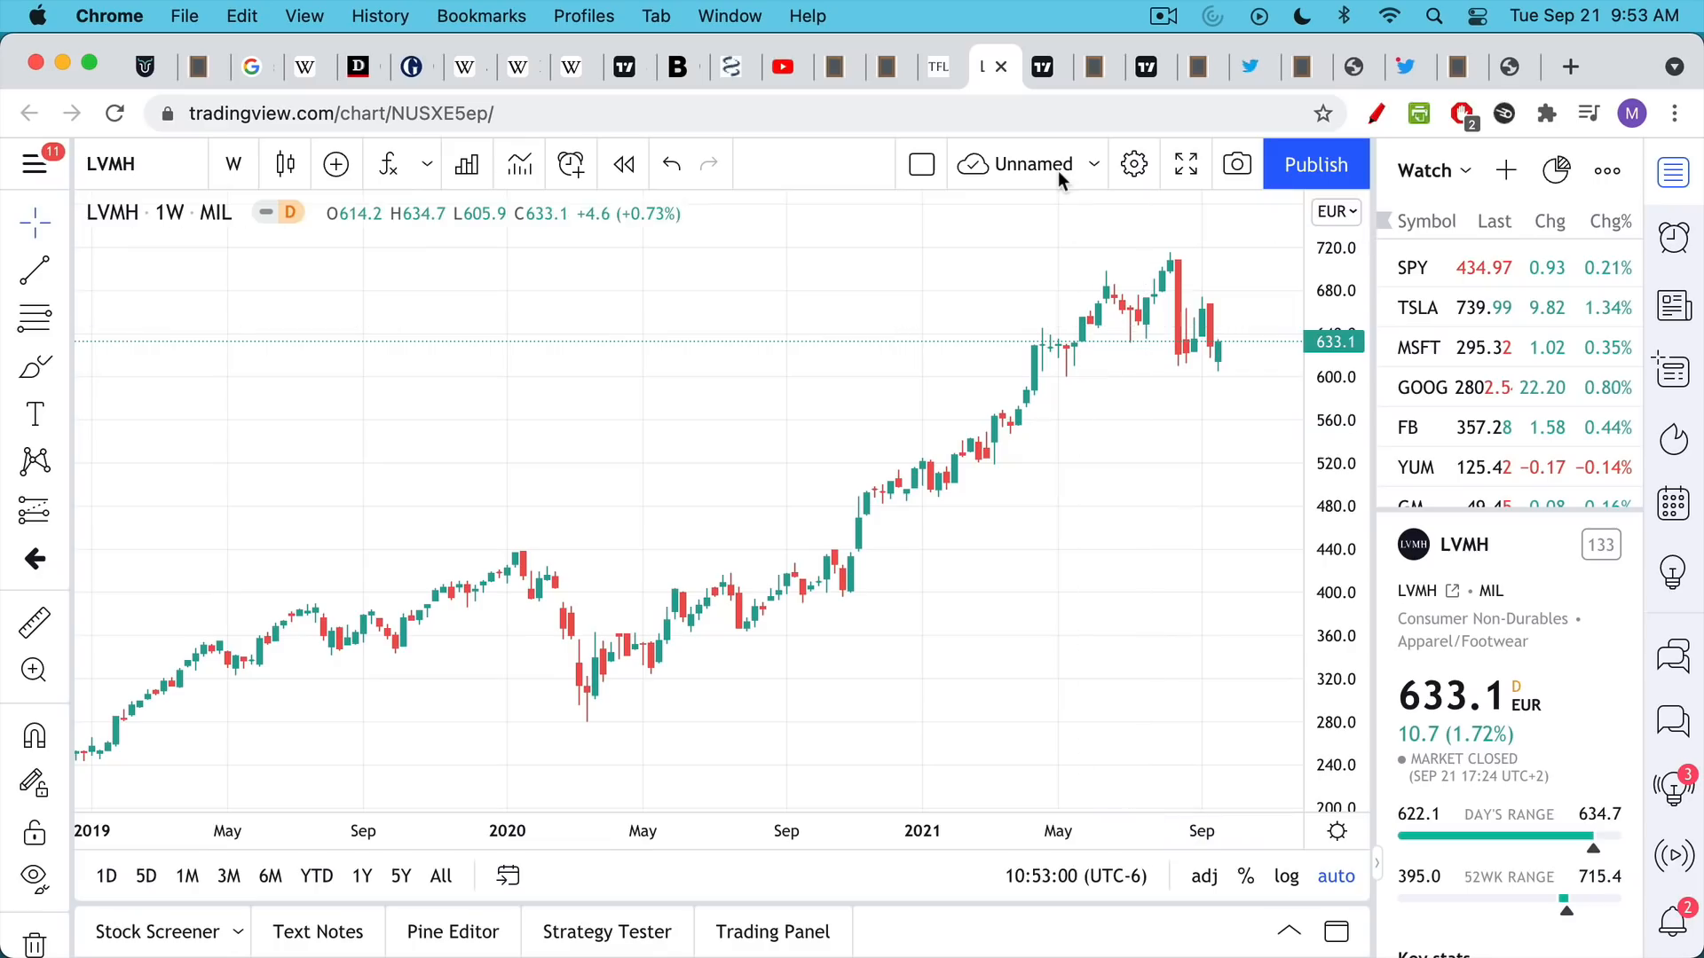
mouse_move(1042, 65)
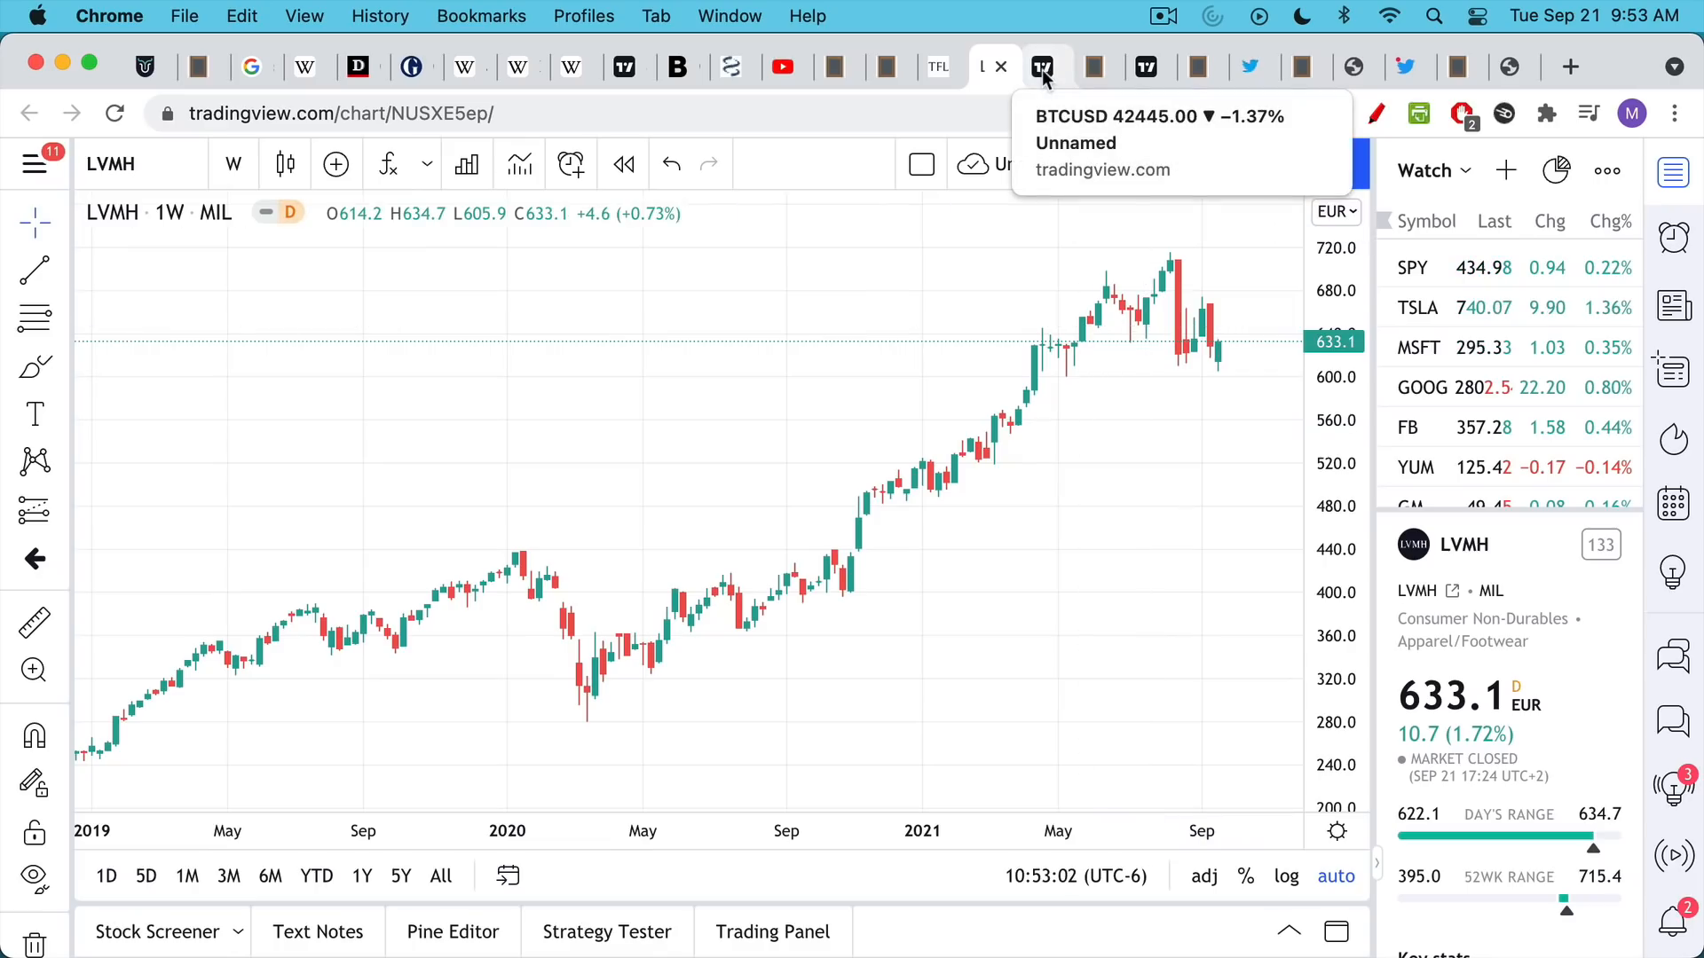
View the 30-minute BTCUSD chart, then the Blank Slate note on Bitcoin as a store of value
left_click(1041, 66)
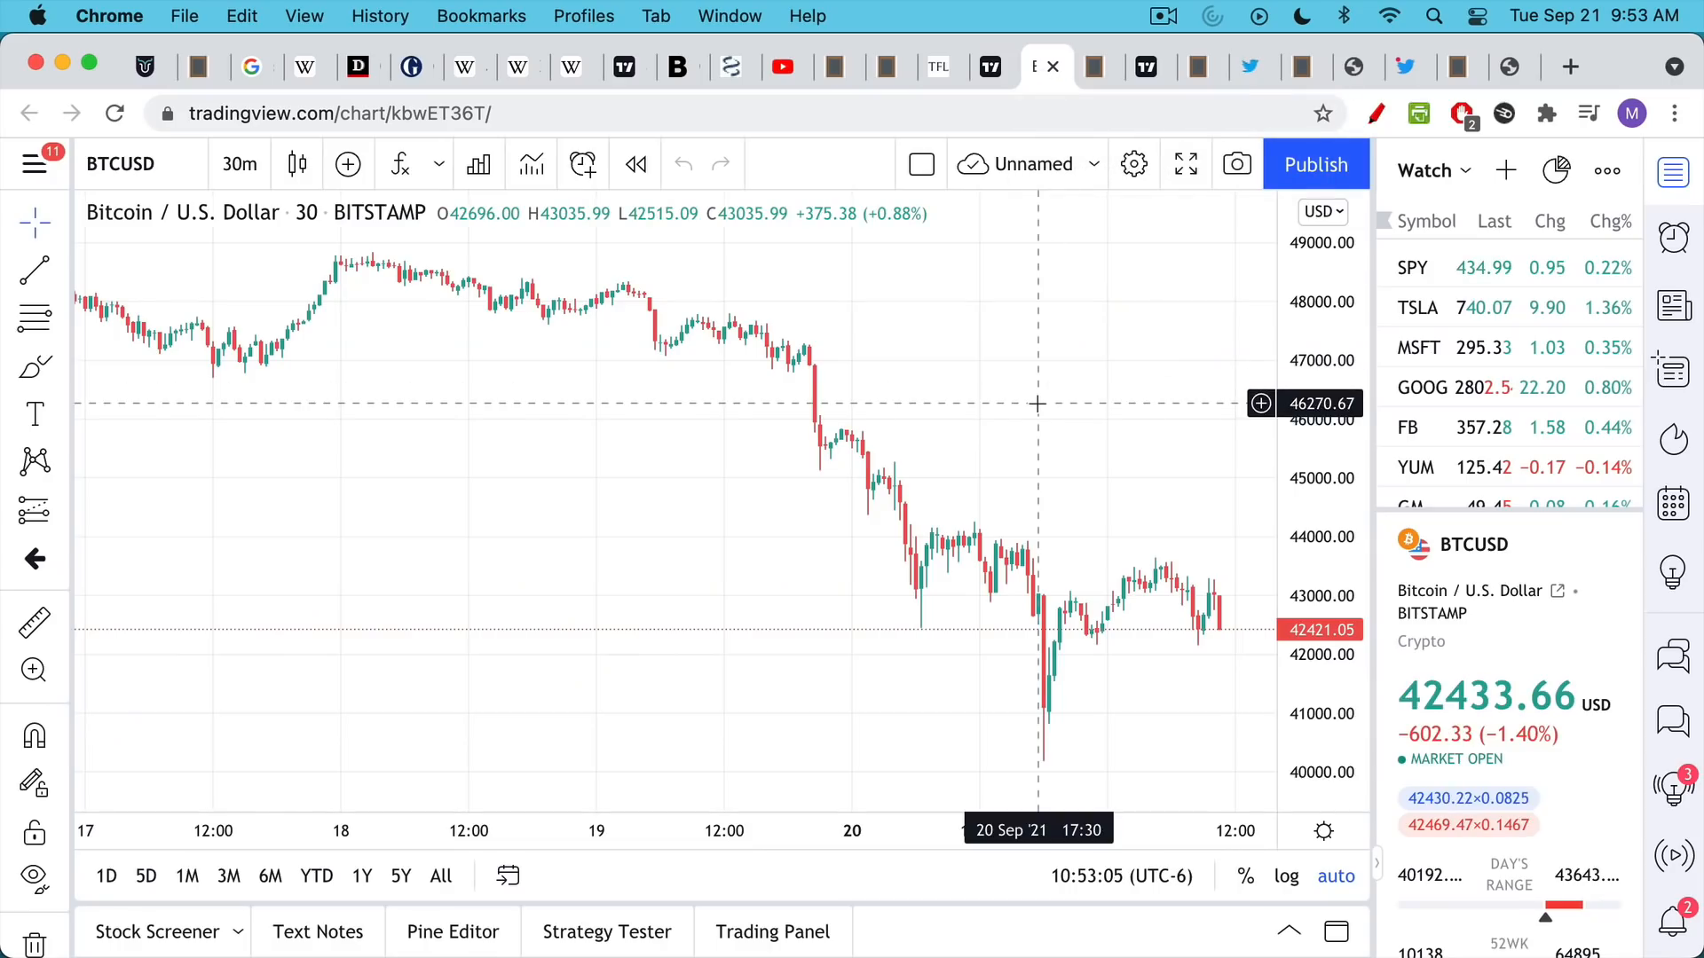
mouse_move(1076, 302)
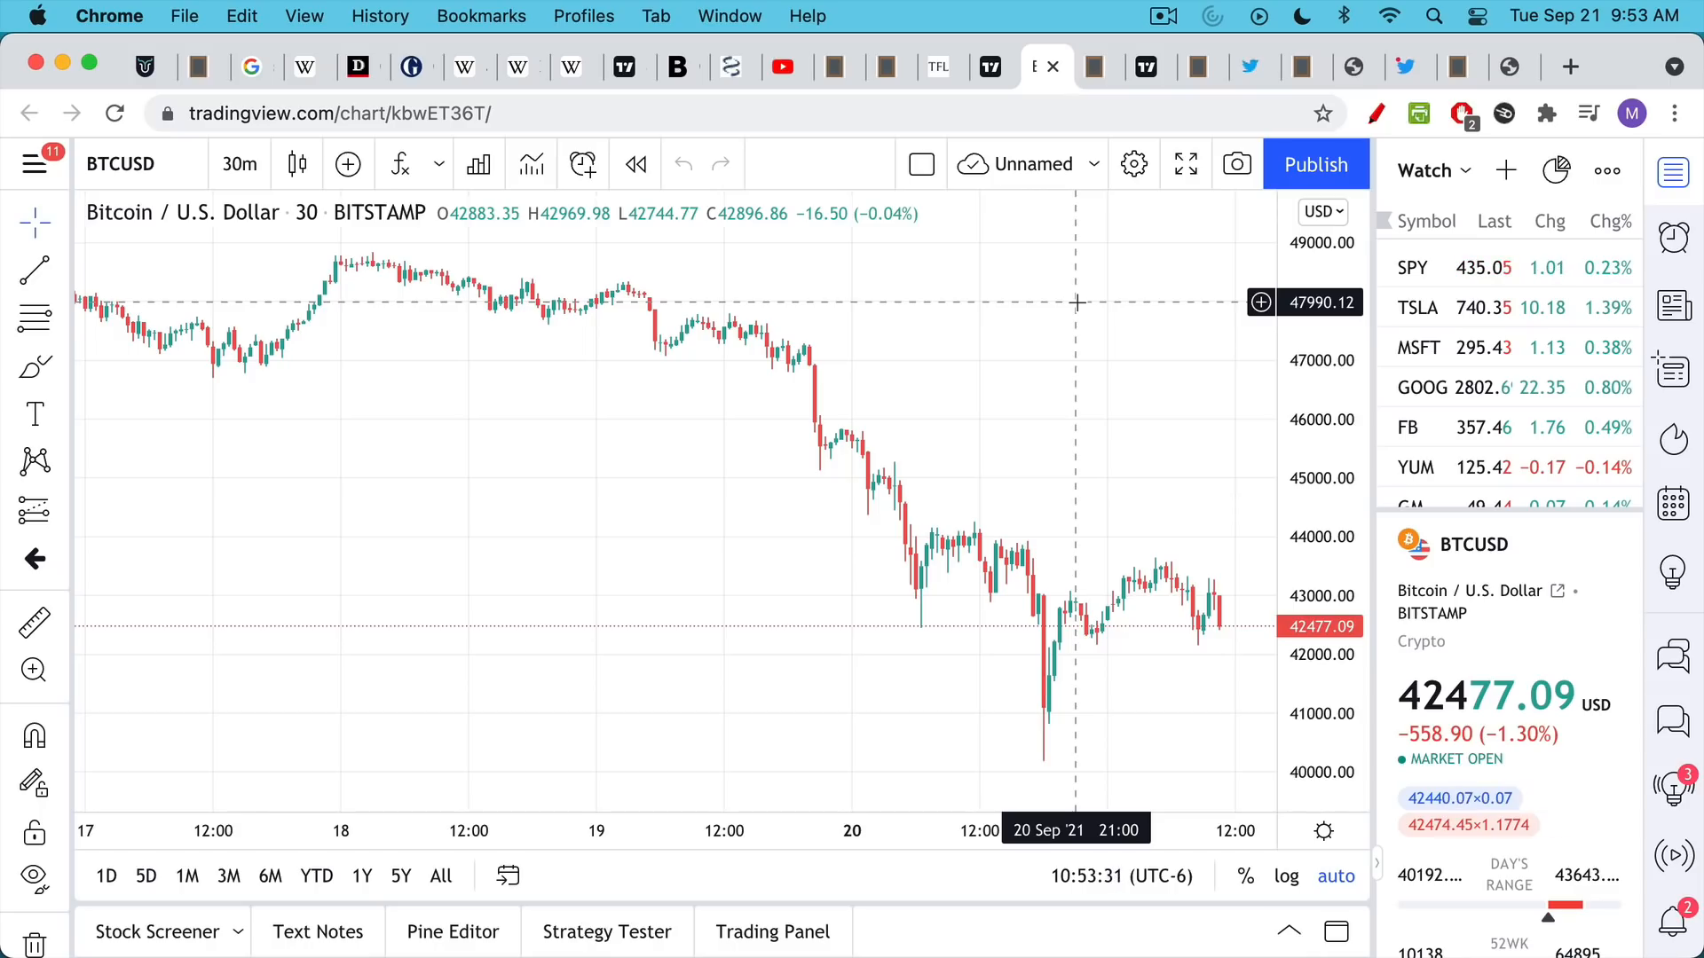
left_click(1097, 66)
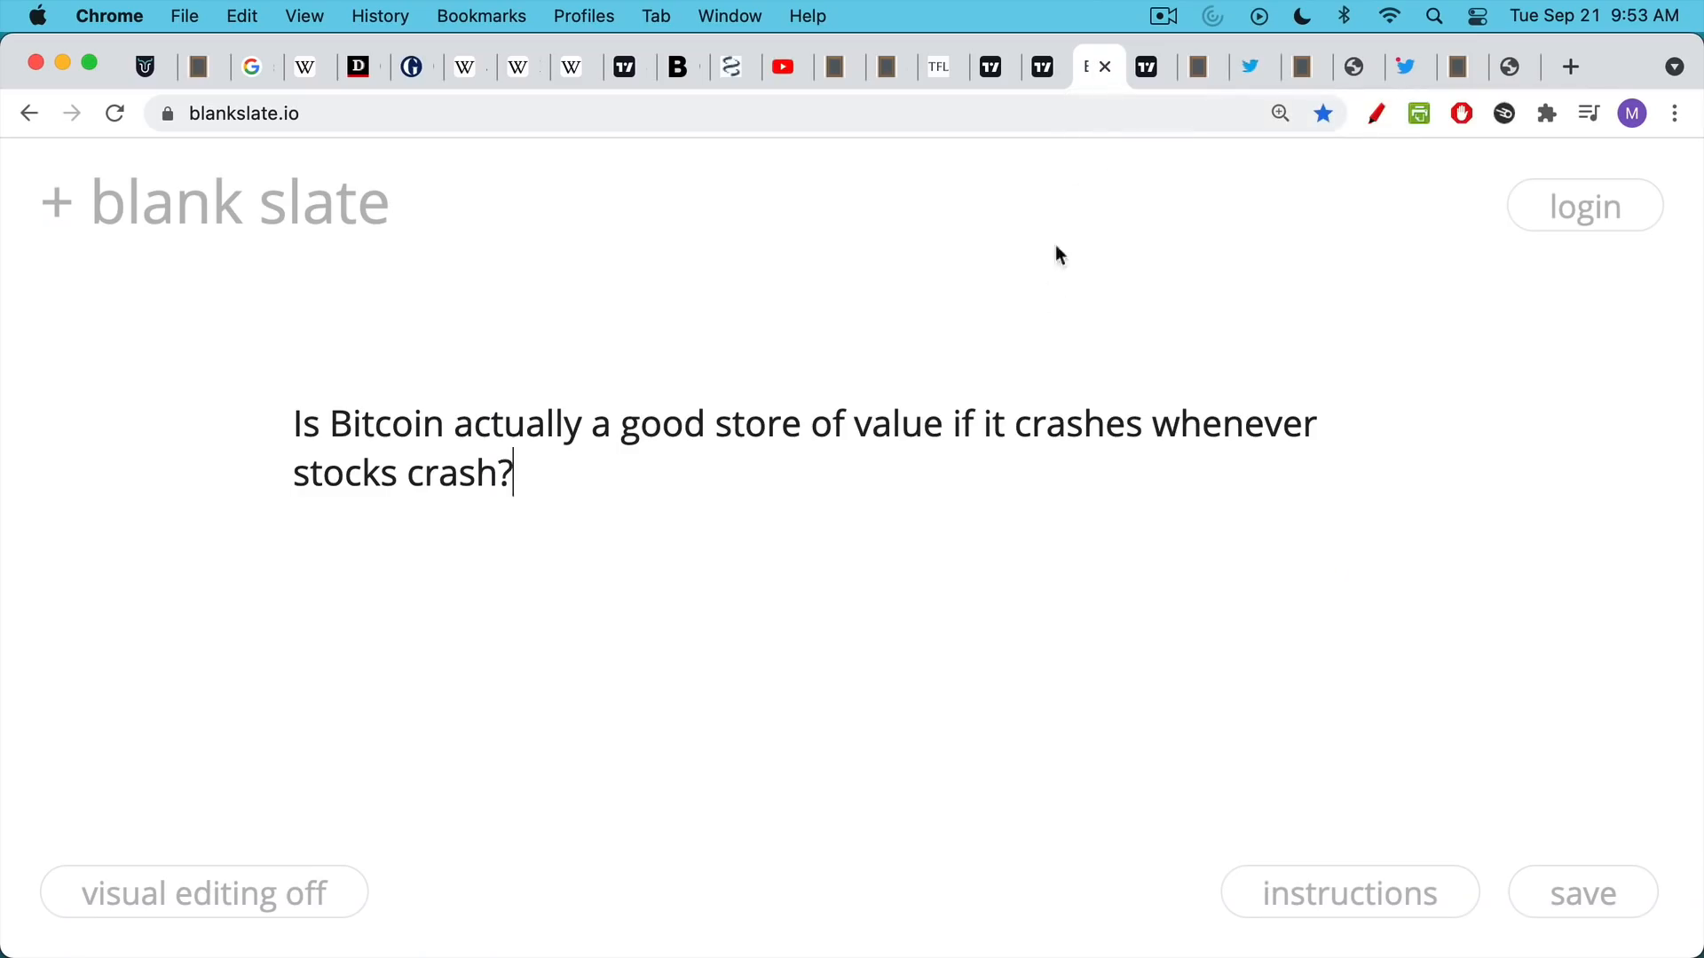
mouse_move(1045, 298)
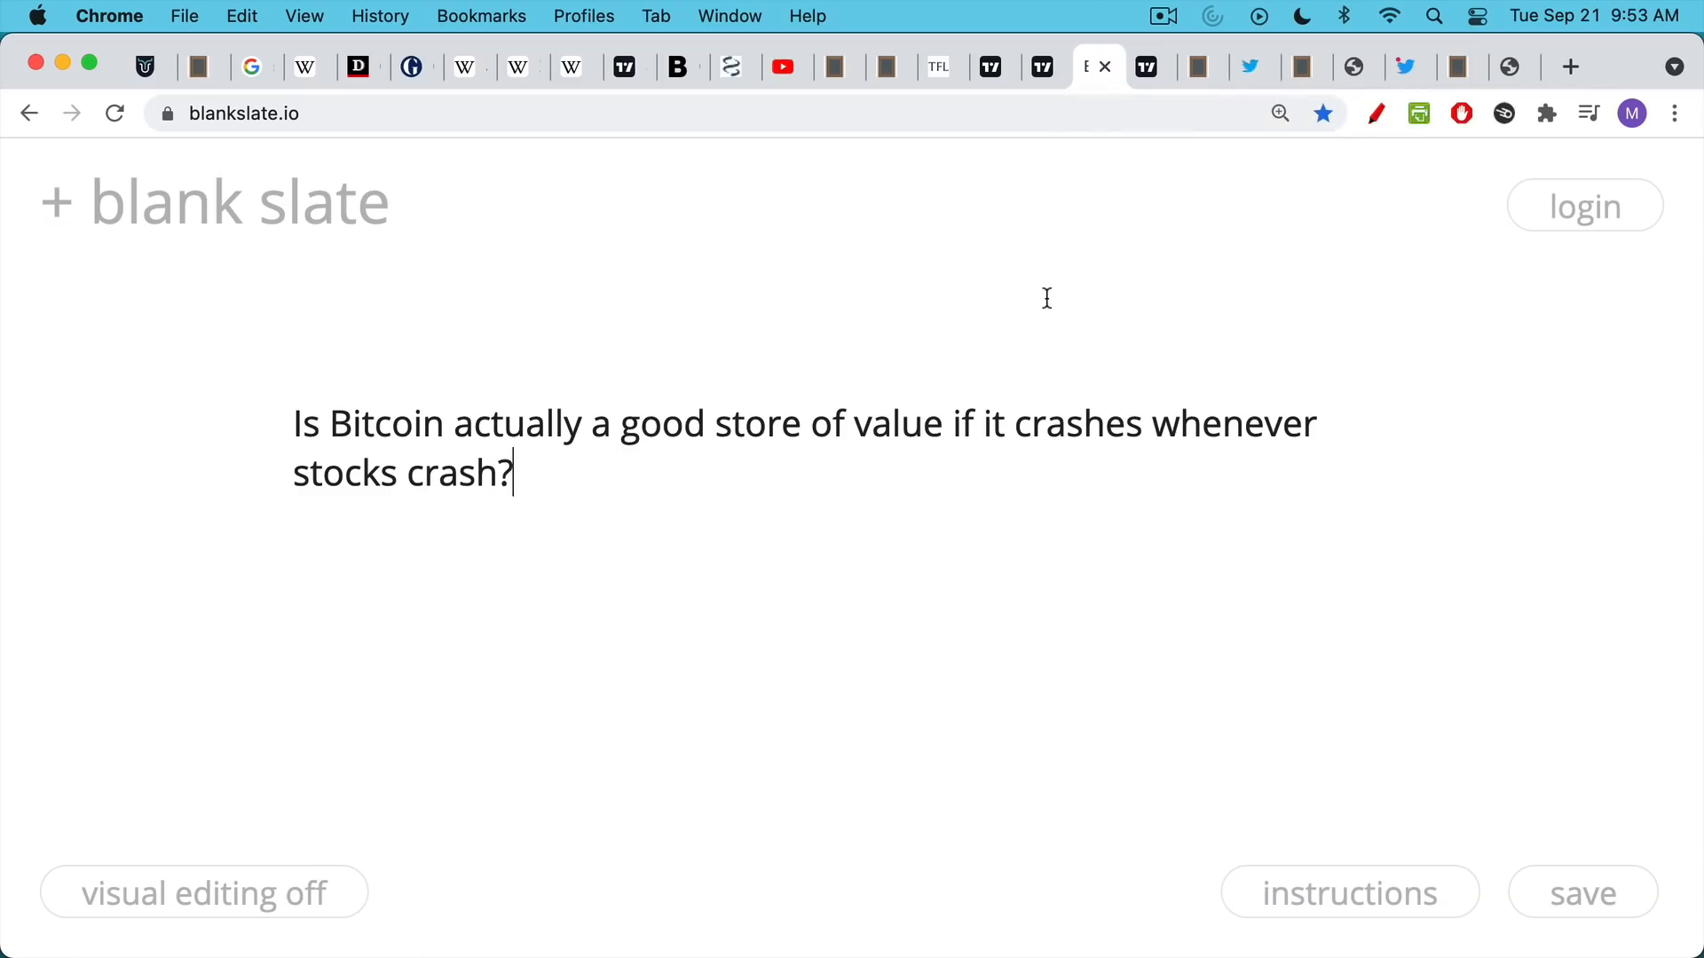
mouse_move(1043, 316)
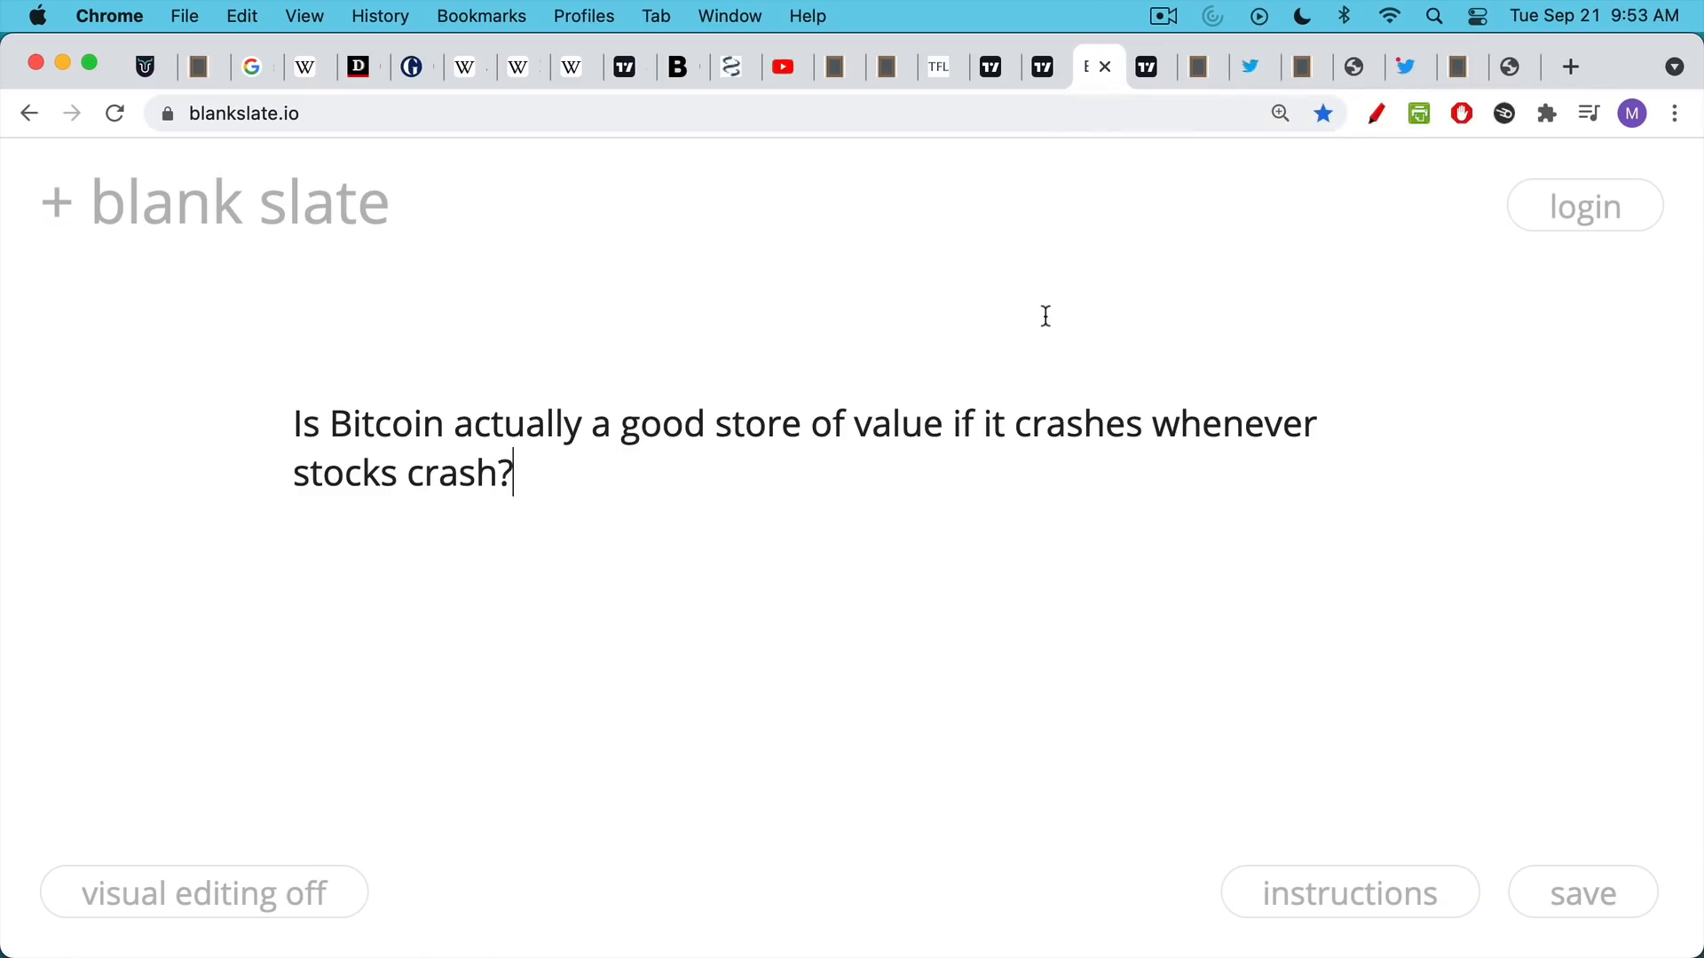
left_click(1143, 66)
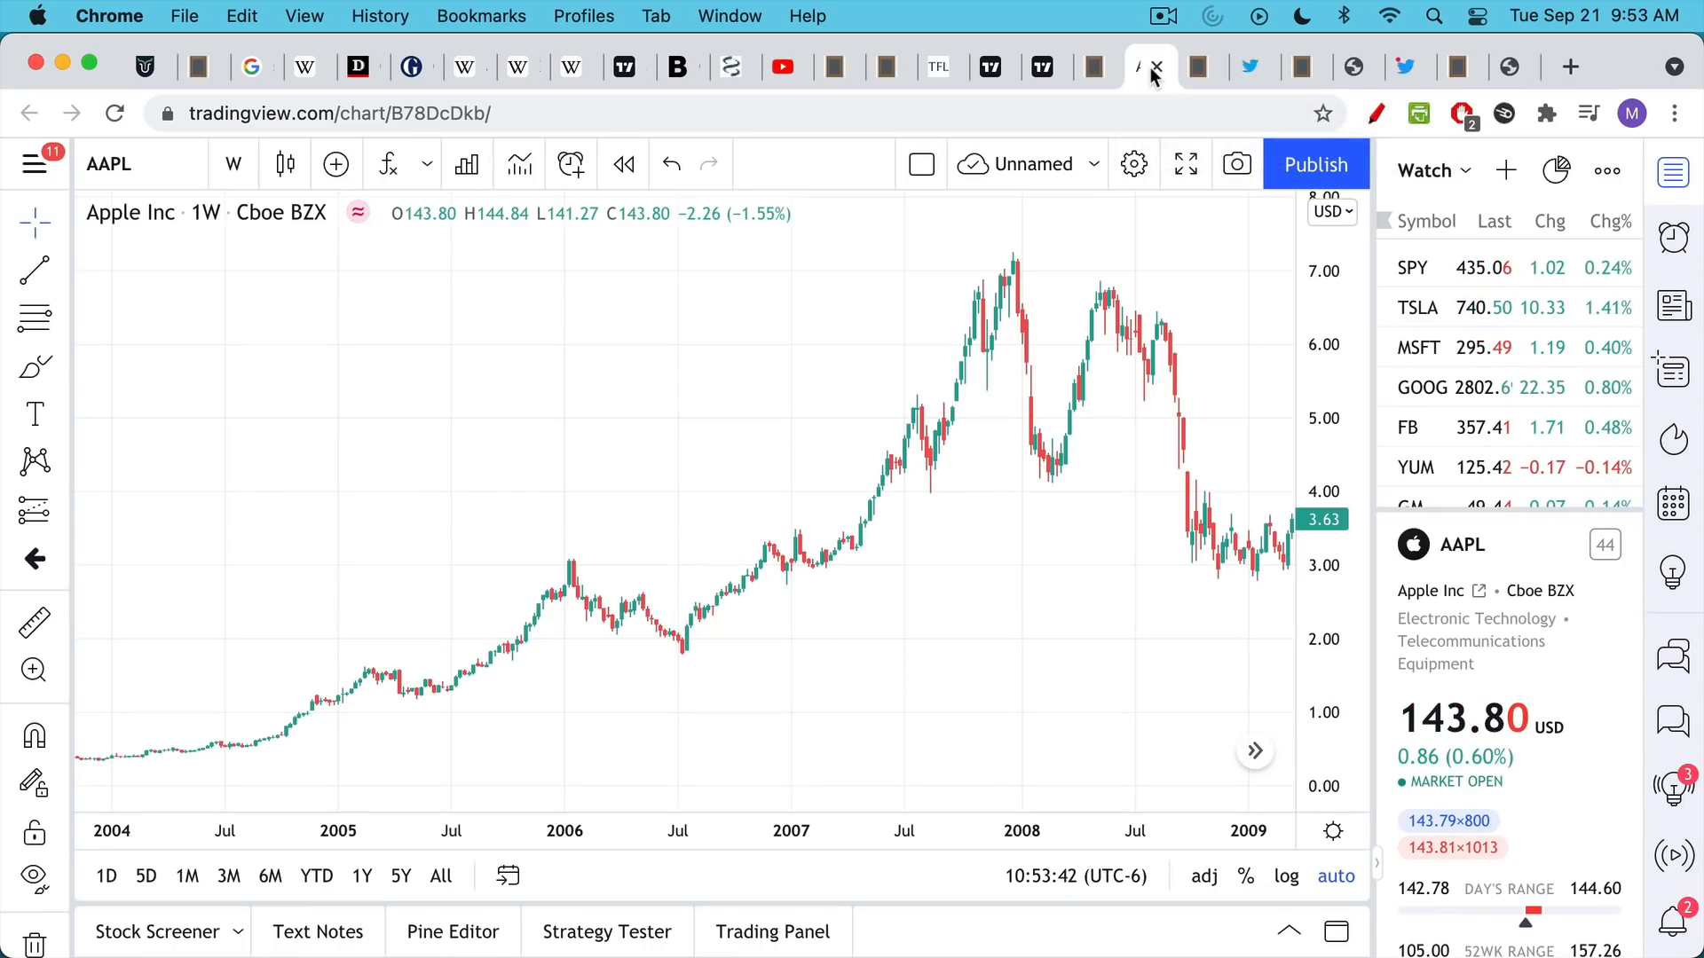
mouse_move(1134, 360)
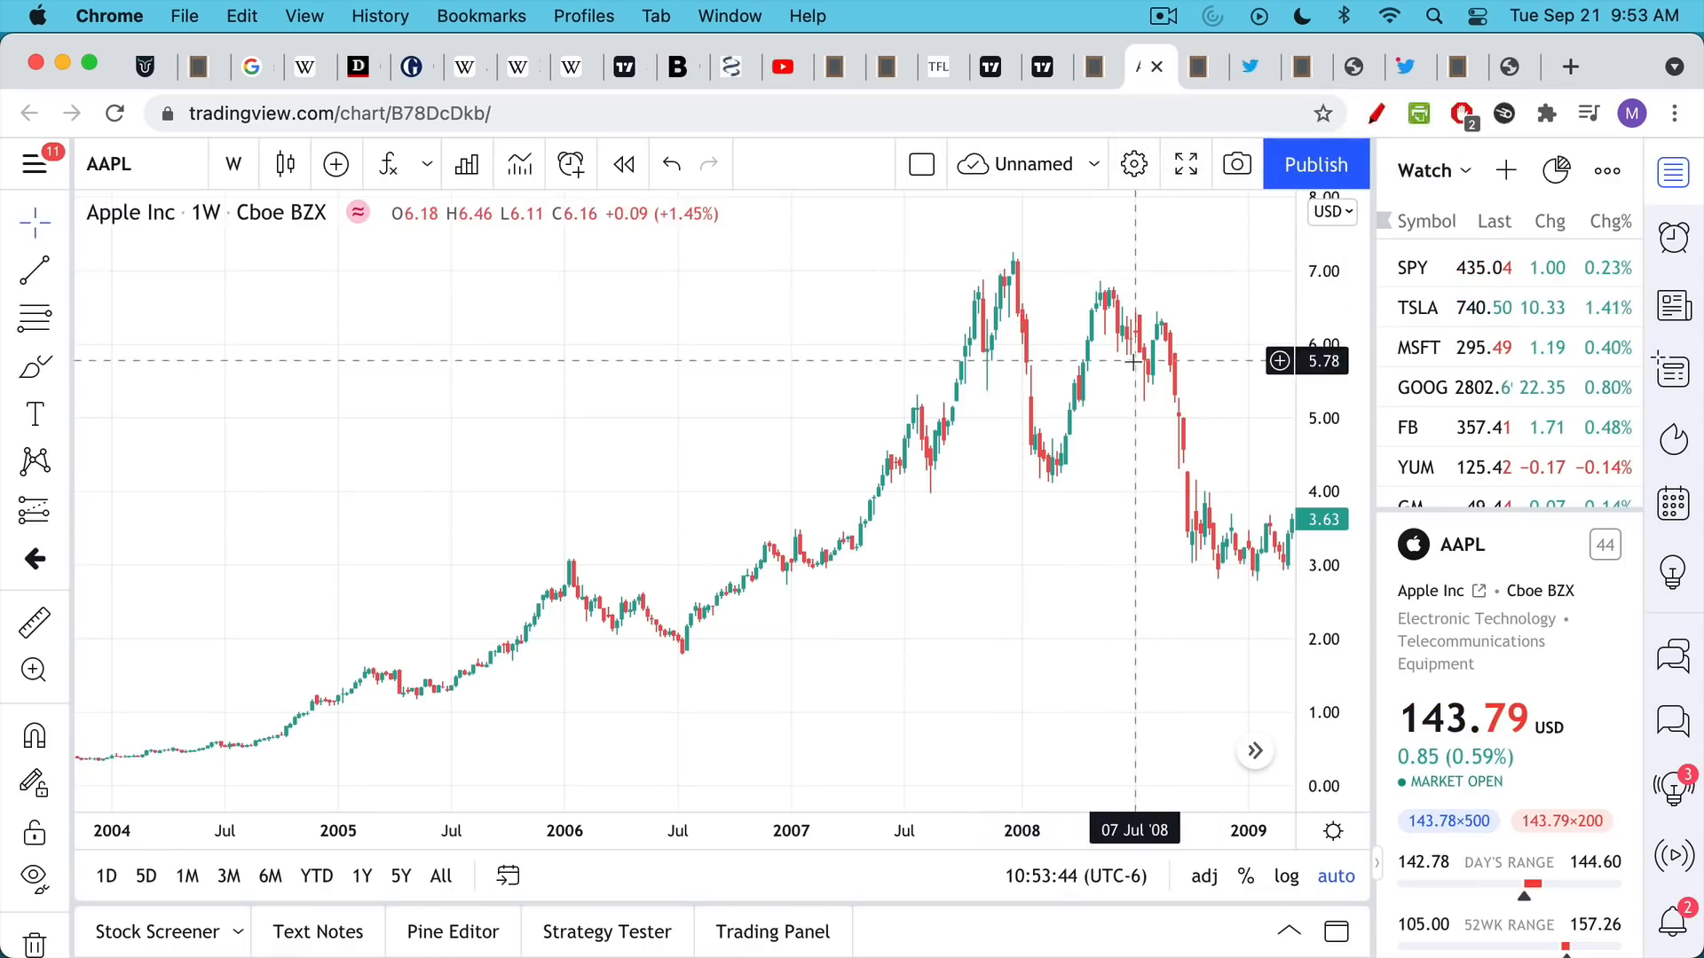
mouse_move(1001, 254)
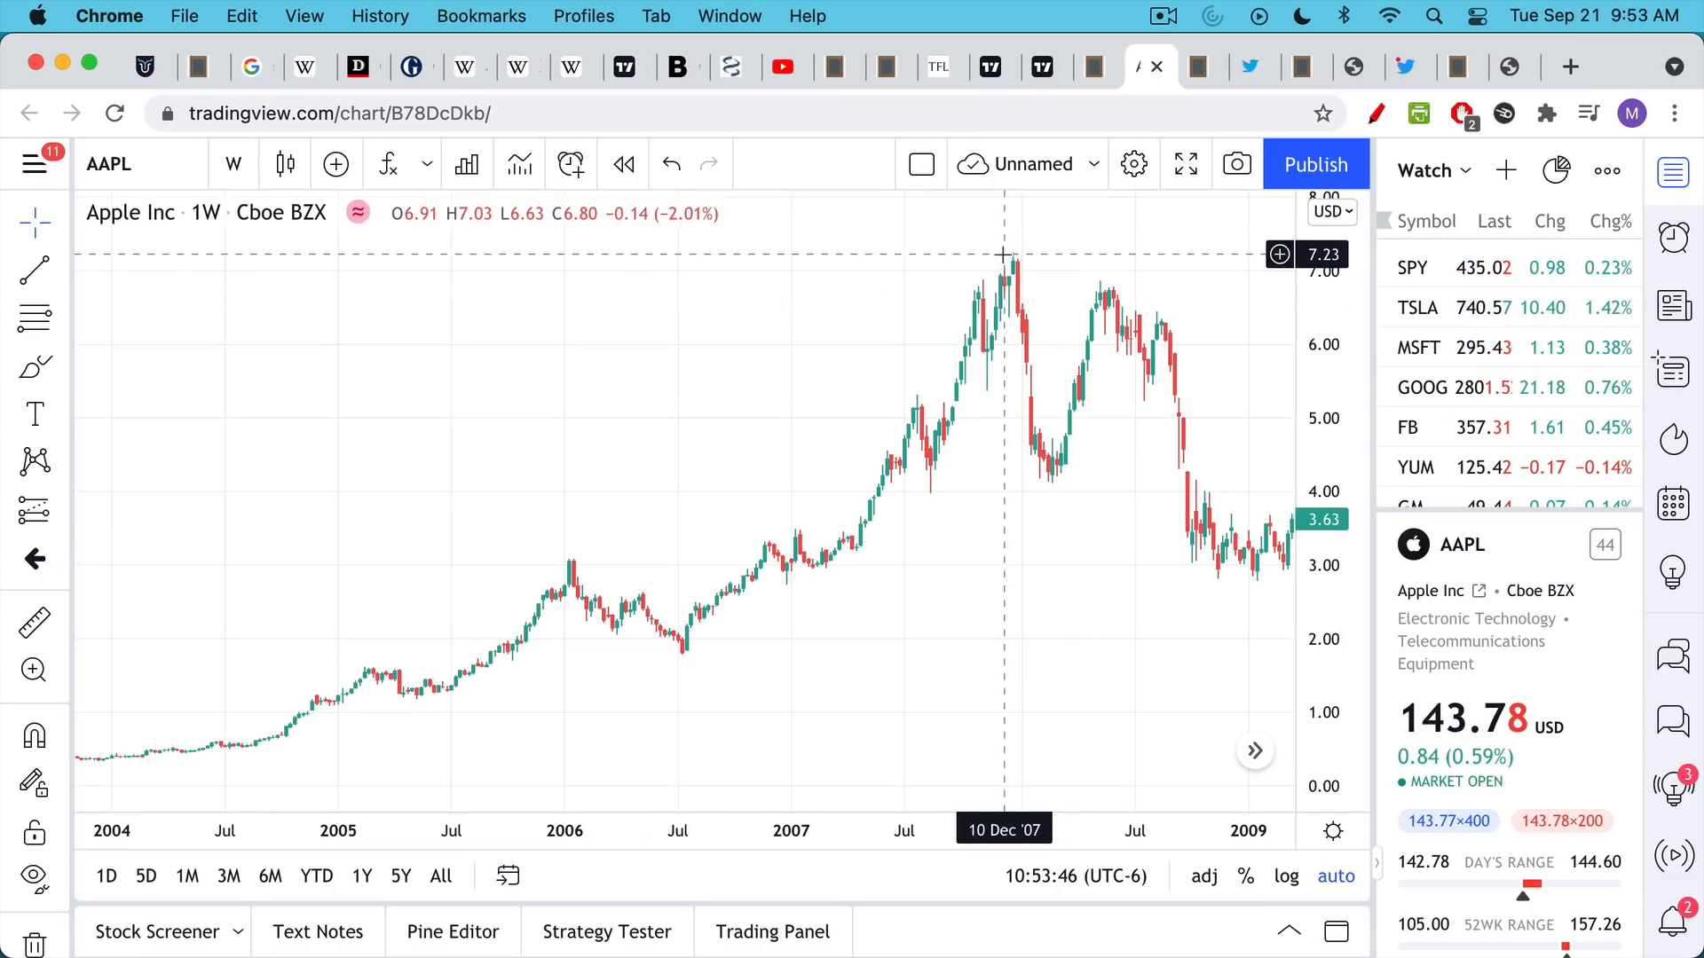
mouse_move(1235, 522)
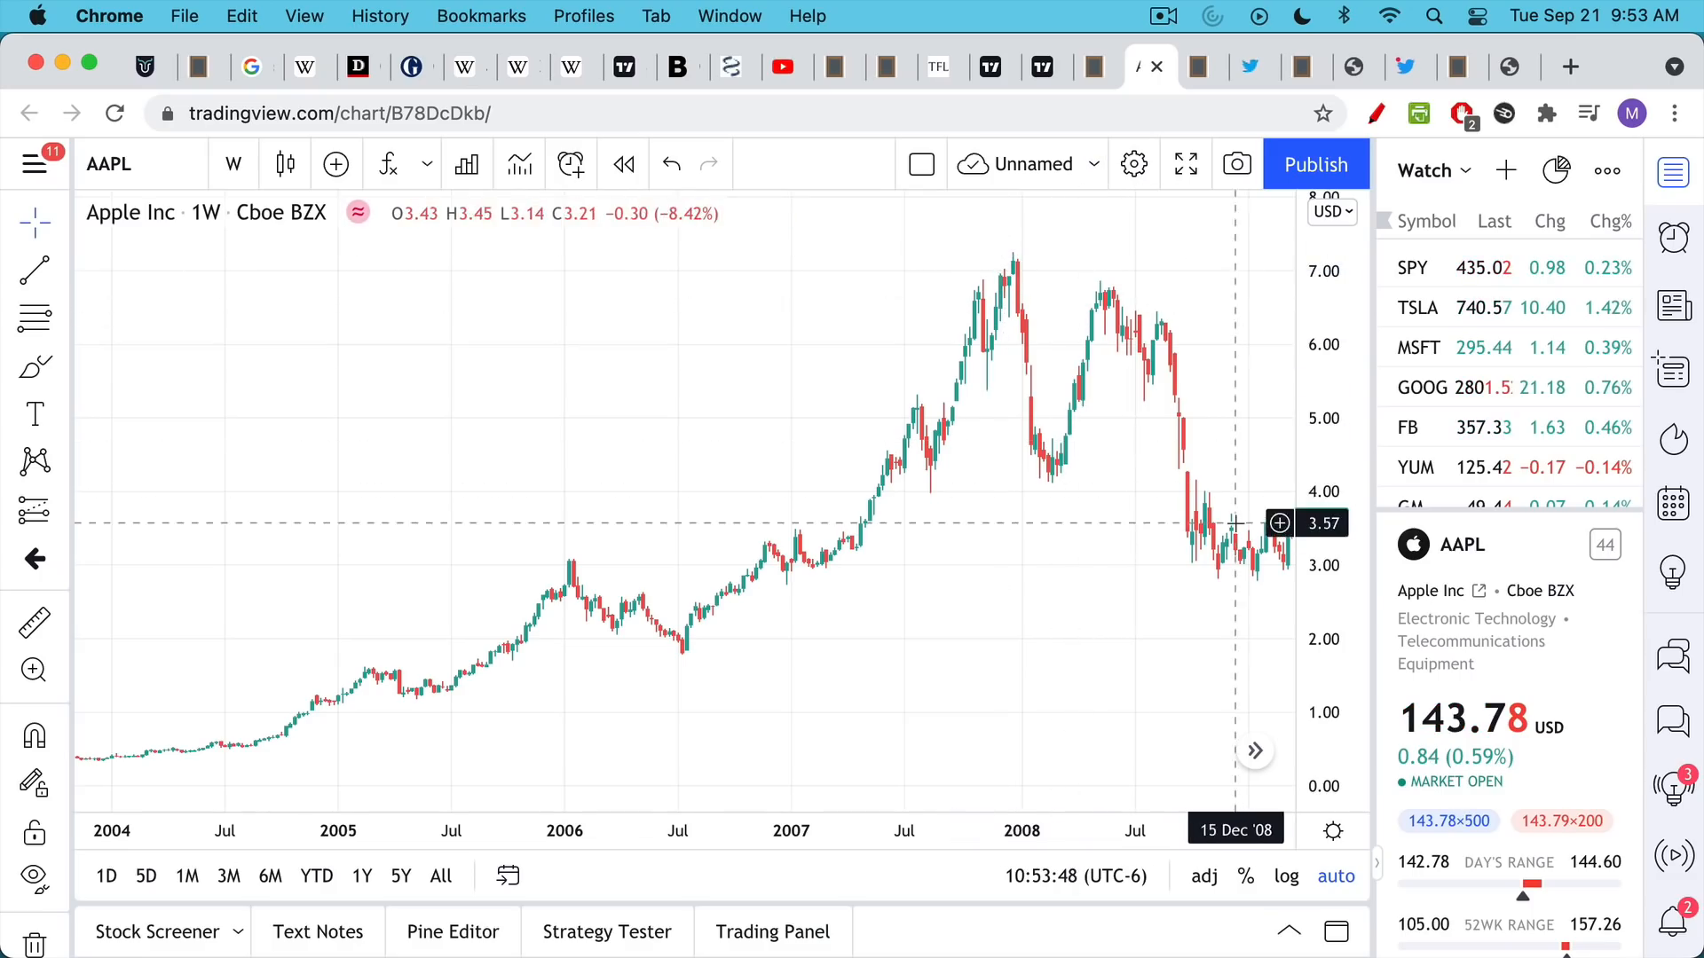
mouse_move(1214, 554)
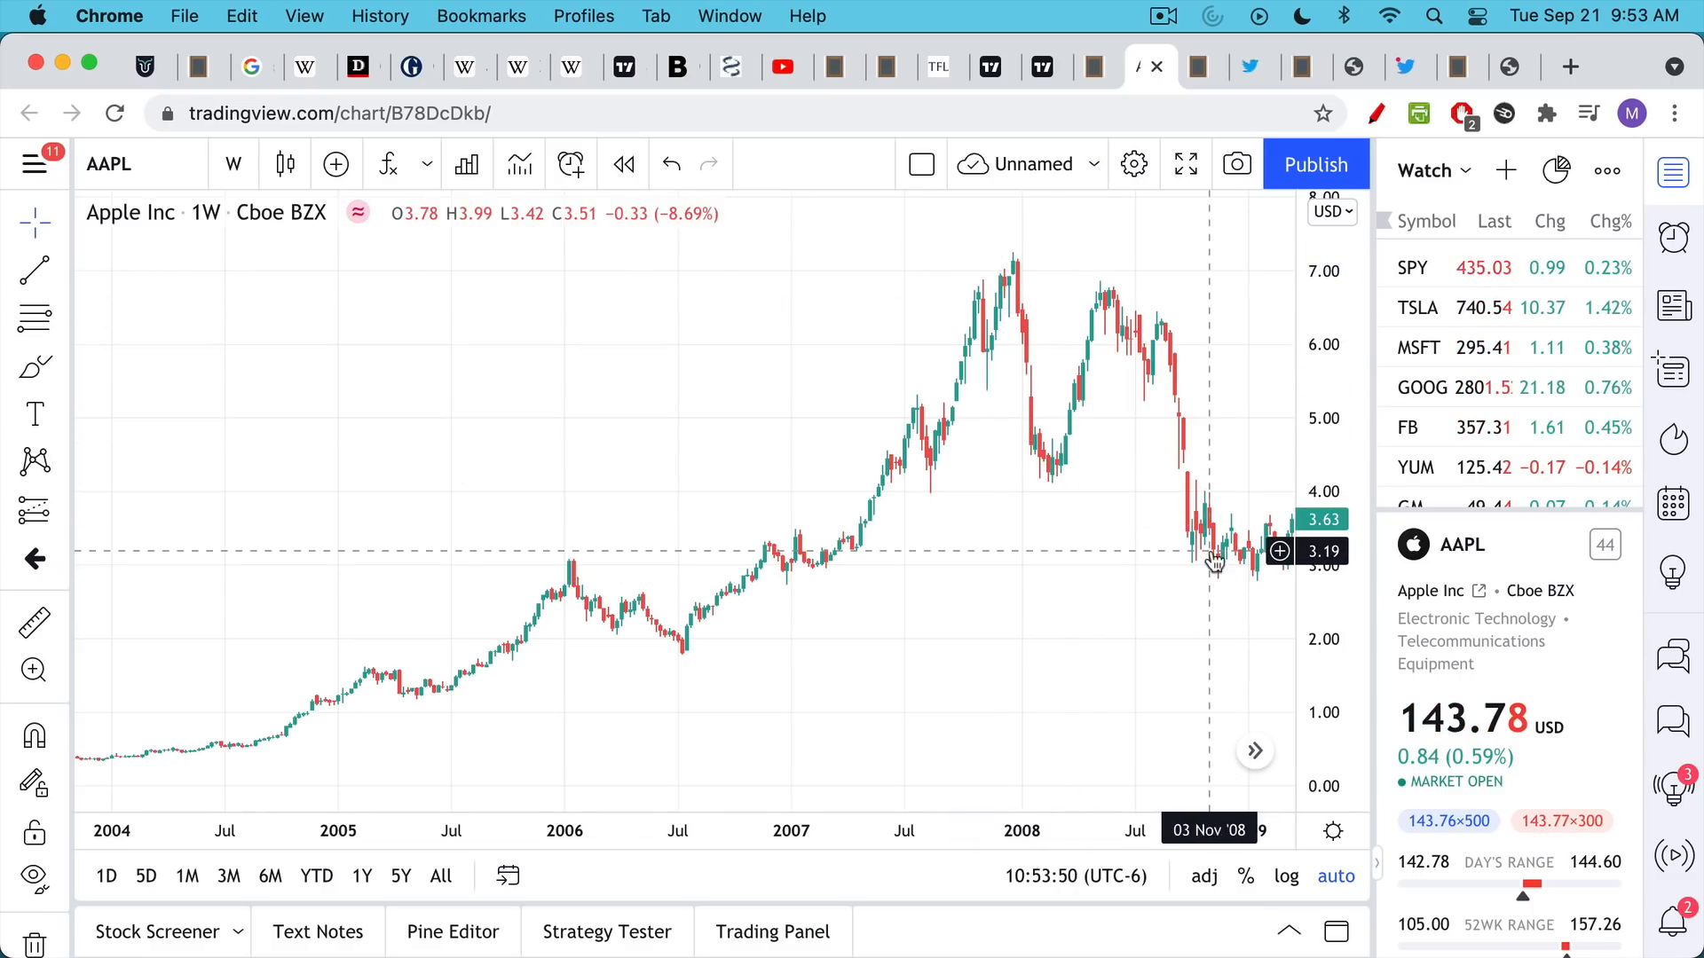
mouse_move(1059, 599)
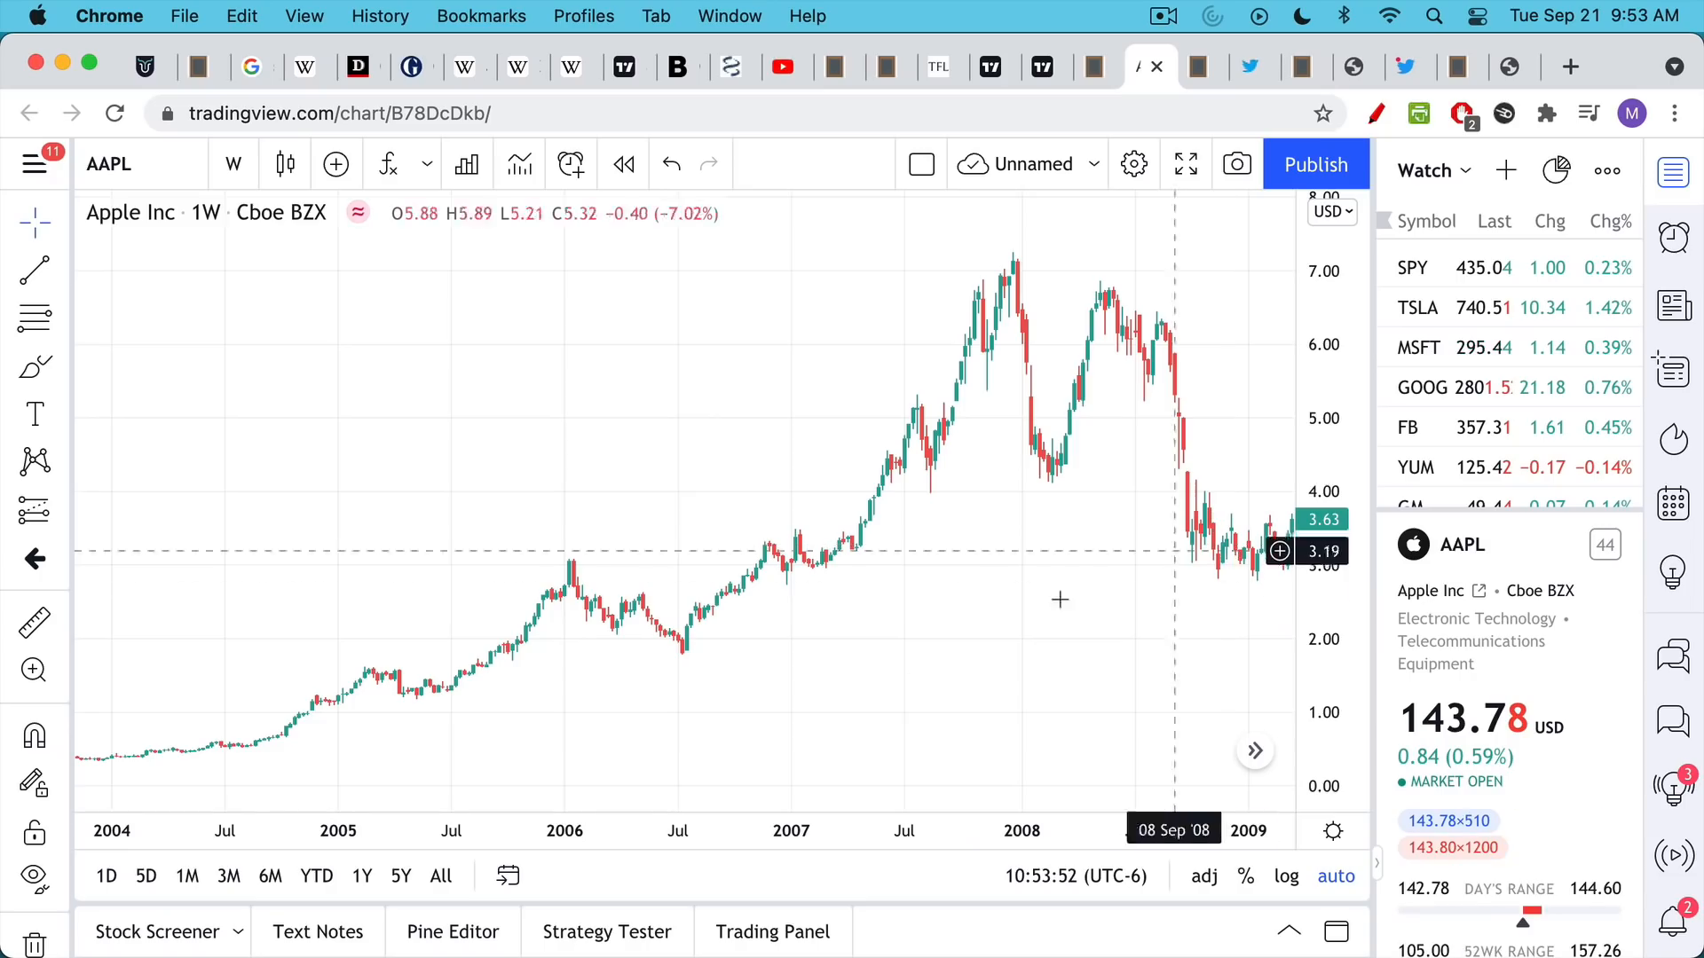
mouse_move(787, 692)
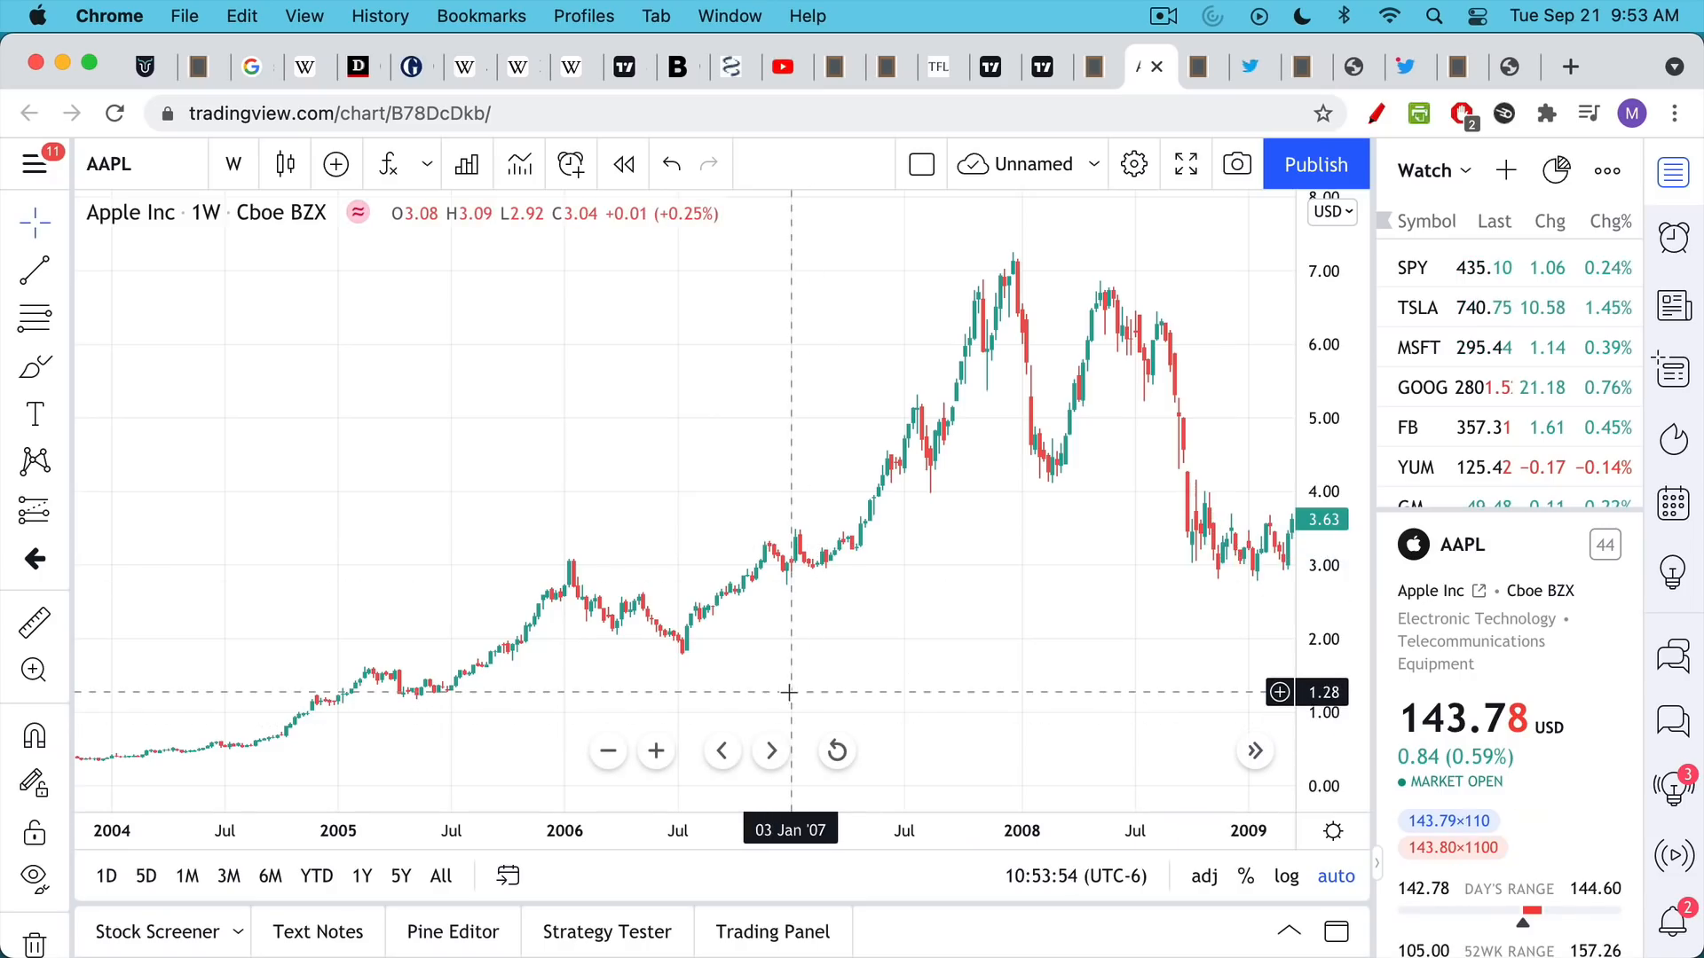
mouse_move(729, 699)
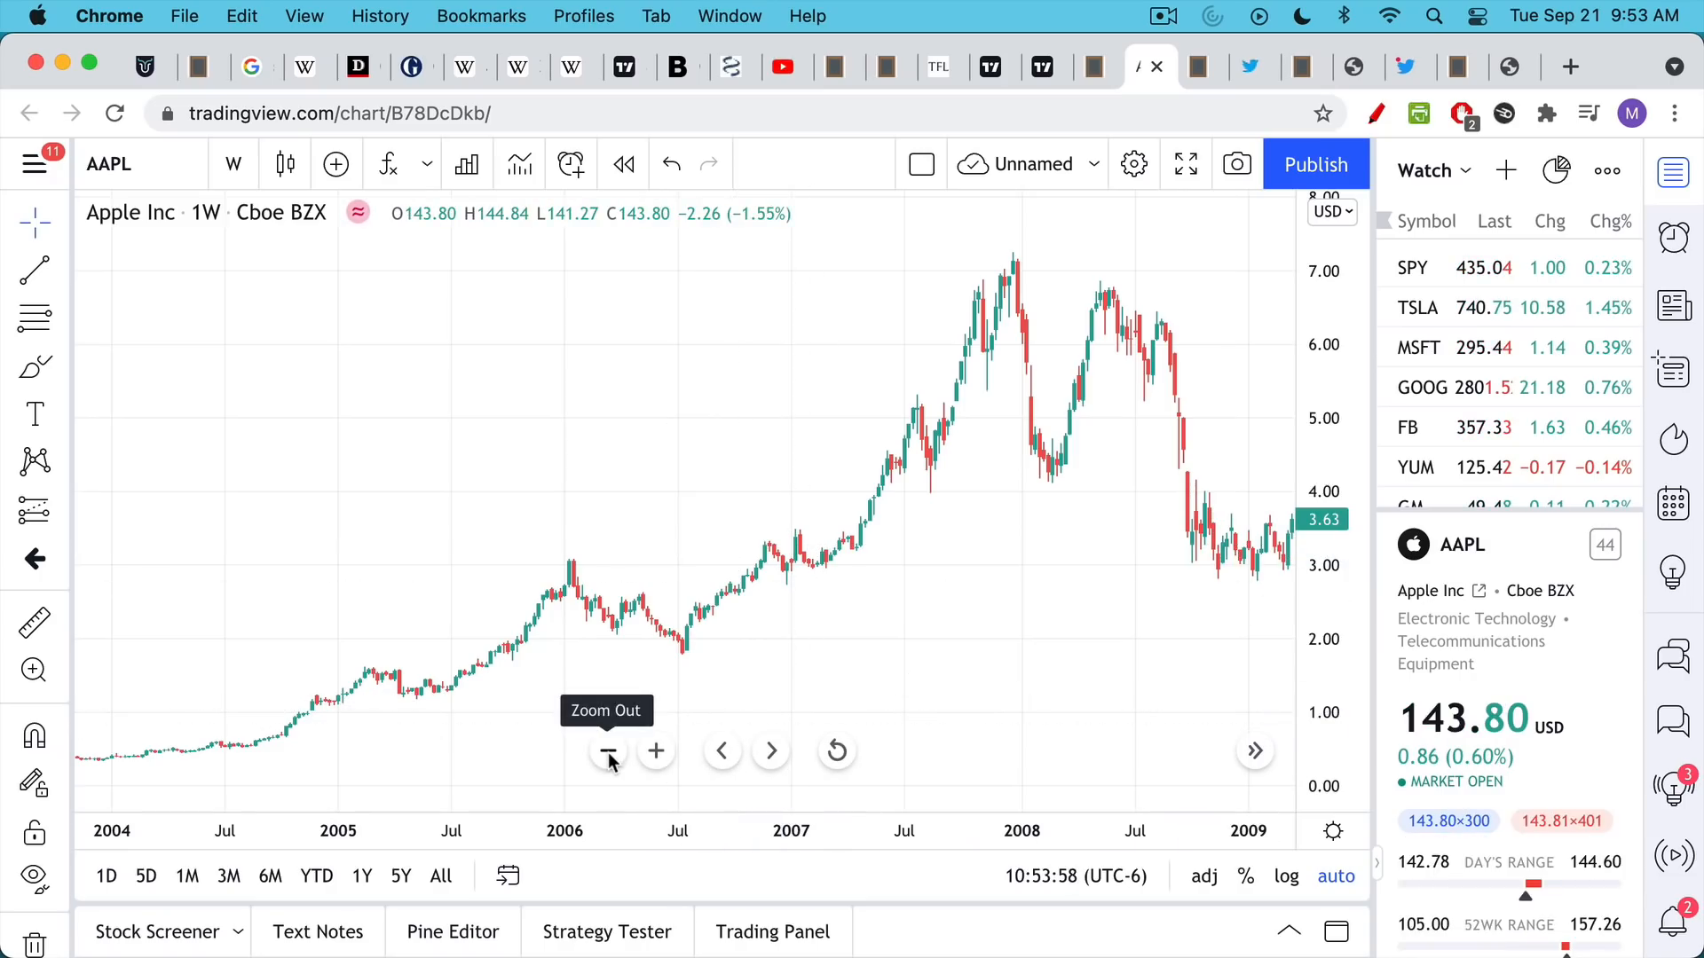
Zoom the weekly AAPL chart out to its full 2001–2021 history near 143.81 USD
left_click(607, 751)
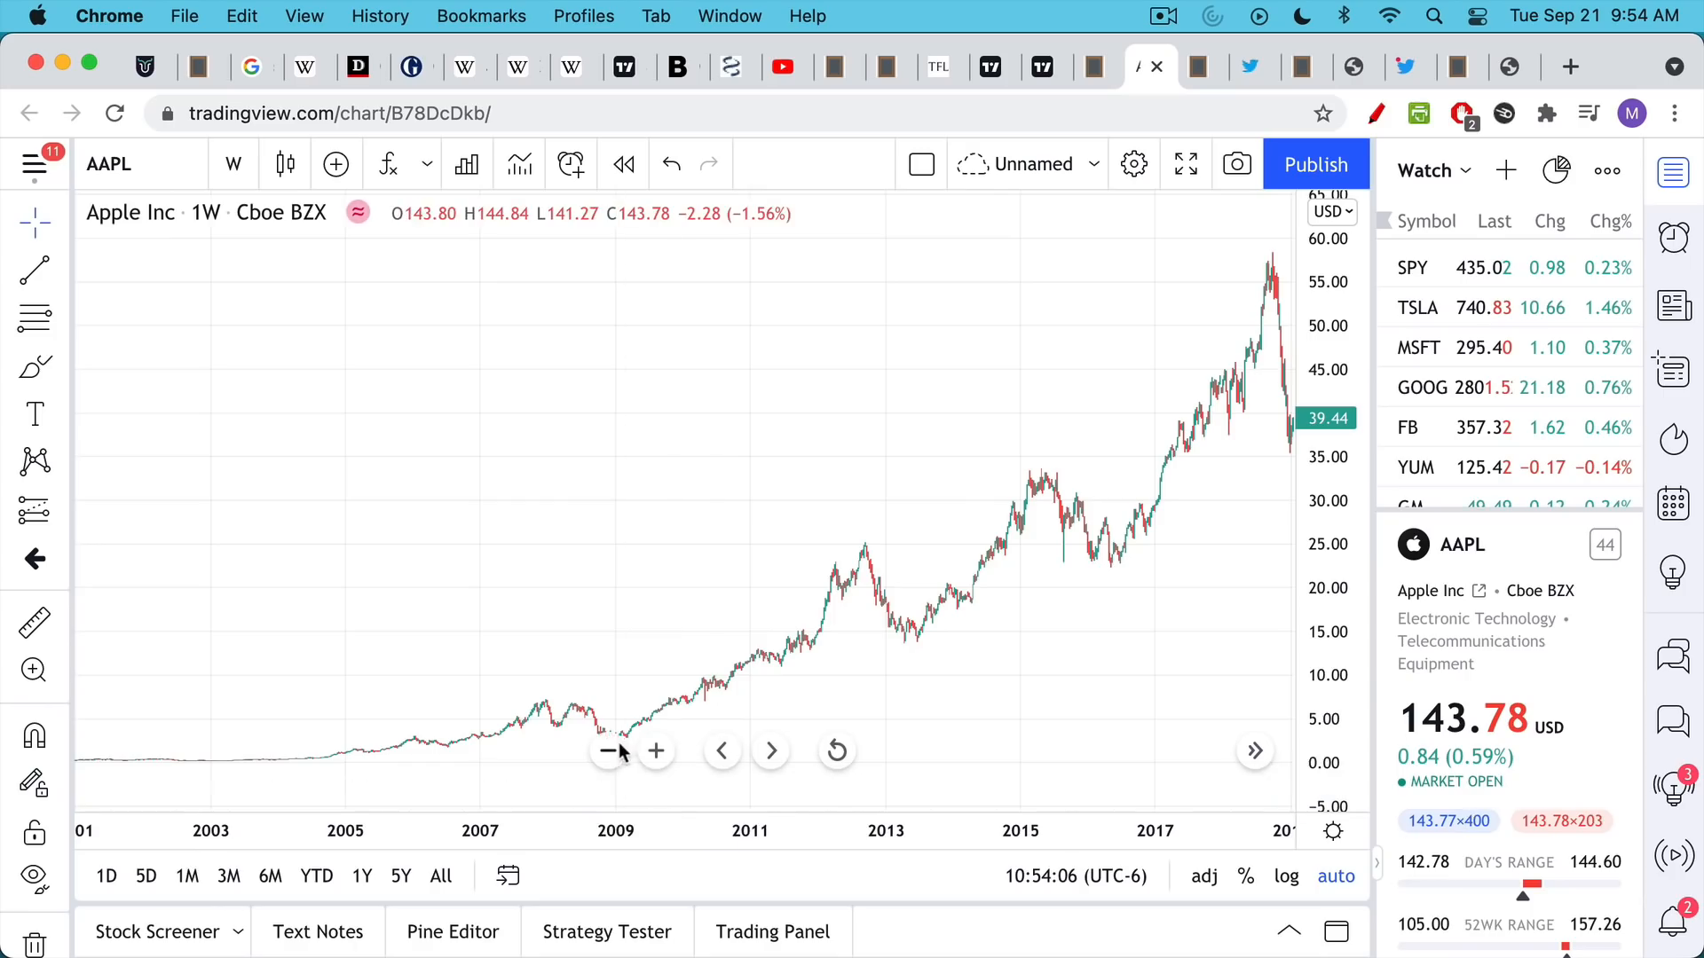
left_click(608, 750)
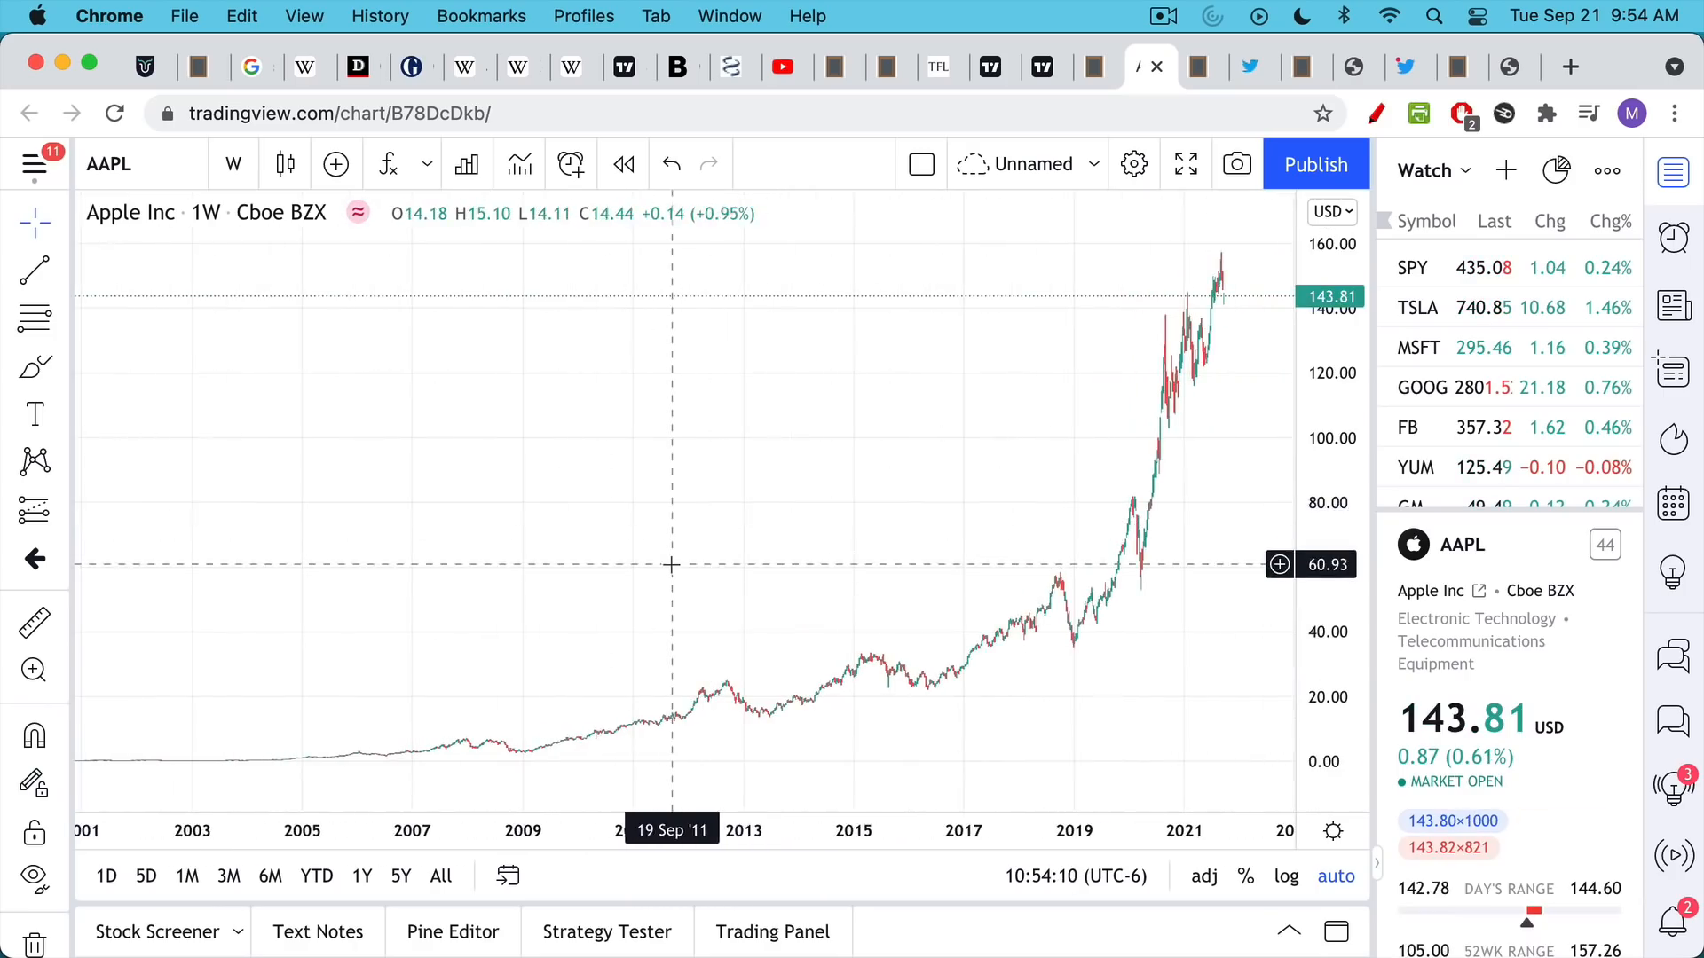
mouse_move(472, 749)
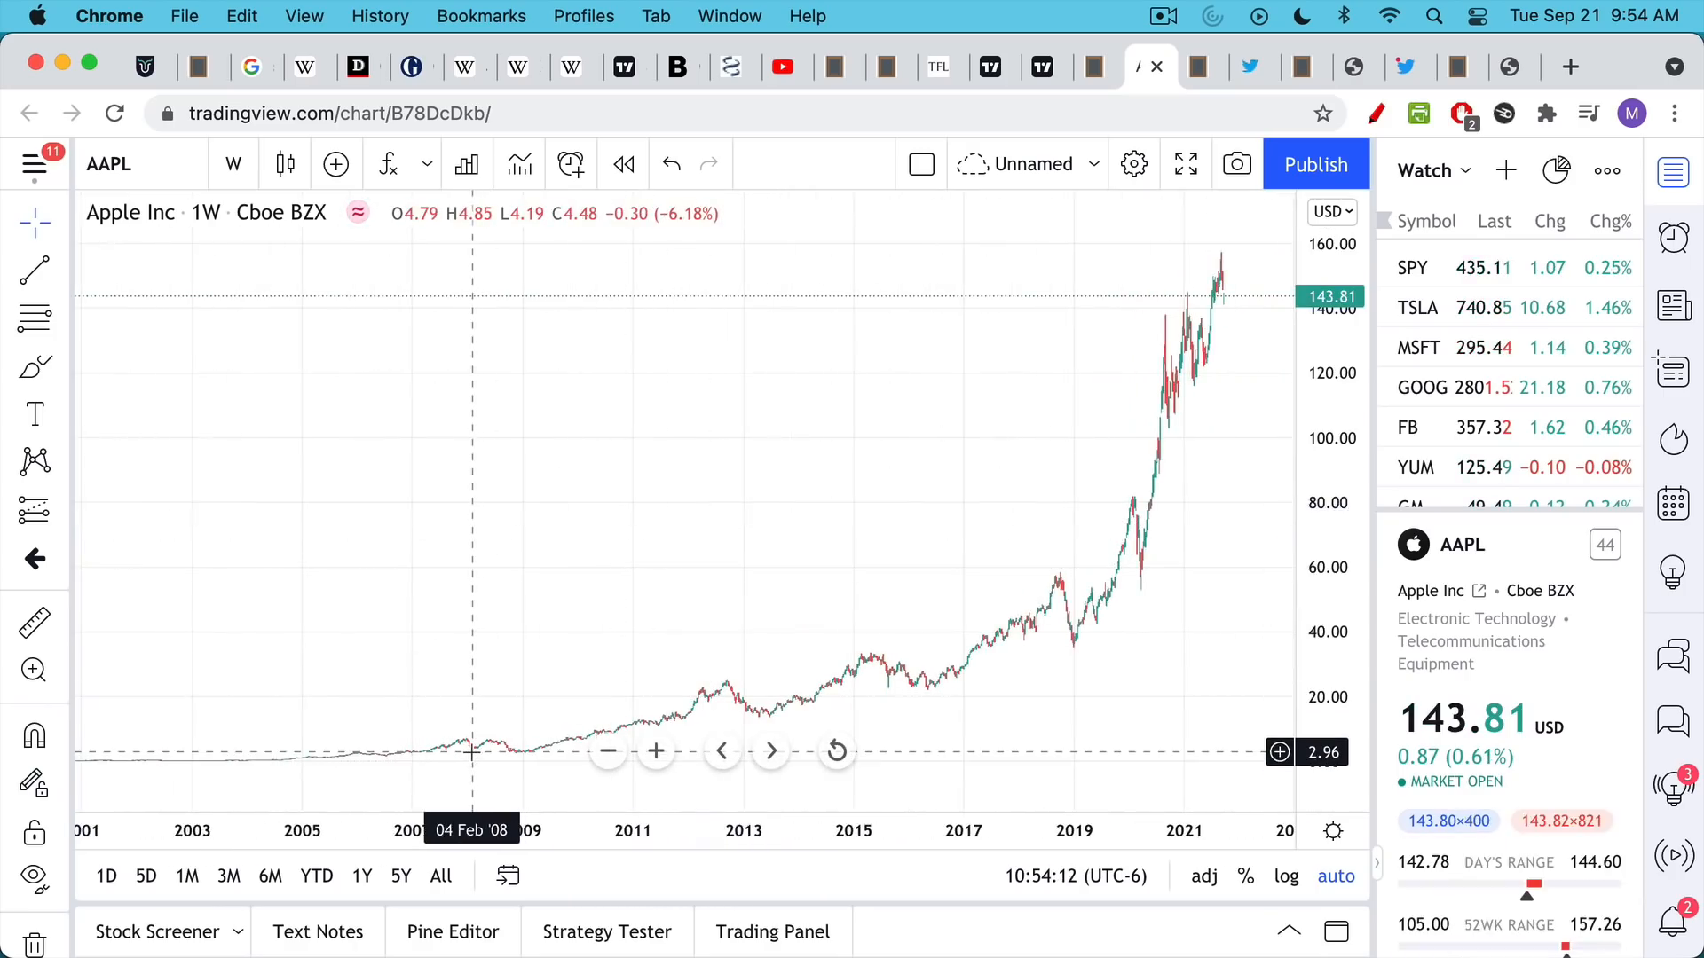
mouse_move(985, 547)
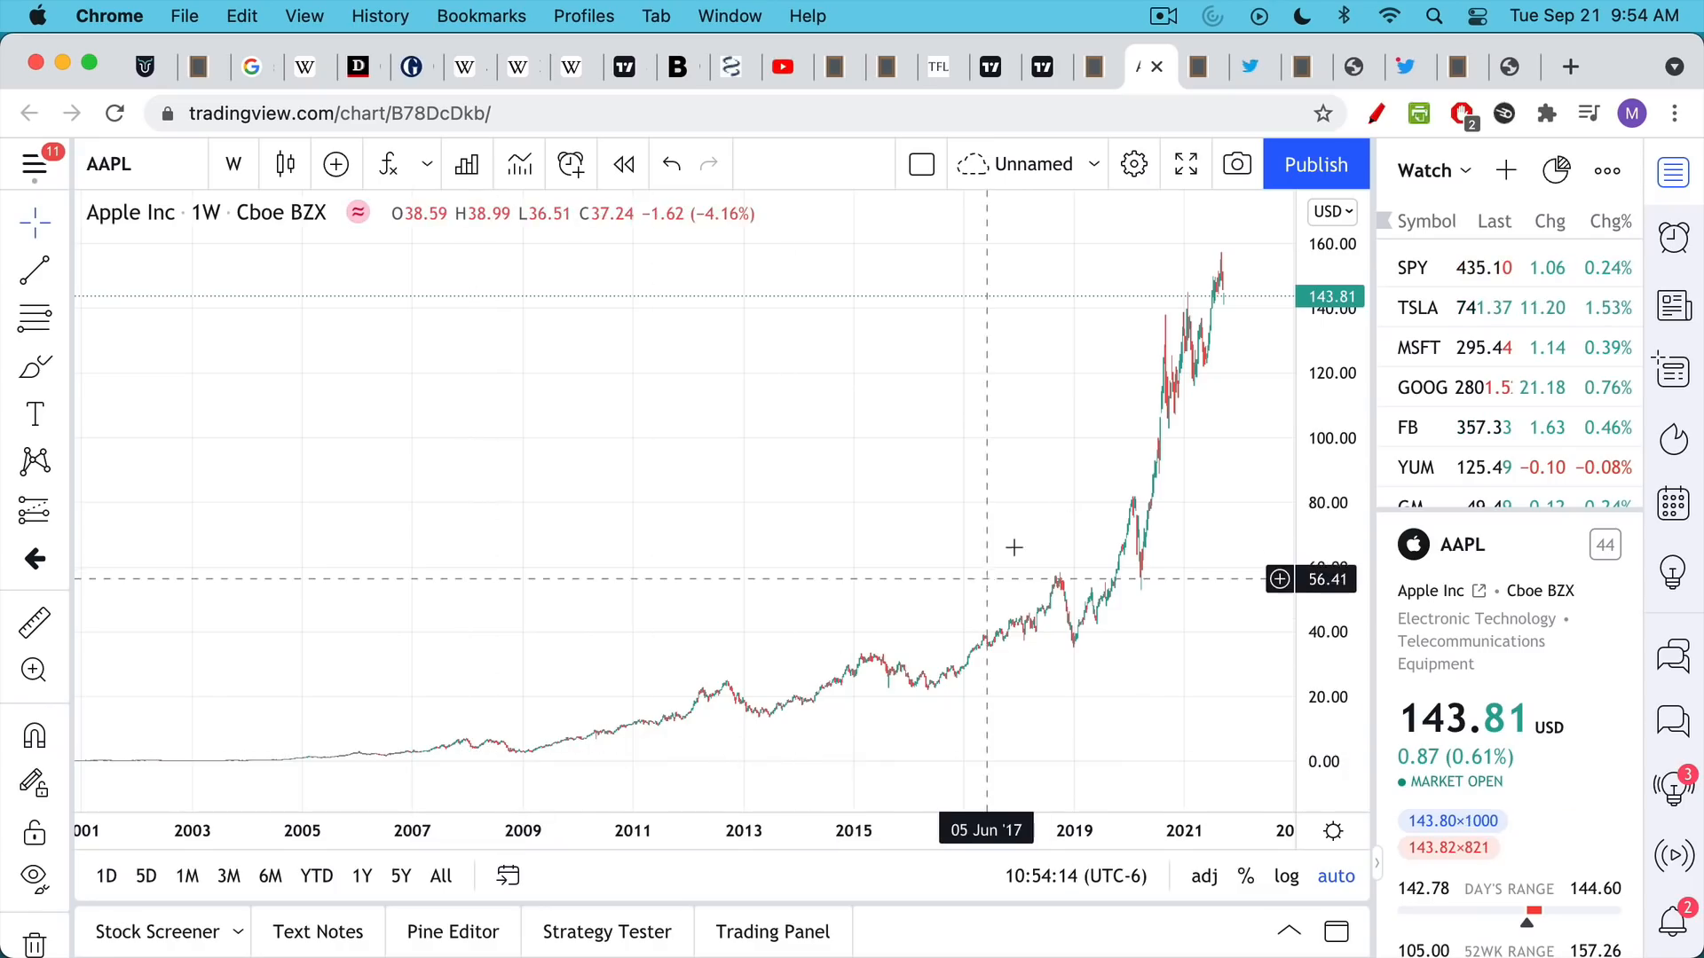
mouse_move(1246, 327)
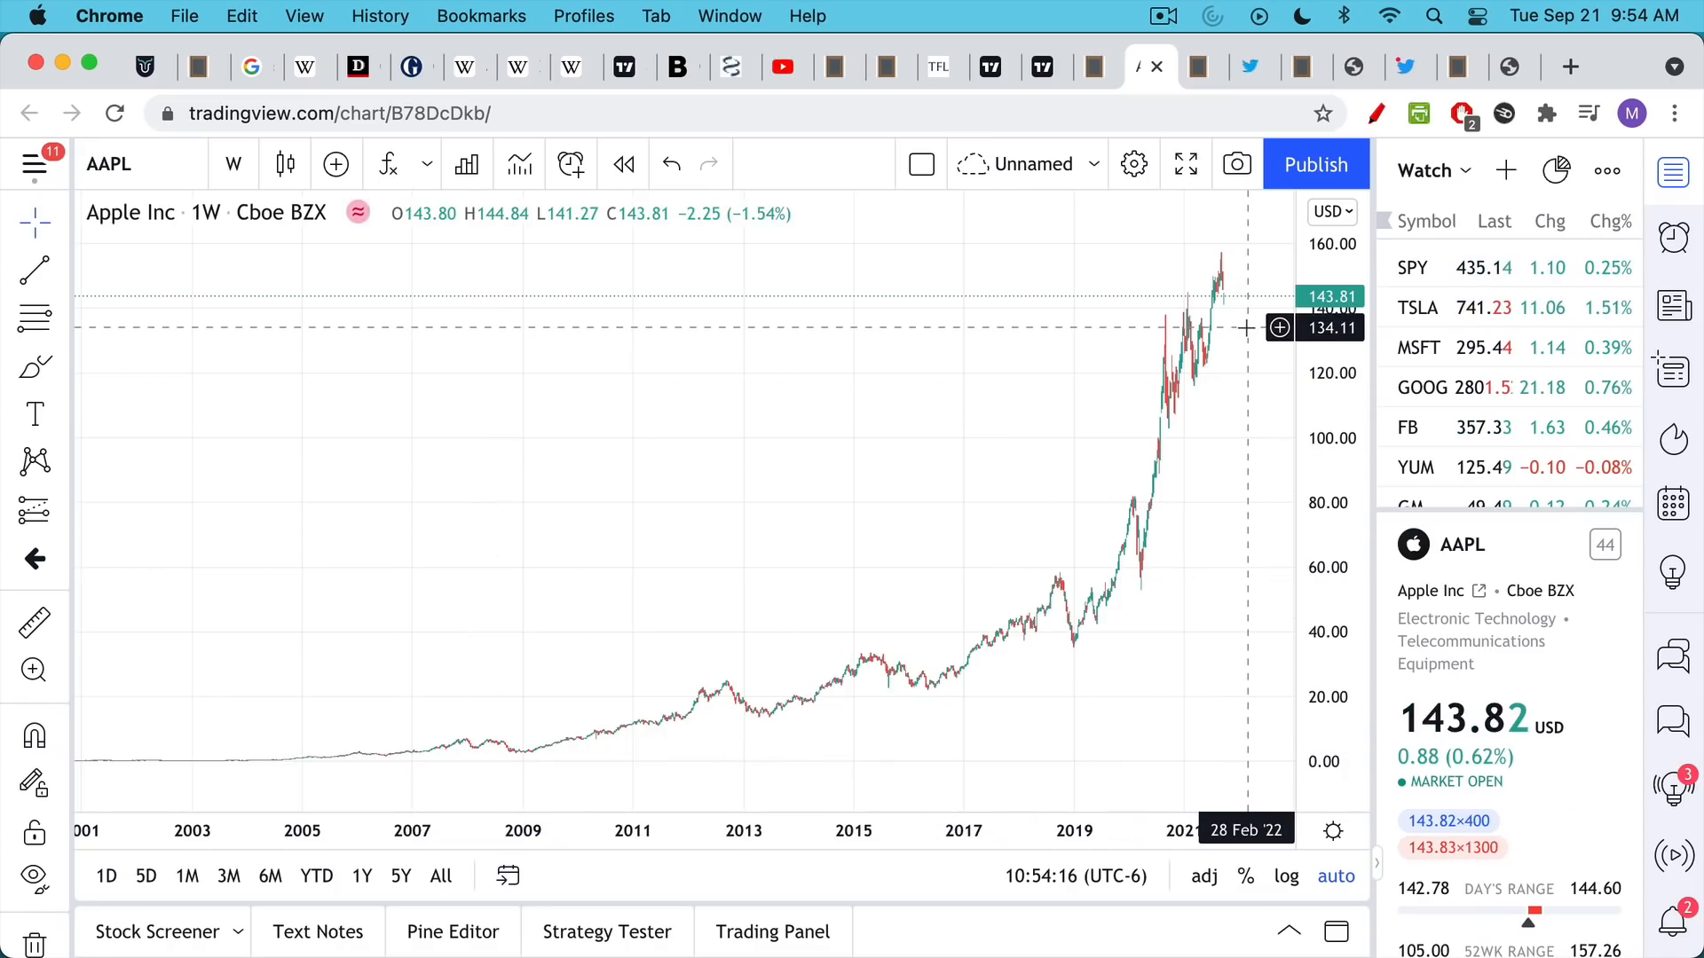
mouse_move(1245, 323)
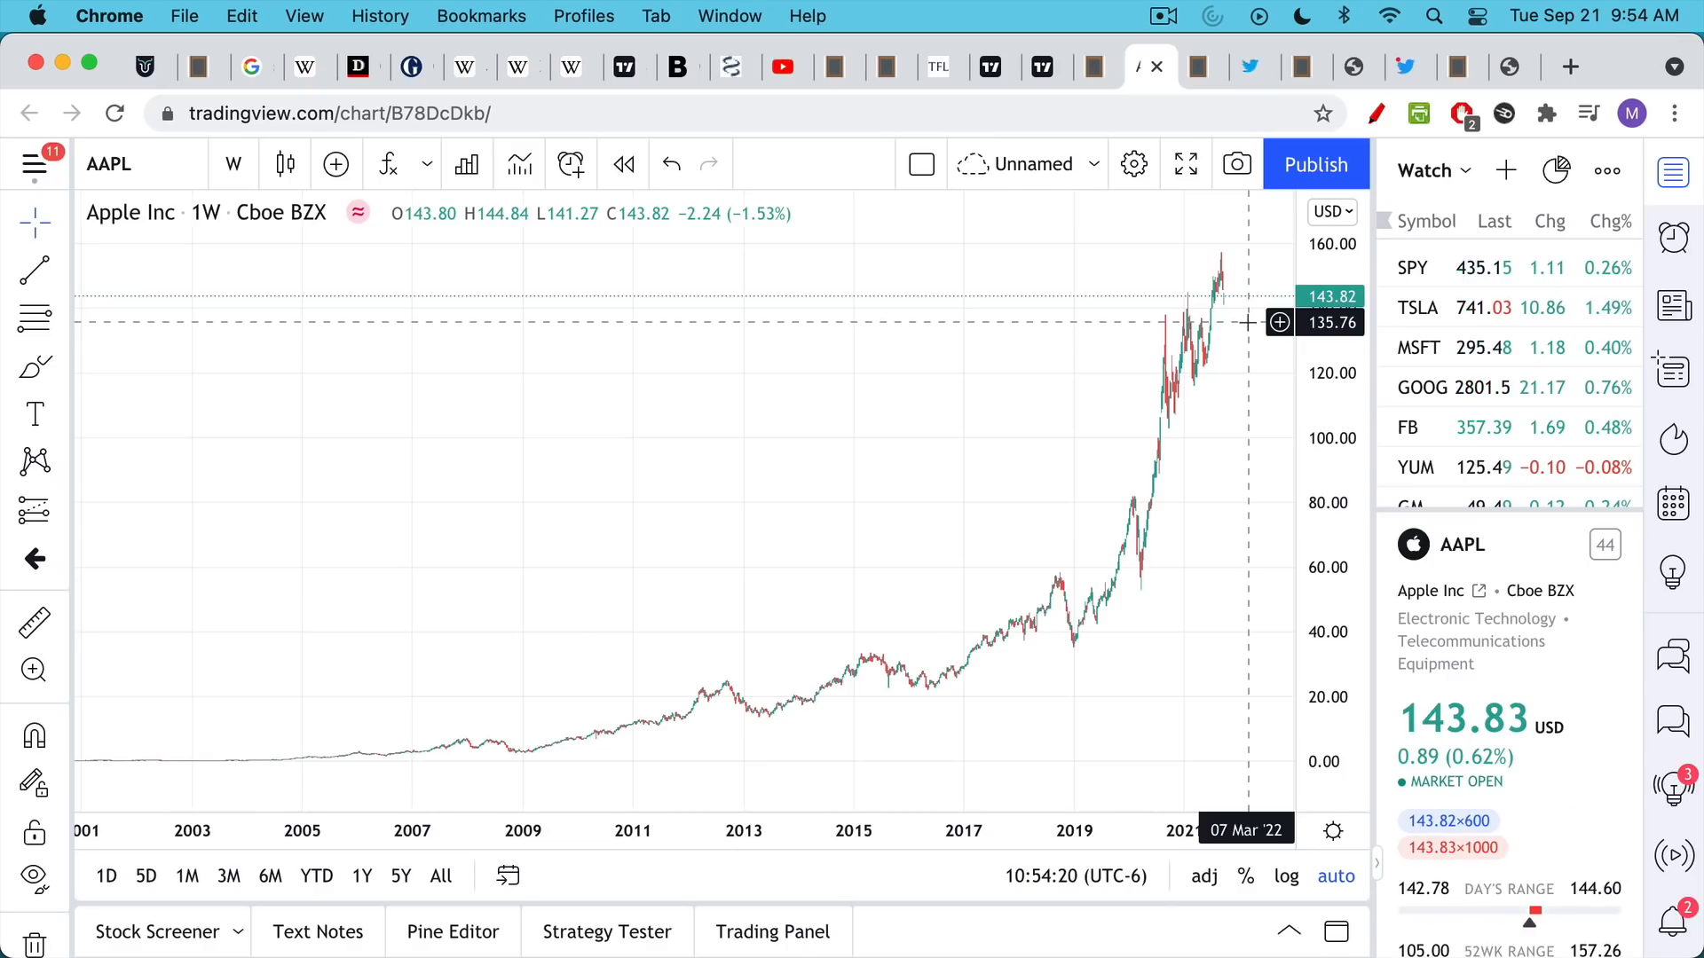
mouse_move(1099, 584)
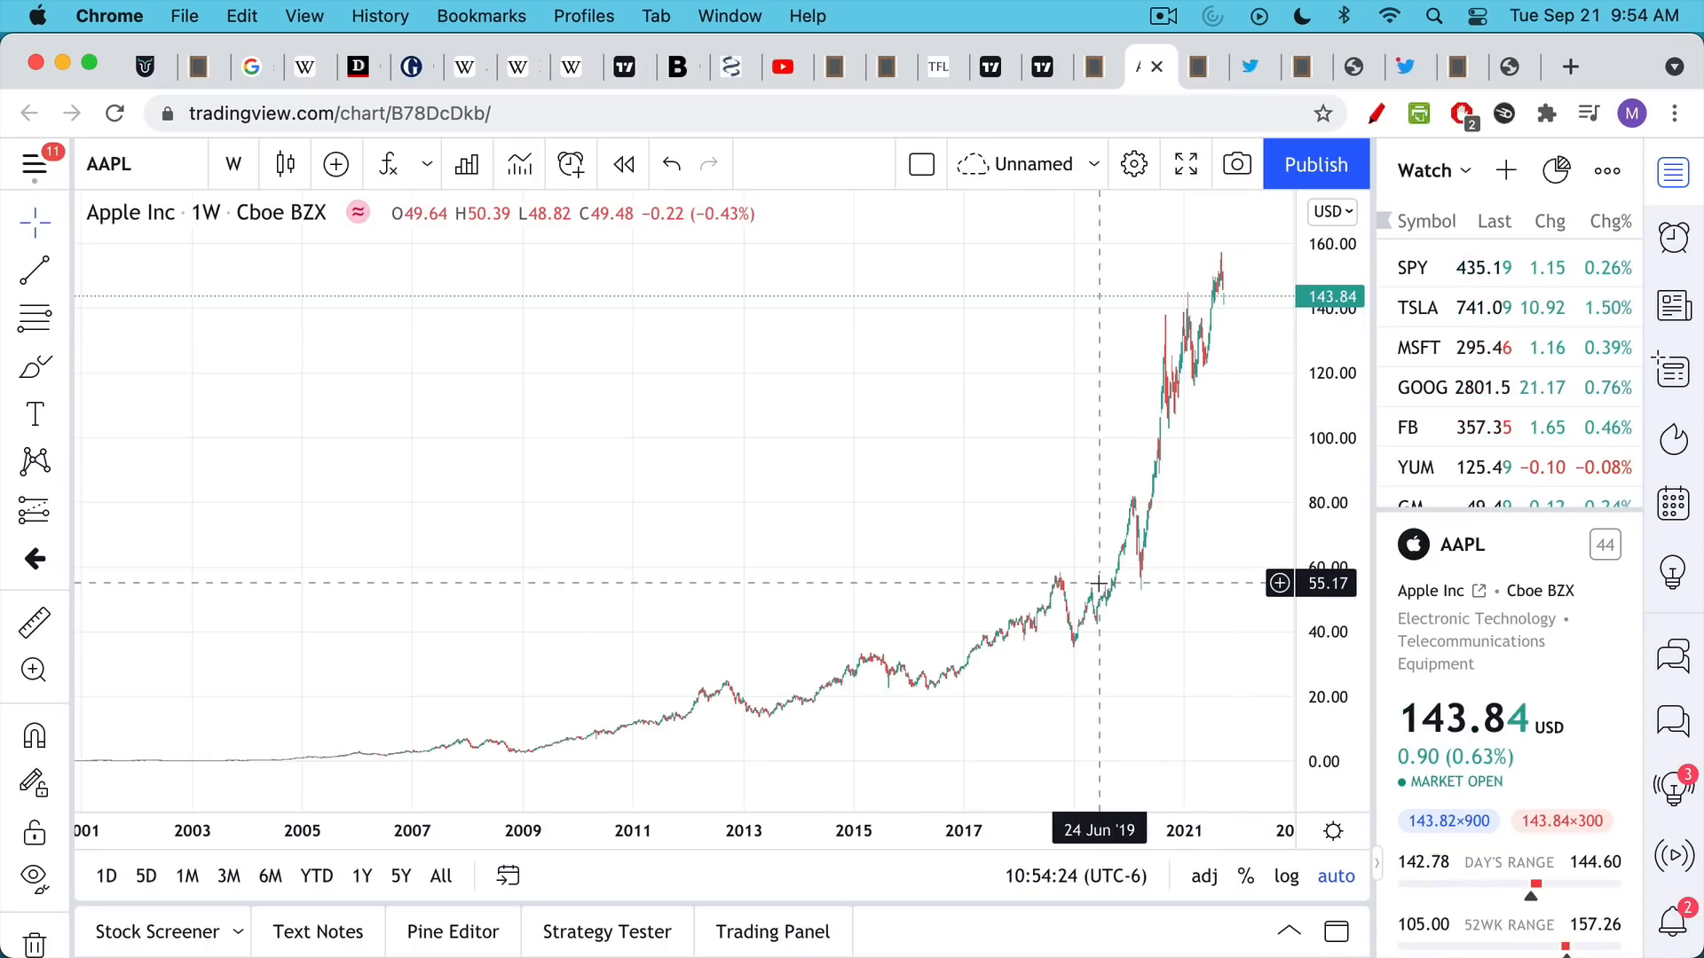
mouse_move(1102, 592)
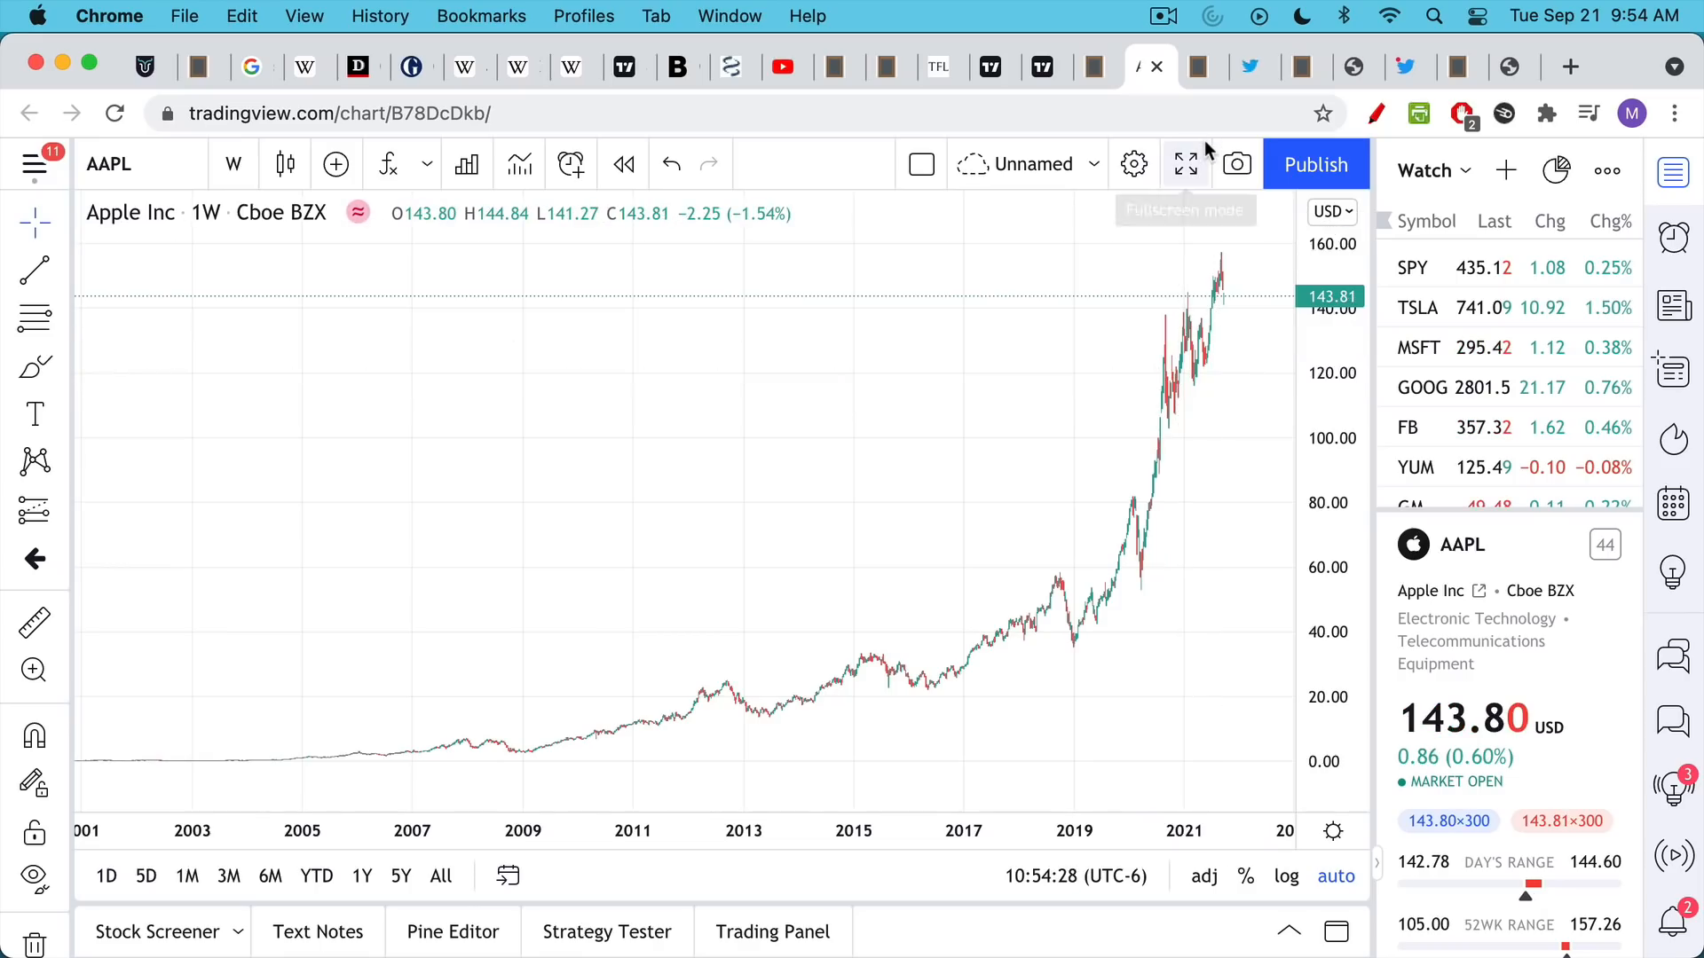
mouse_move(1183, 164)
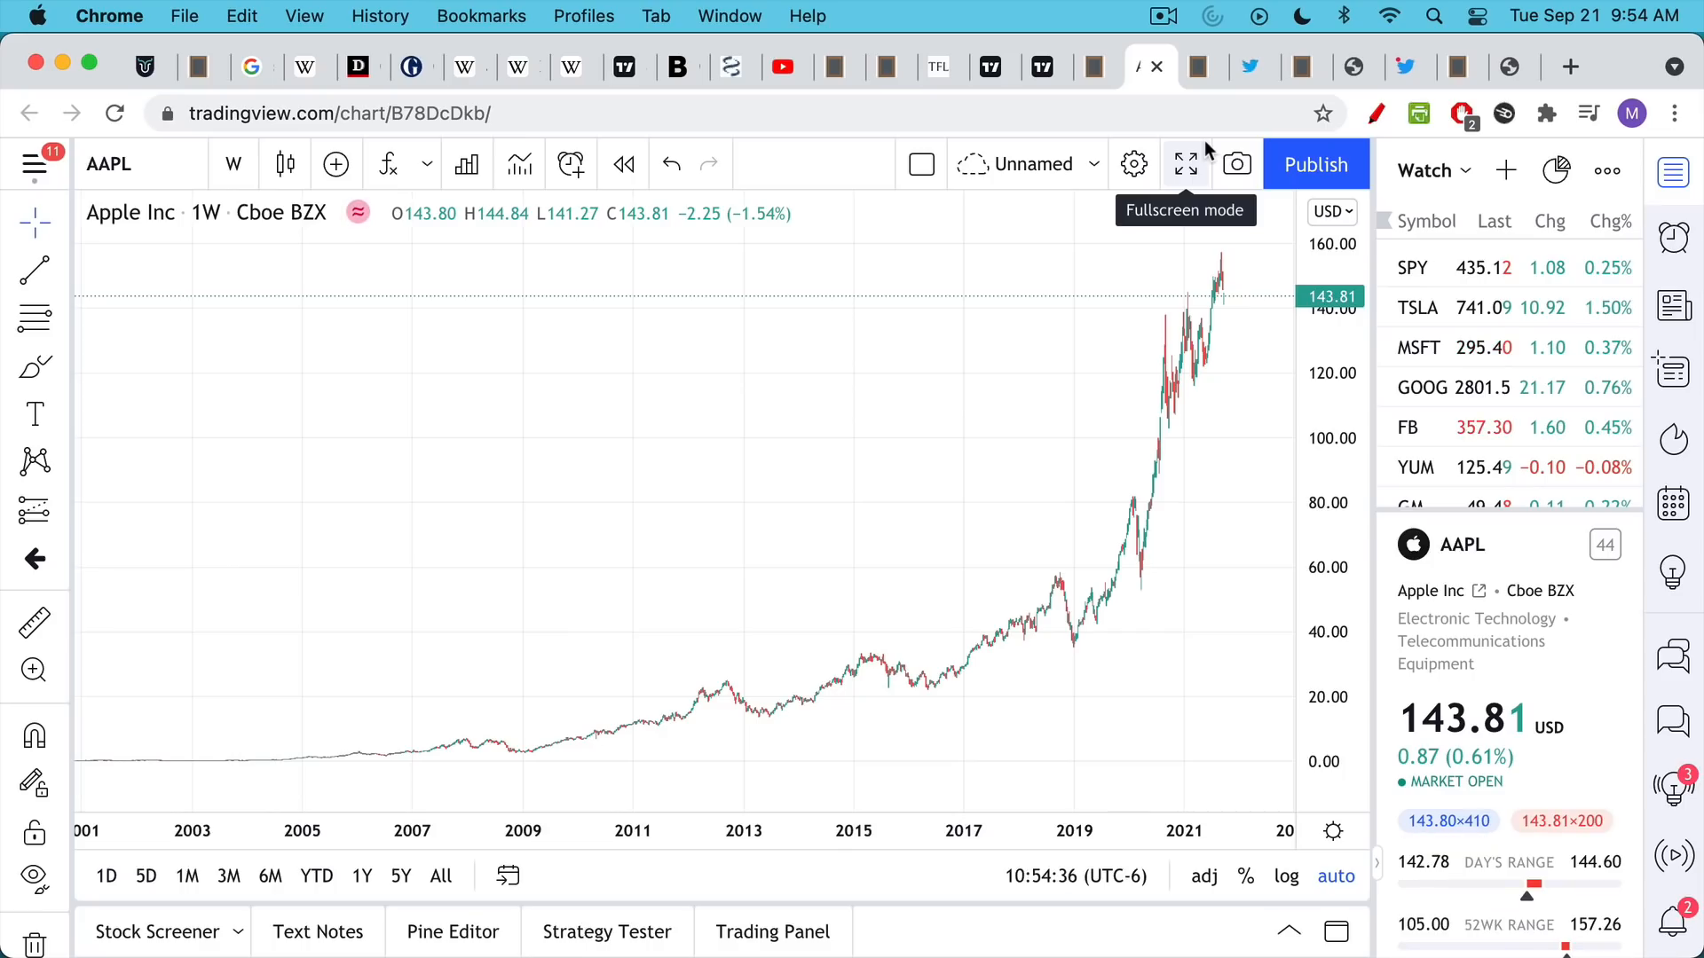
mouse_move(1043, 66)
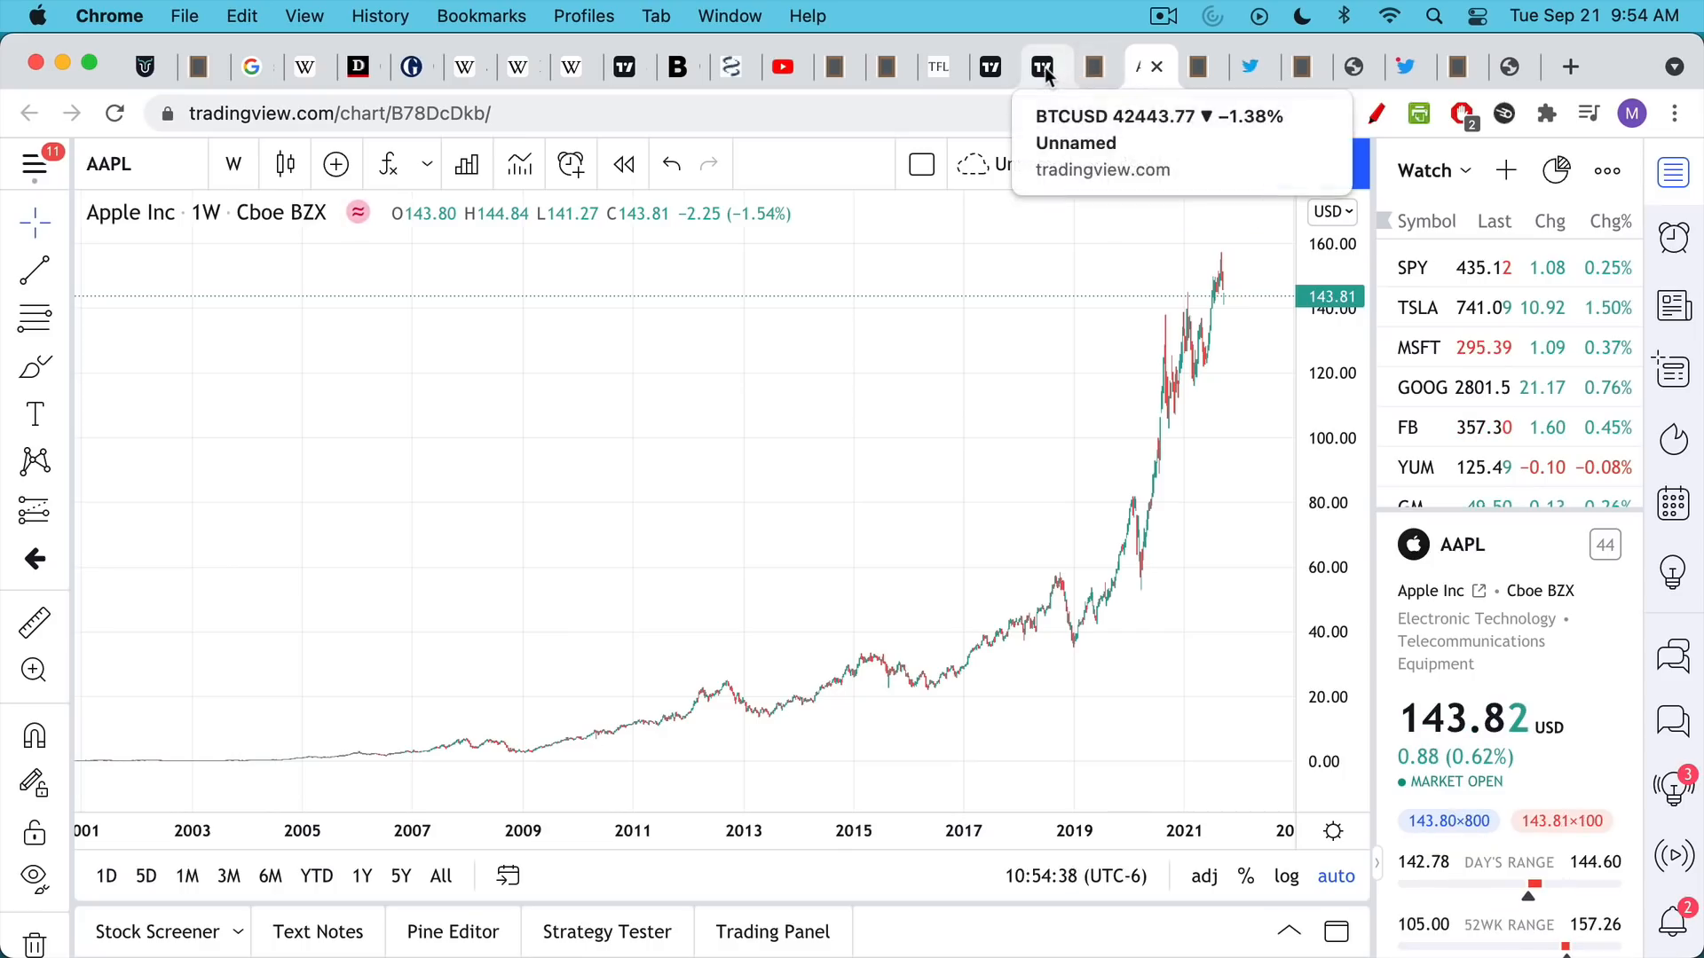
left_click(1042, 66)
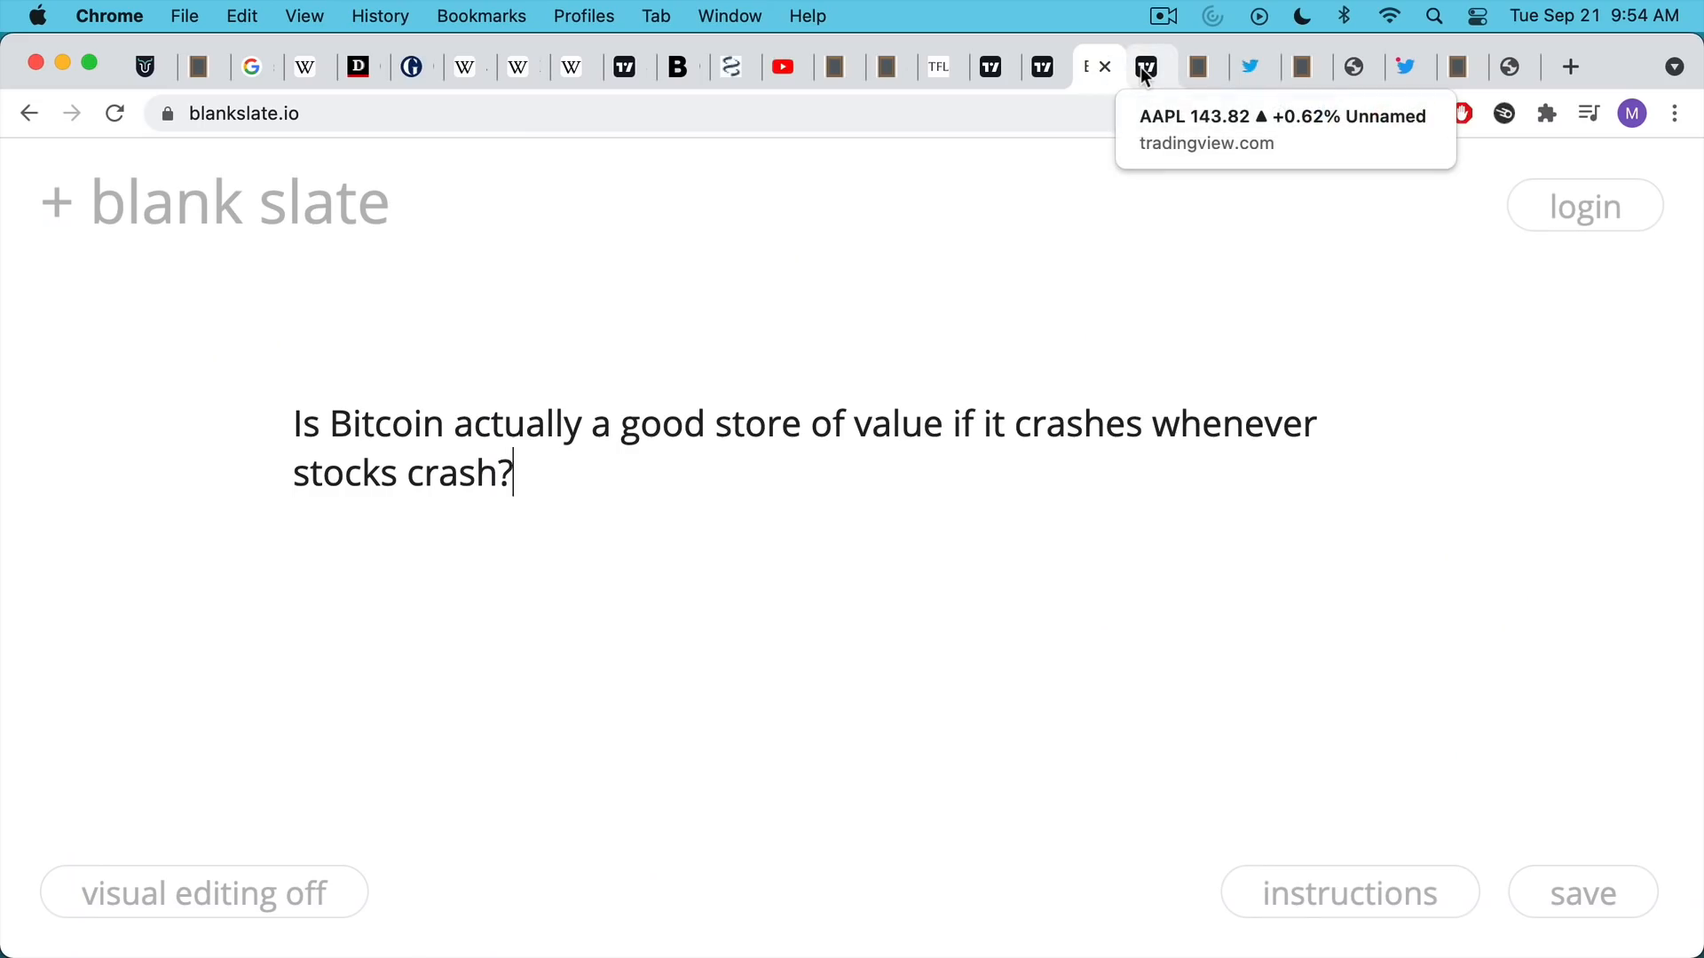
left_click(1145, 66)
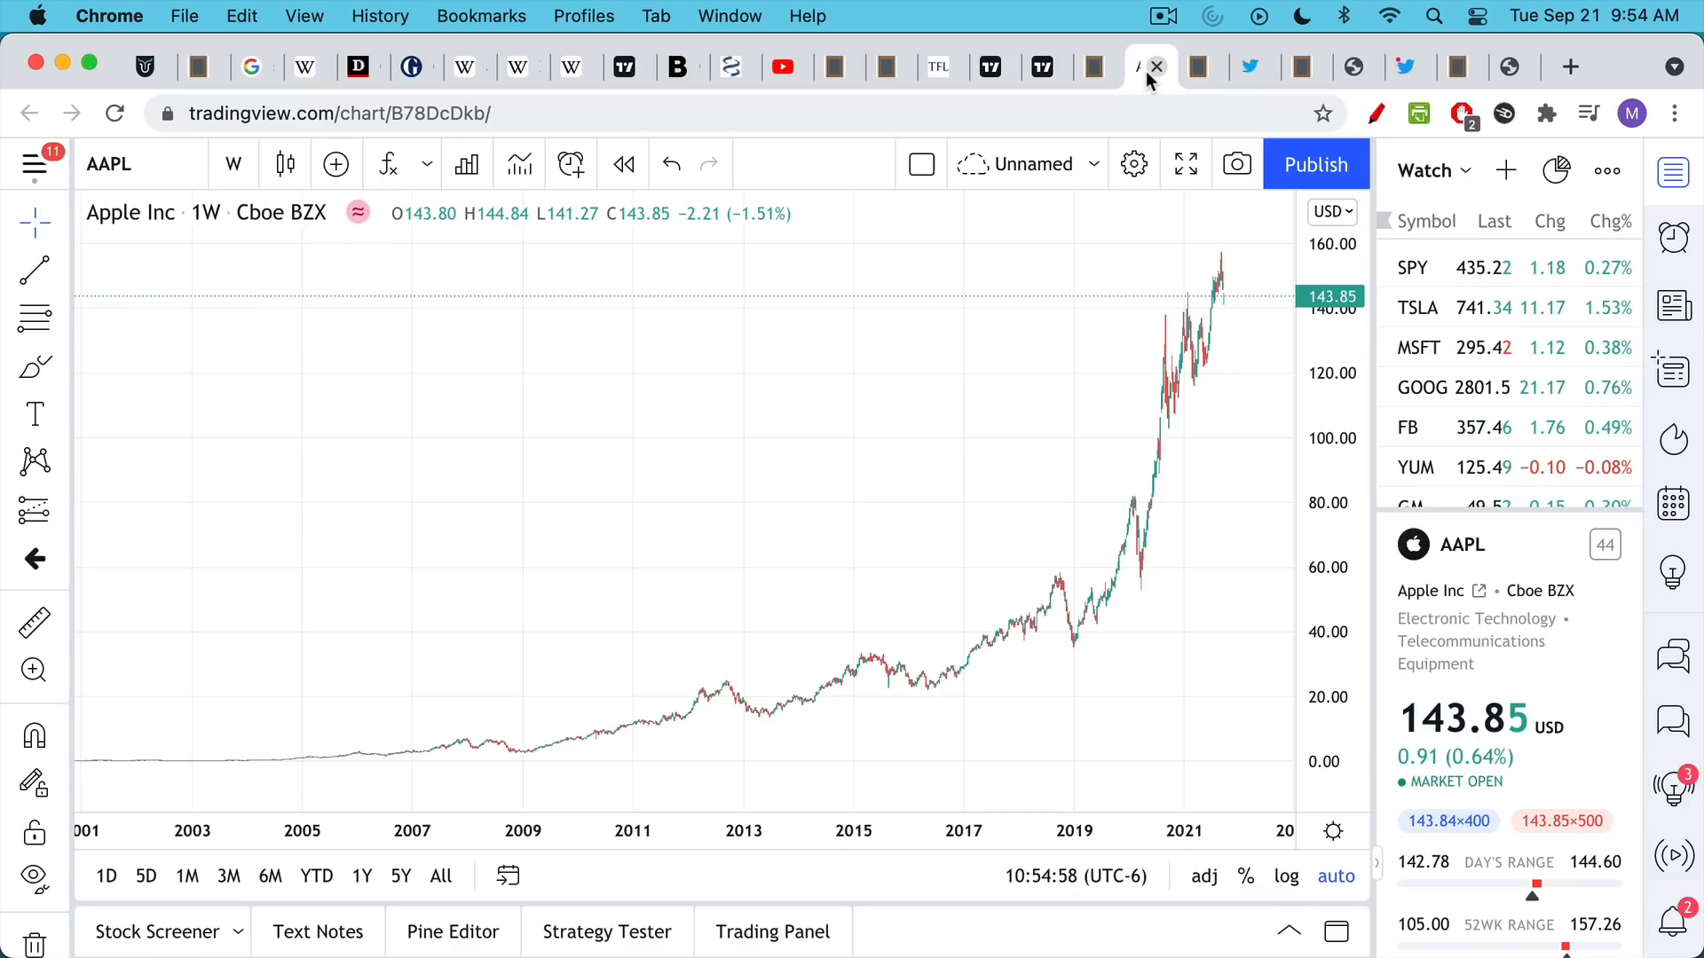
mouse_move(1235, 351)
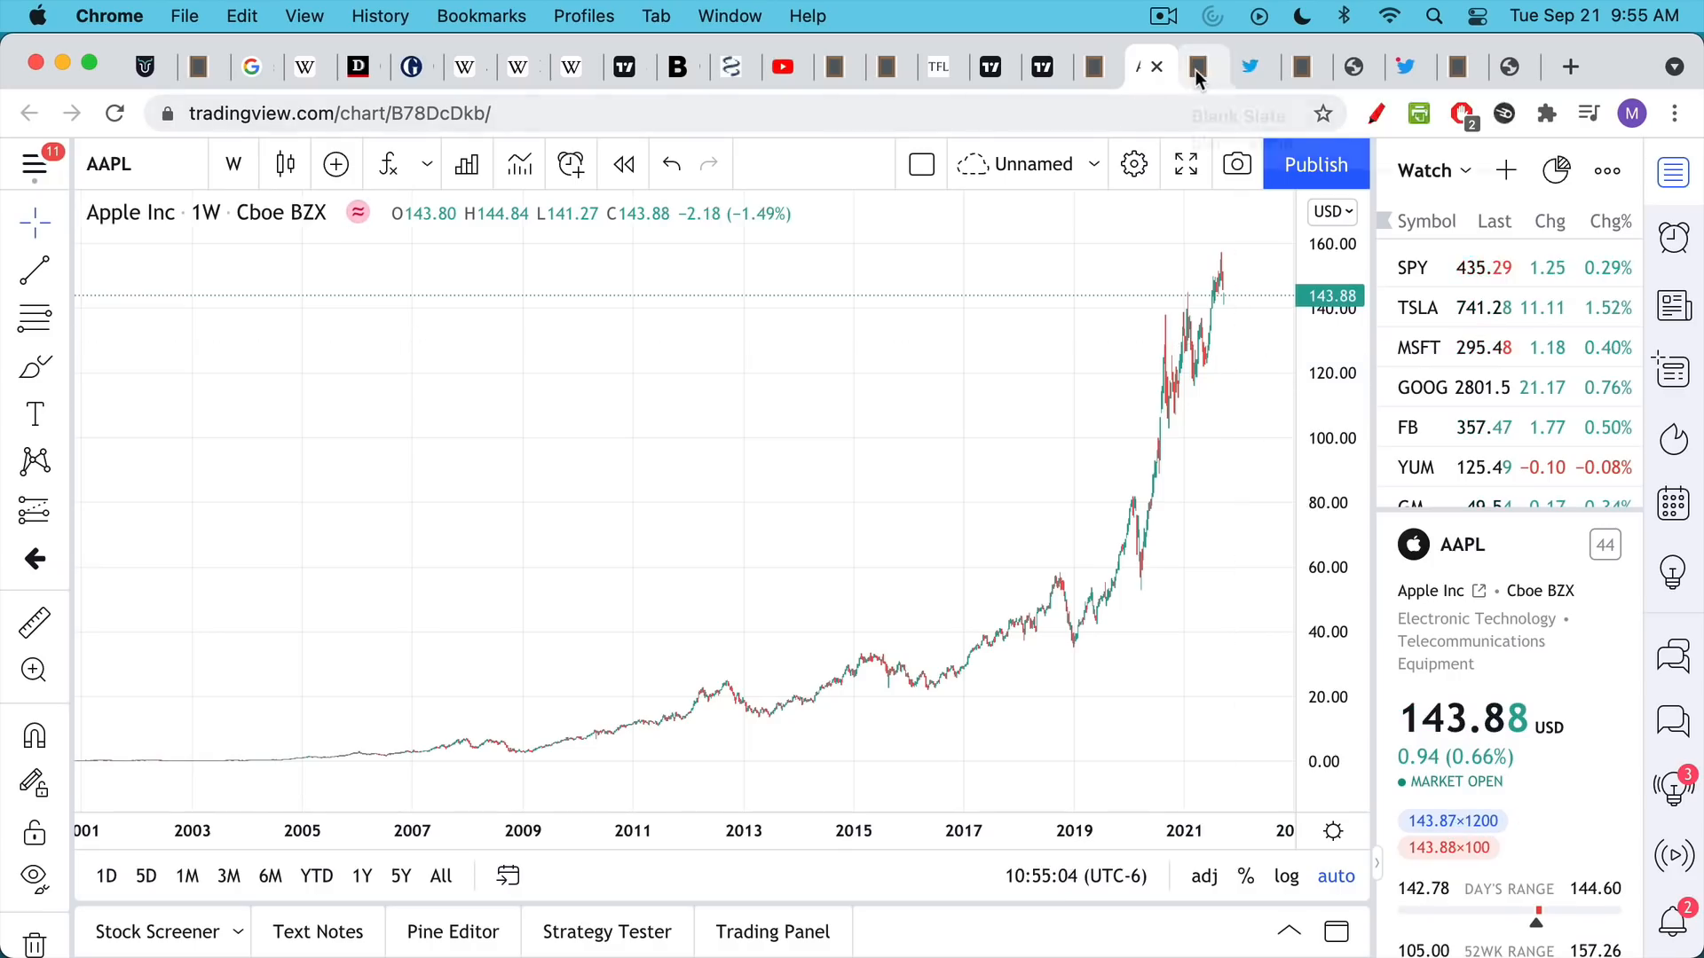
Show the Blank Slate note 'Know what you own (Bitcoin vs. XRP)'
left_click(1204, 66)
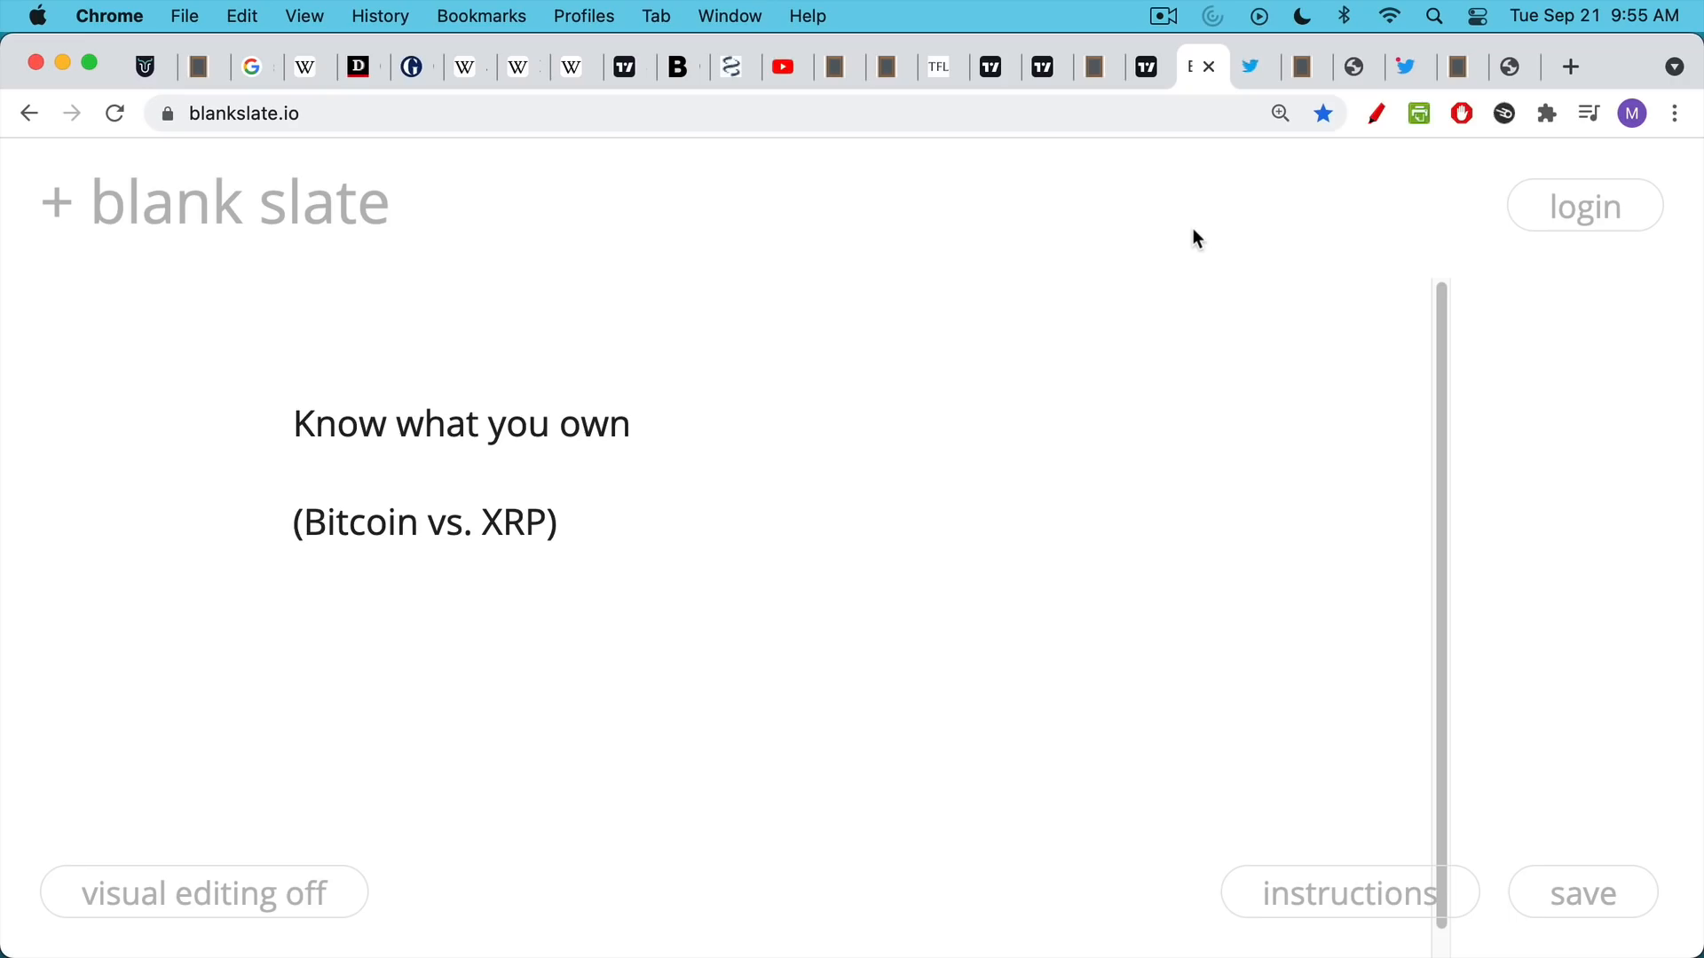
Switch to the pbs.twimg.com tab showing the 'XRP = scam' billboard image
left_click(1255, 65)
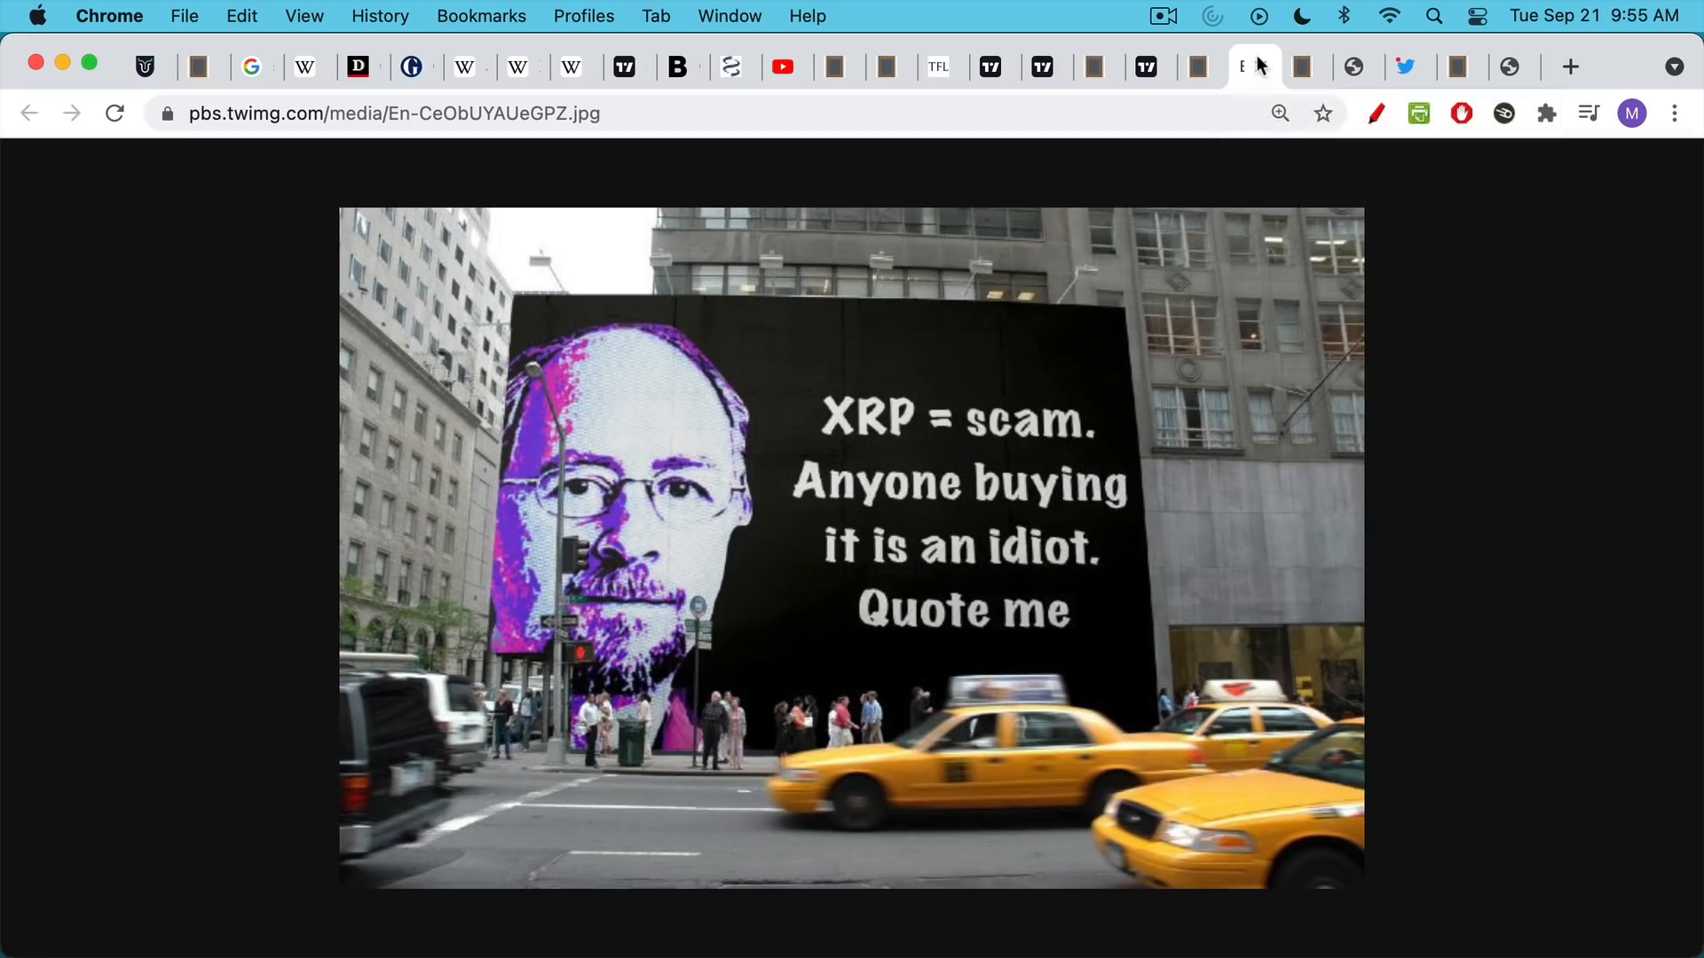
mouse_move(1019, 358)
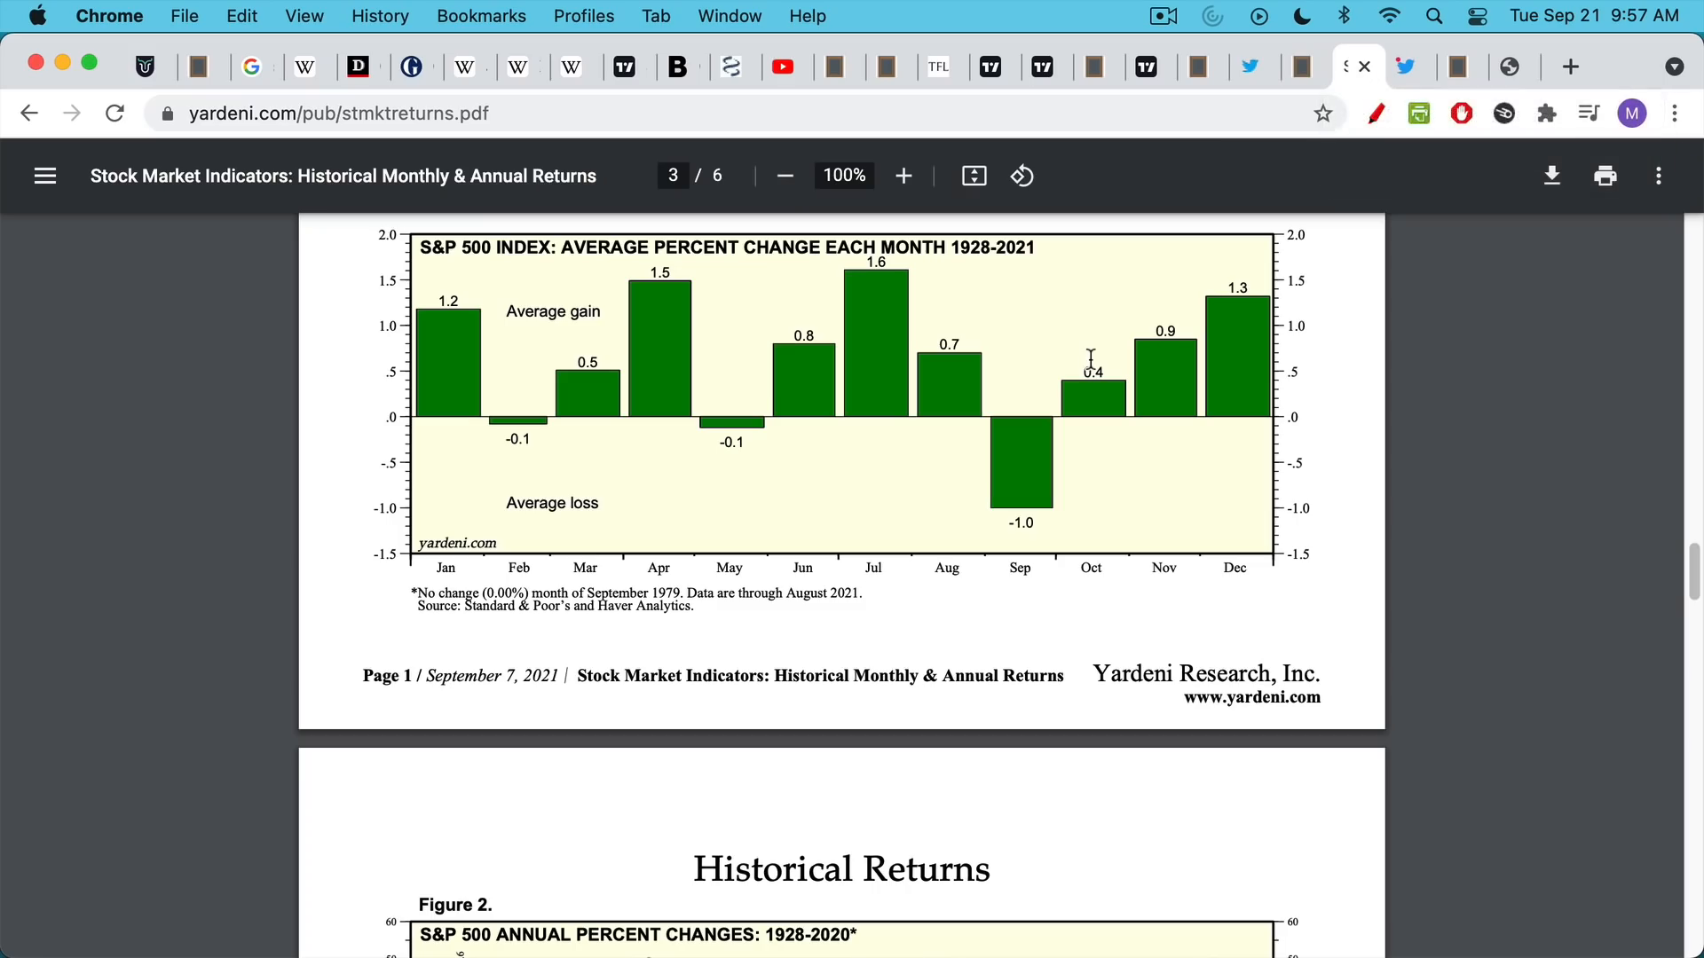
mouse_move(1187, 438)
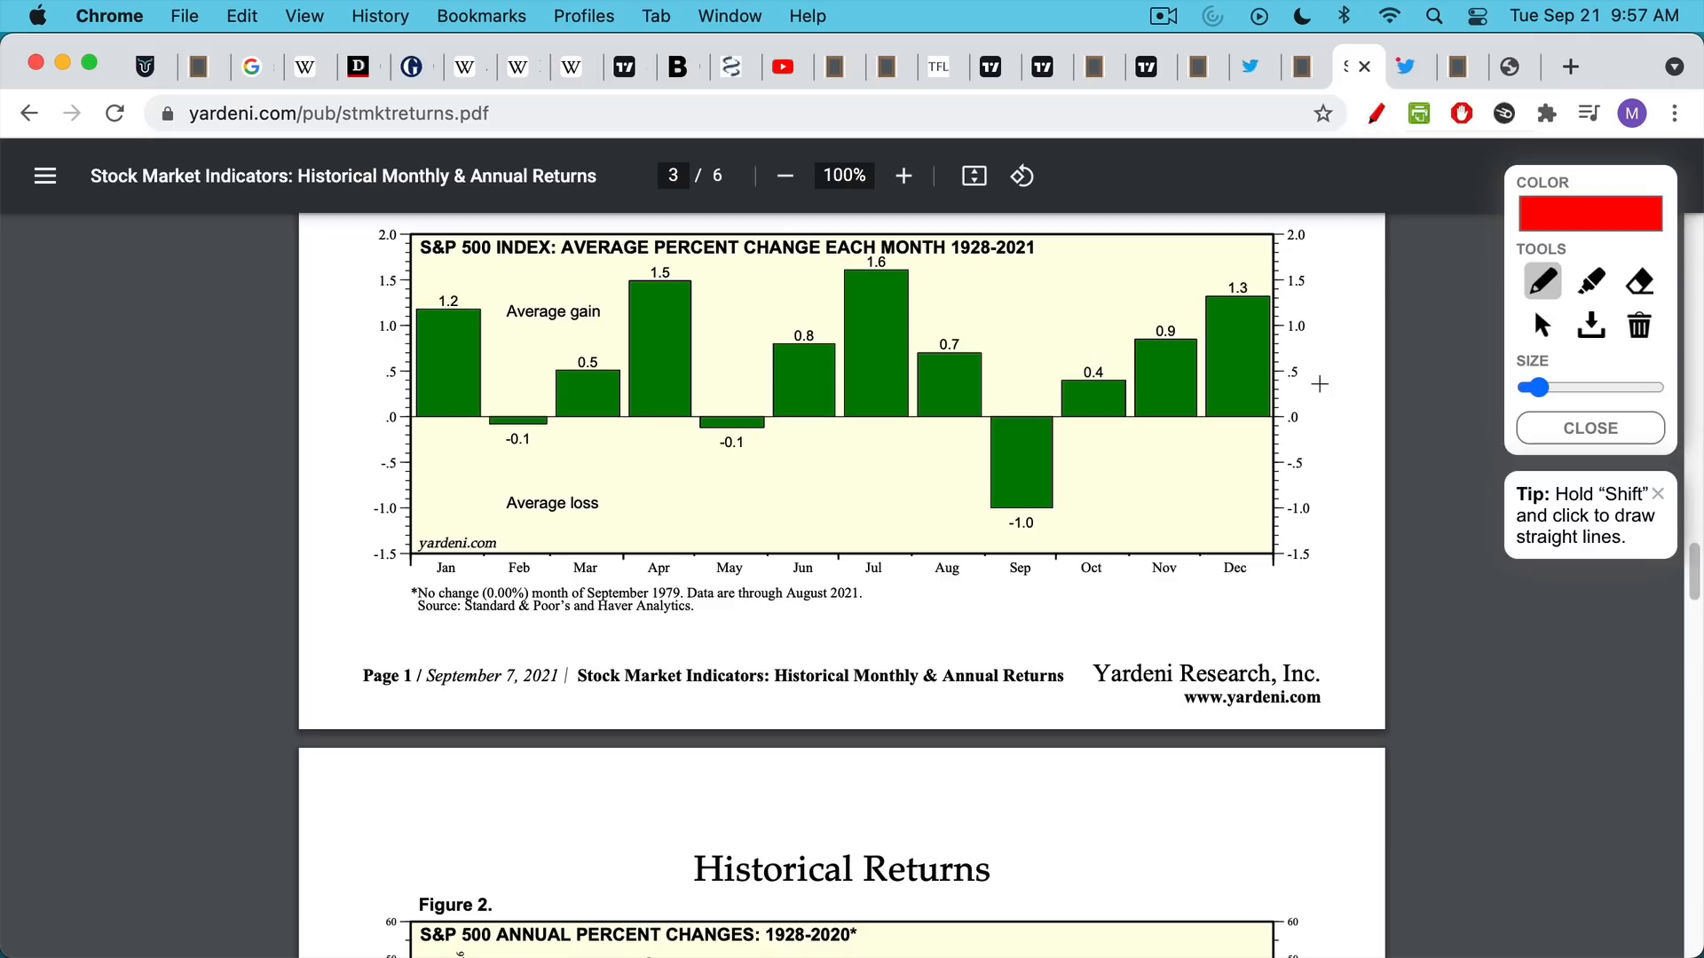
mouse_move(422, 268)
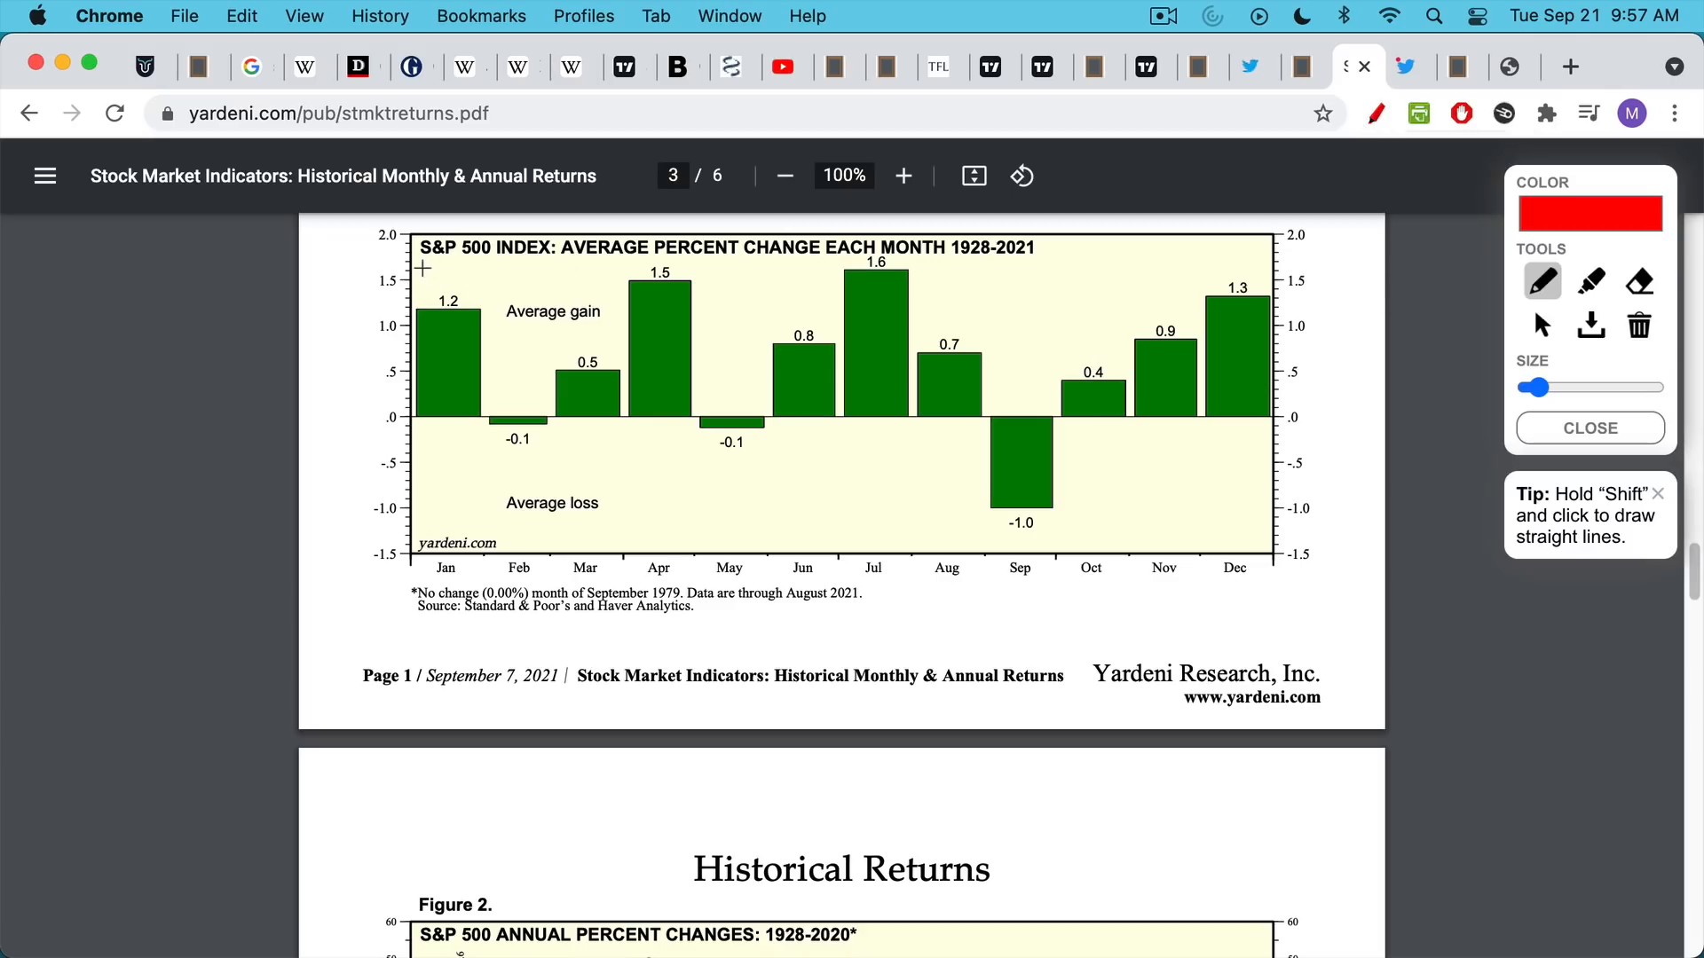
Draw a red pen underline beneath 'S&P 500 INDEX' in the Yardeni monthly-returns chart title
left_click_drag(423, 268, 553, 262)
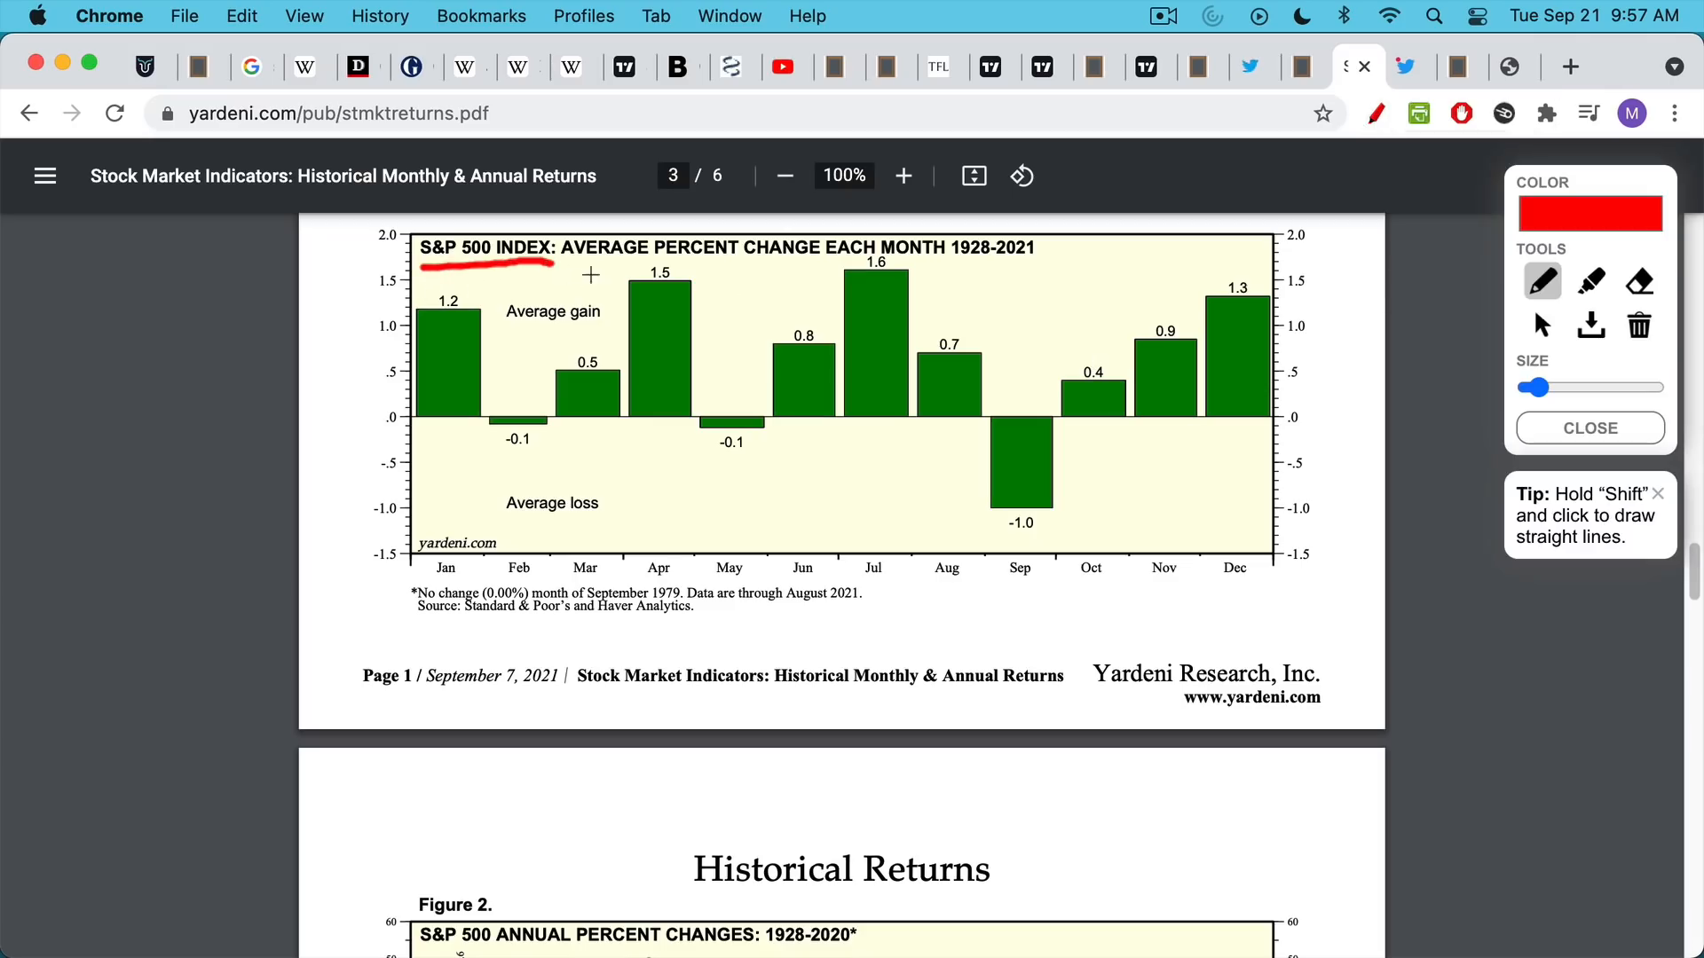
mouse_move(1008, 618)
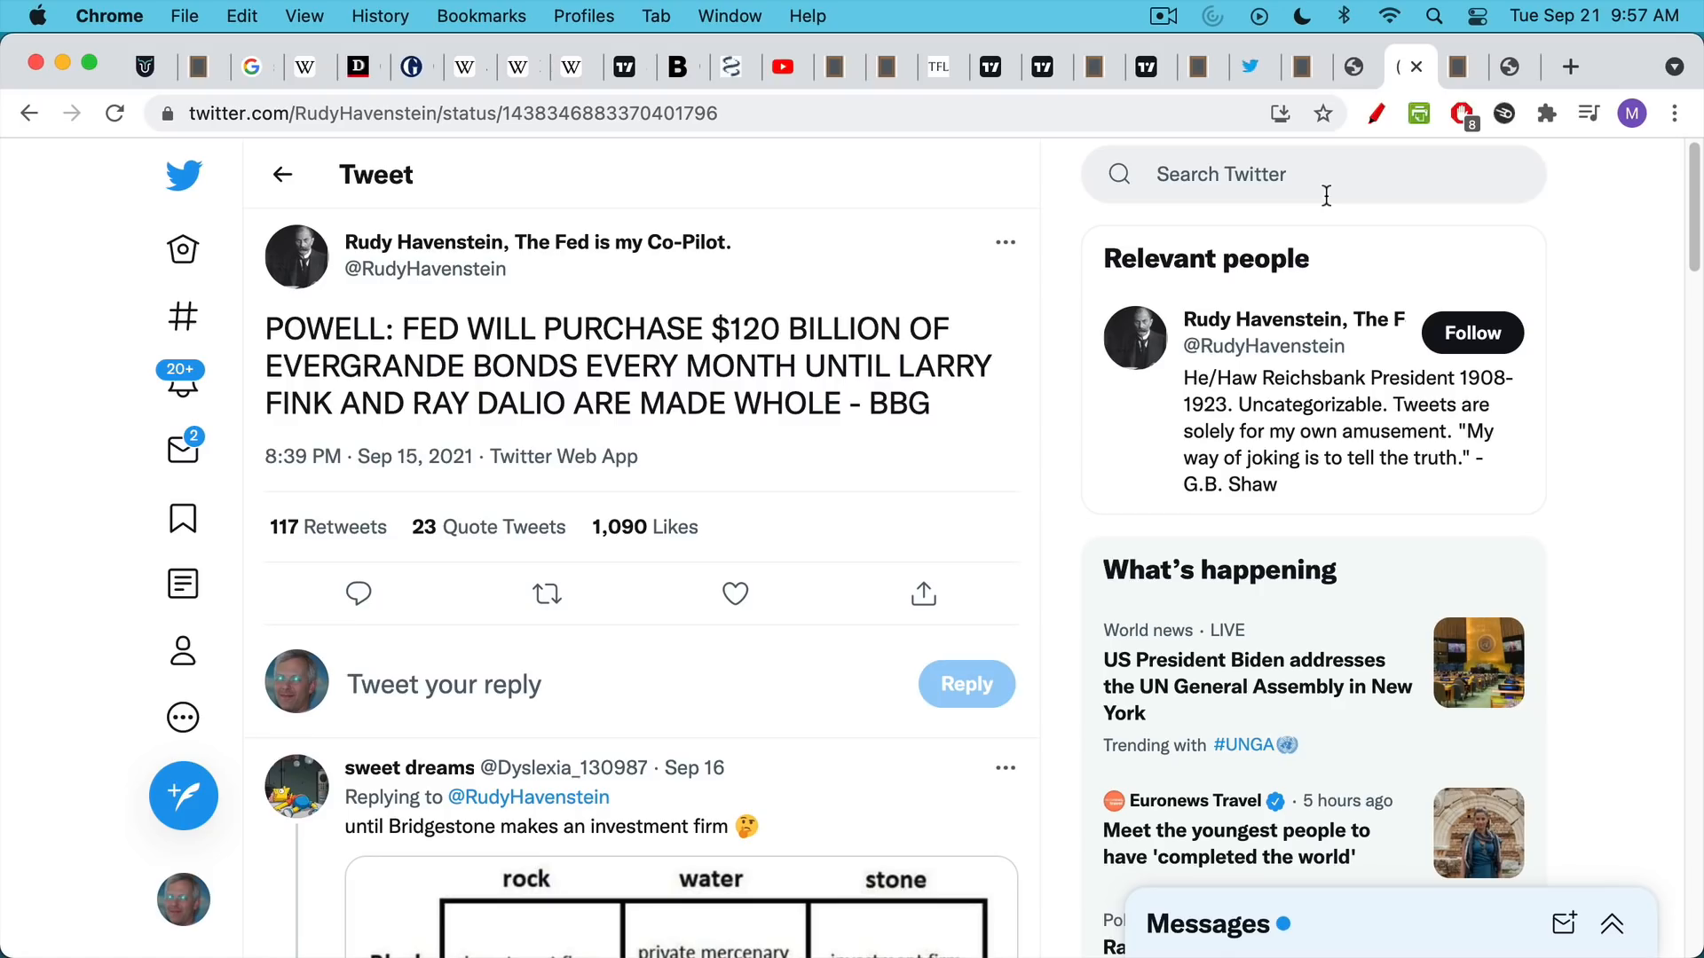
mouse_move(1140, 483)
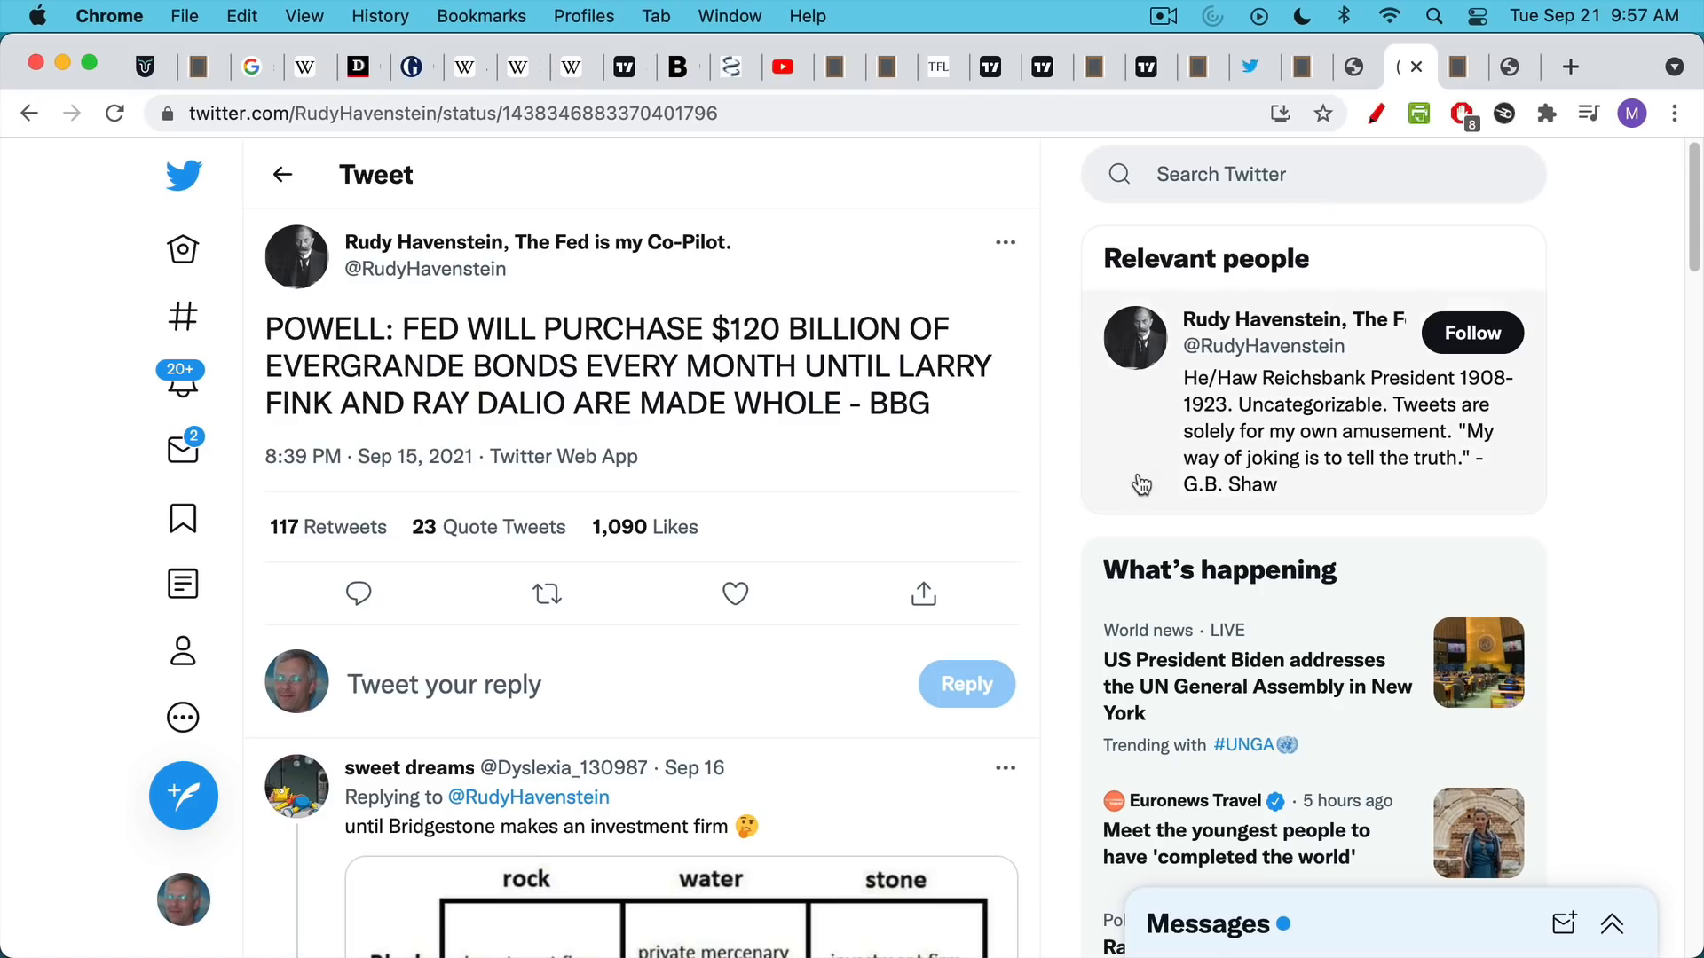
Select the word 'BBG' at the end of Rudy Havenstein's Evergrande bond tweet
double_click(898, 403)
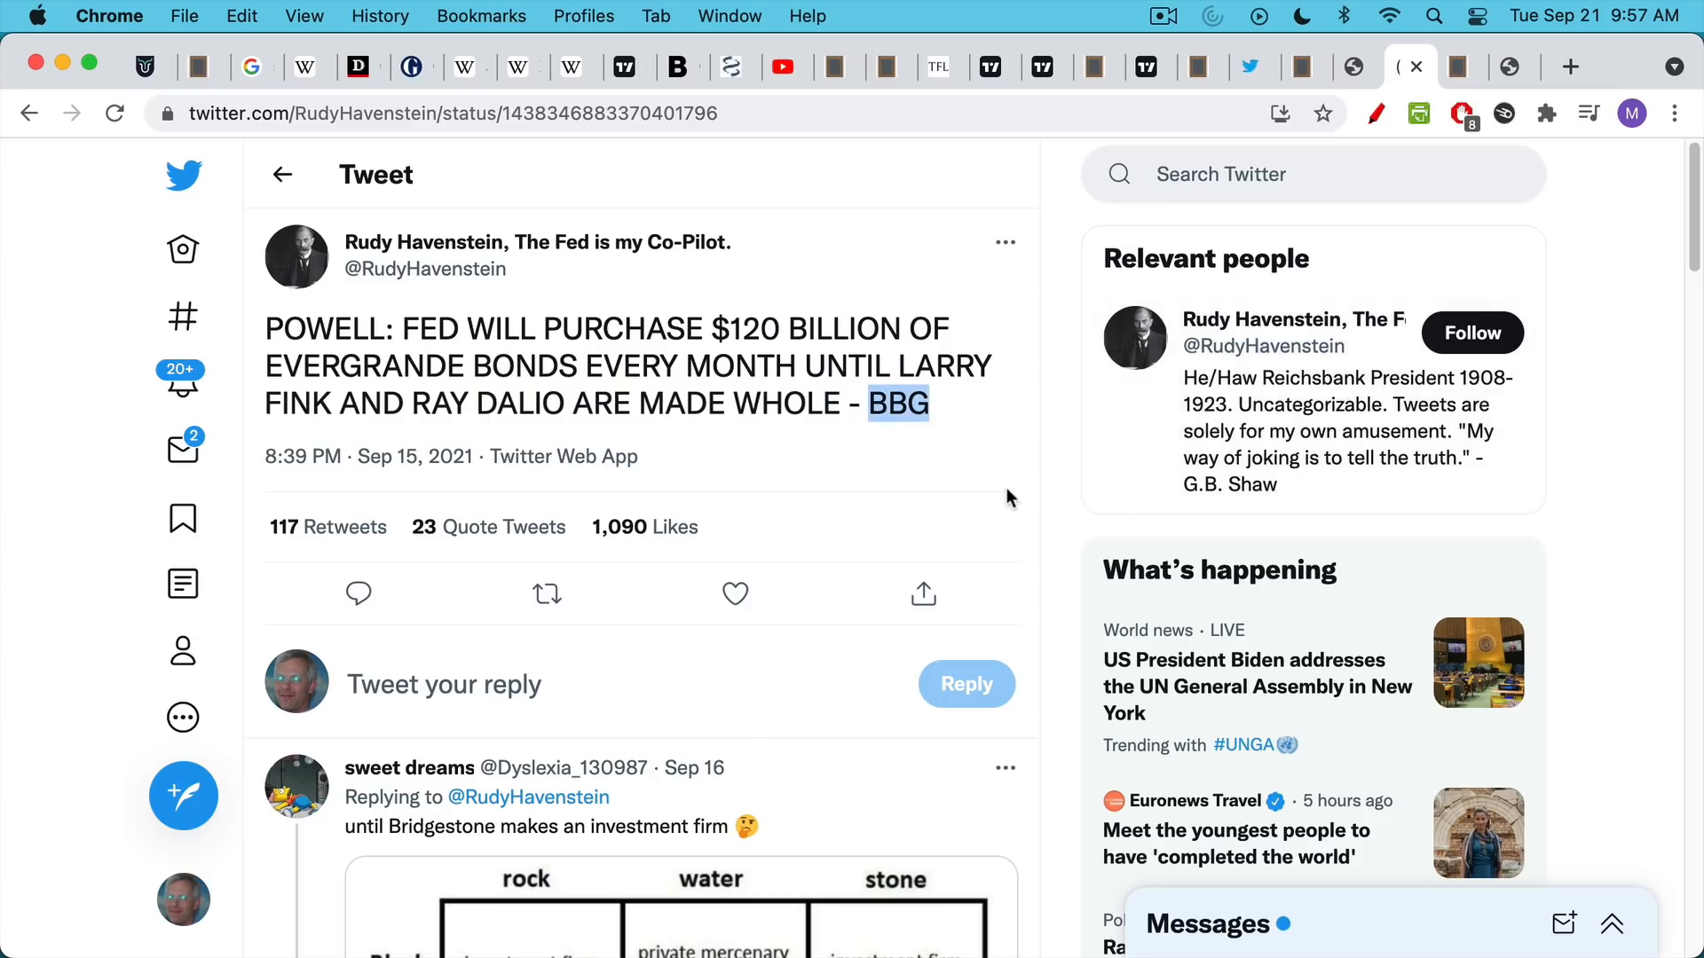
mouse_move(869, 366)
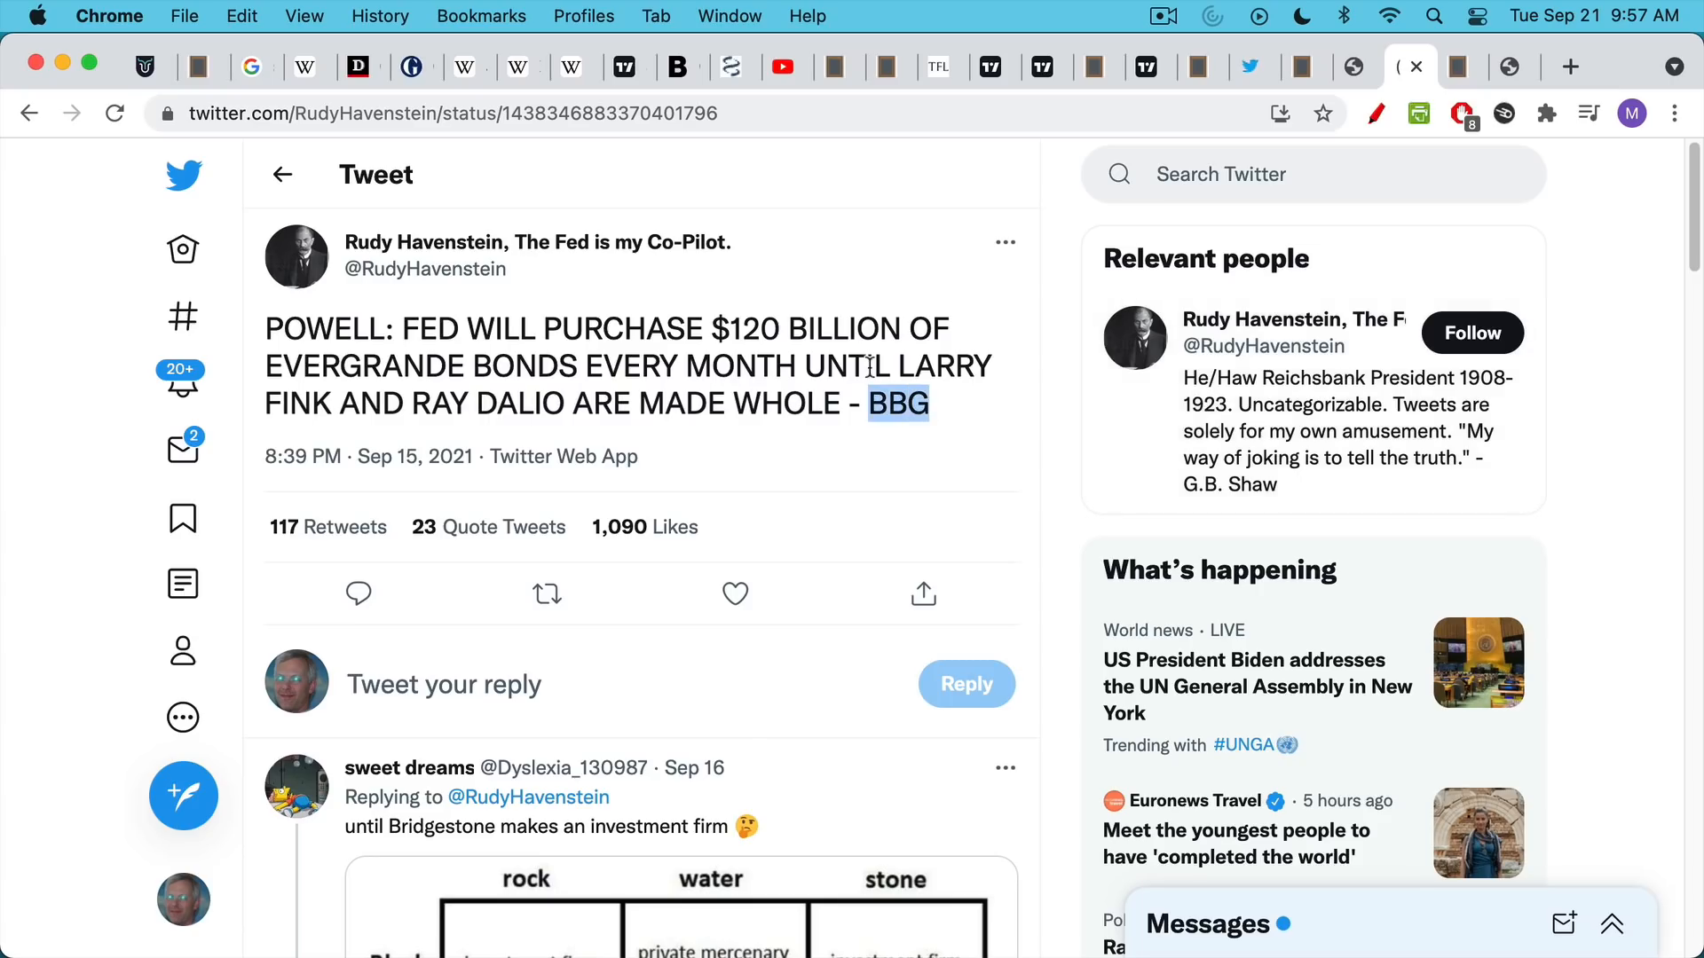
mouse_move(795, 321)
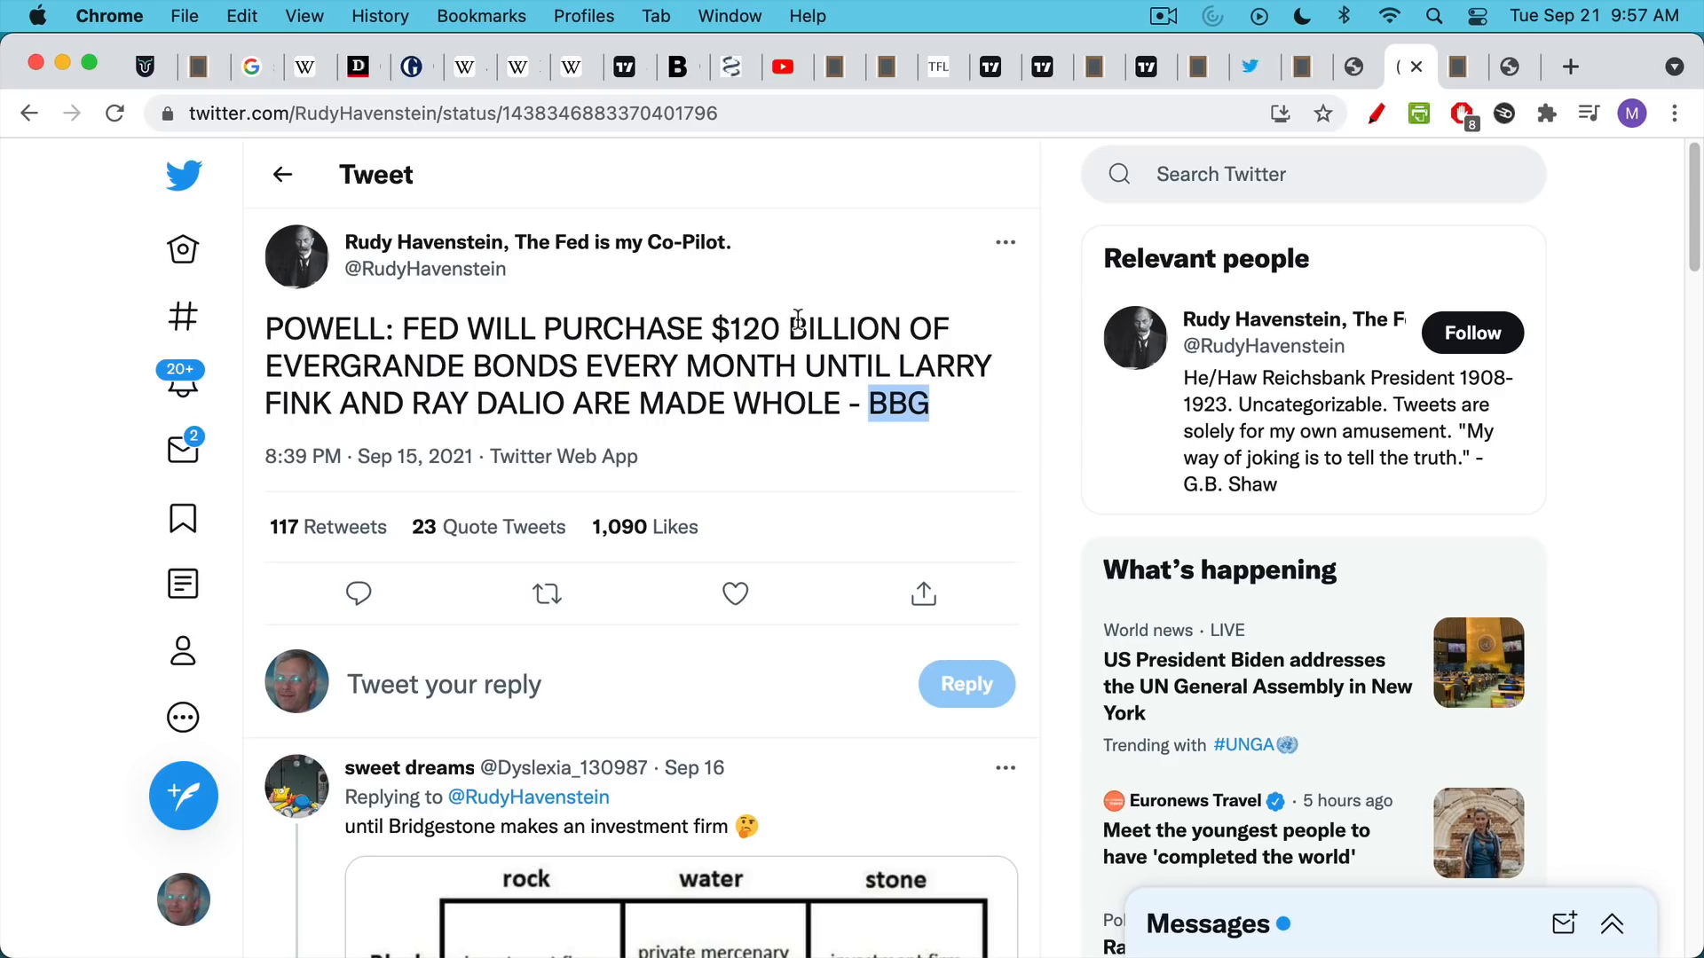
mouse_move(1150, 205)
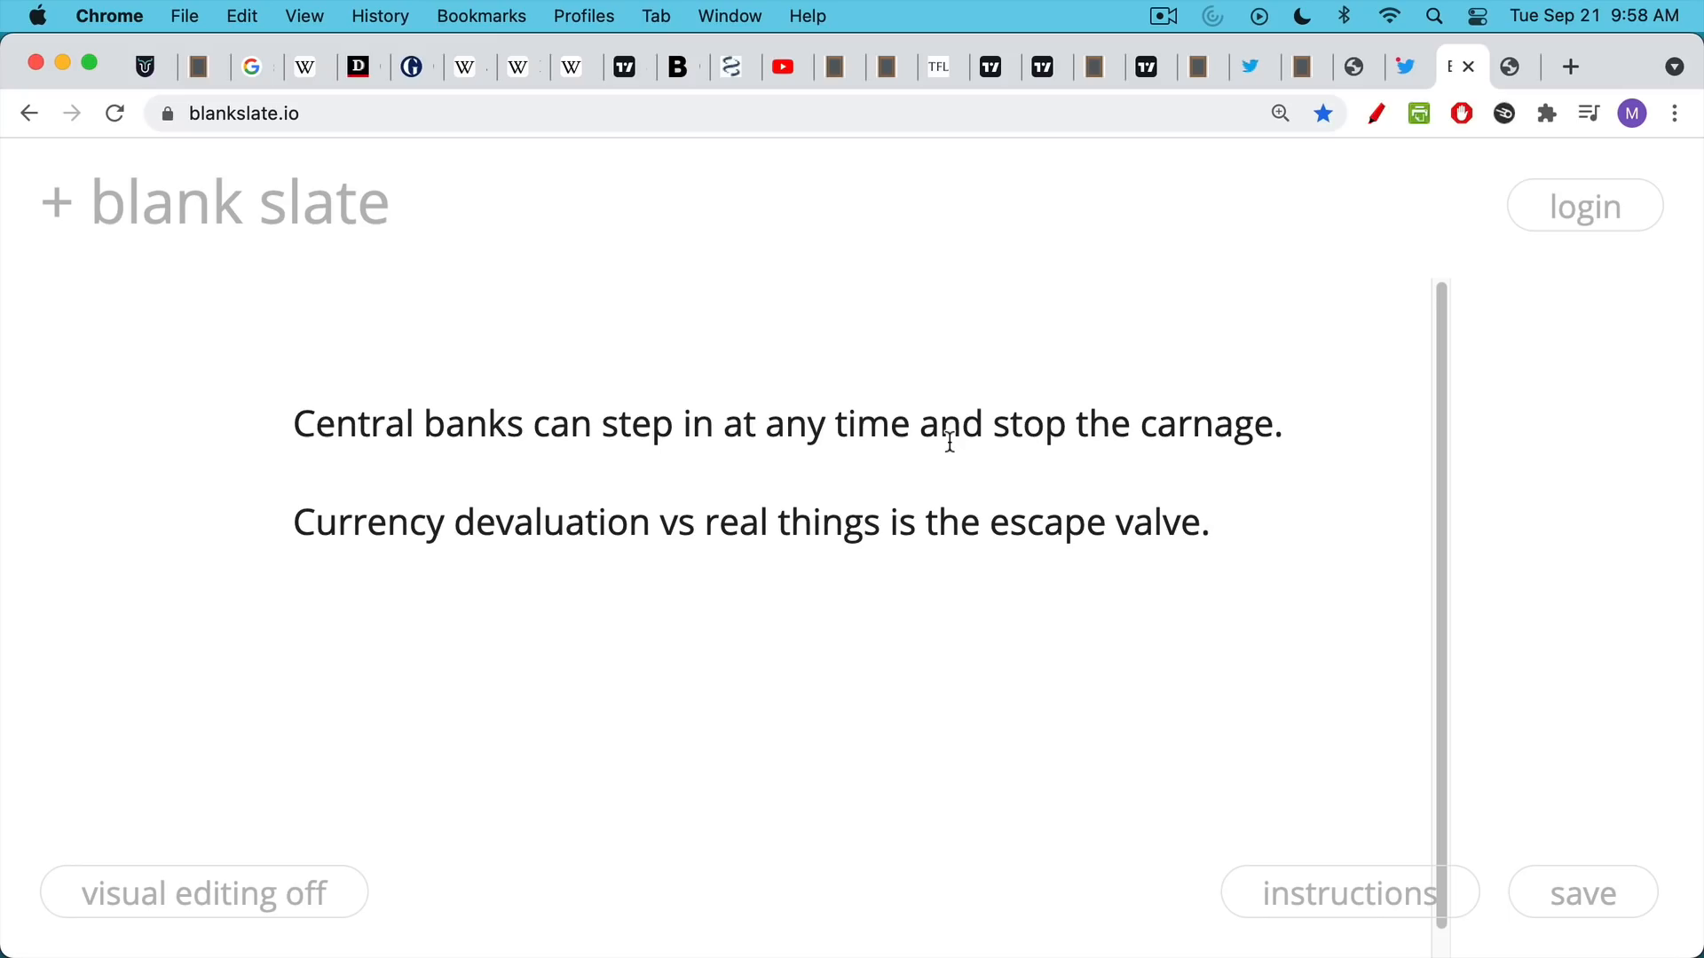
mouse_move(925, 461)
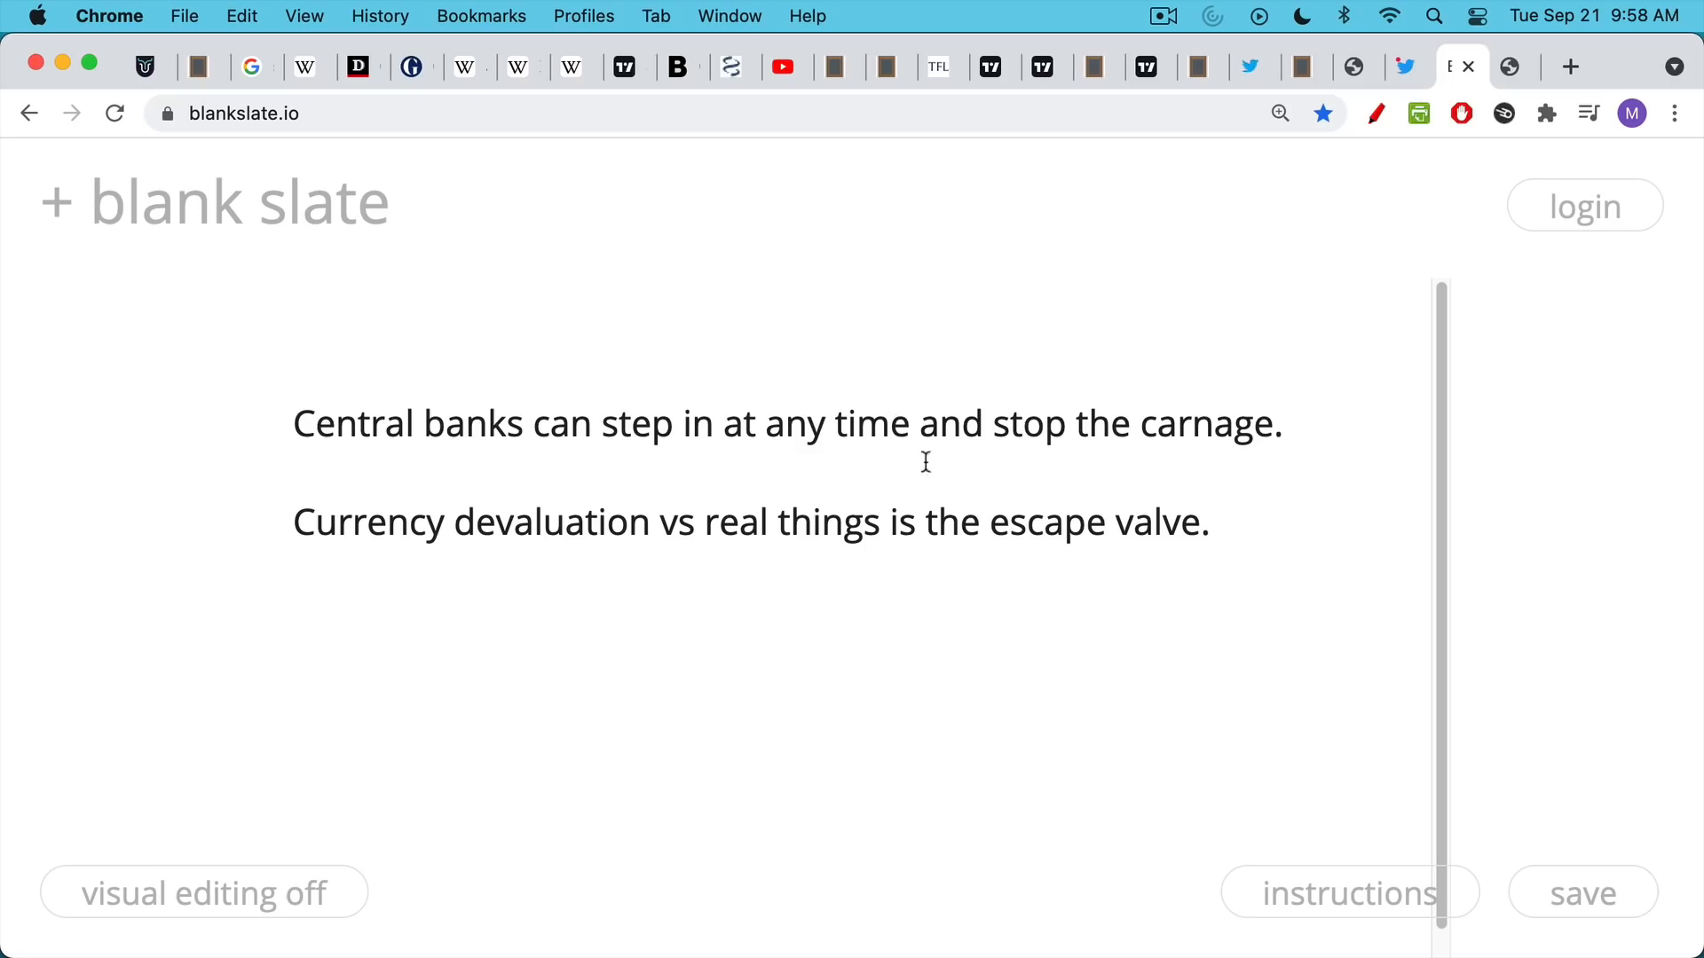